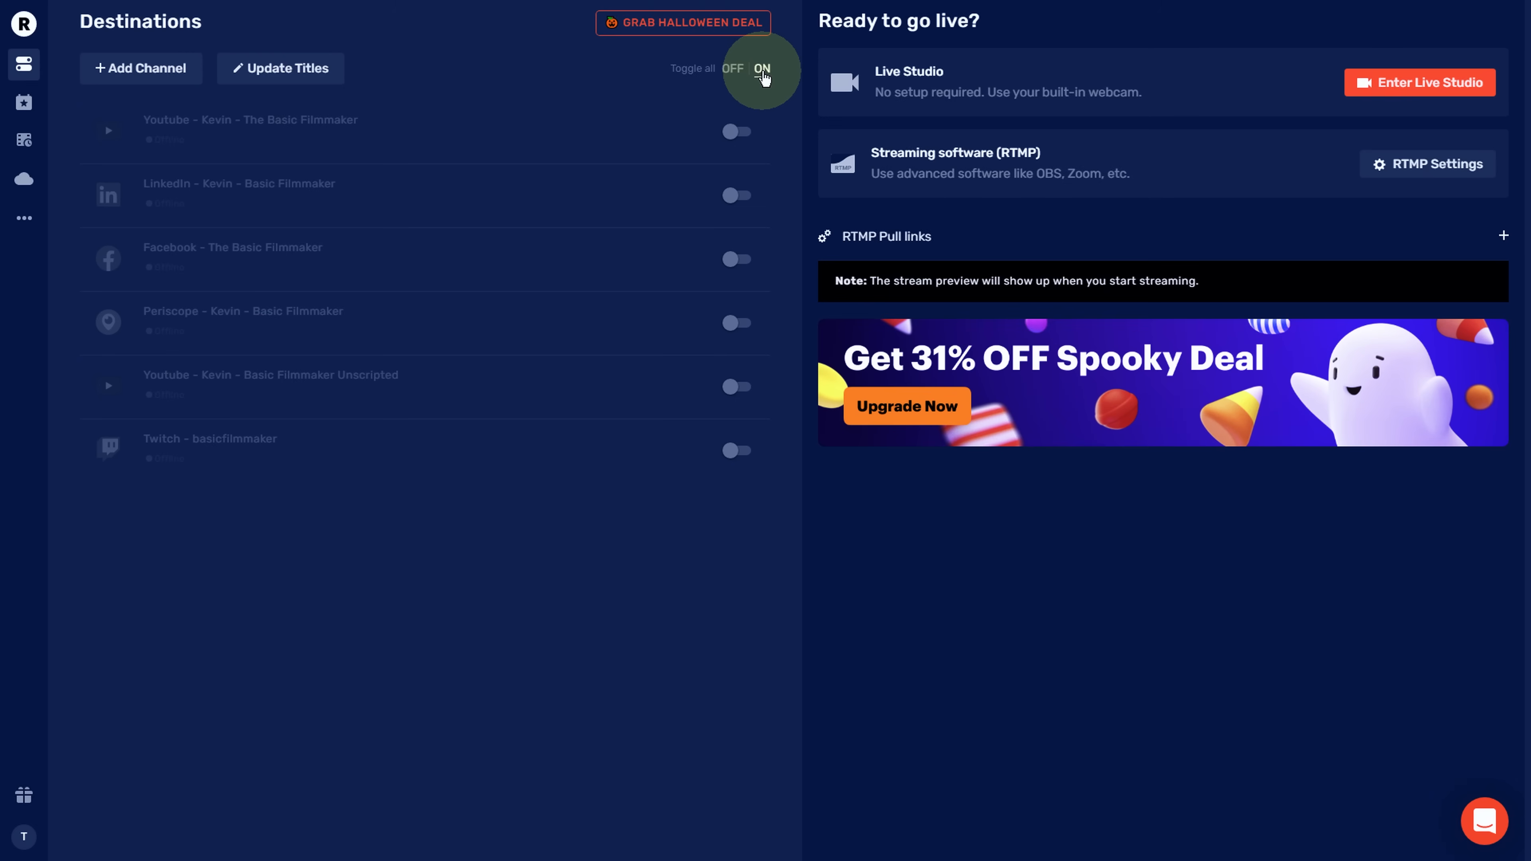
Enable every destination channel at once with the Toggle all switch
left_click(763, 69)
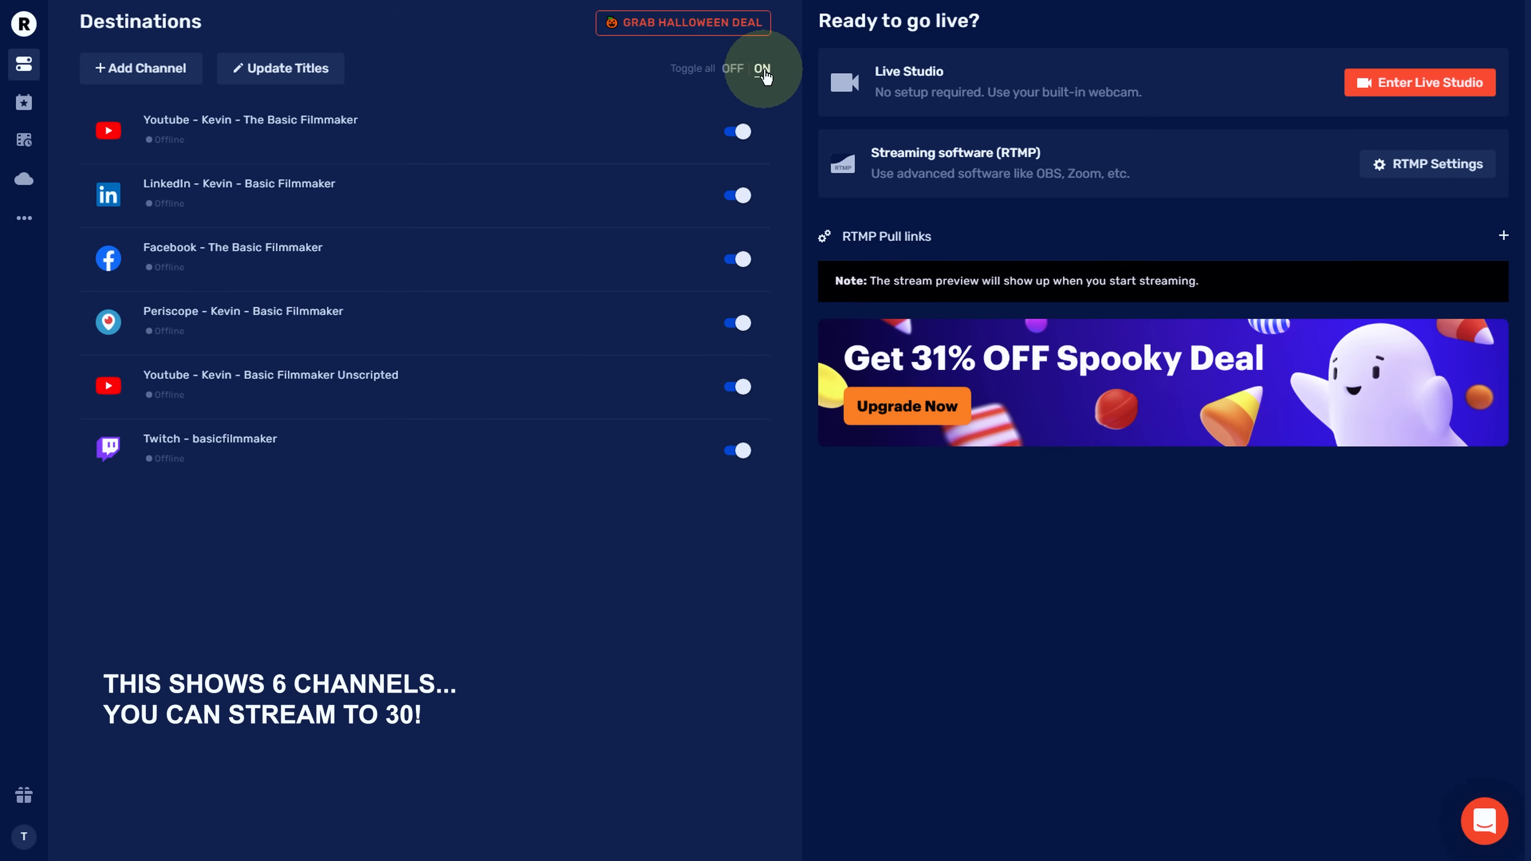
mouse_move(1420, 82)
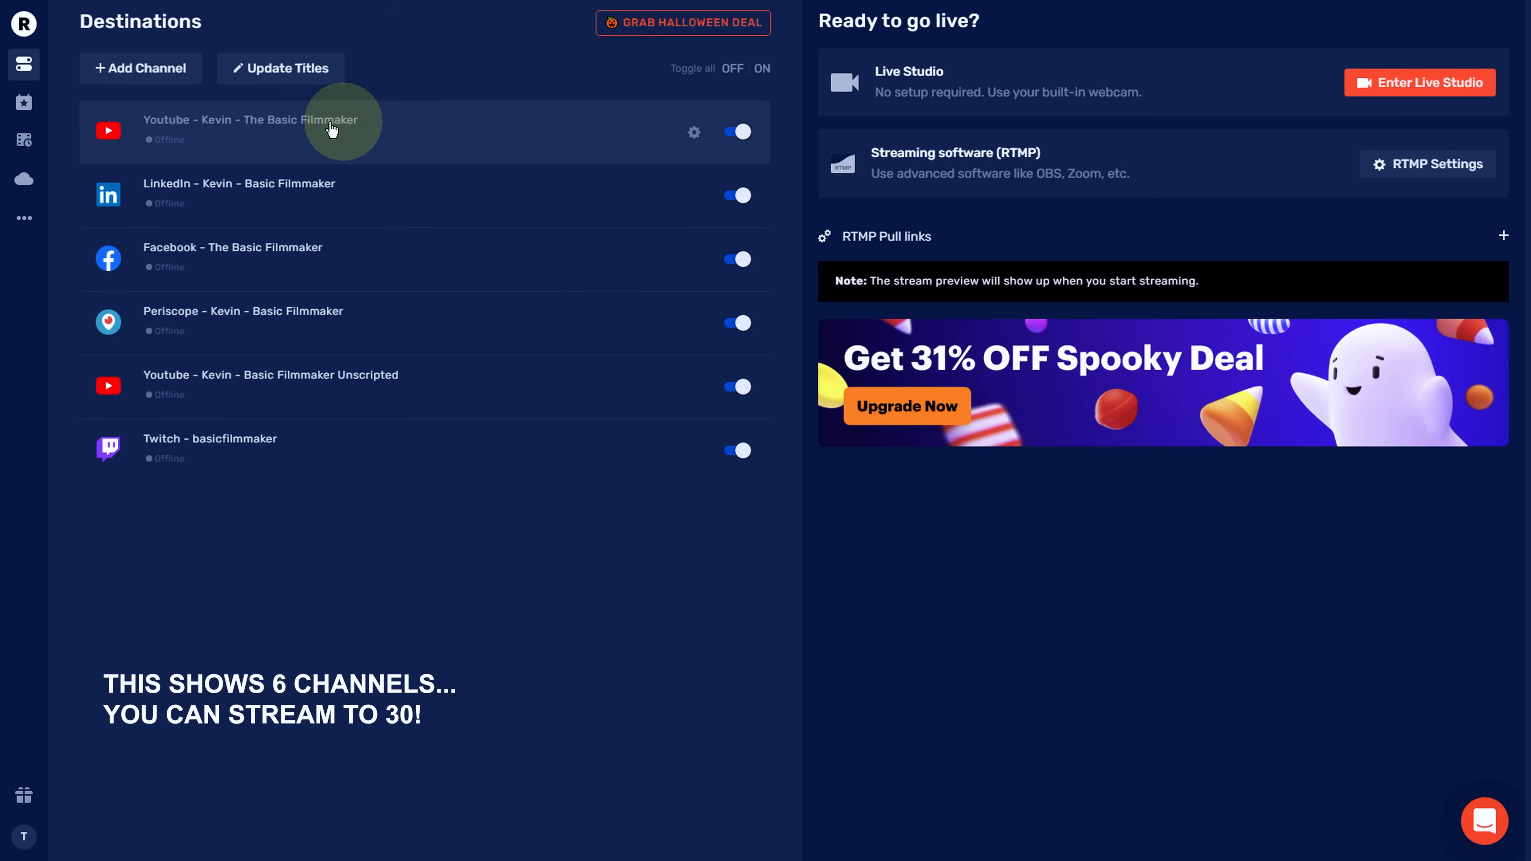
mouse_move(357, 134)
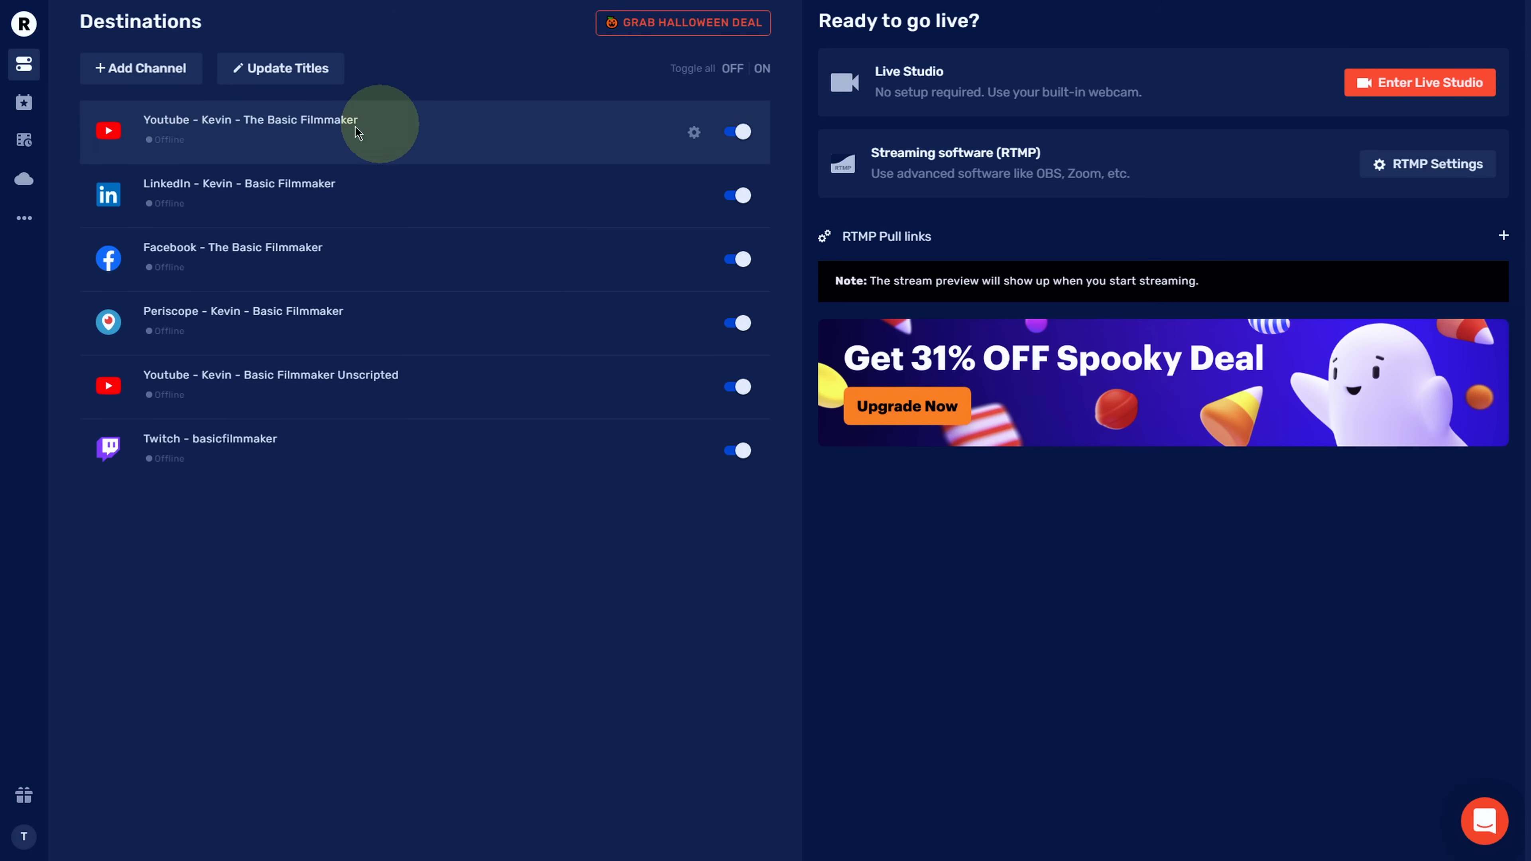
mouse_move(286, 387)
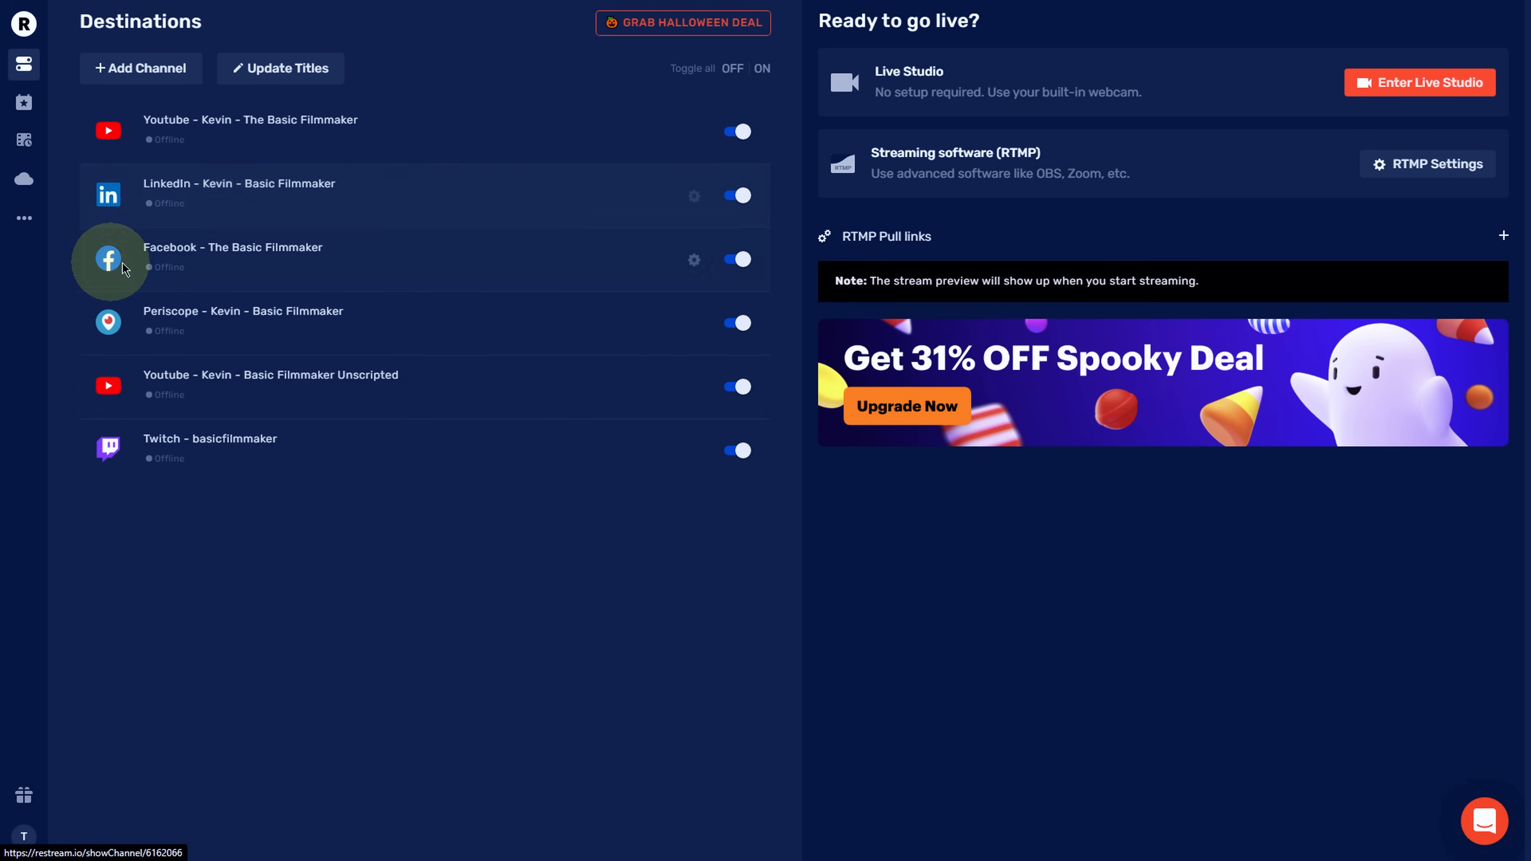
mouse_move(156, 317)
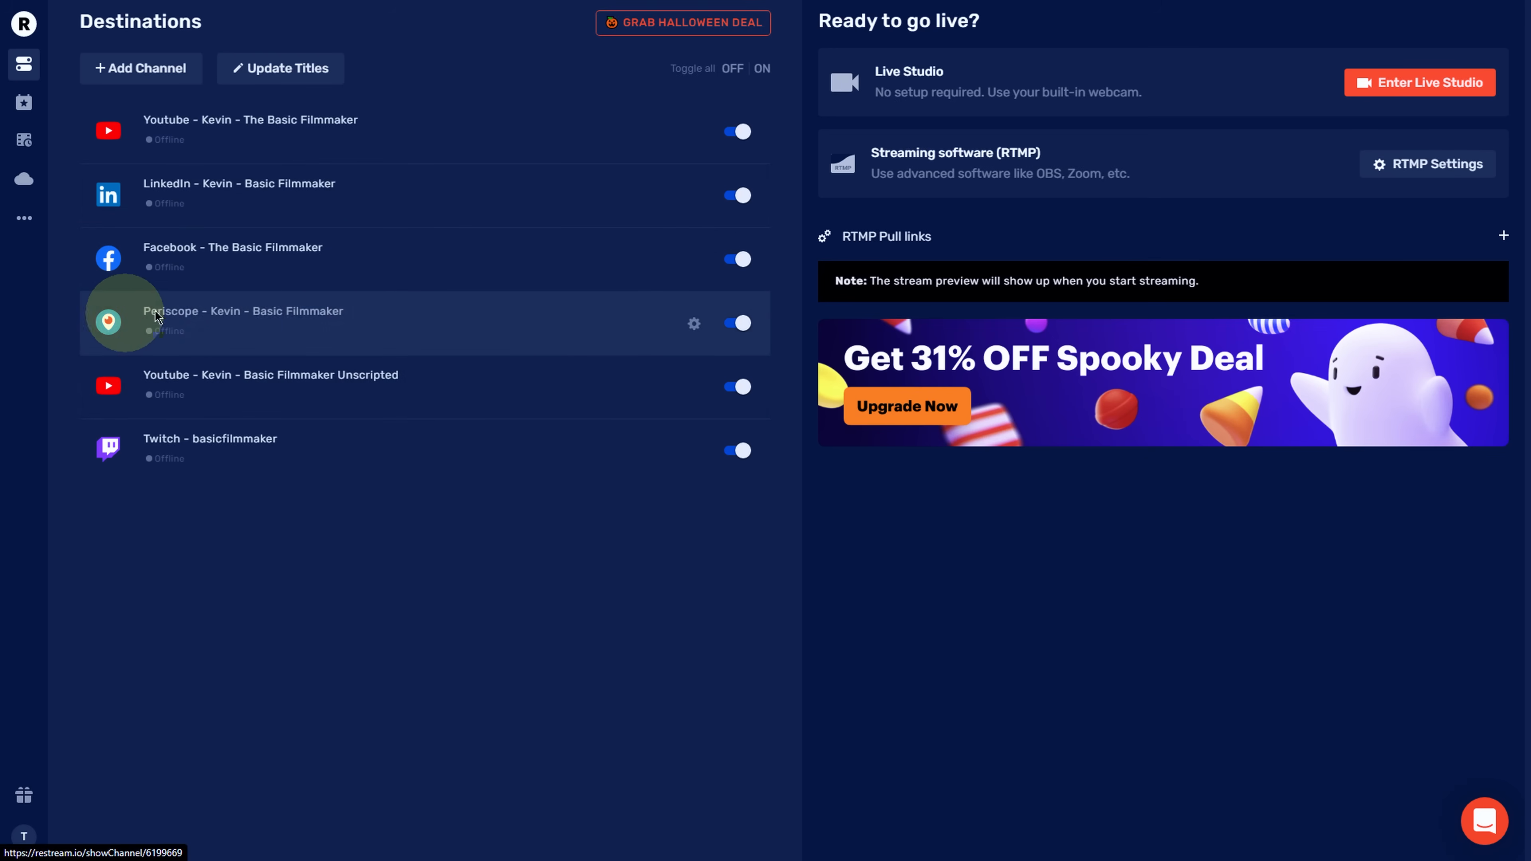
mouse_move(365, 379)
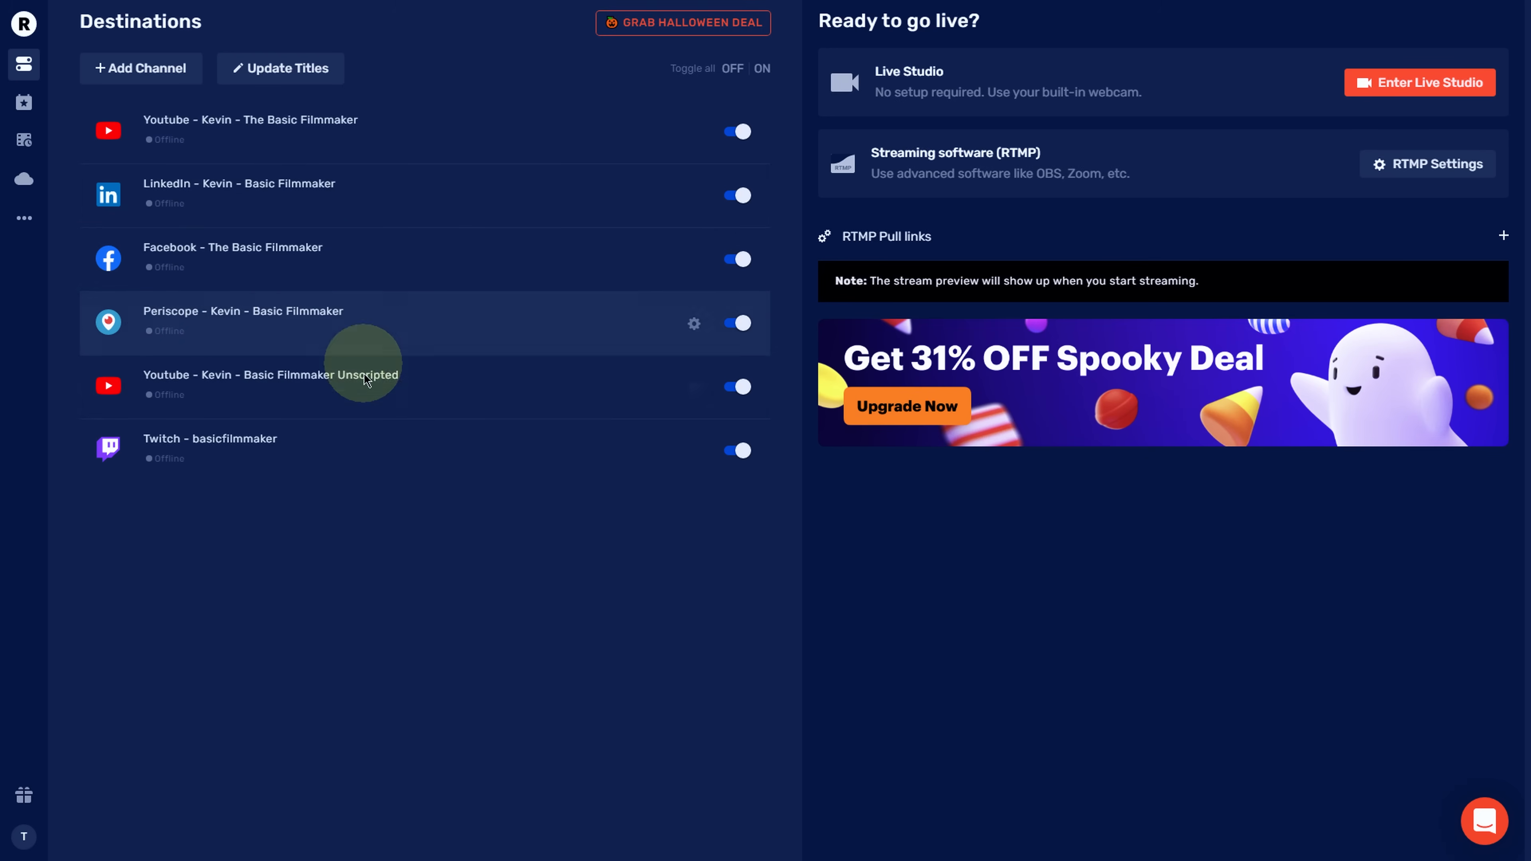
mouse_move(713, 201)
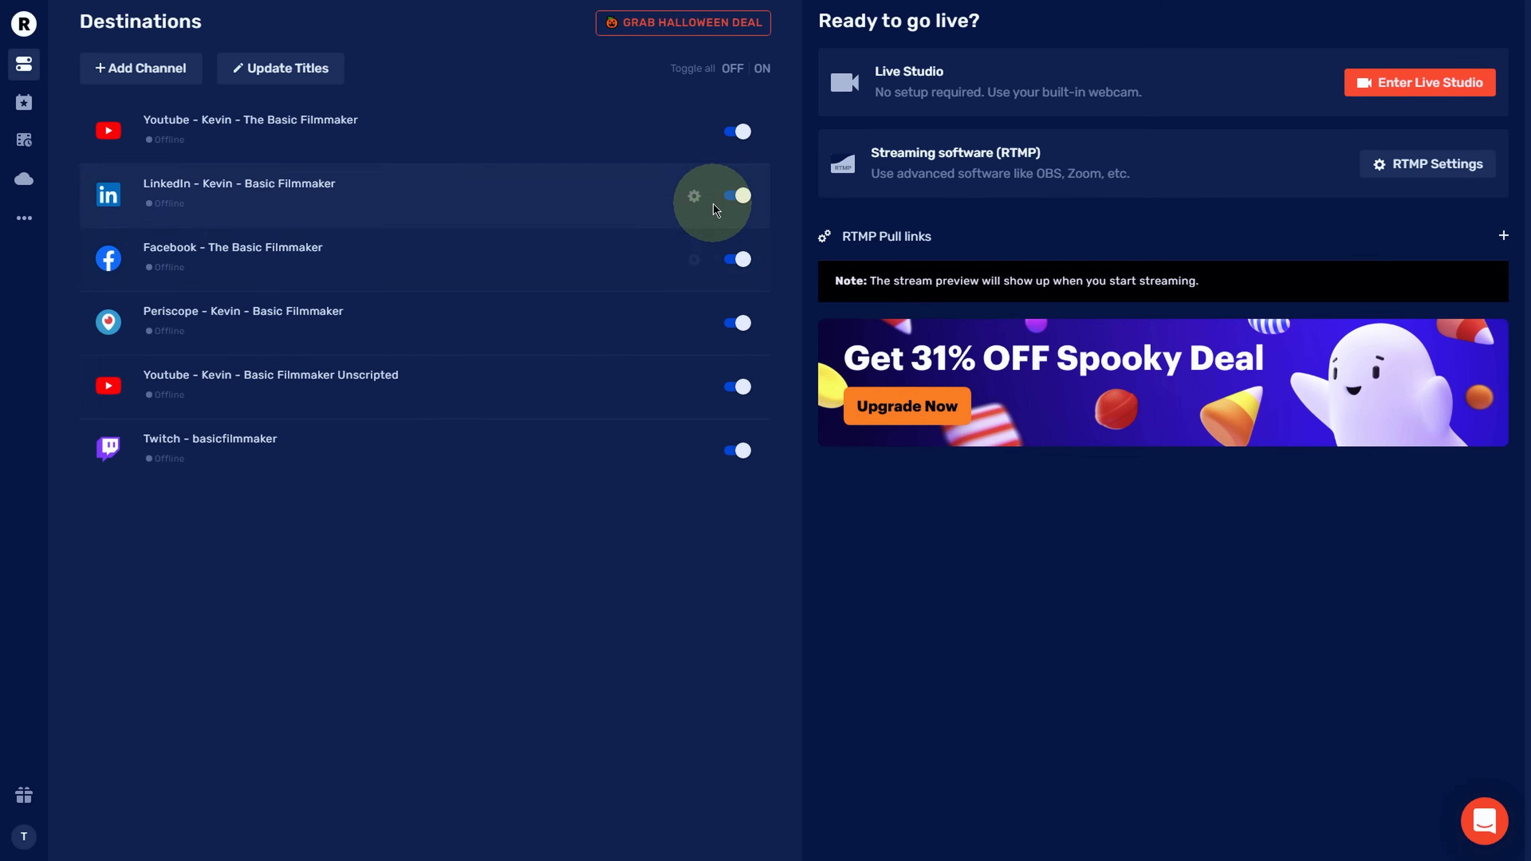
Add another YouTube channel by connecting it through a Google account sign-in
left_click(693, 387)
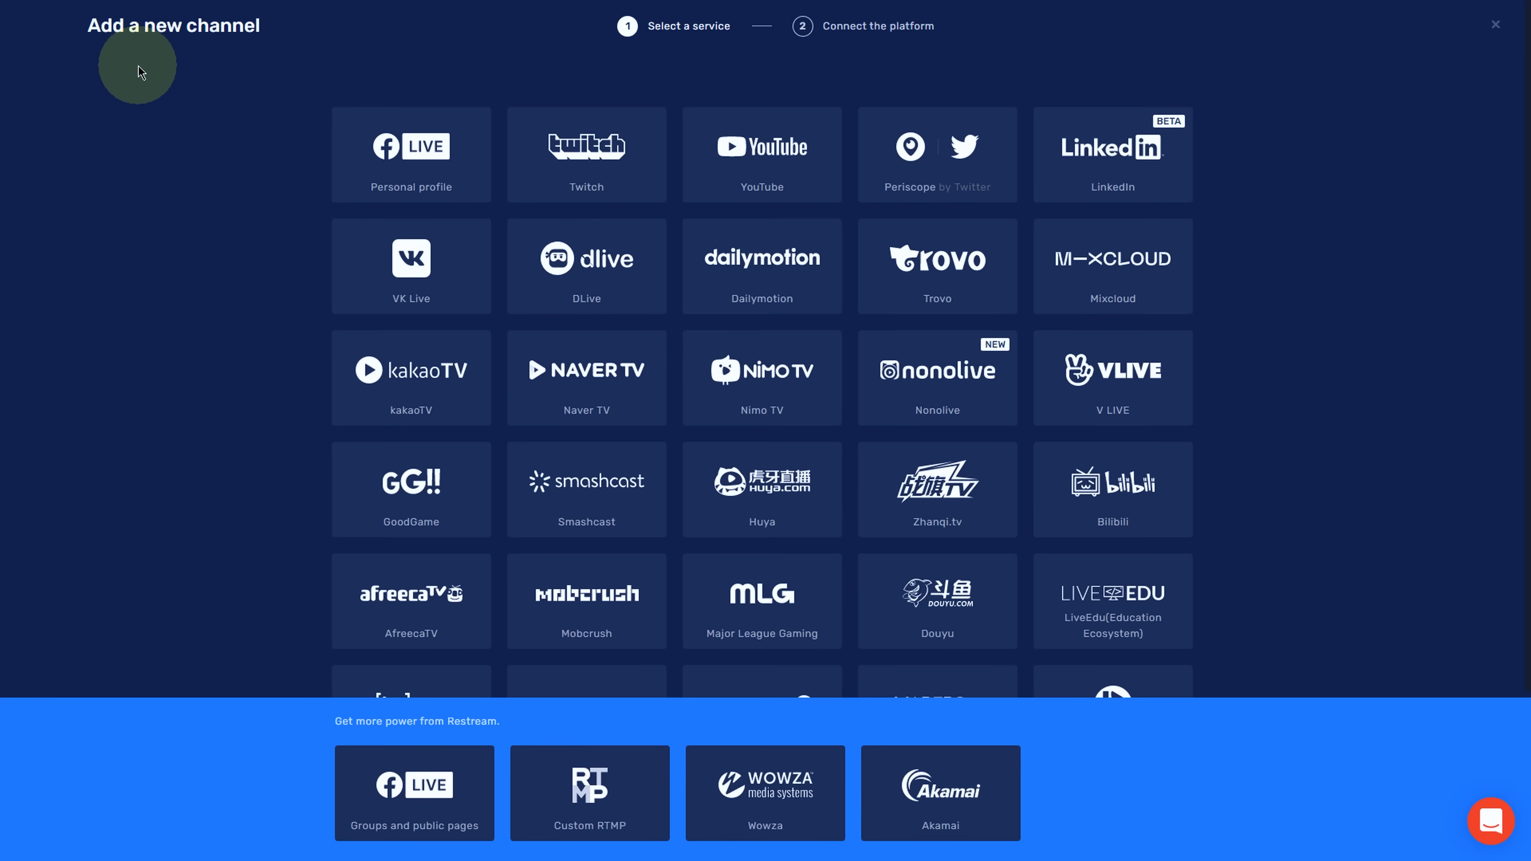
left_click(760, 154)
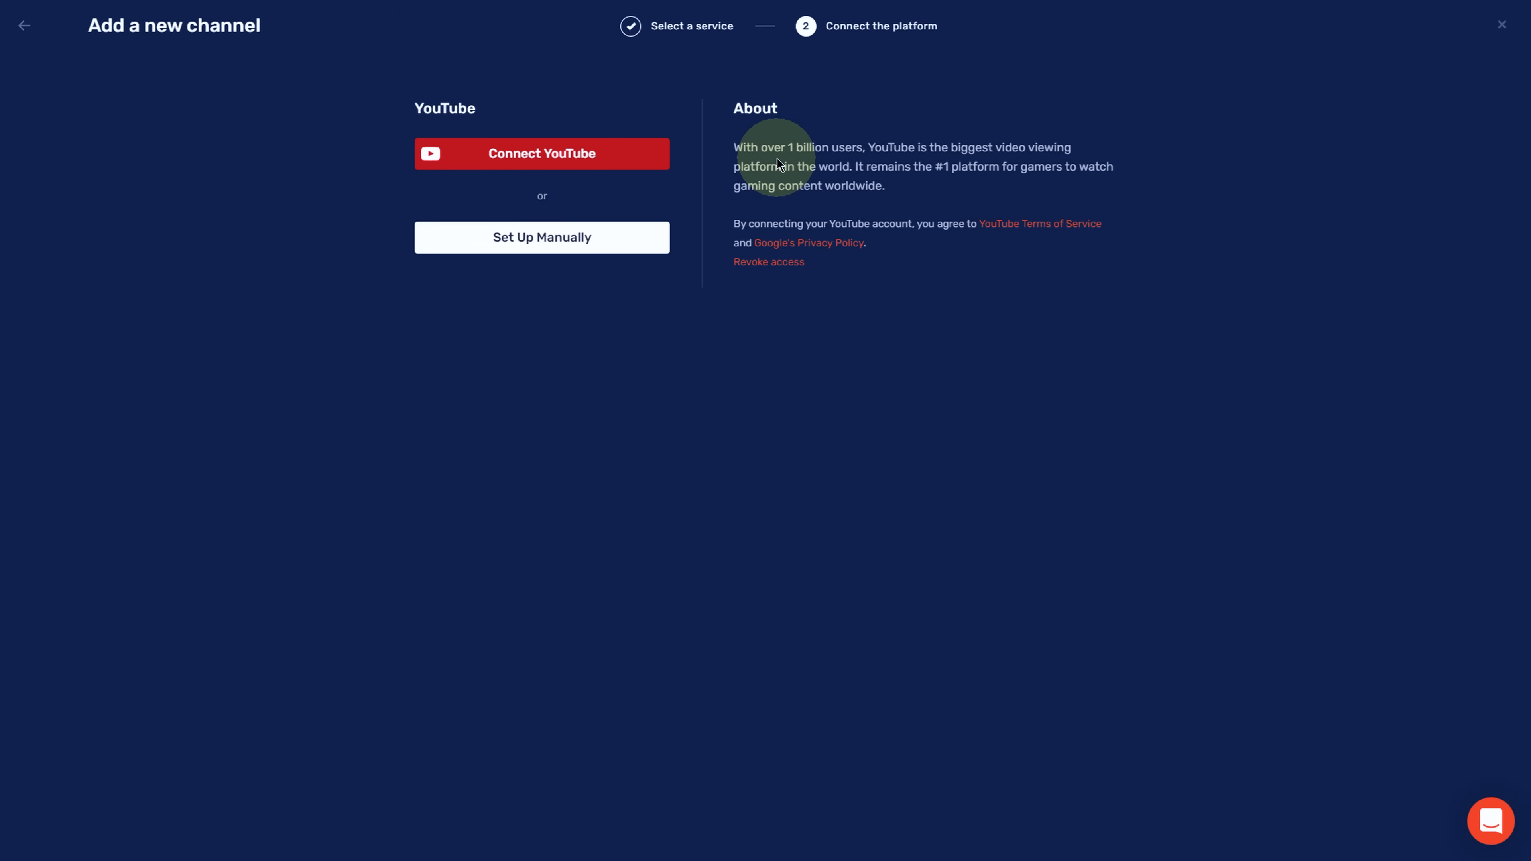
left_click(541, 154)
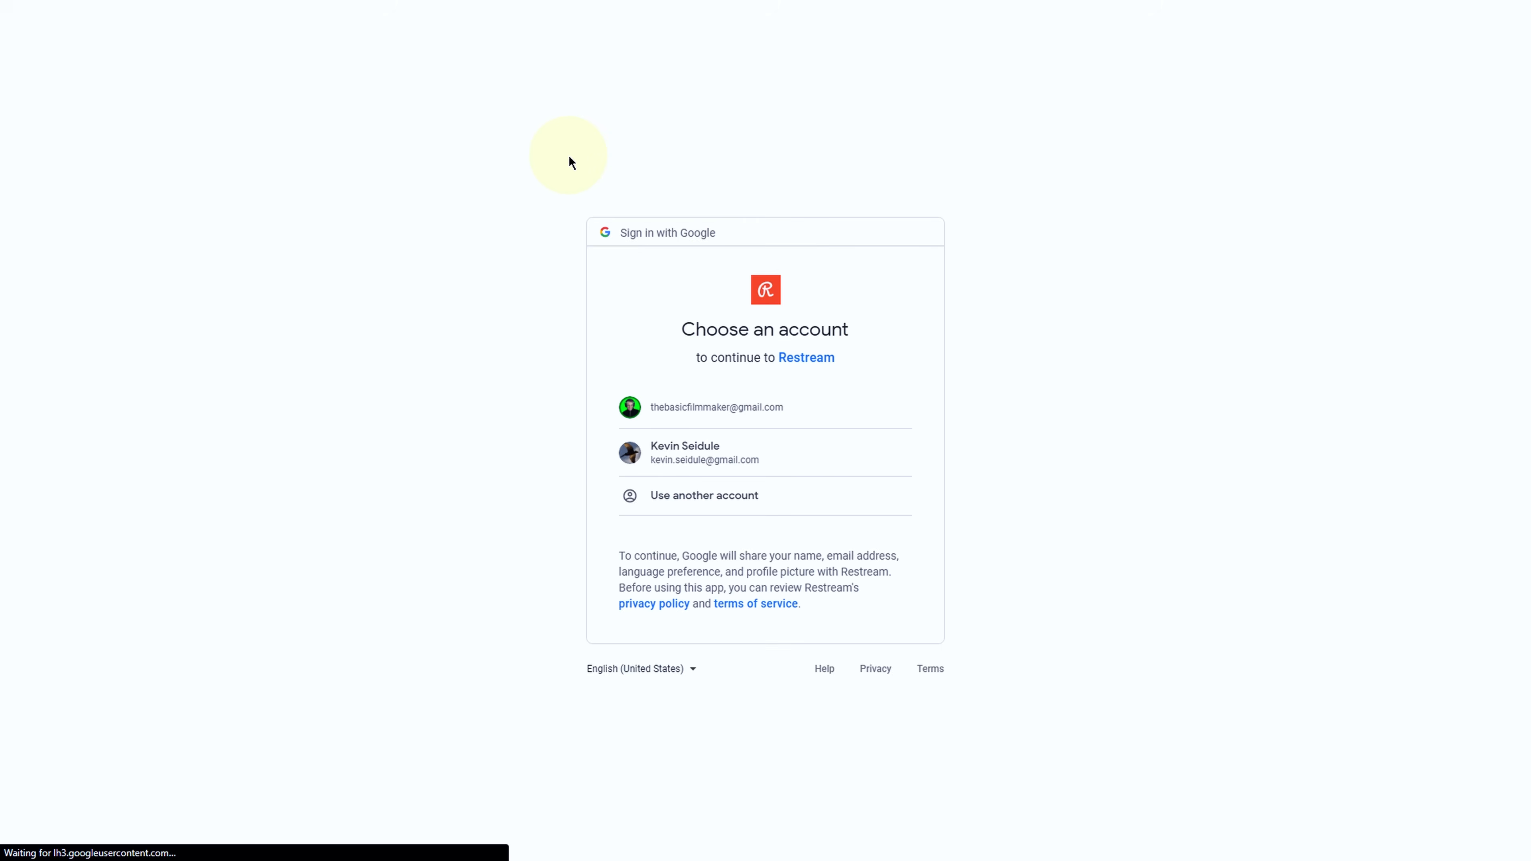
left_click(716, 407)
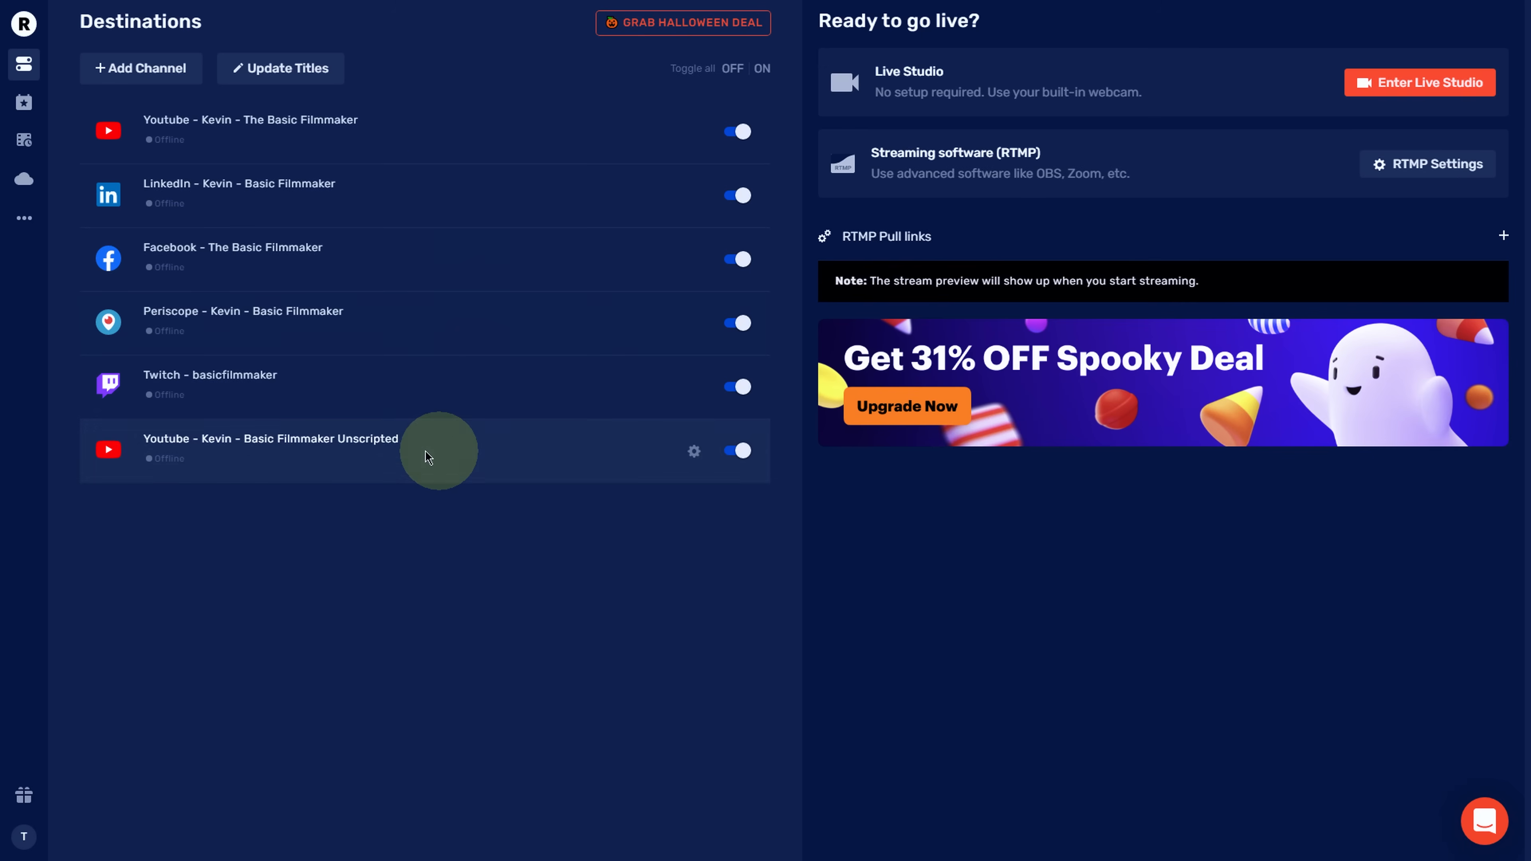
mouse_move(1420, 82)
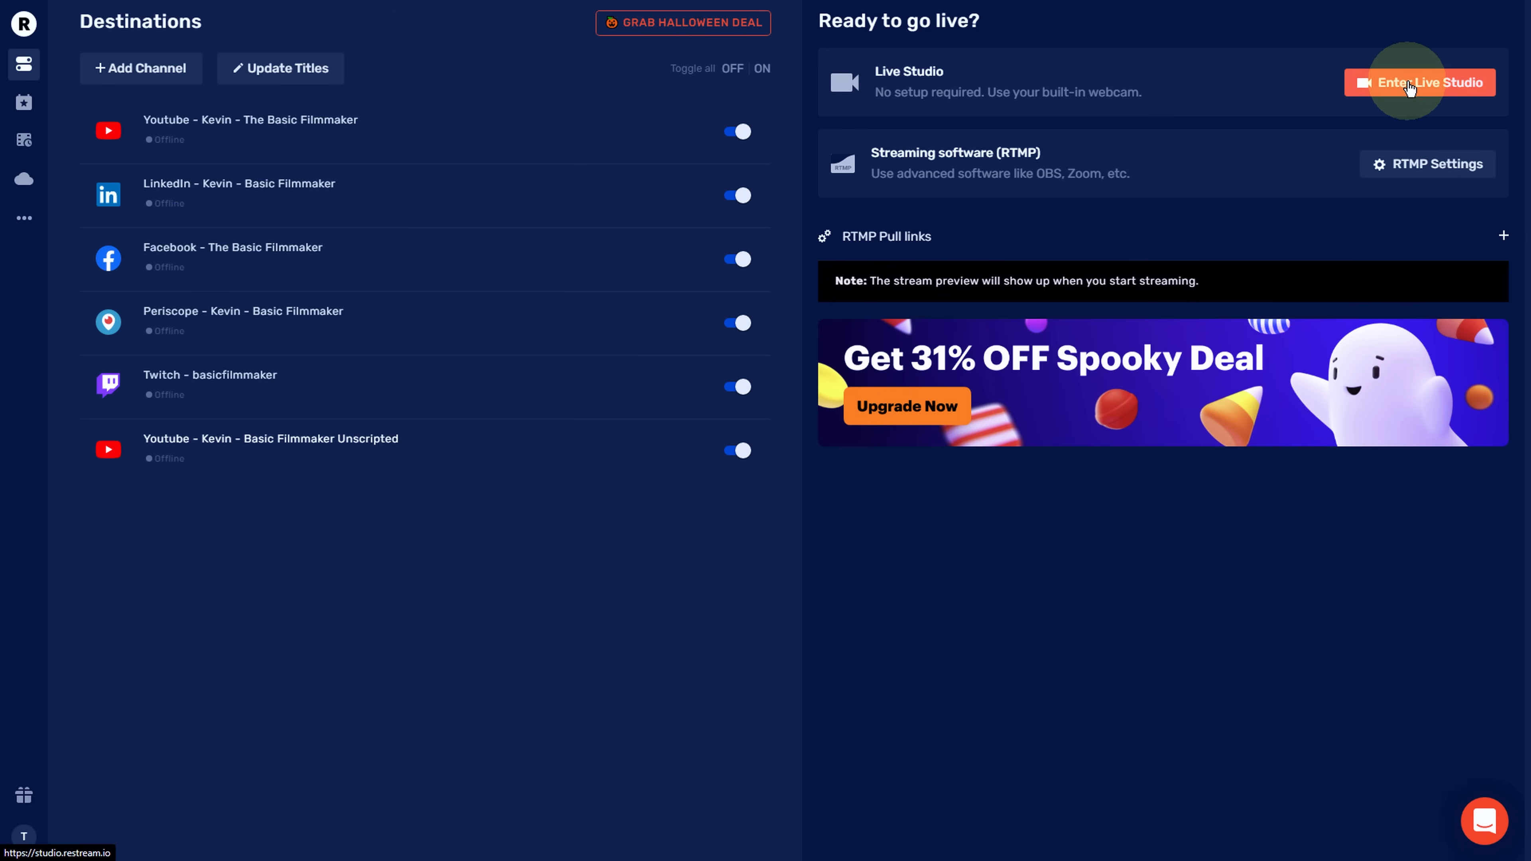
Enter the Live Studio and wait for the webcam preview and chat to load
left_click(1419, 82)
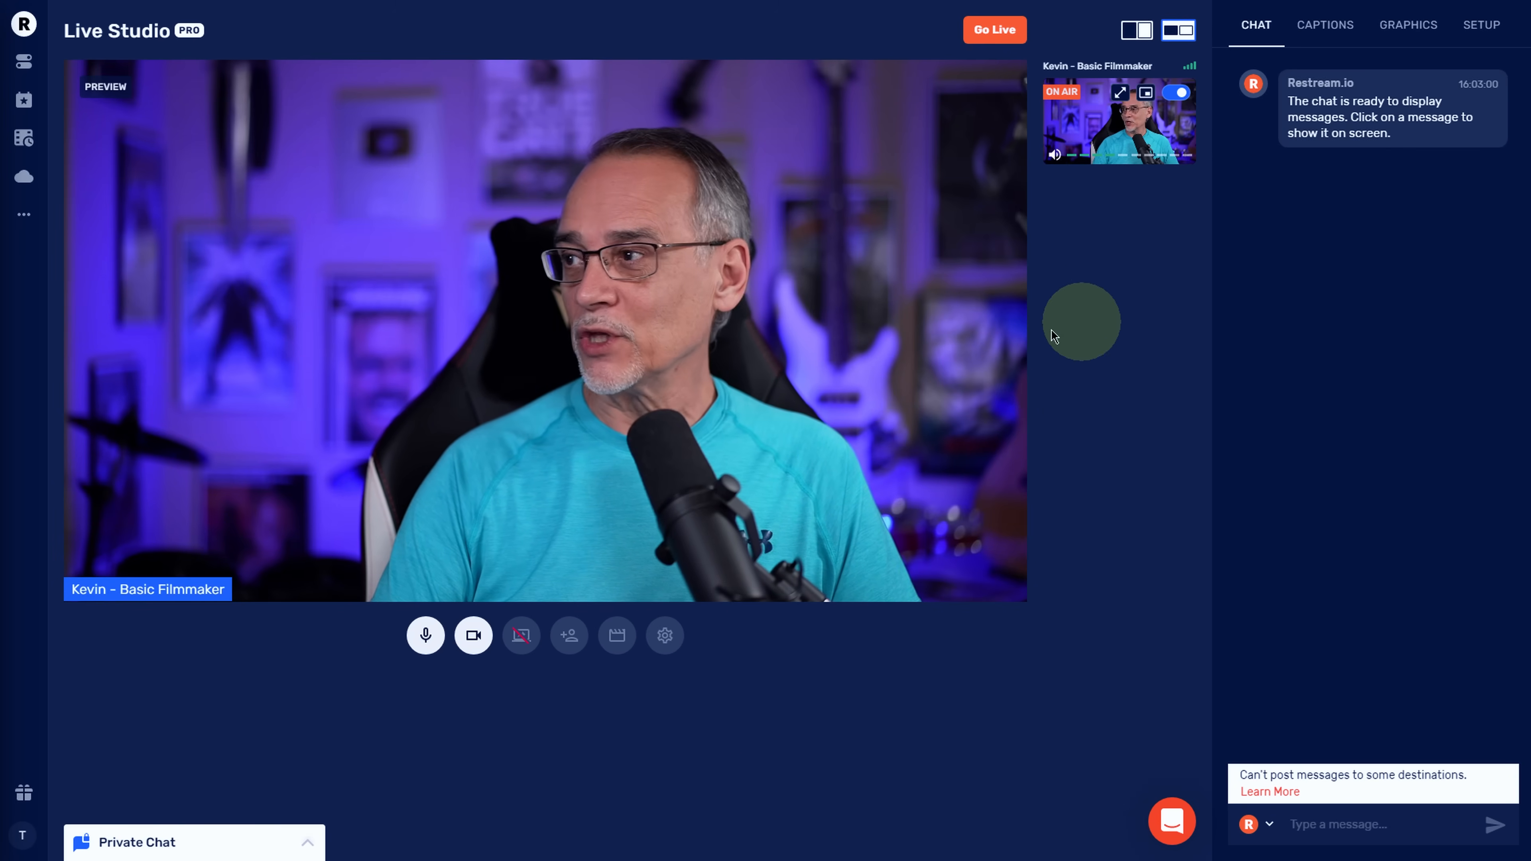
mouse_move(1300, 323)
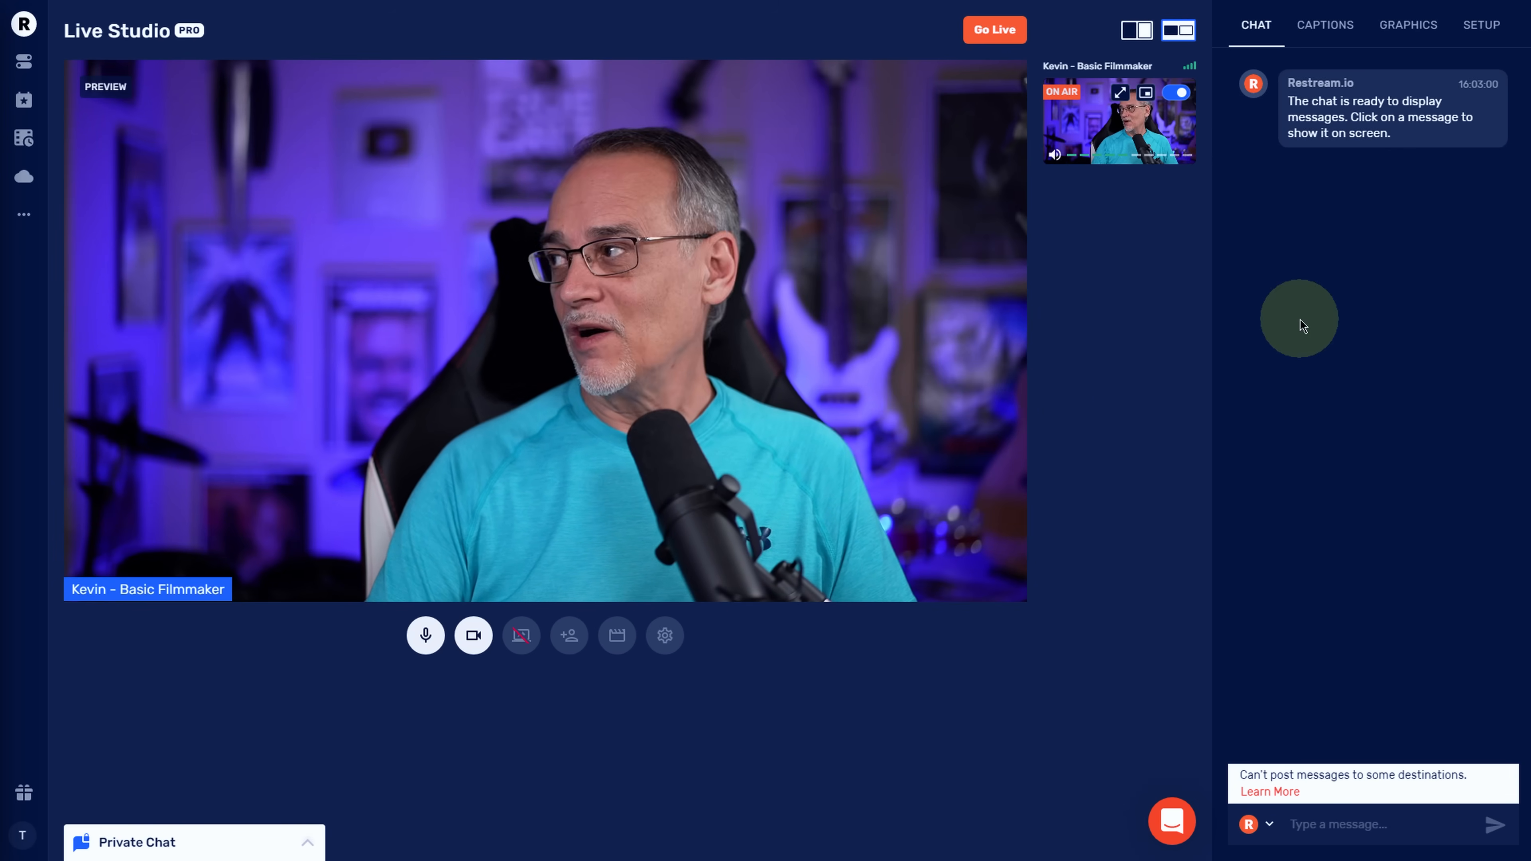
mouse_move(1378, 401)
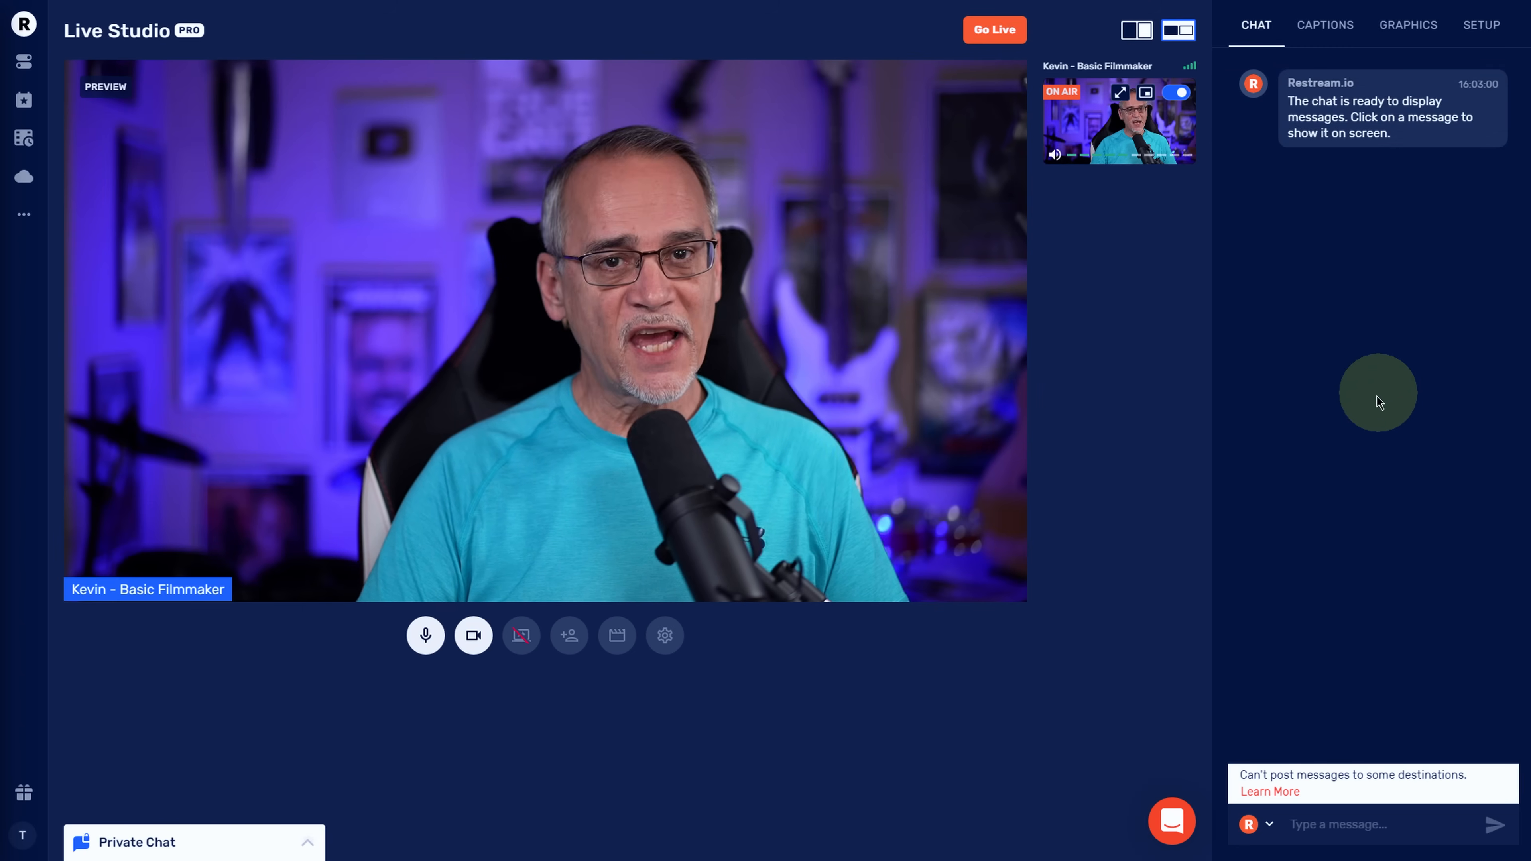
mouse_move(1316, 671)
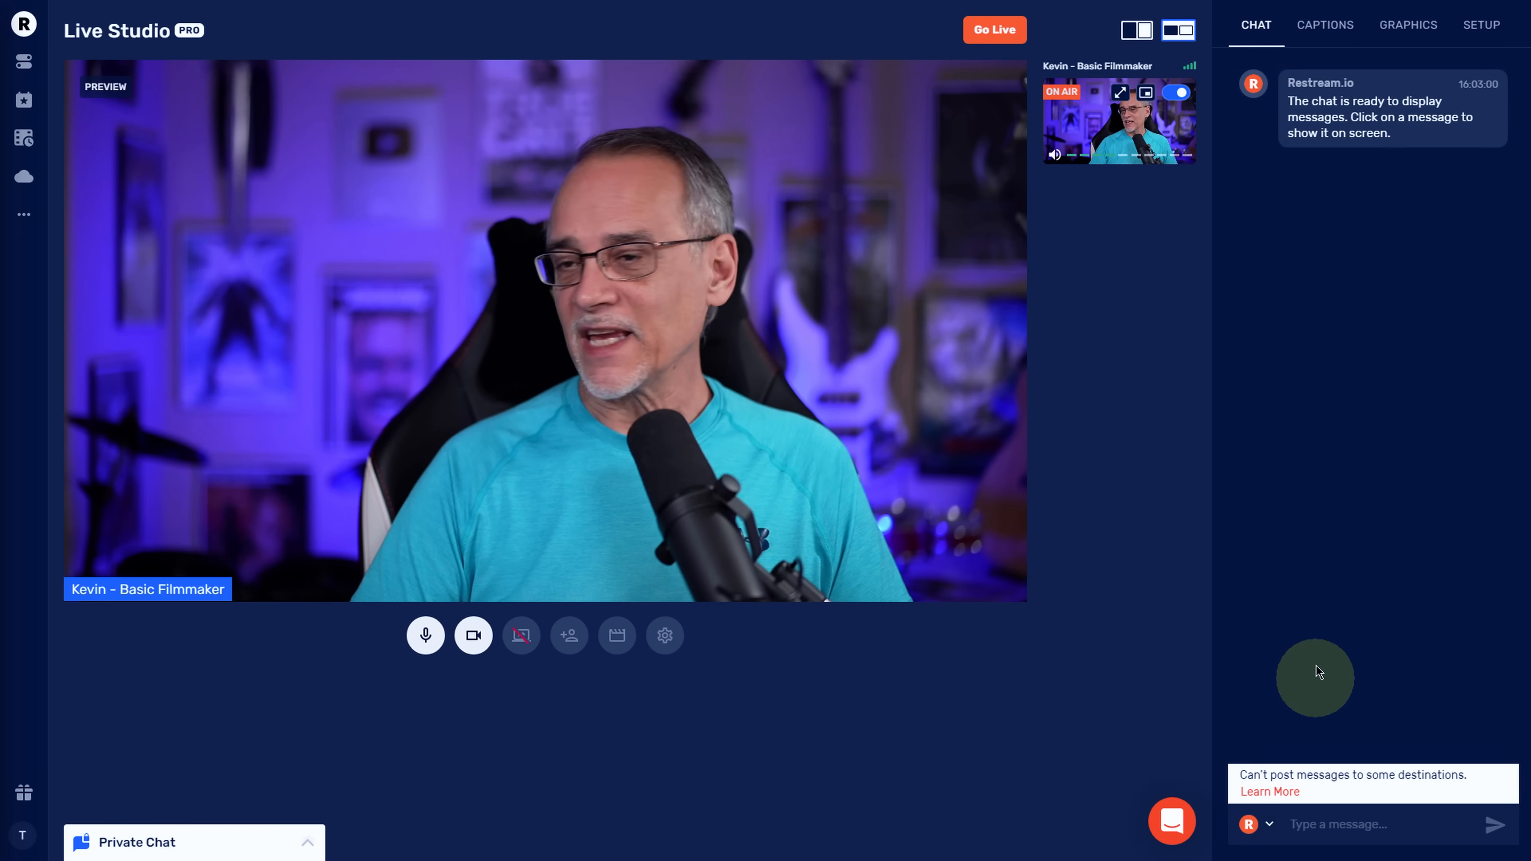
mouse_move(1318, 474)
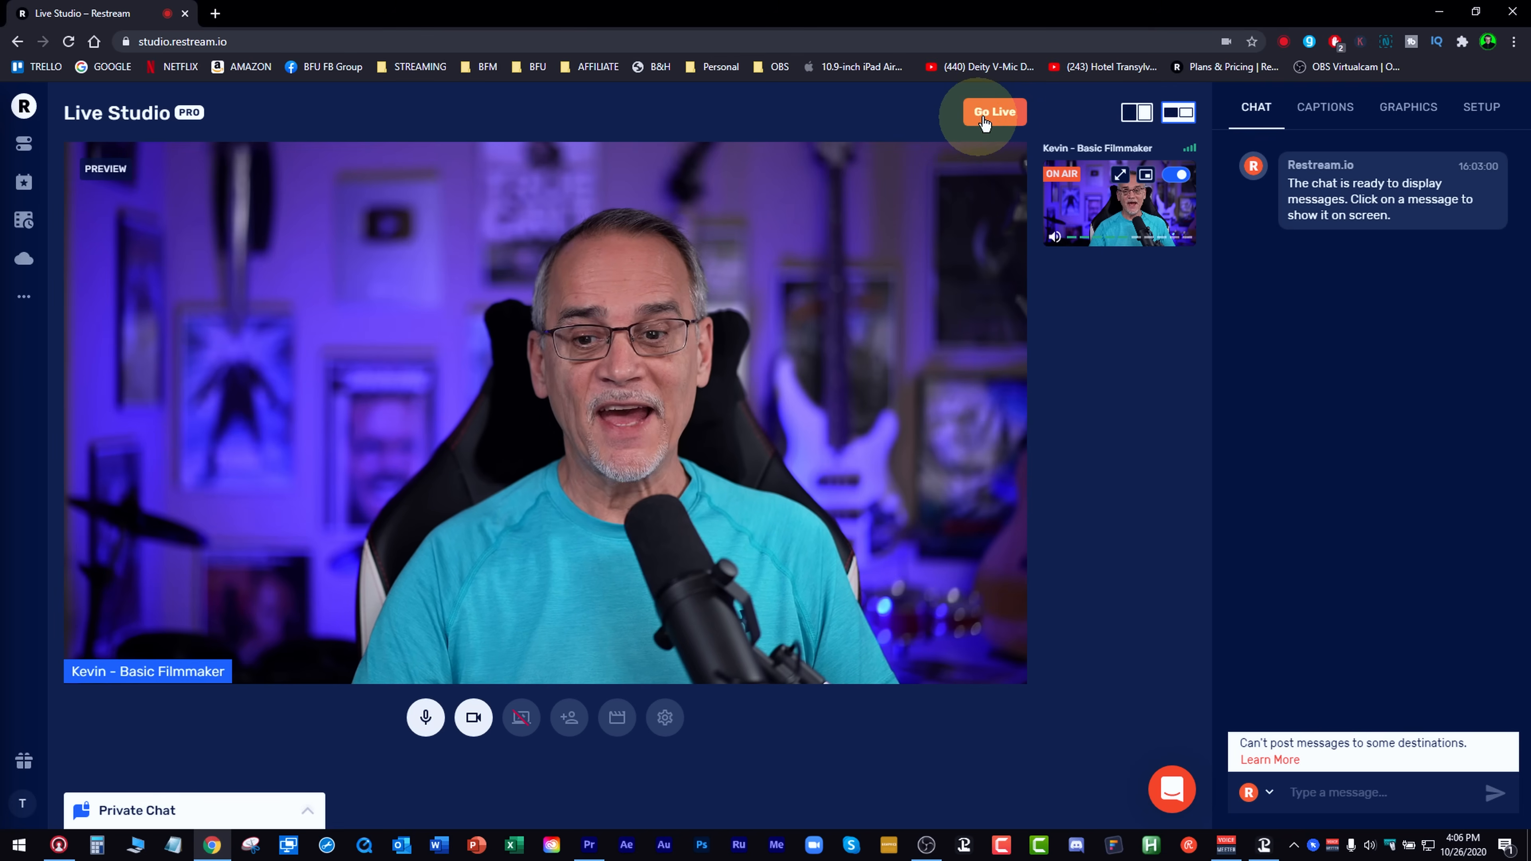
mouse_move(993, 113)
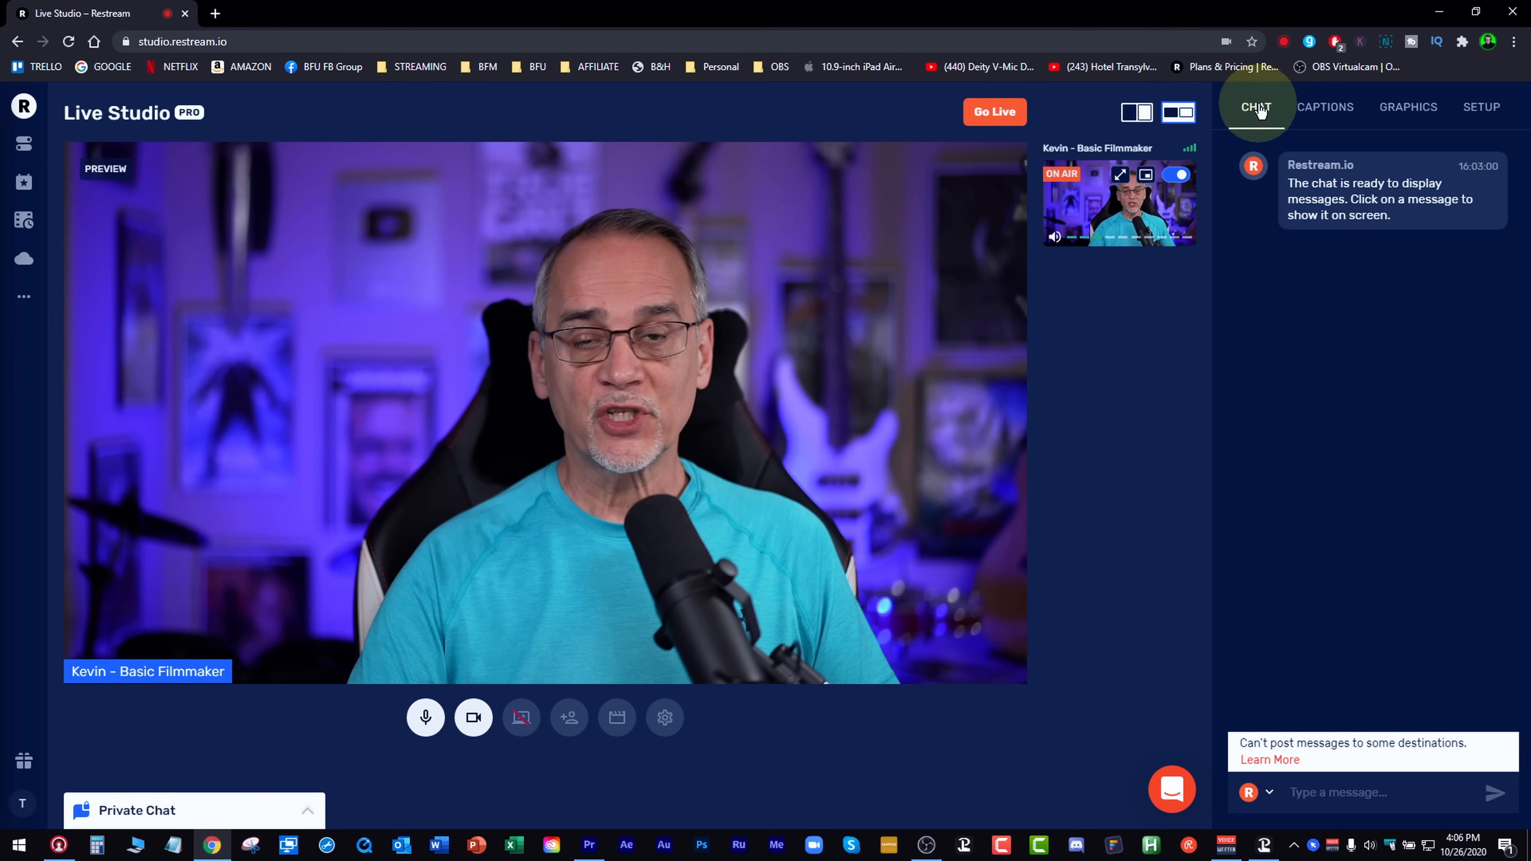
Show the Caption Testing and then Free Multichannel Streaming captions on the preview
left_click(1326, 108)
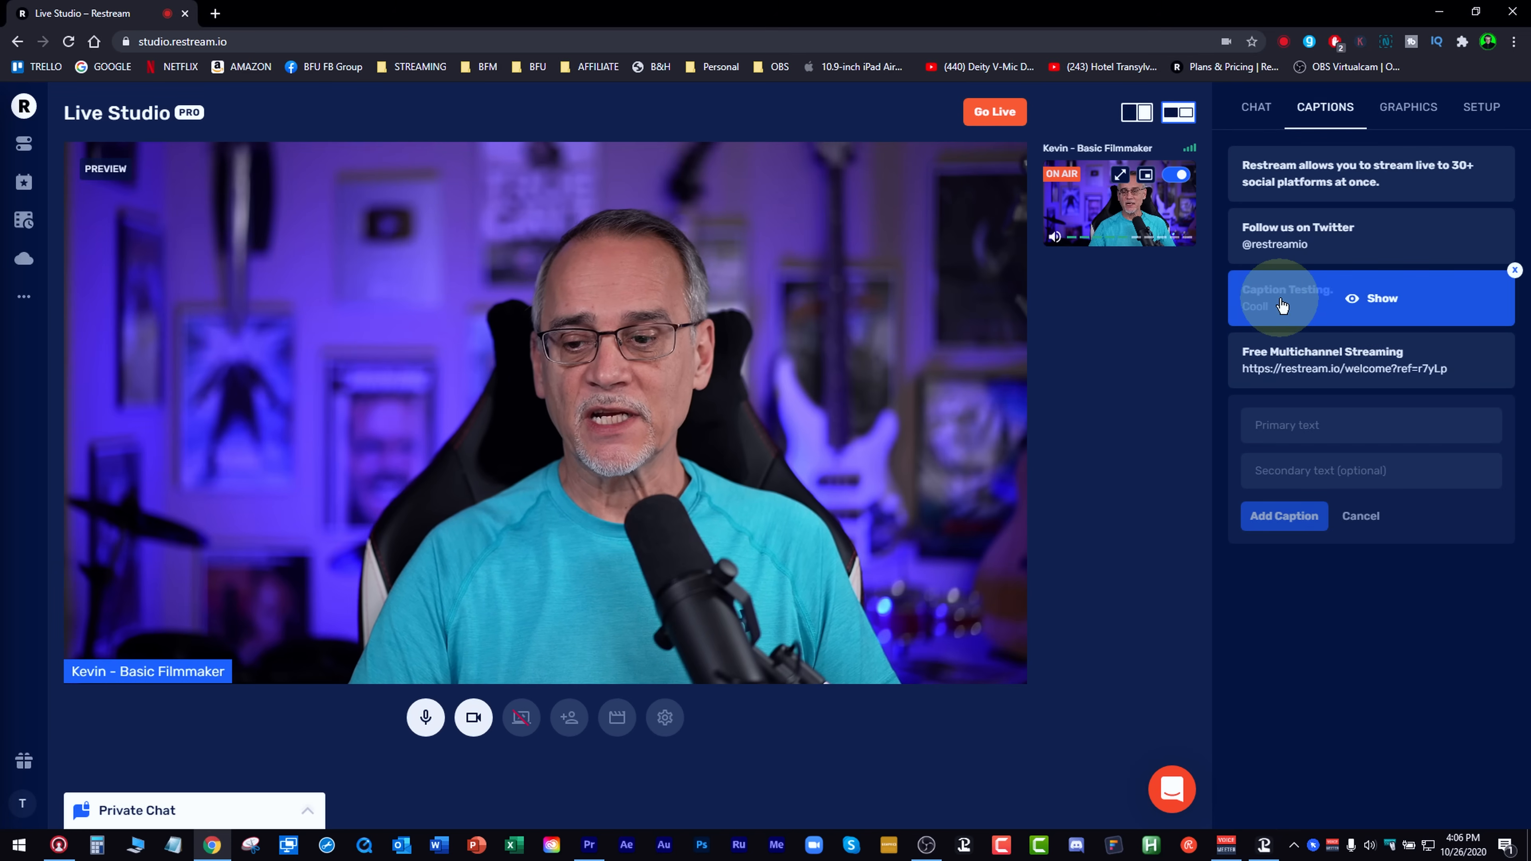
left_click(1371, 299)
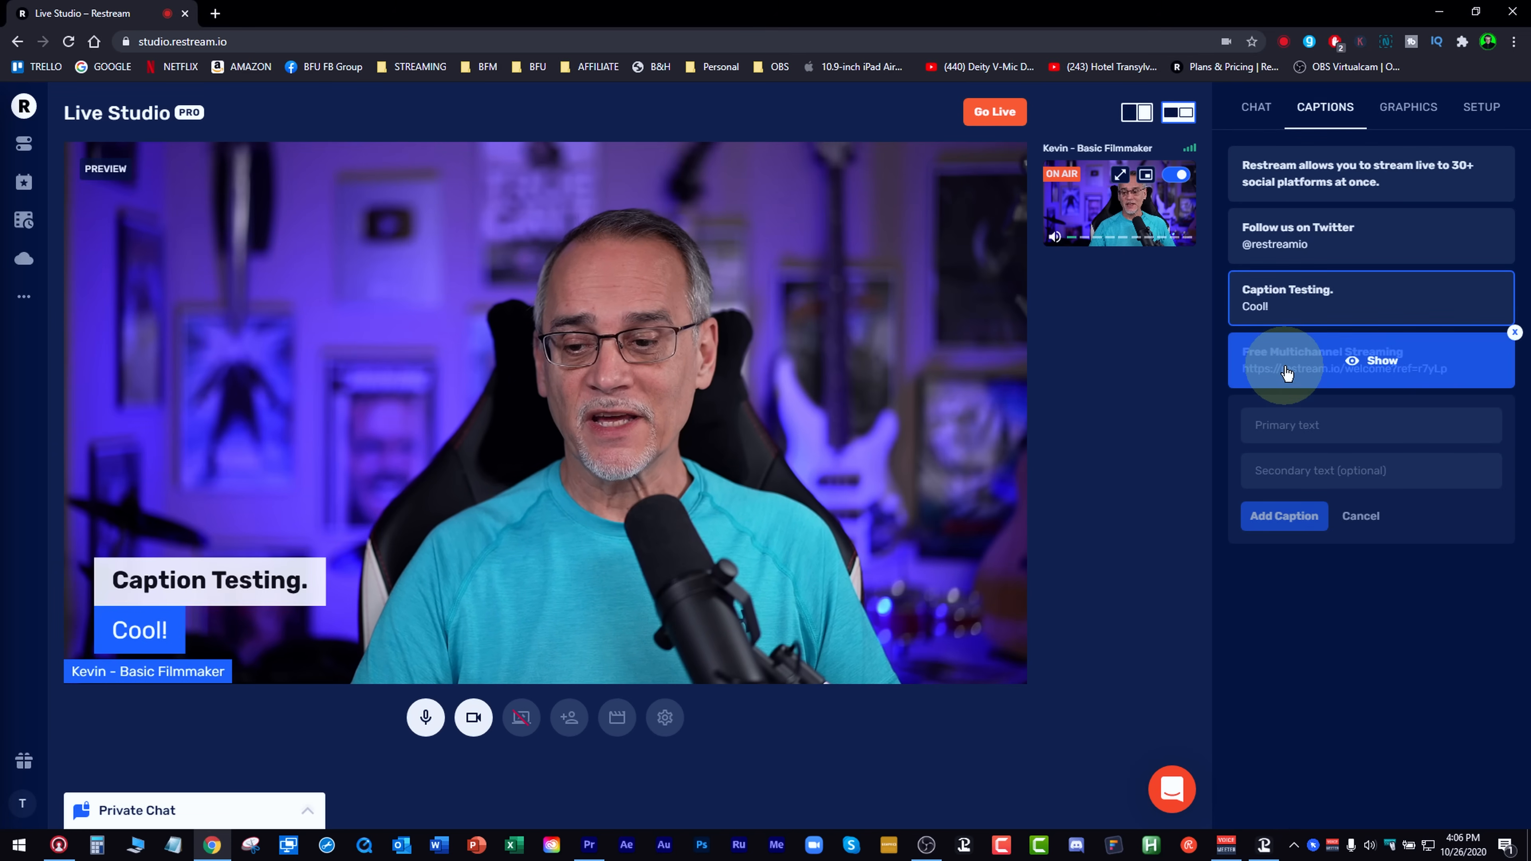
left_click(1375, 361)
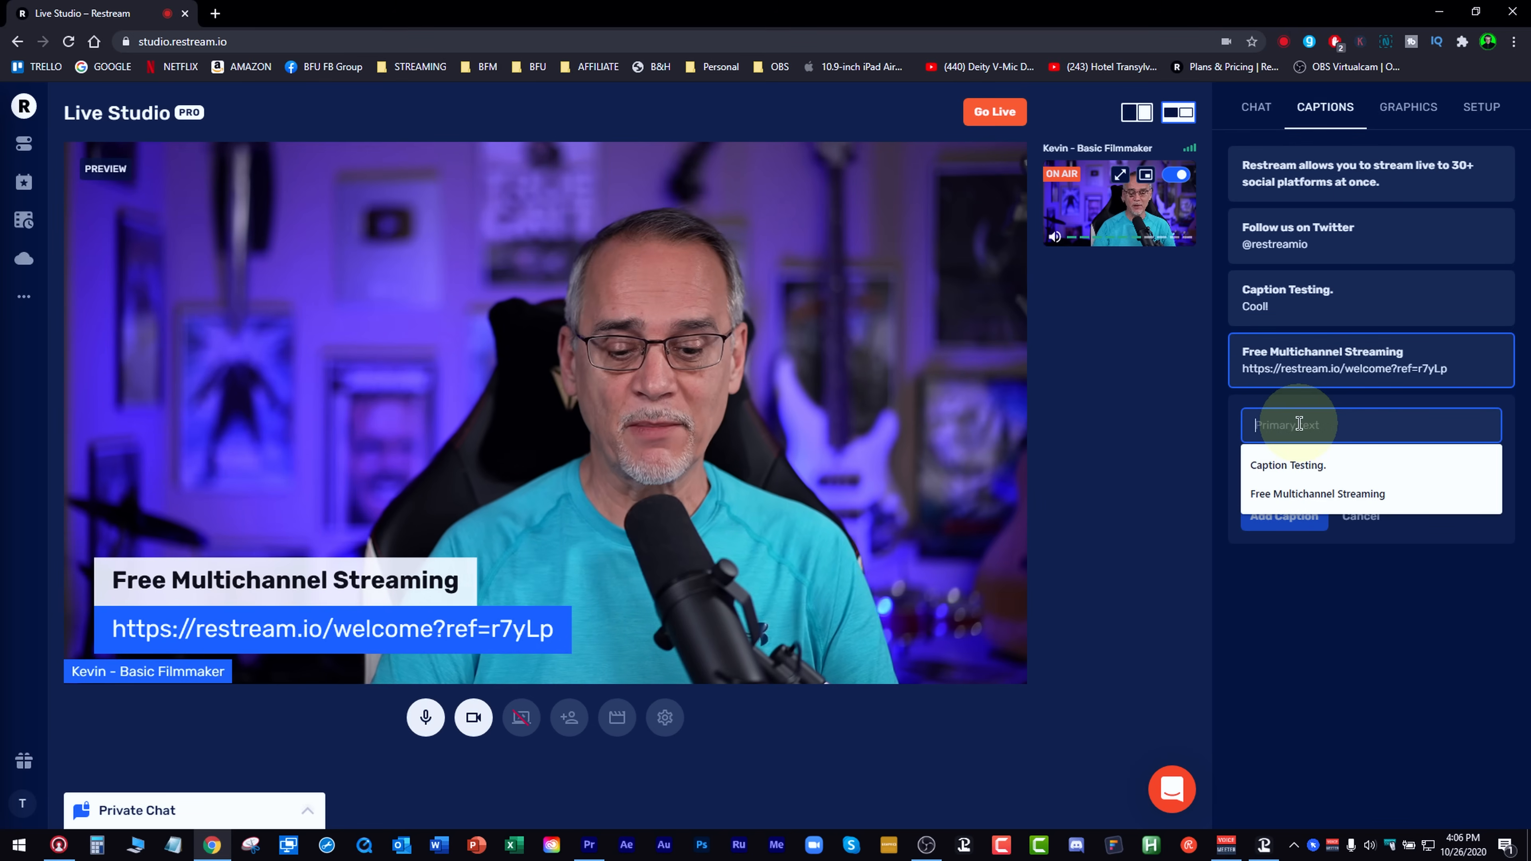
Add a new caption 'Check out Restream' with secondary text 'Blah blah blah'
type("Che")
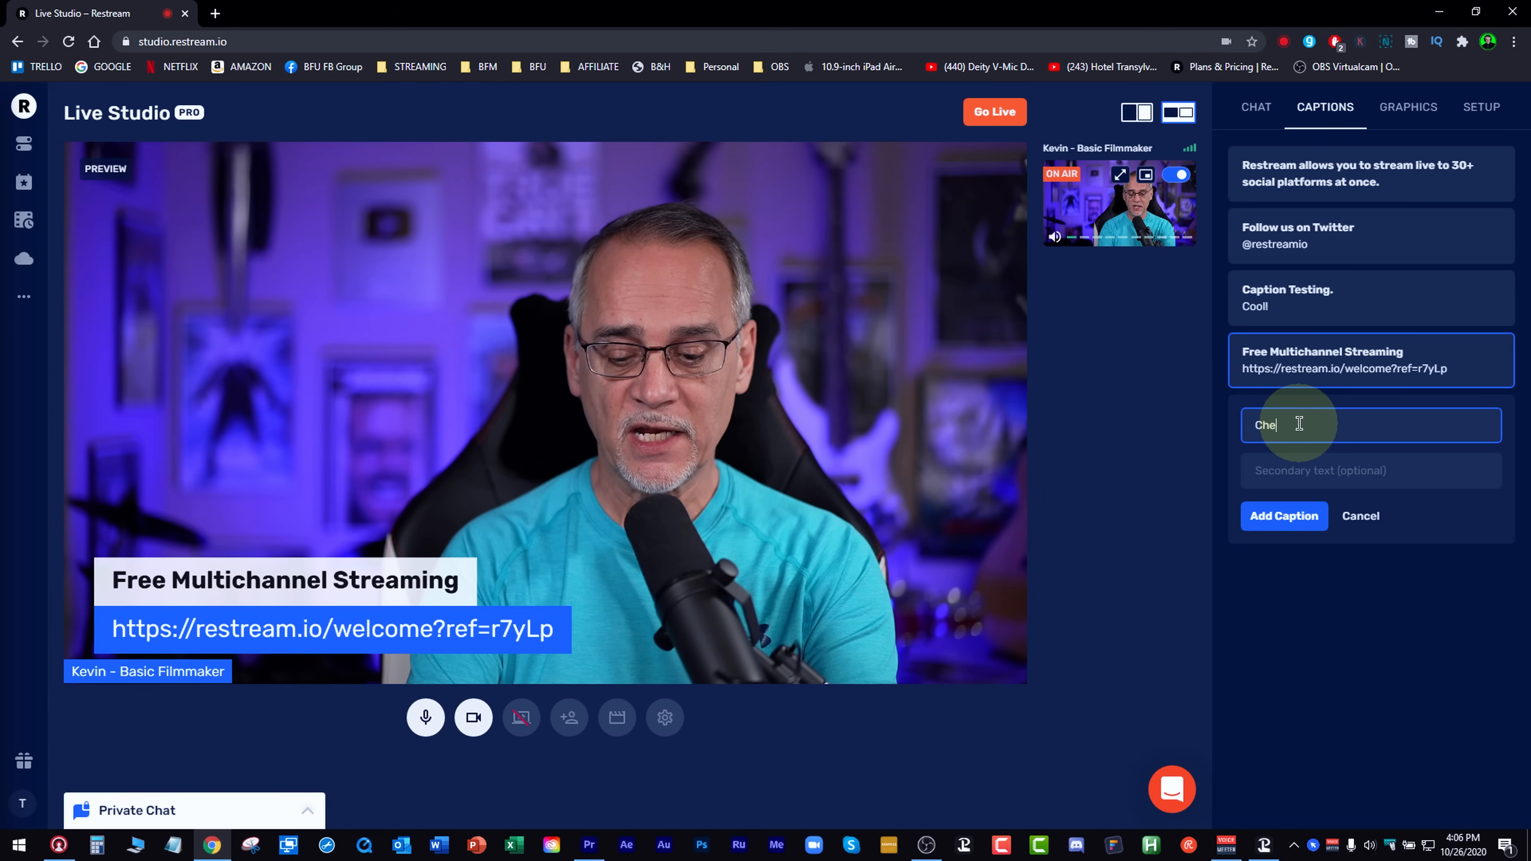
type("ck out Restream")
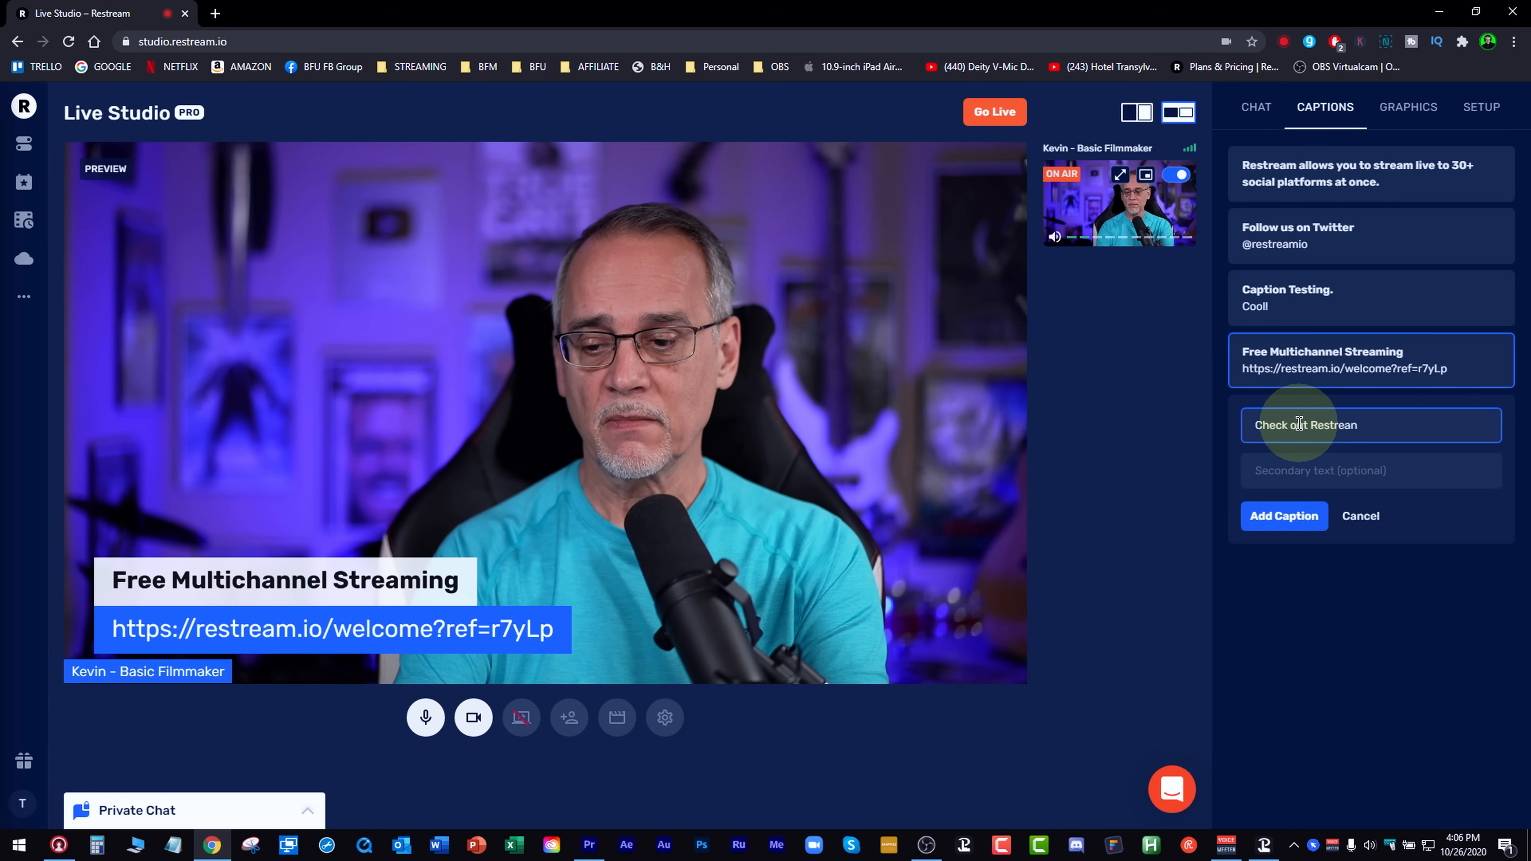
type("Blah blah blah")
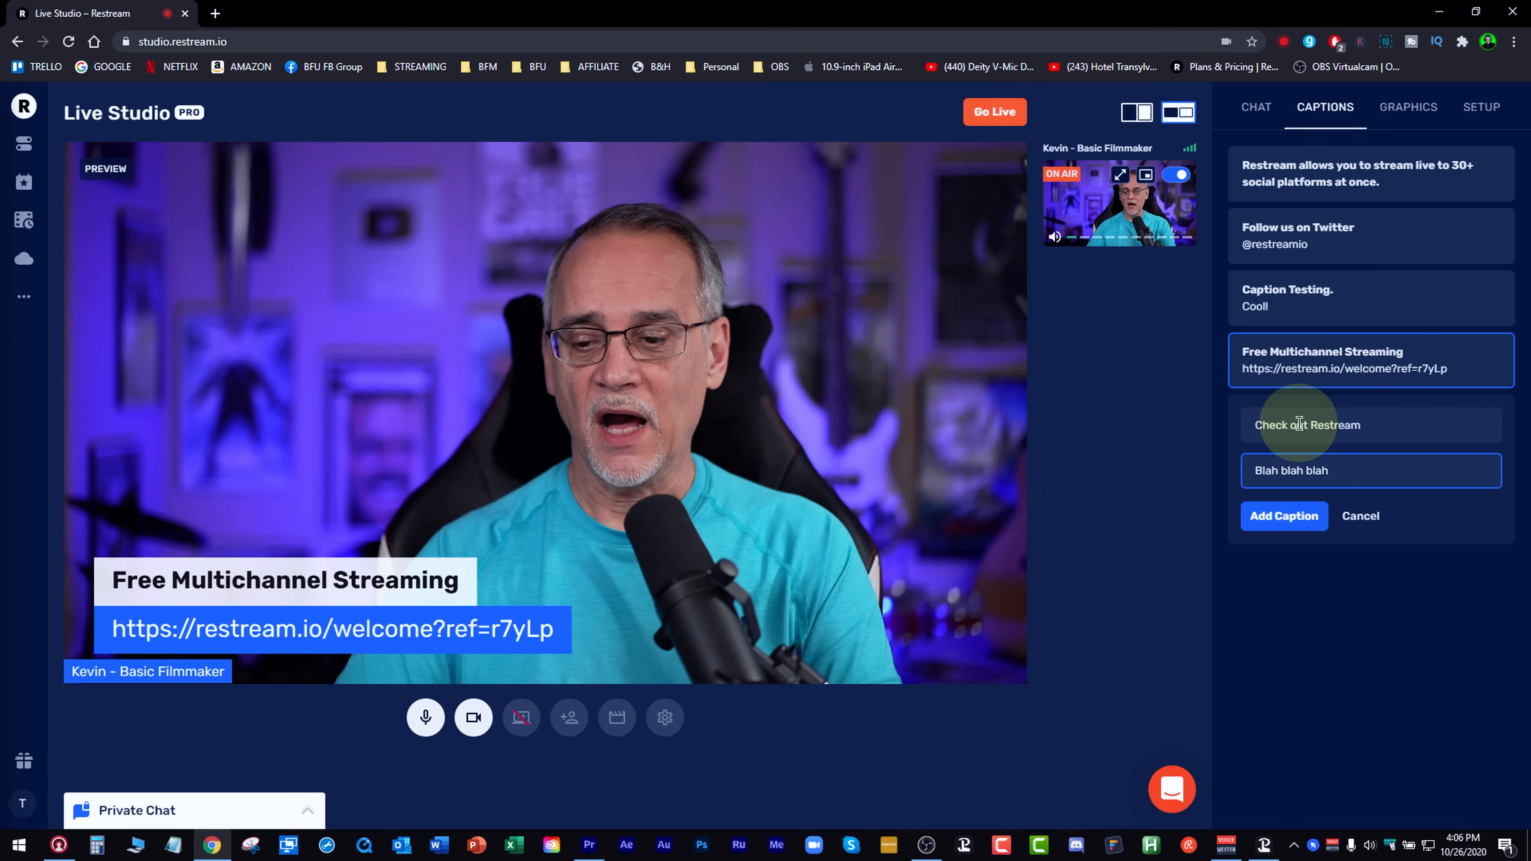
left_click(1283, 517)
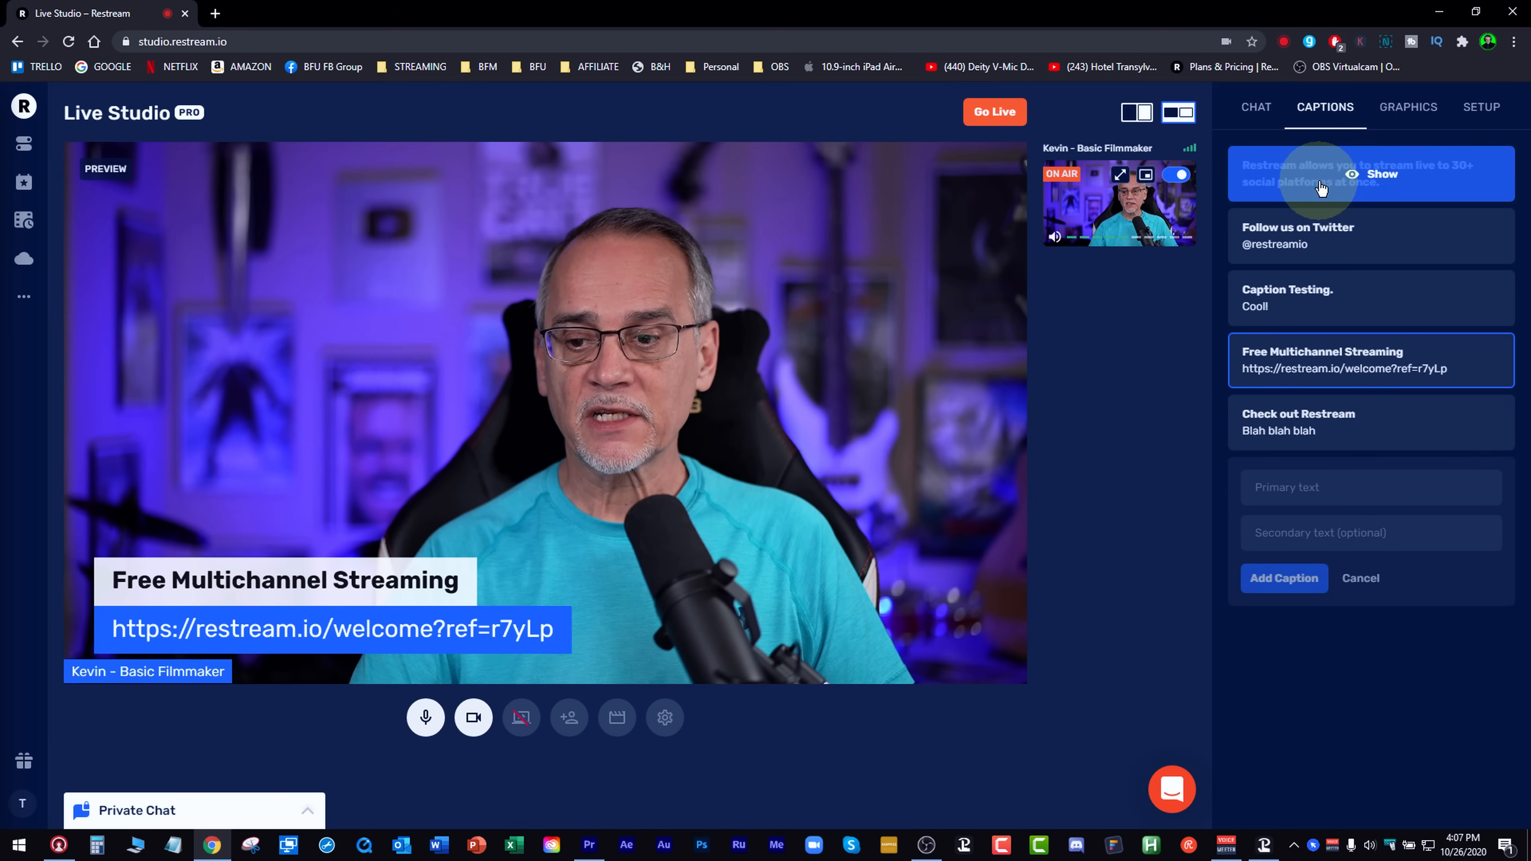
Show Caption Testing, then the Check out Restream caption, and hide it again
left_click(1372, 298)
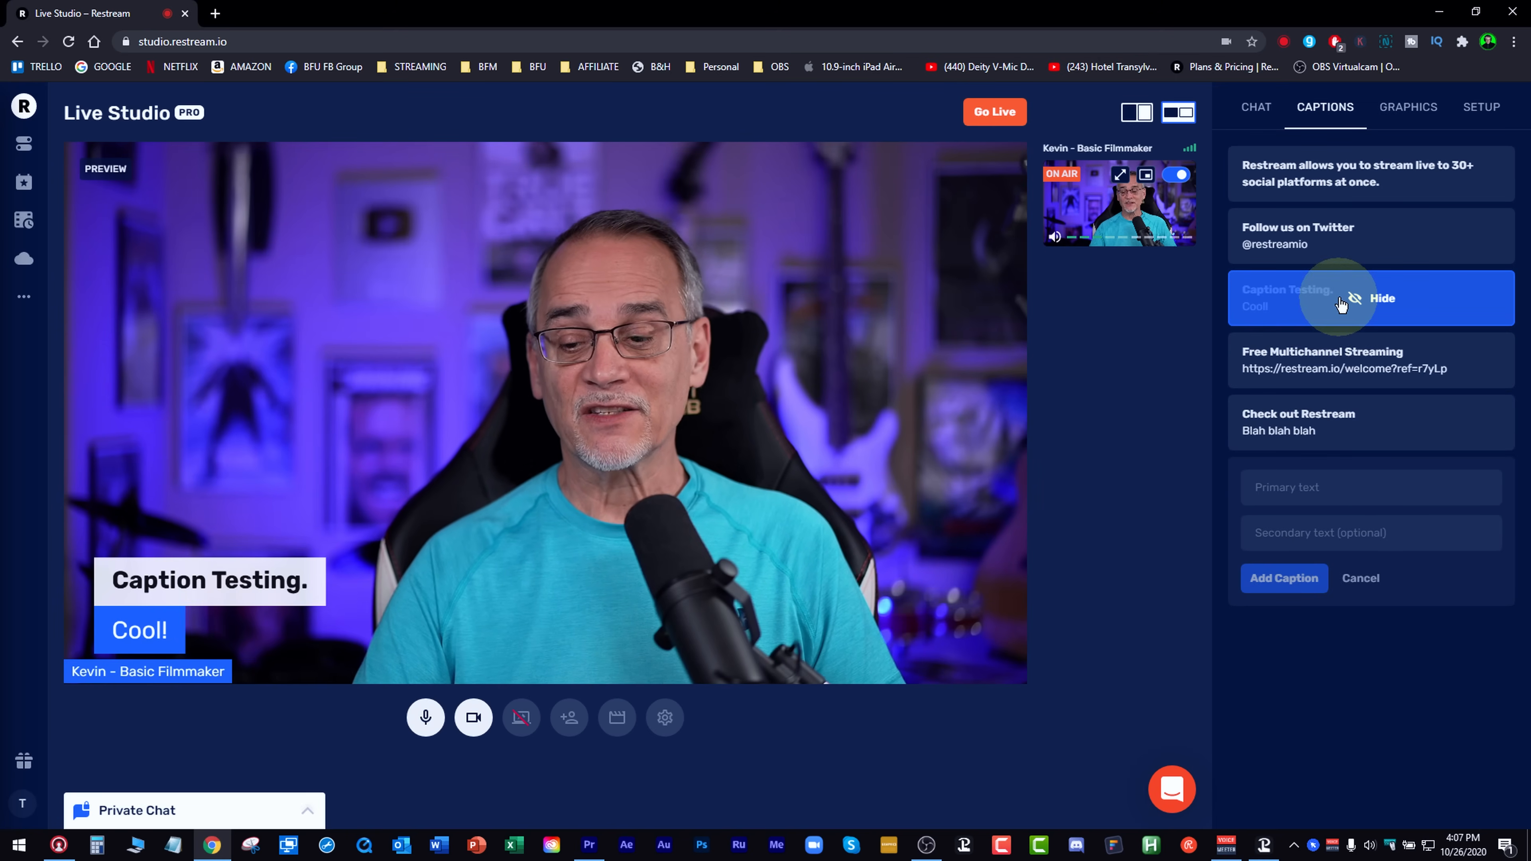
left_click(1300, 422)
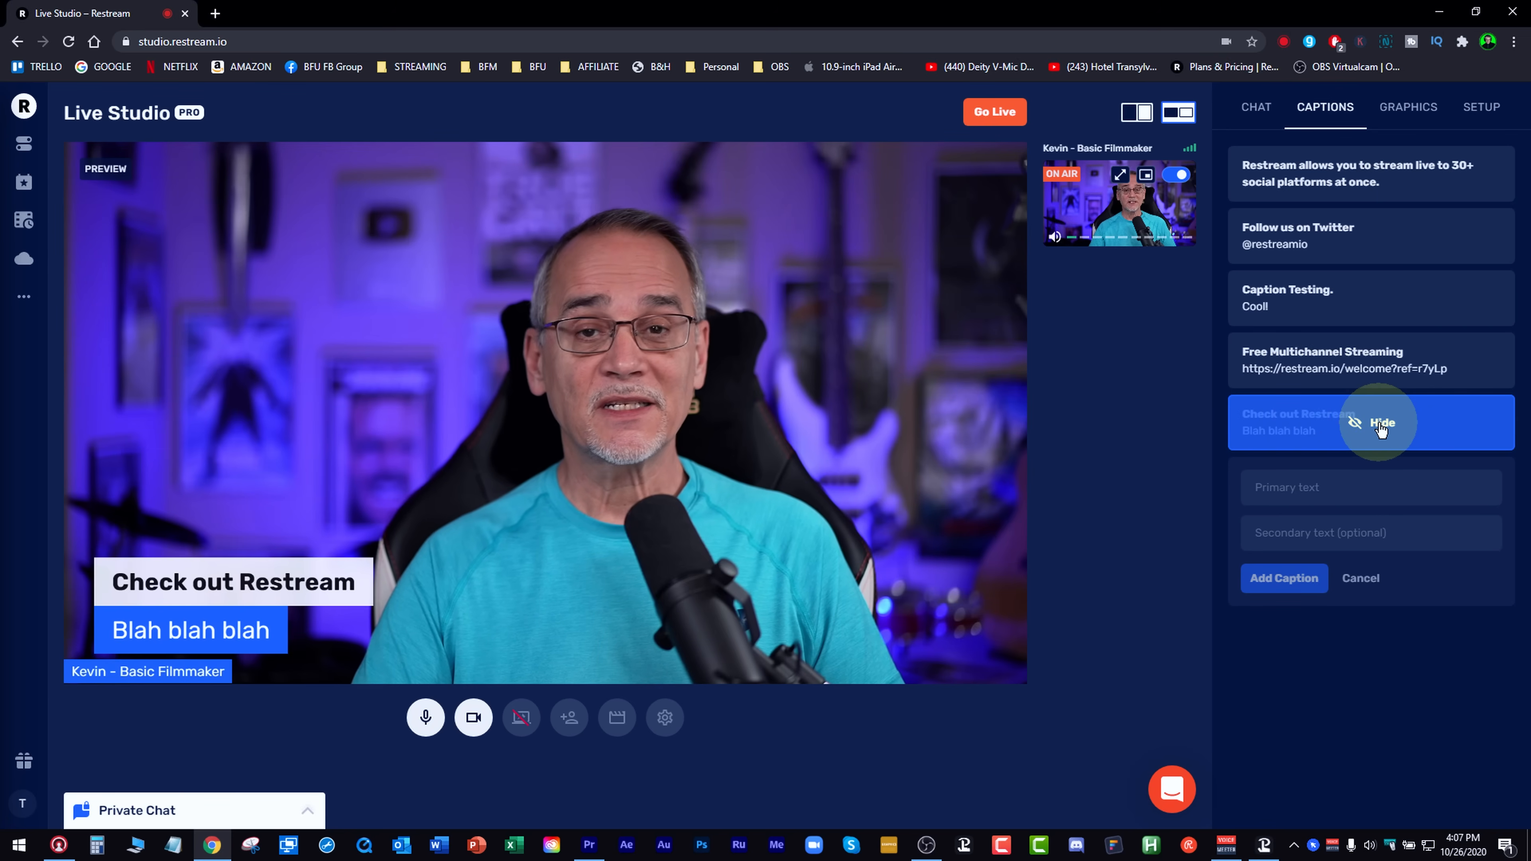
left_click(1381, 422)
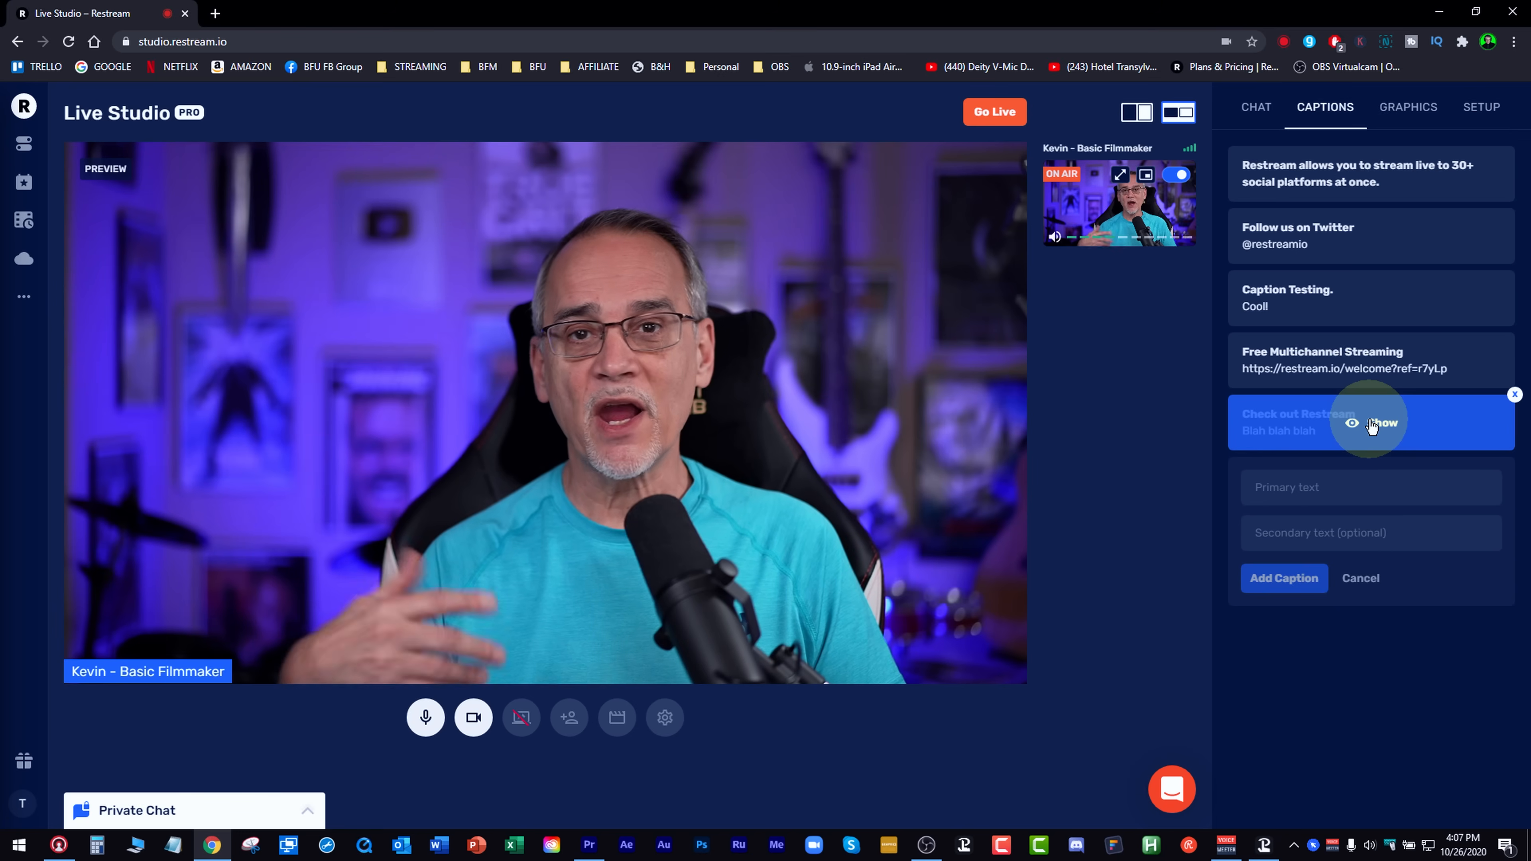
left_click(1407, 106)
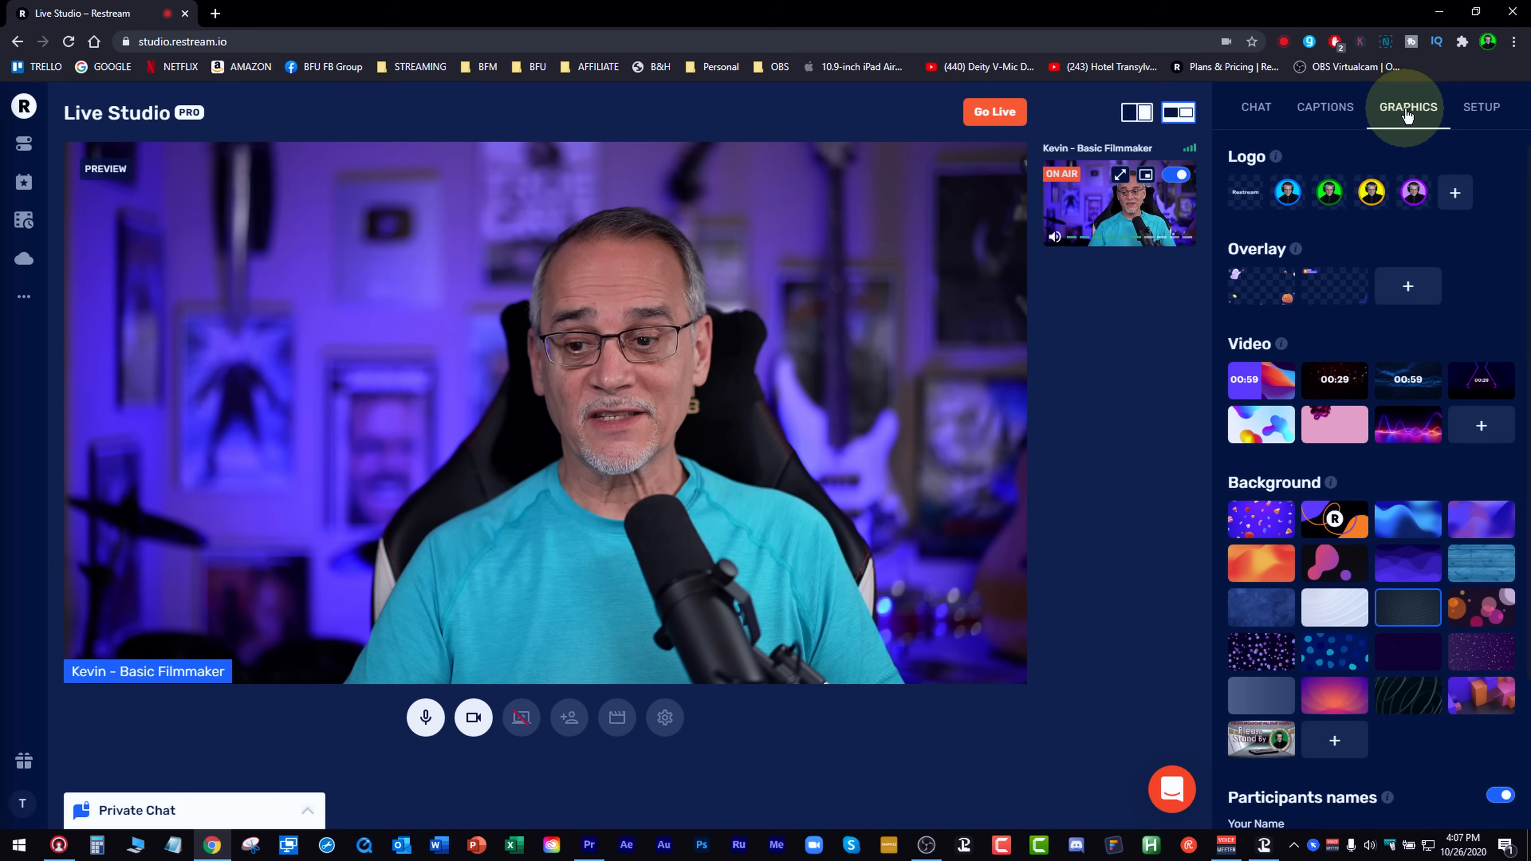
Preview the Restream logo, swap it for the round portrait logo, then remove the logo
left_click(1245, 192)
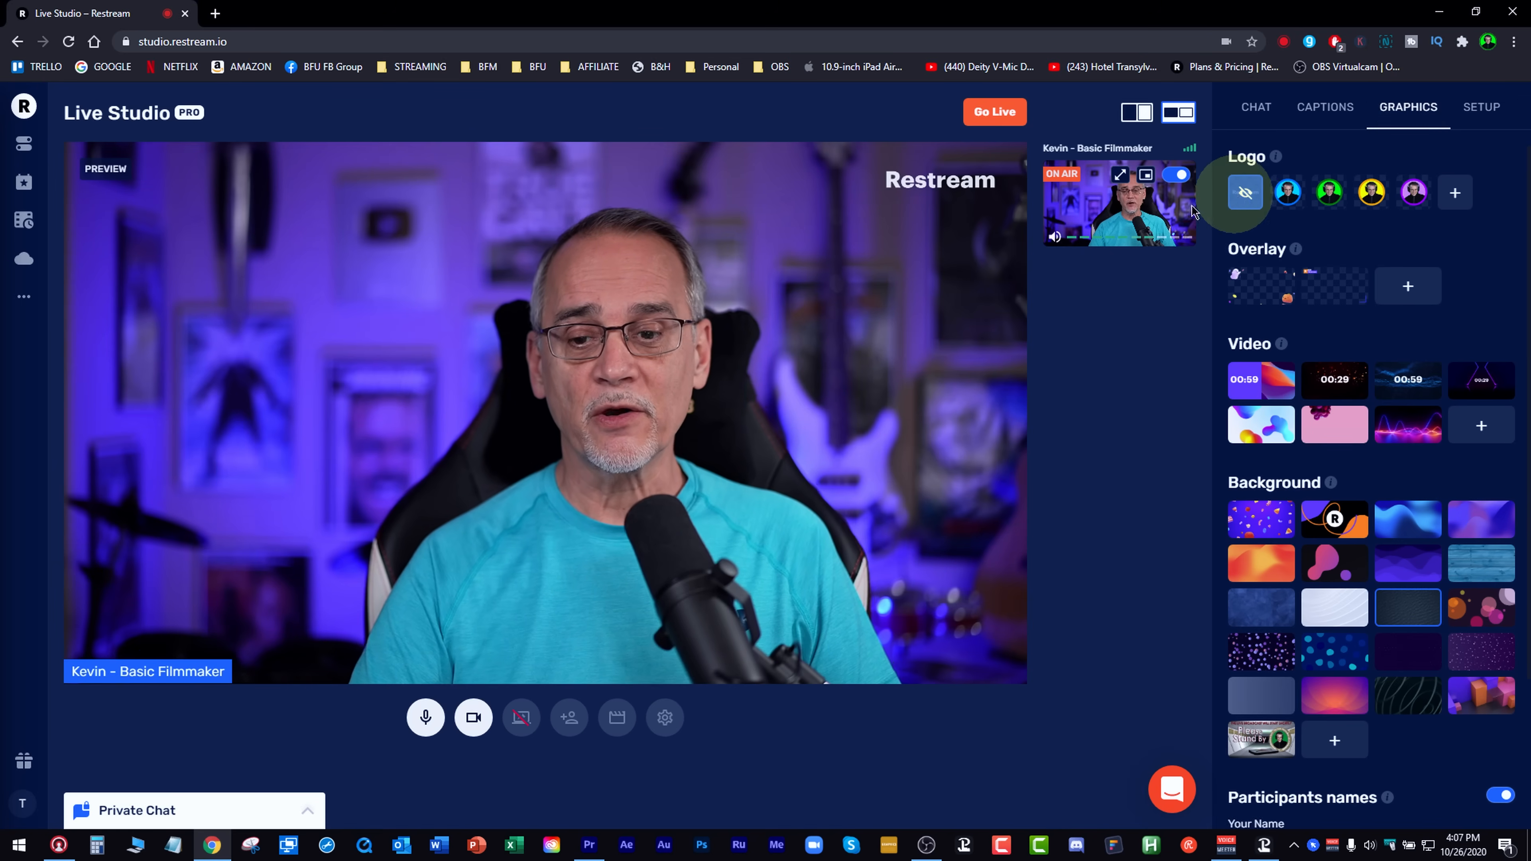
left_click(1245, 191)
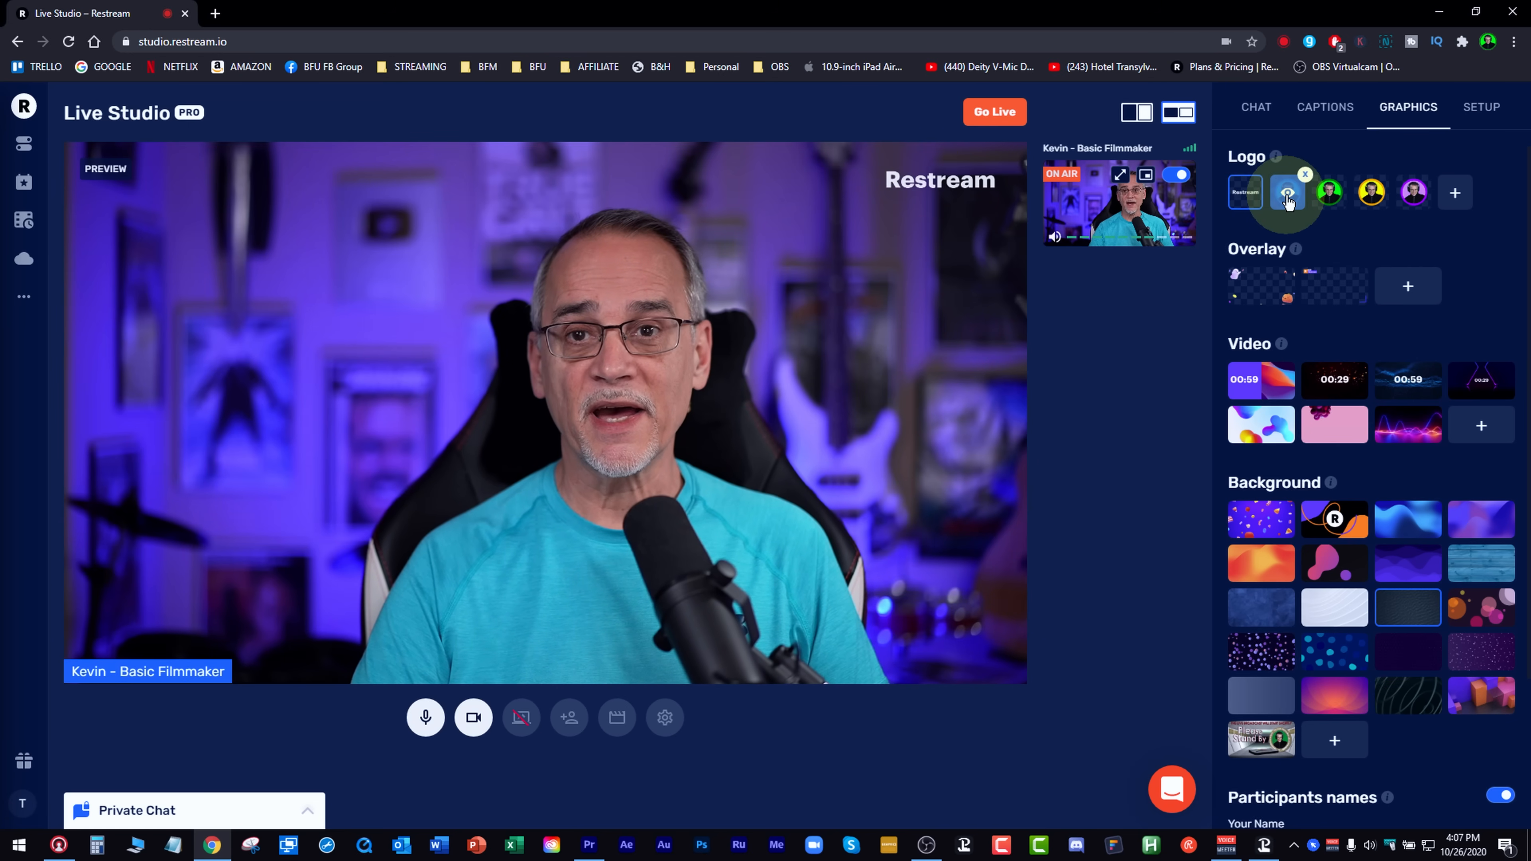
left_click(1288, 192)
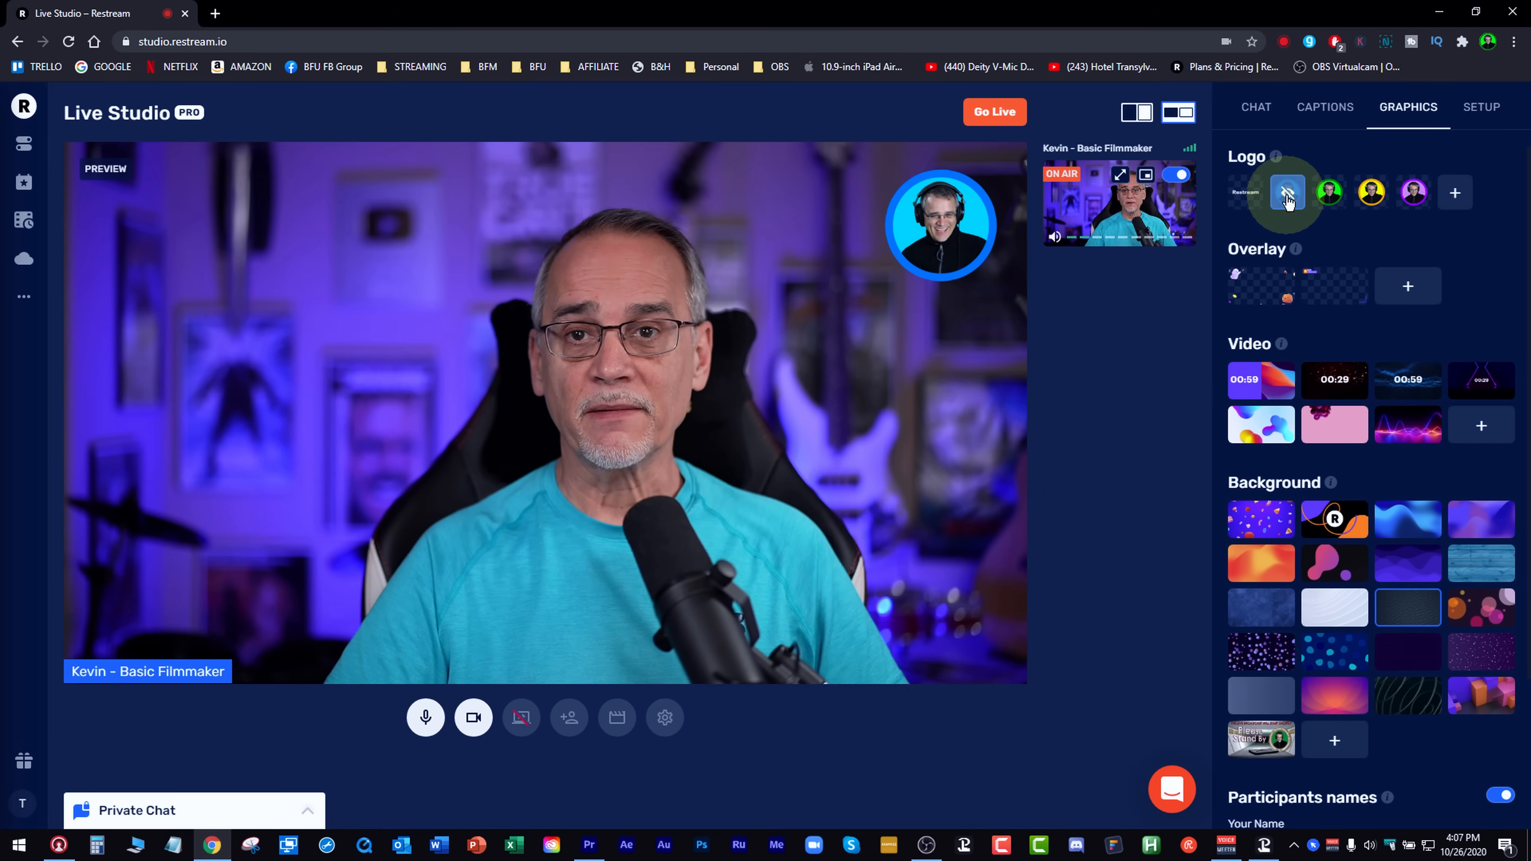
left_click(1330, 192)
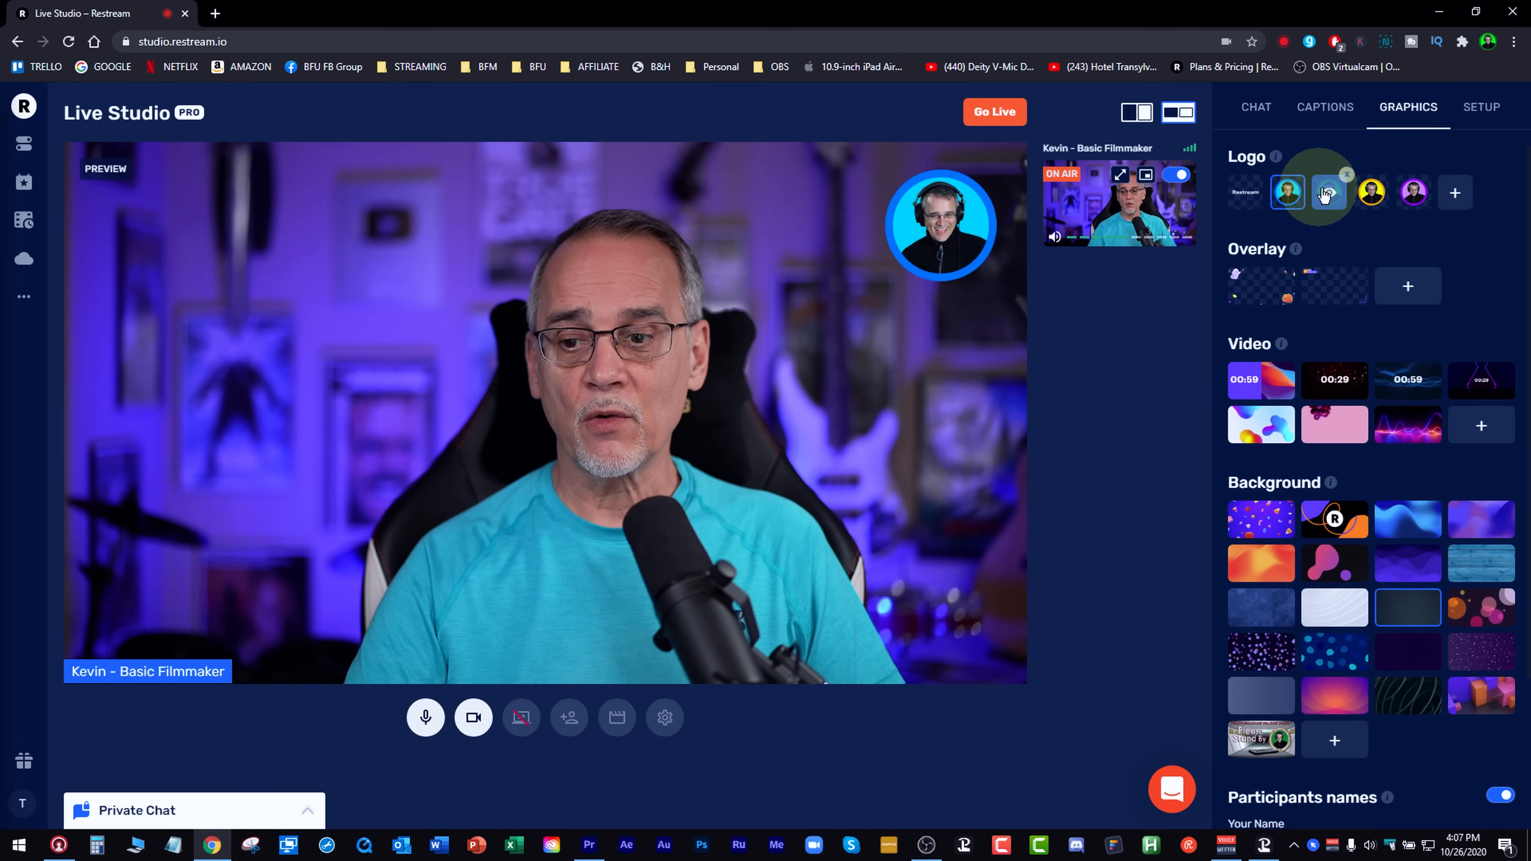
left_click(1371, 191)
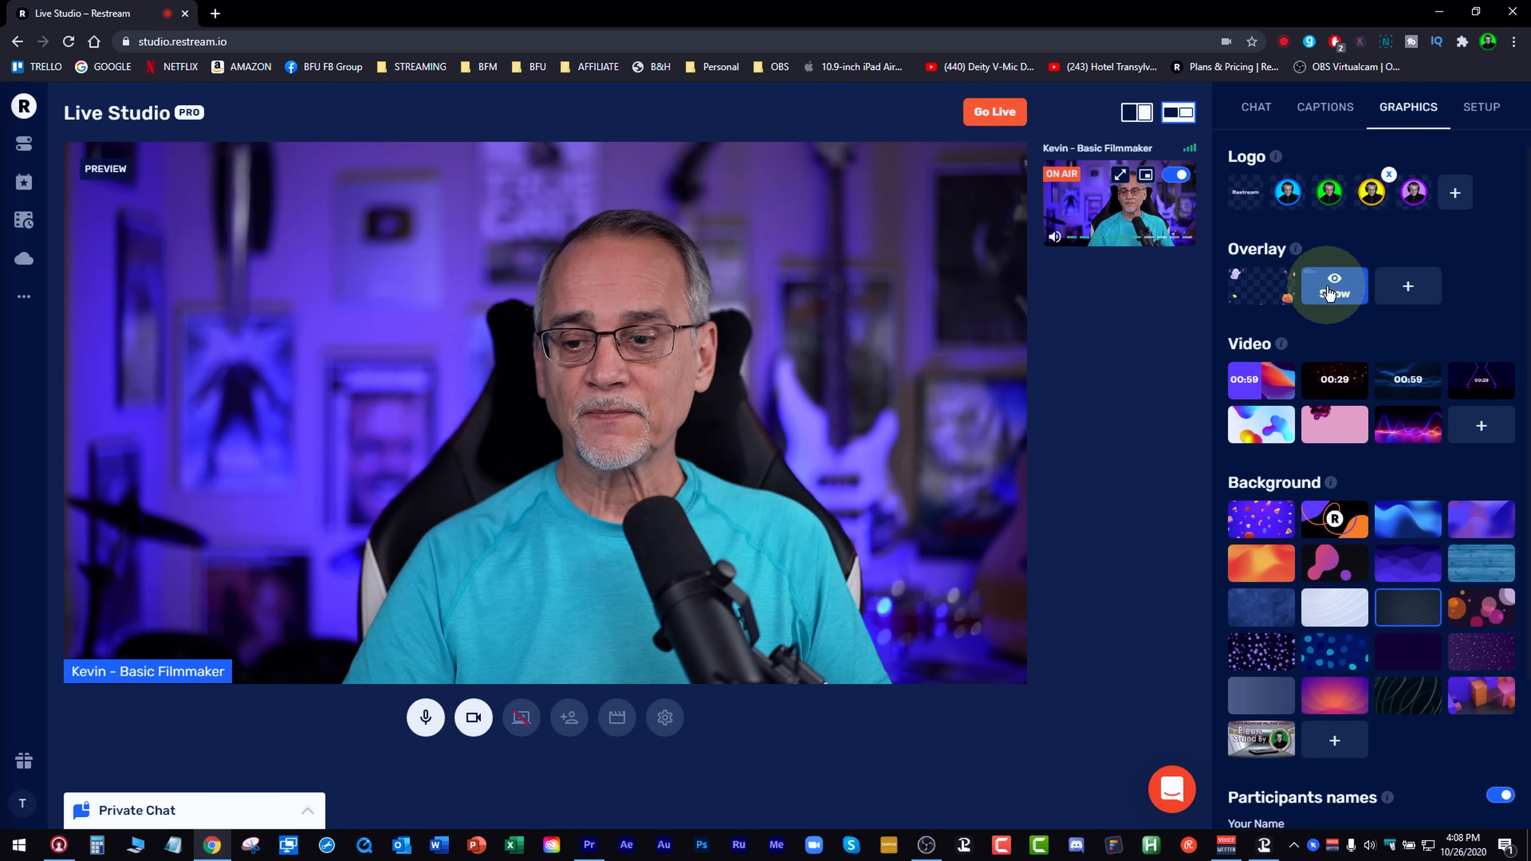
Show and remove the Restream LIVE overlay, then play and stop the countdown clip
left_click(1332, 286)
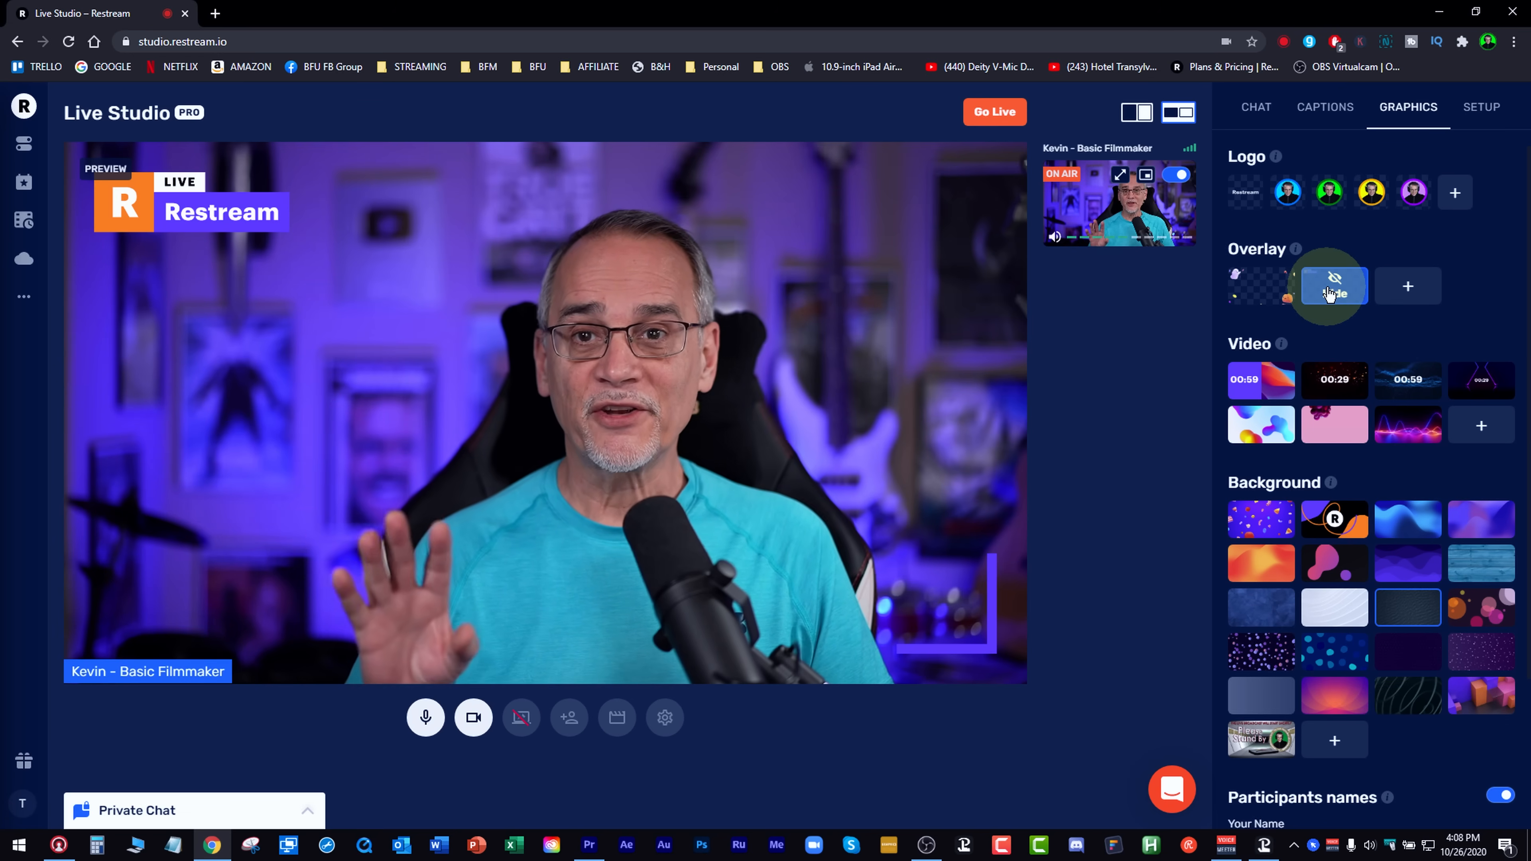
left_click(1334, 285)
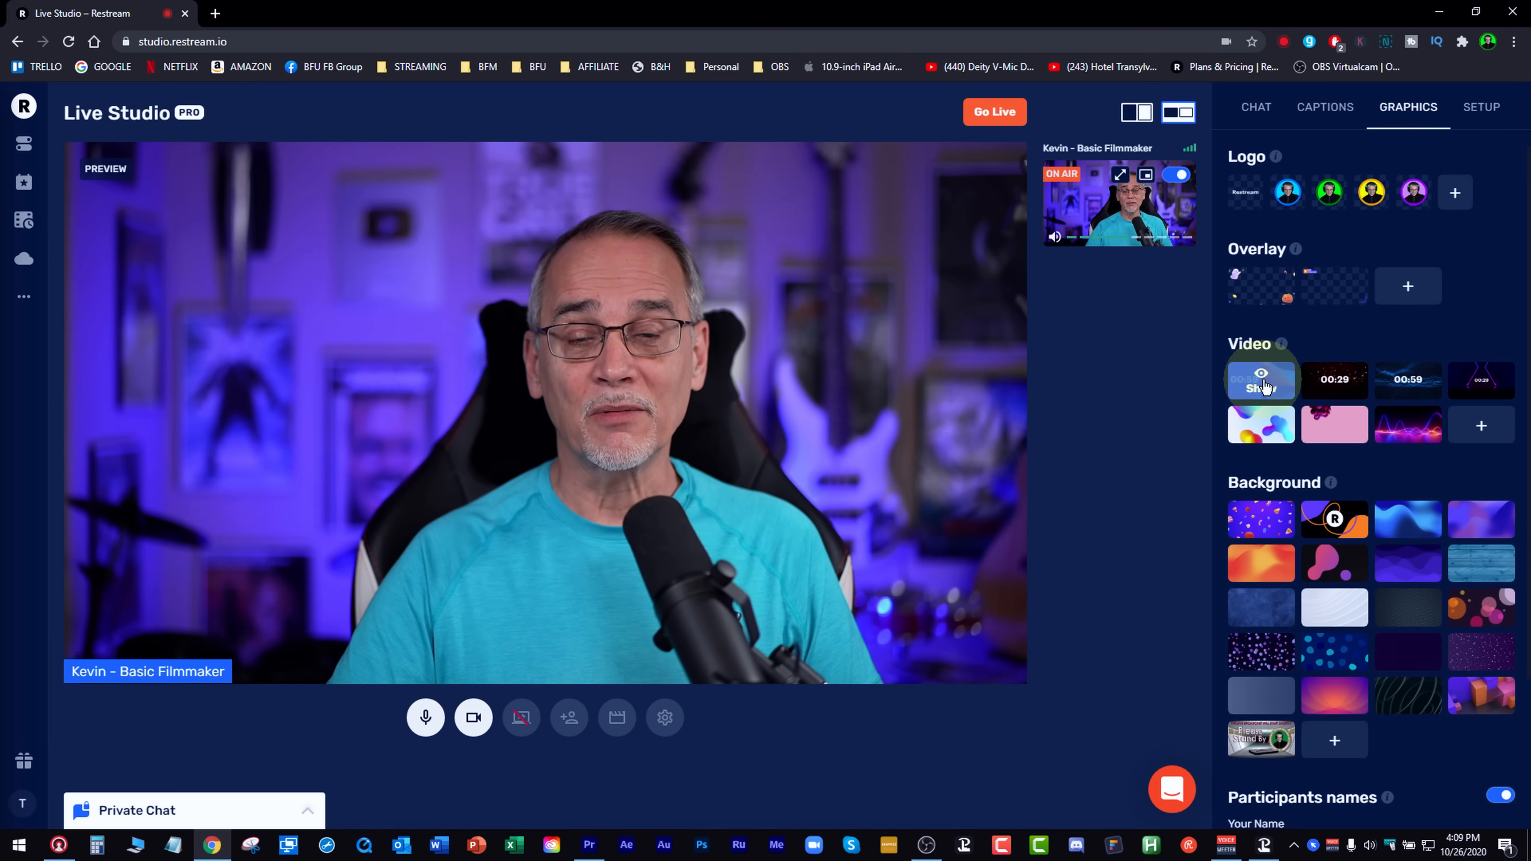
left_click(1261, 379)
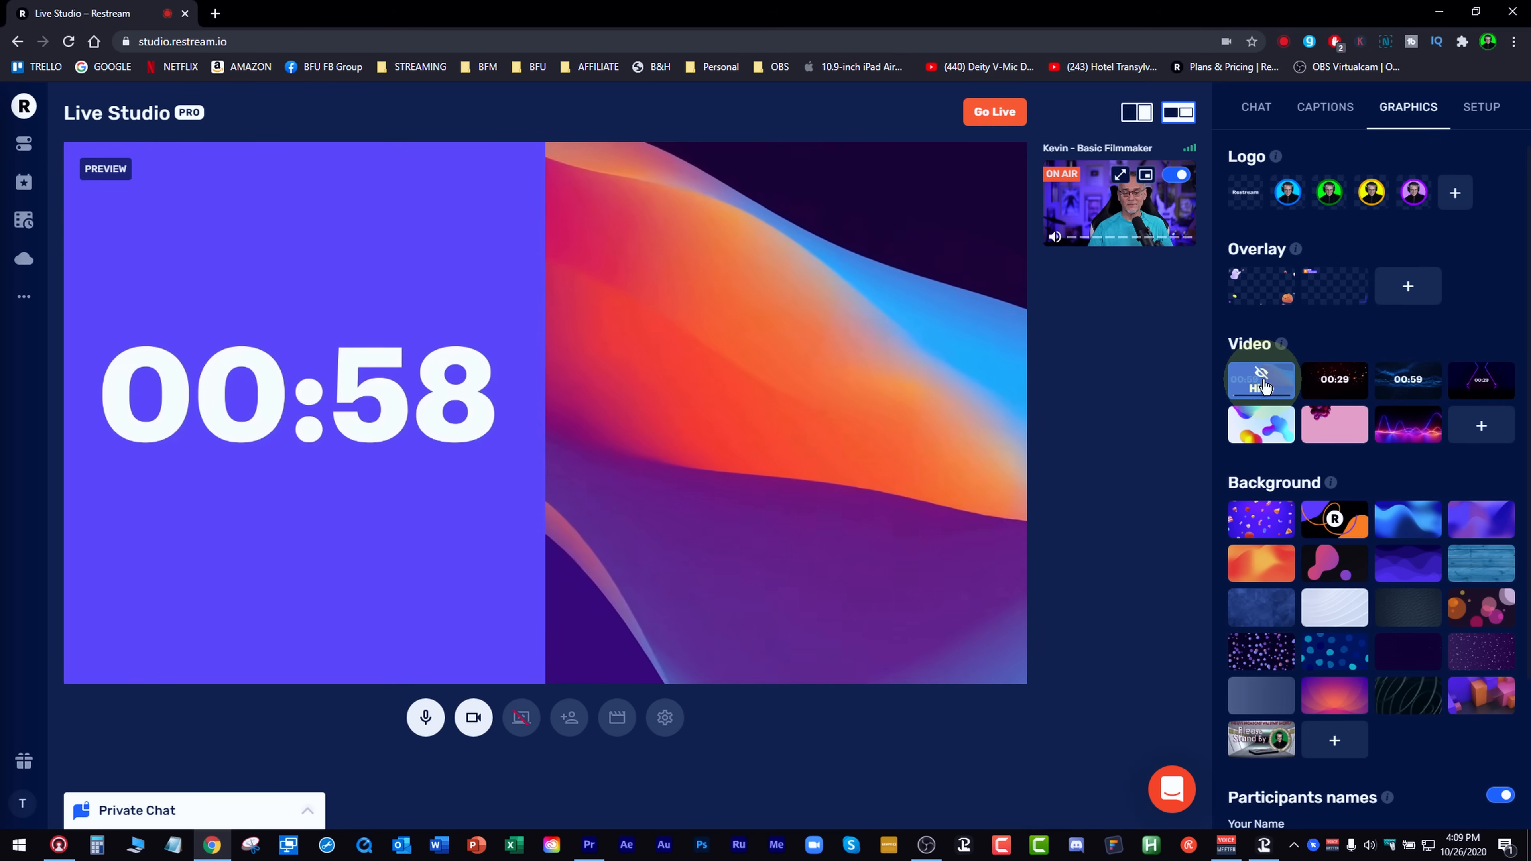
left_click(1147, 175)
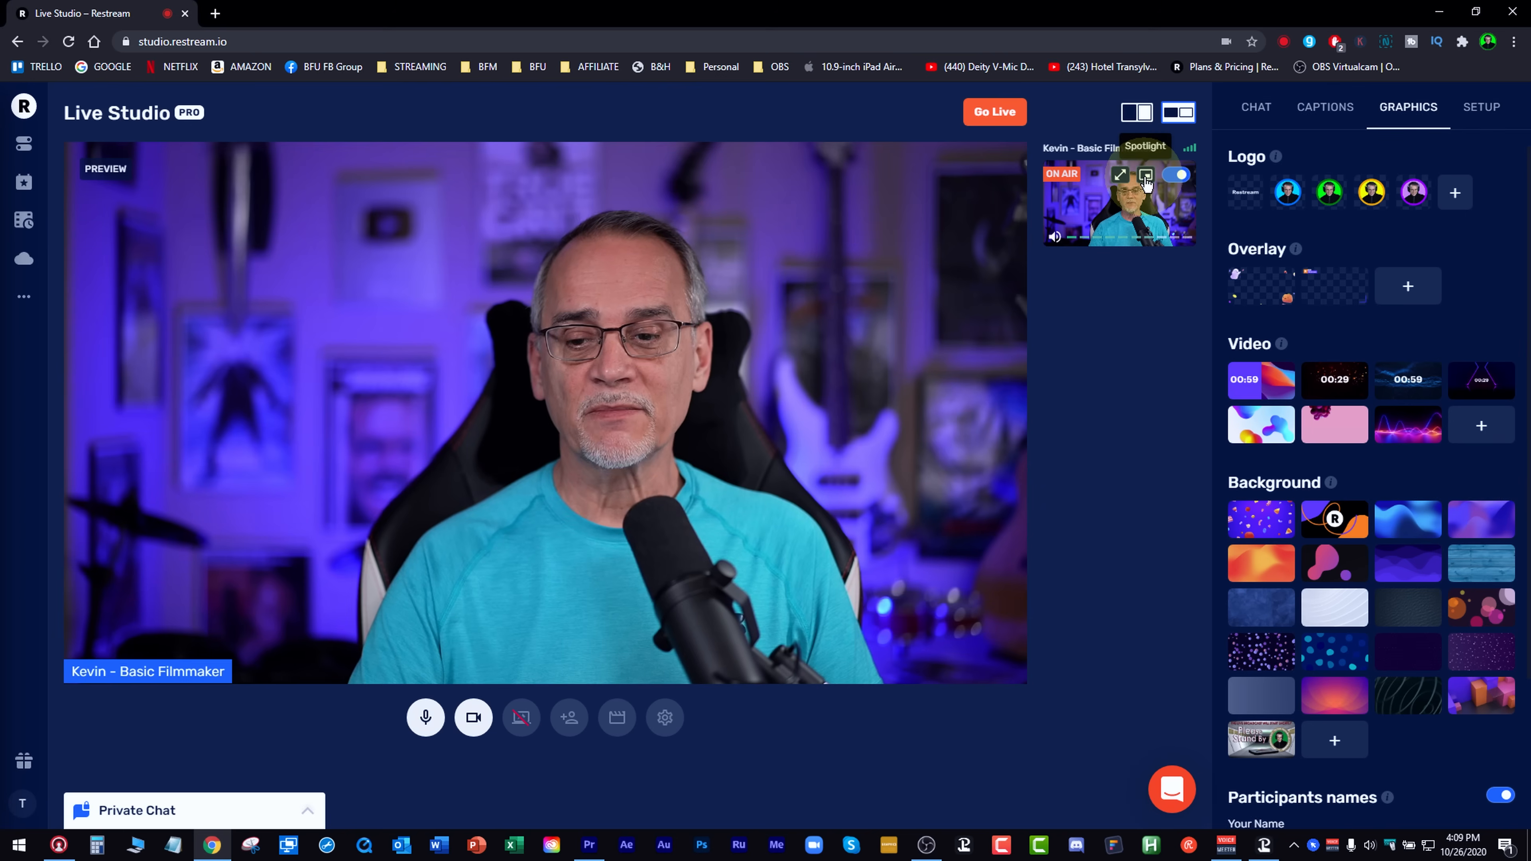
mouse_move(1104, 179)
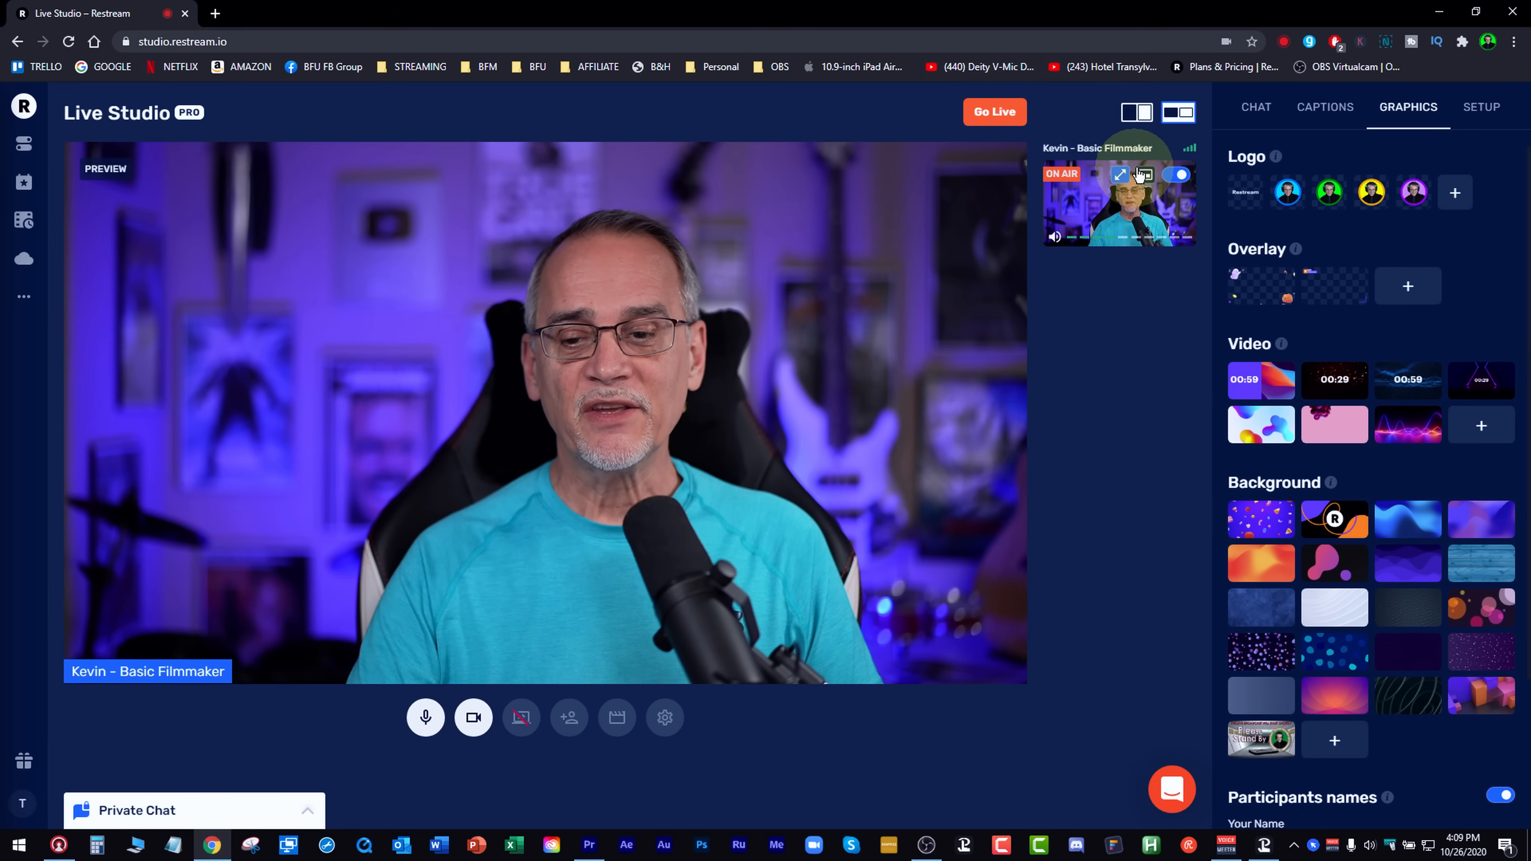
Toggle the camera off and on, show the Please Stand By screen, then bring the camera back
left_click(1175, 175)
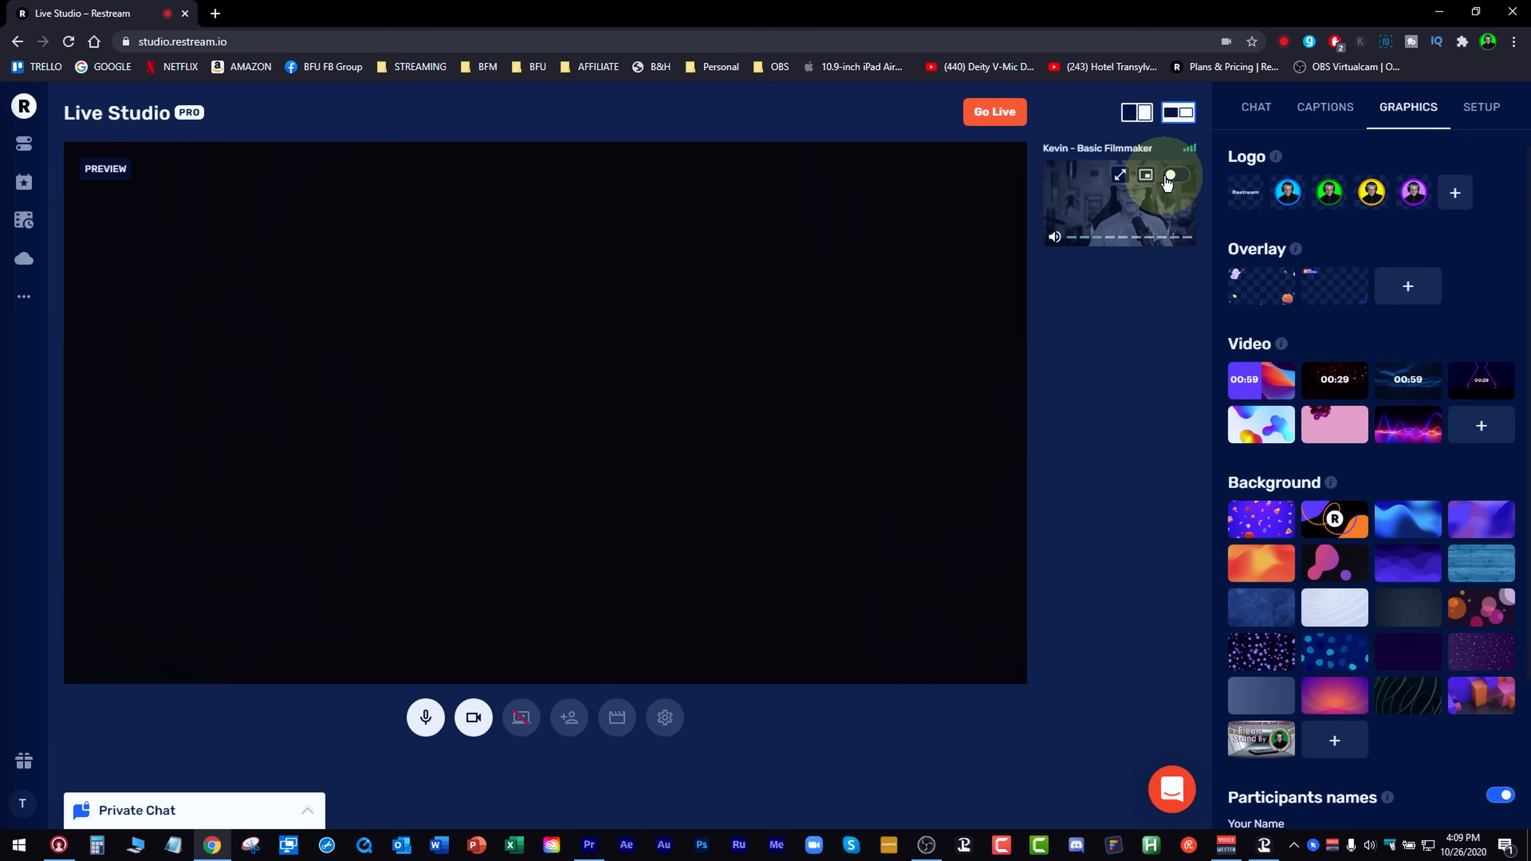
left_click(1173, 175)
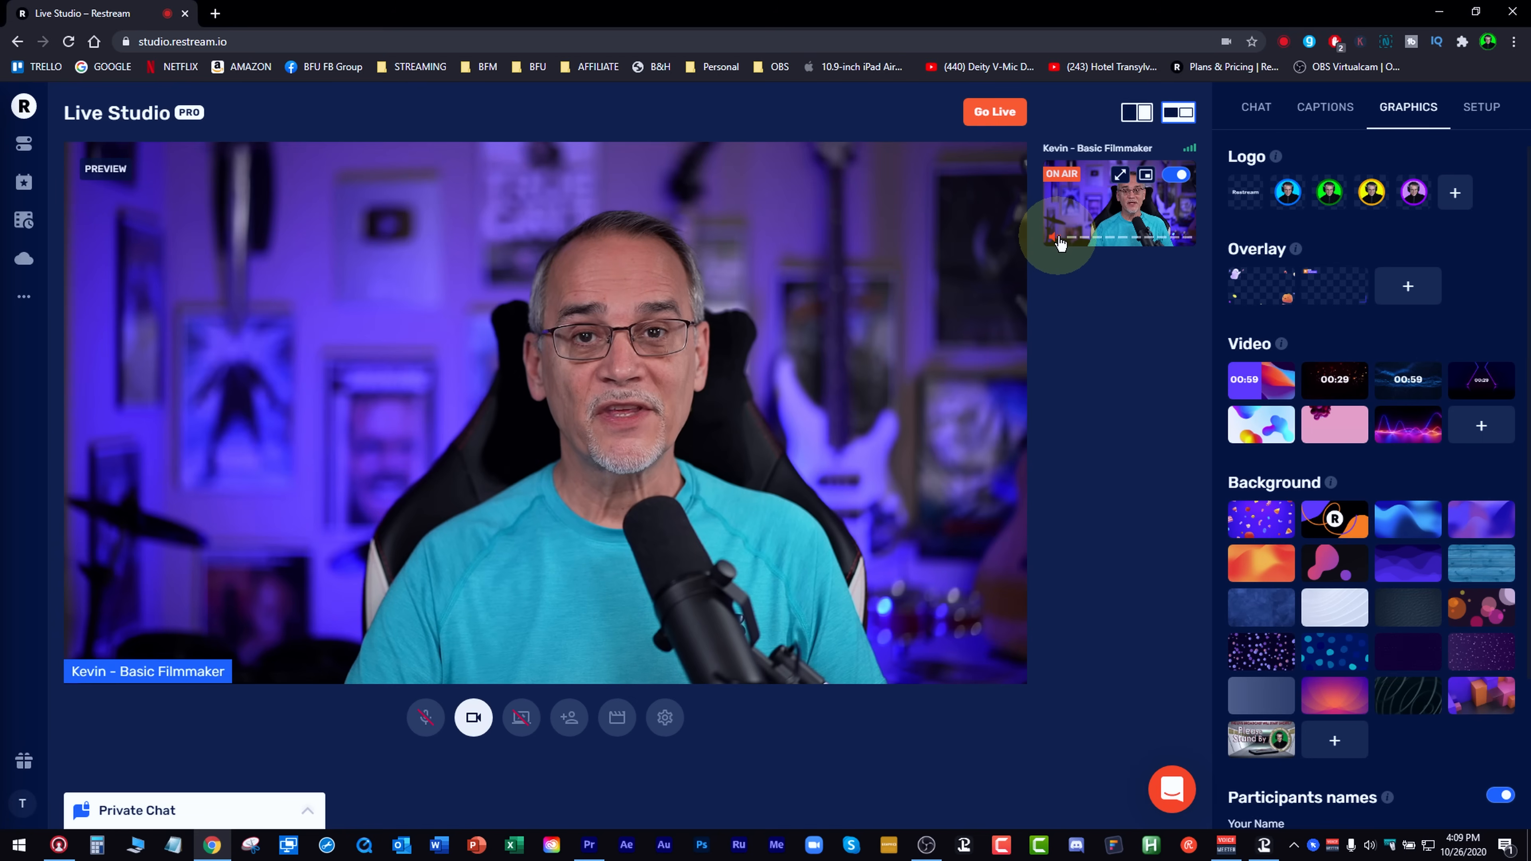
scroll("down", 3)
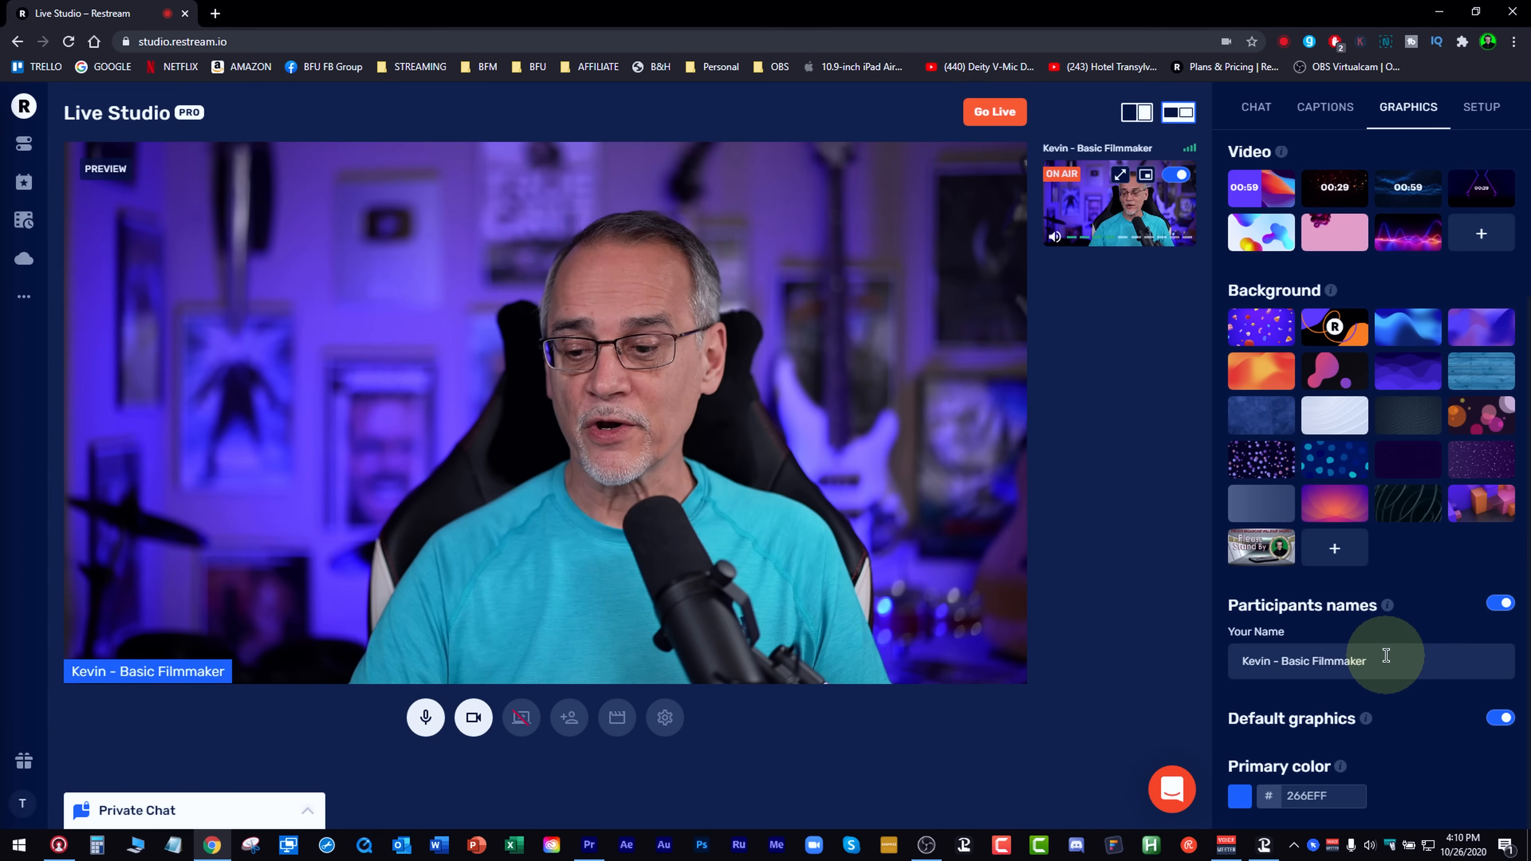
scroll("up", 3)
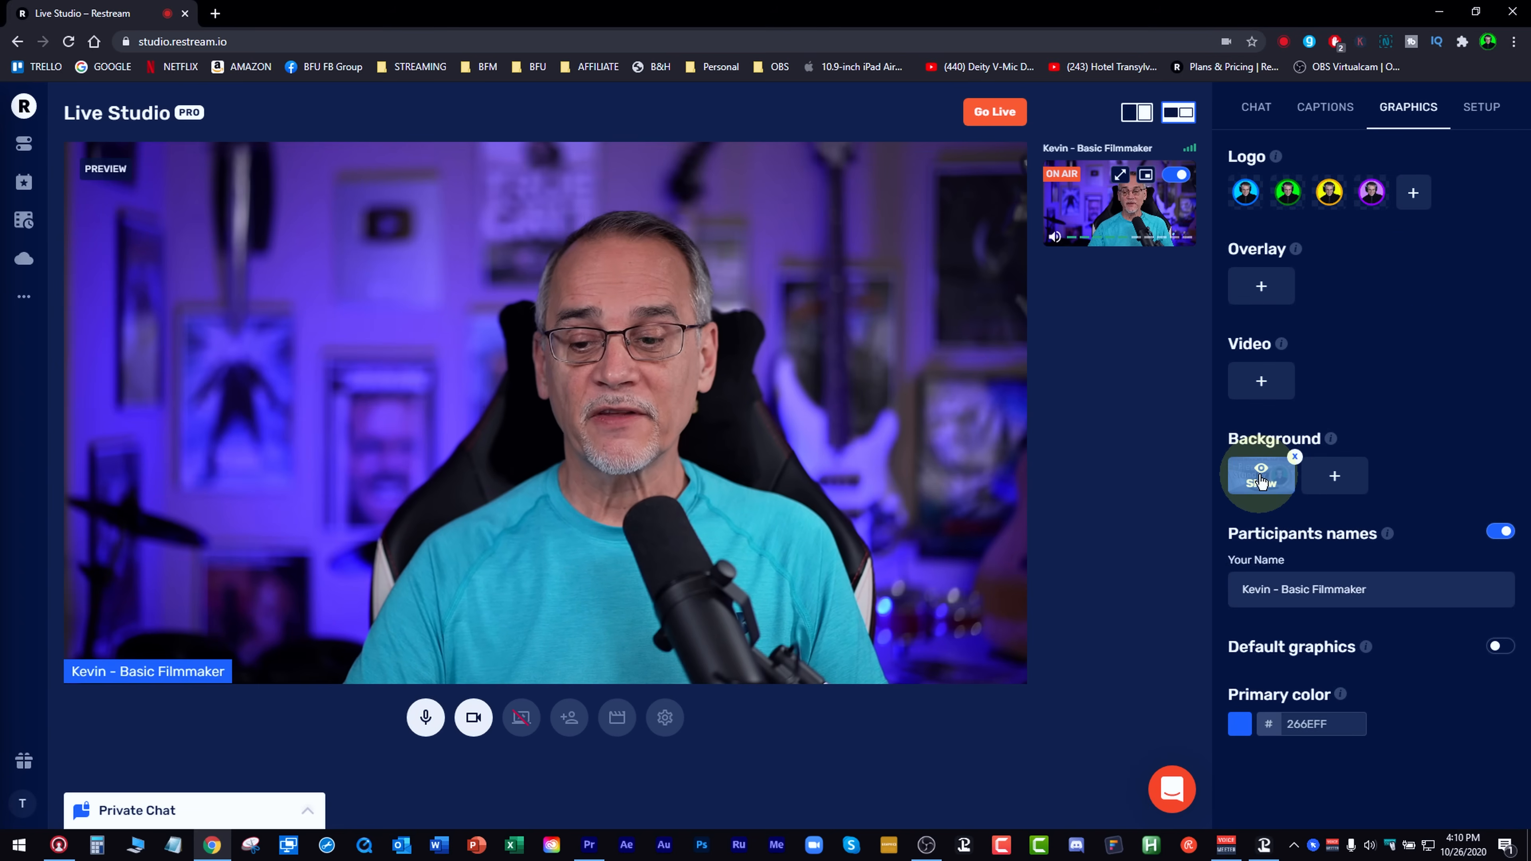
left_click(1261, 475)
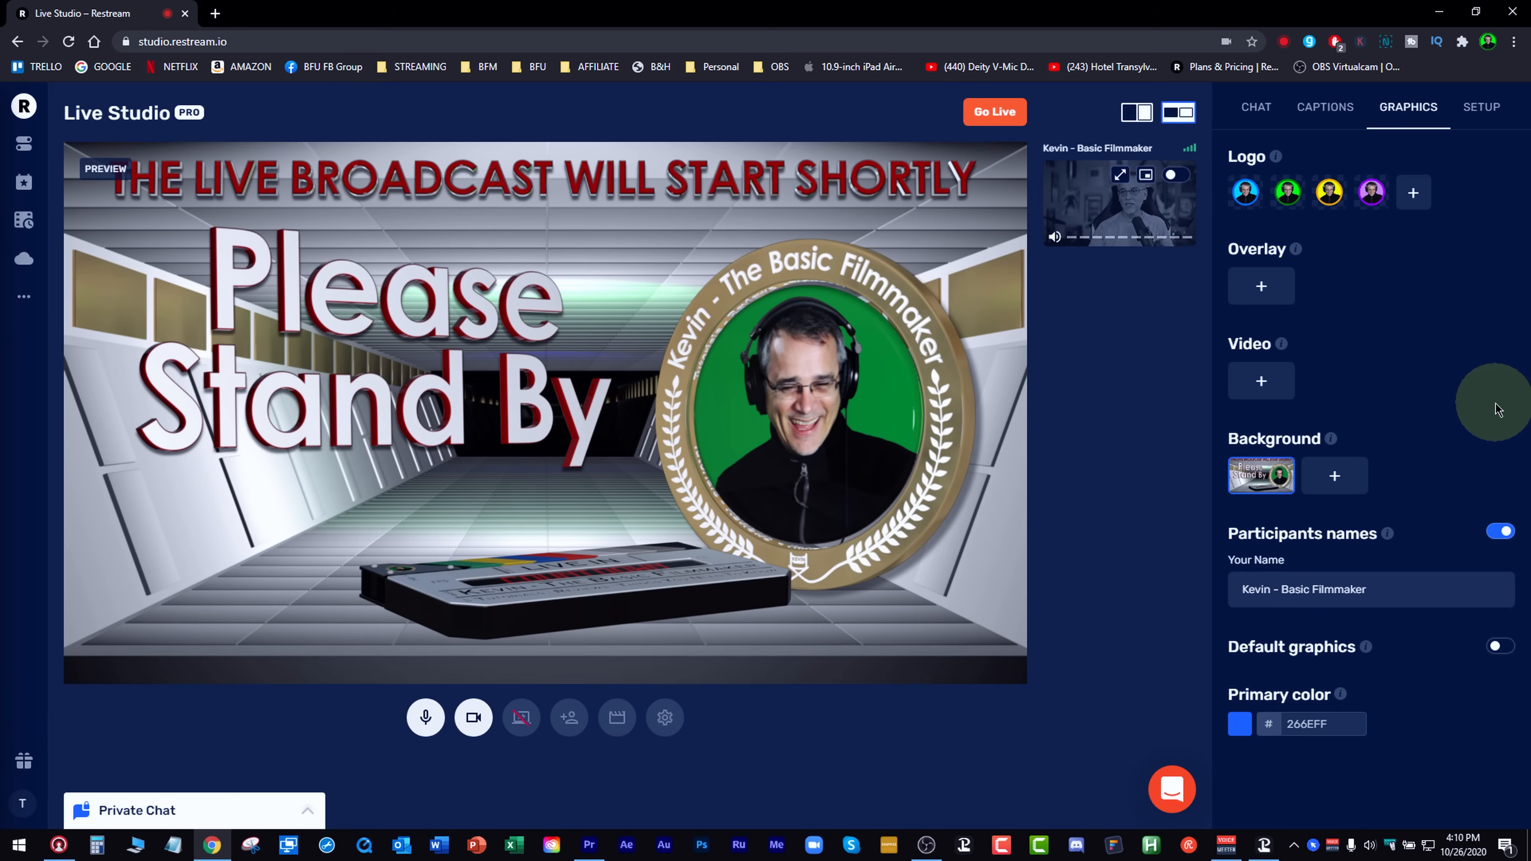
mouse_move(1497, 382)
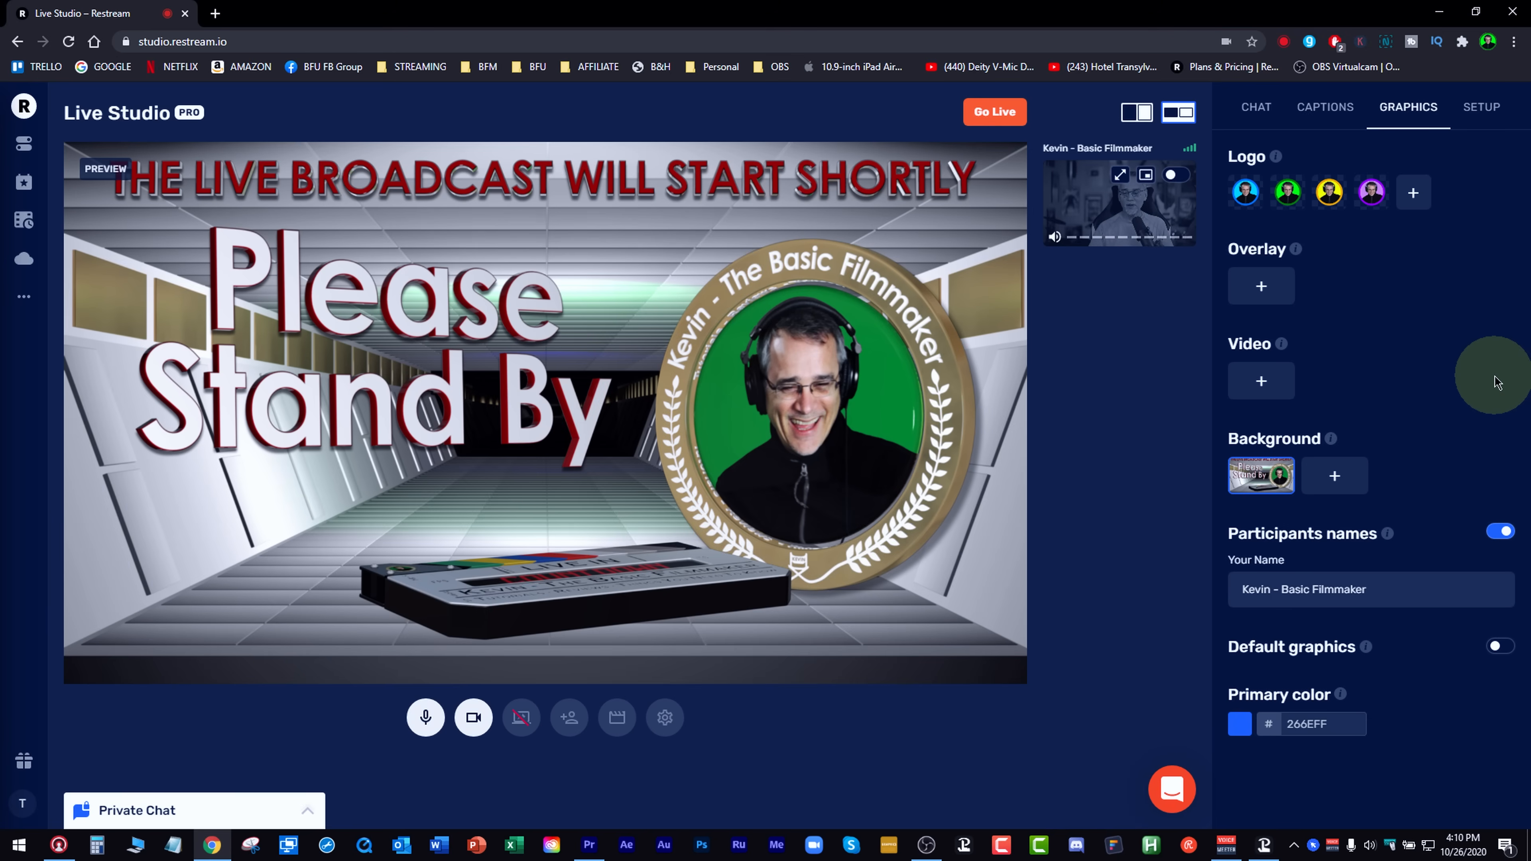
mouse_move(1053, 270)
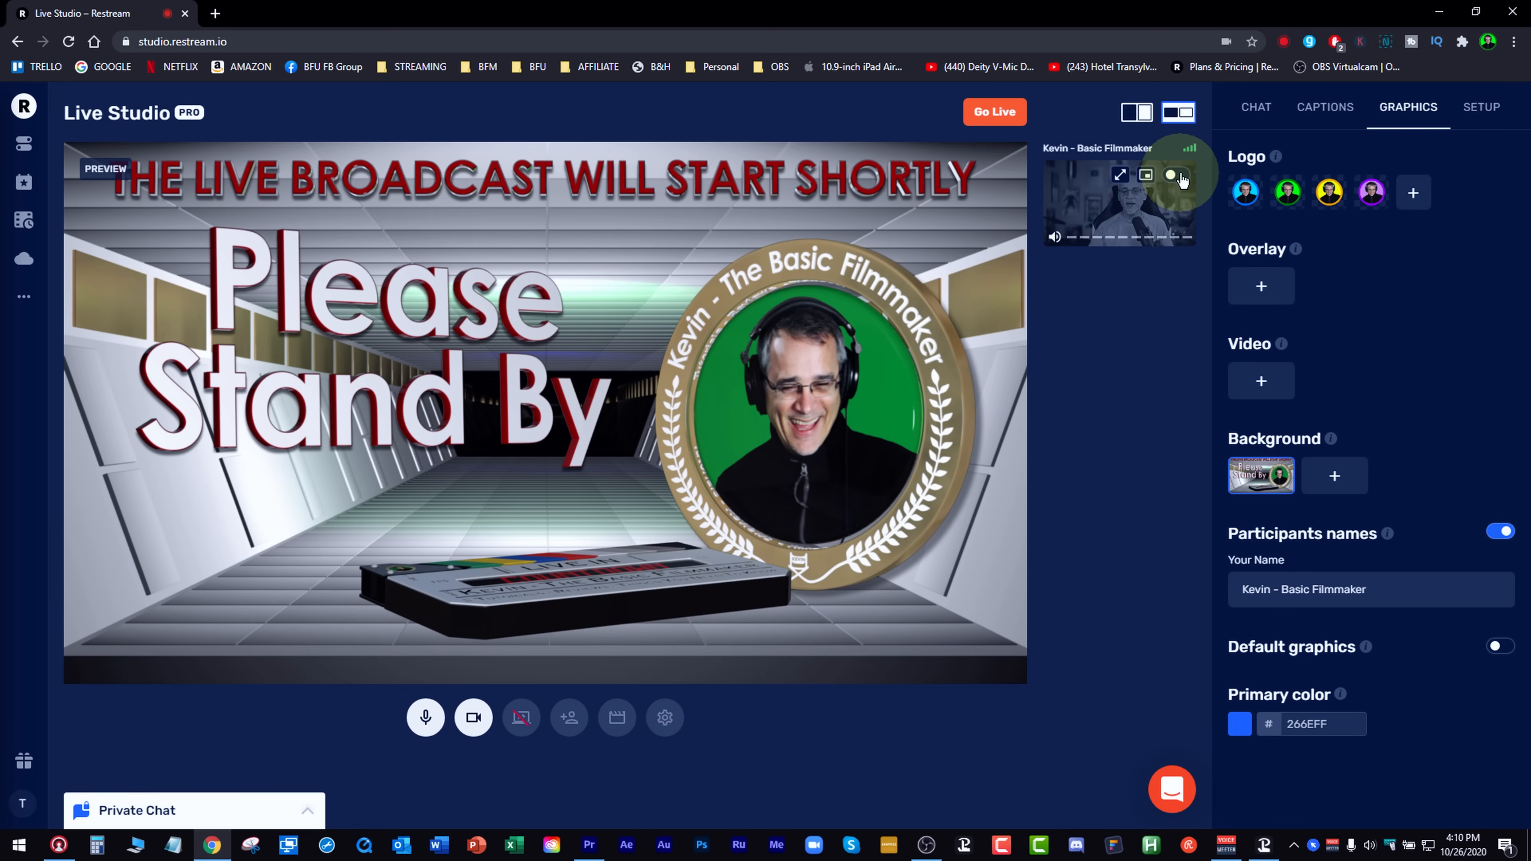
left_click(1170, 175)
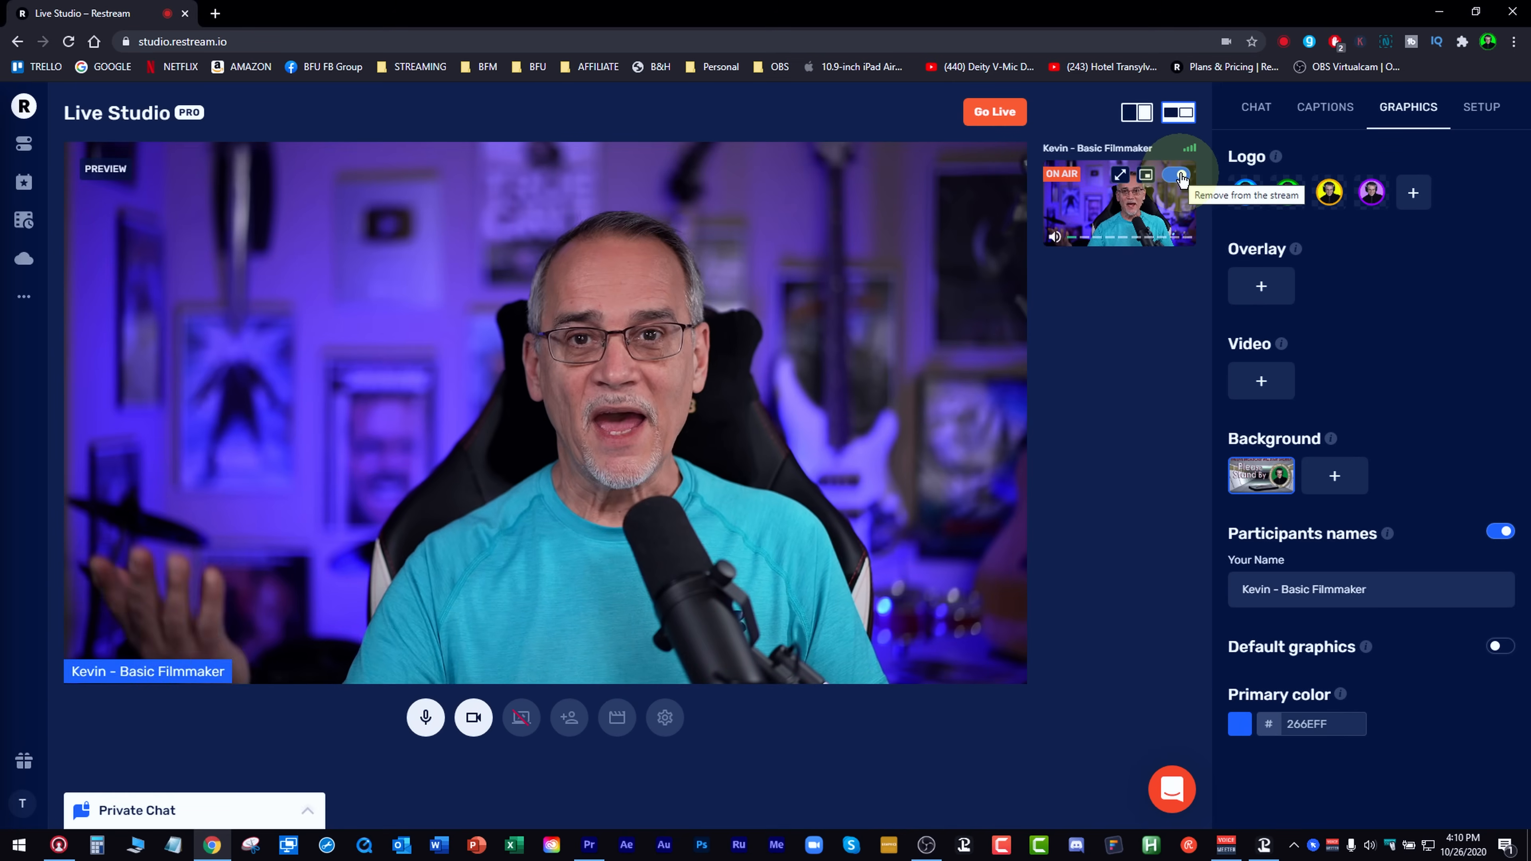
Enter the title 'Showing' and a description about what Restream is all about in Setup
left_click(1480, 107)
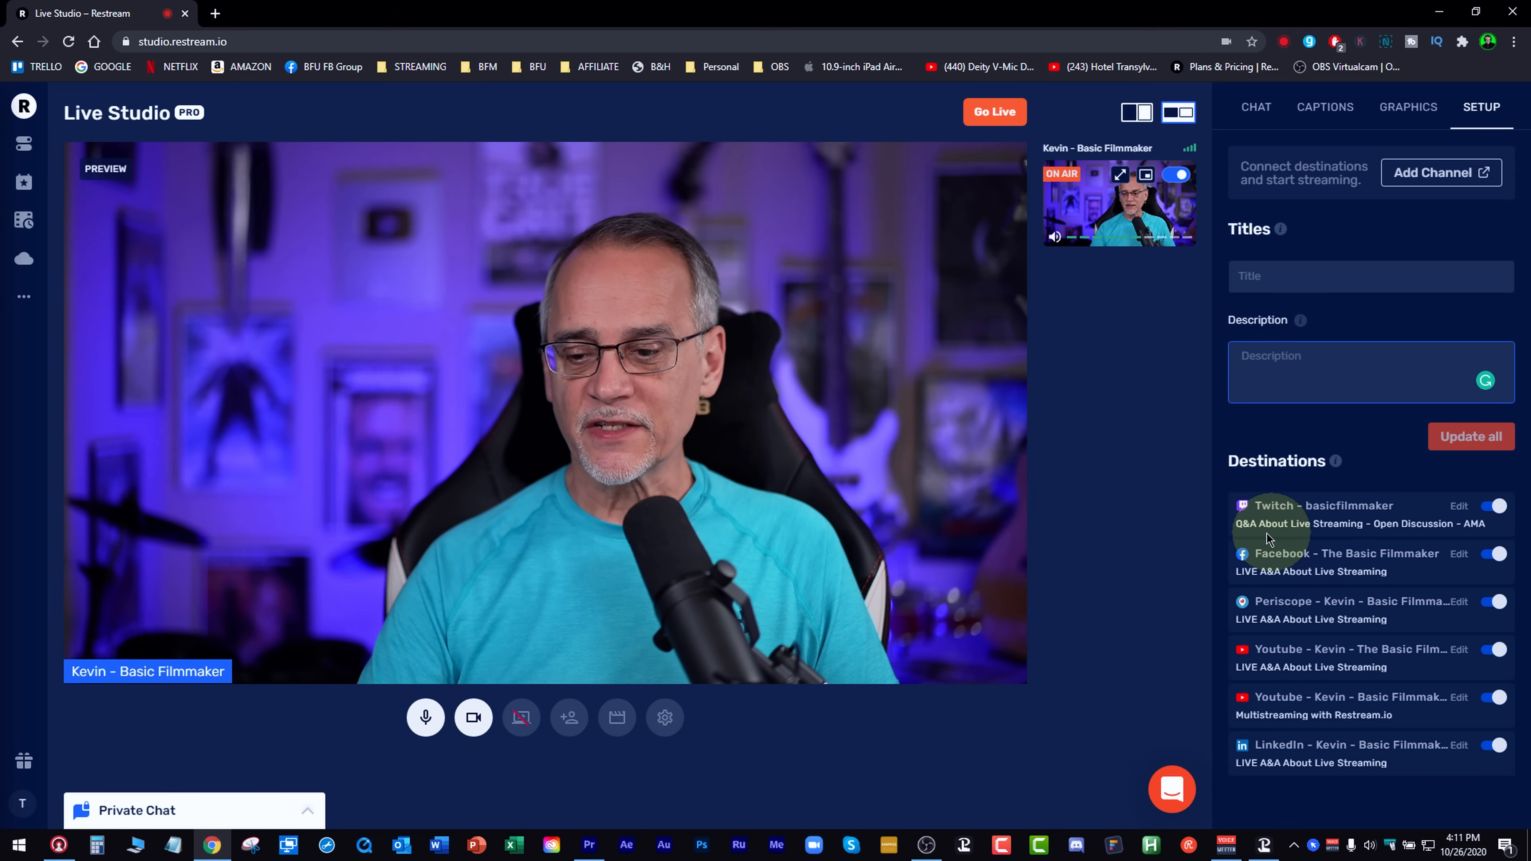
mouse_move(1265, 632)
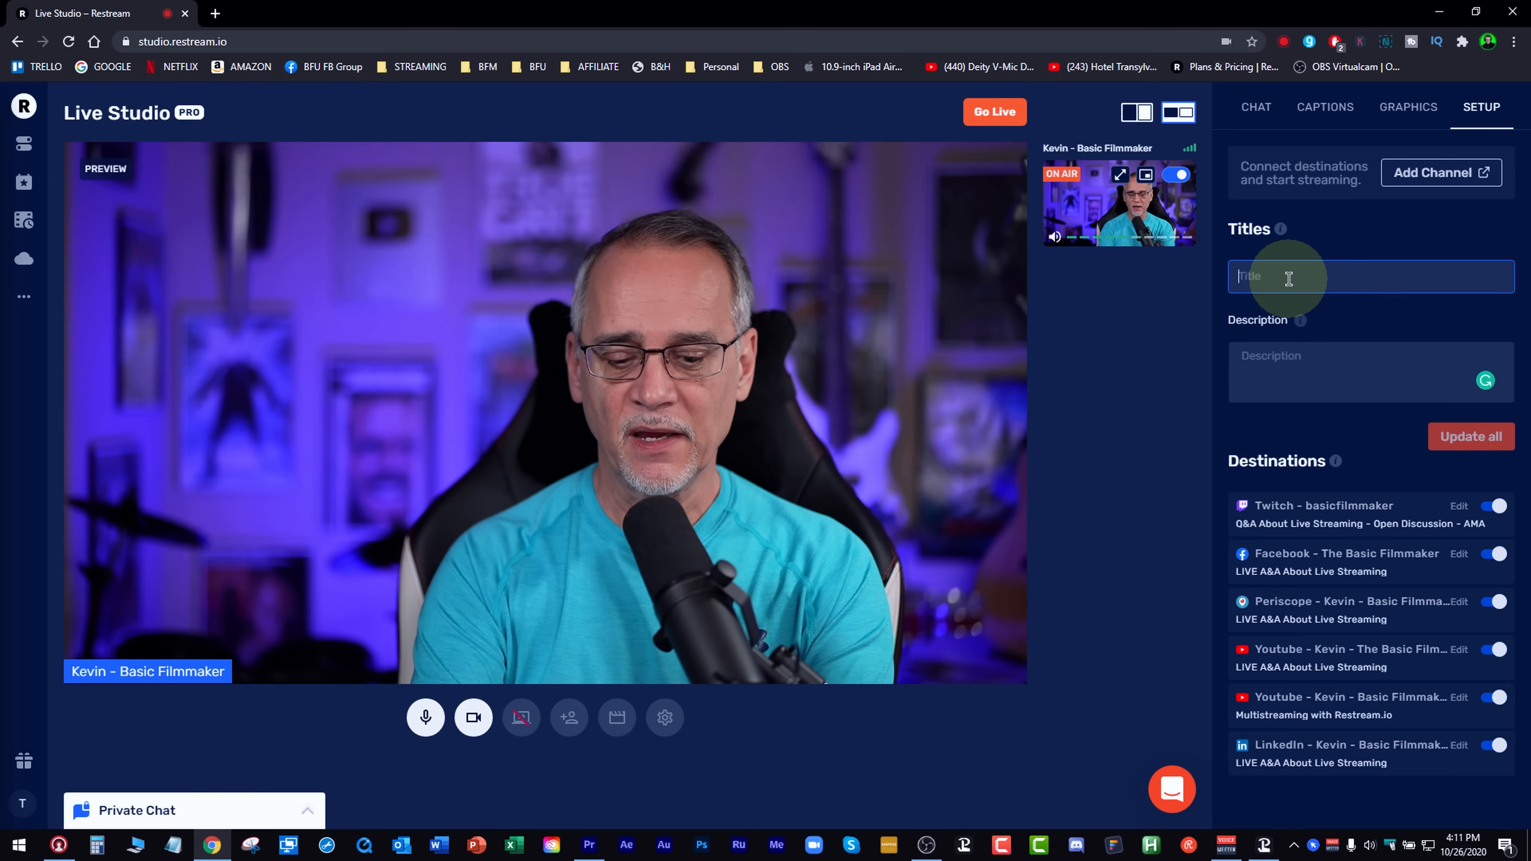
type("Showing You Restrean")
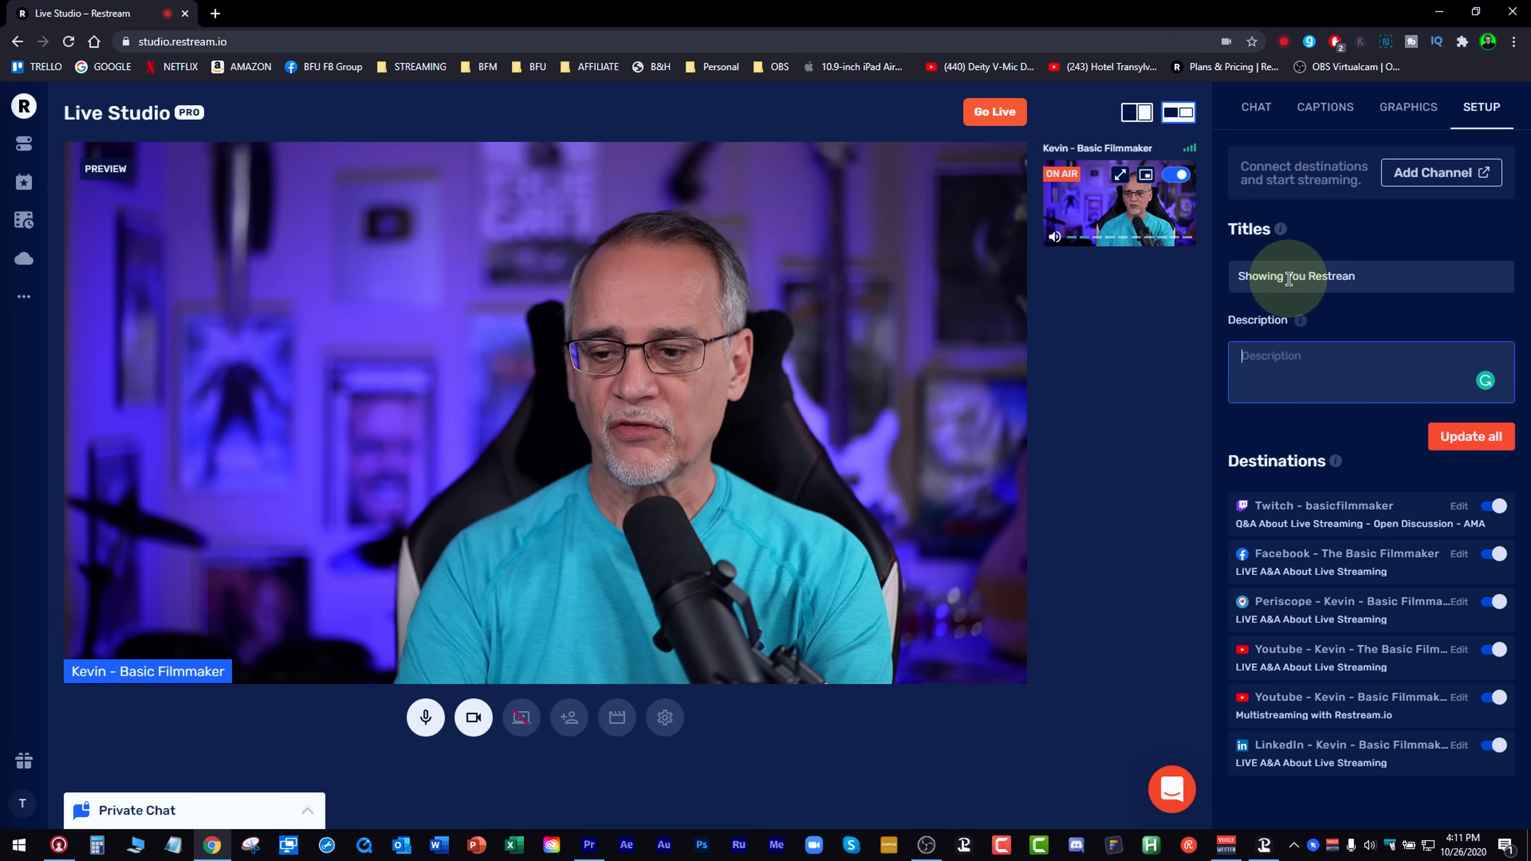
type("I just")
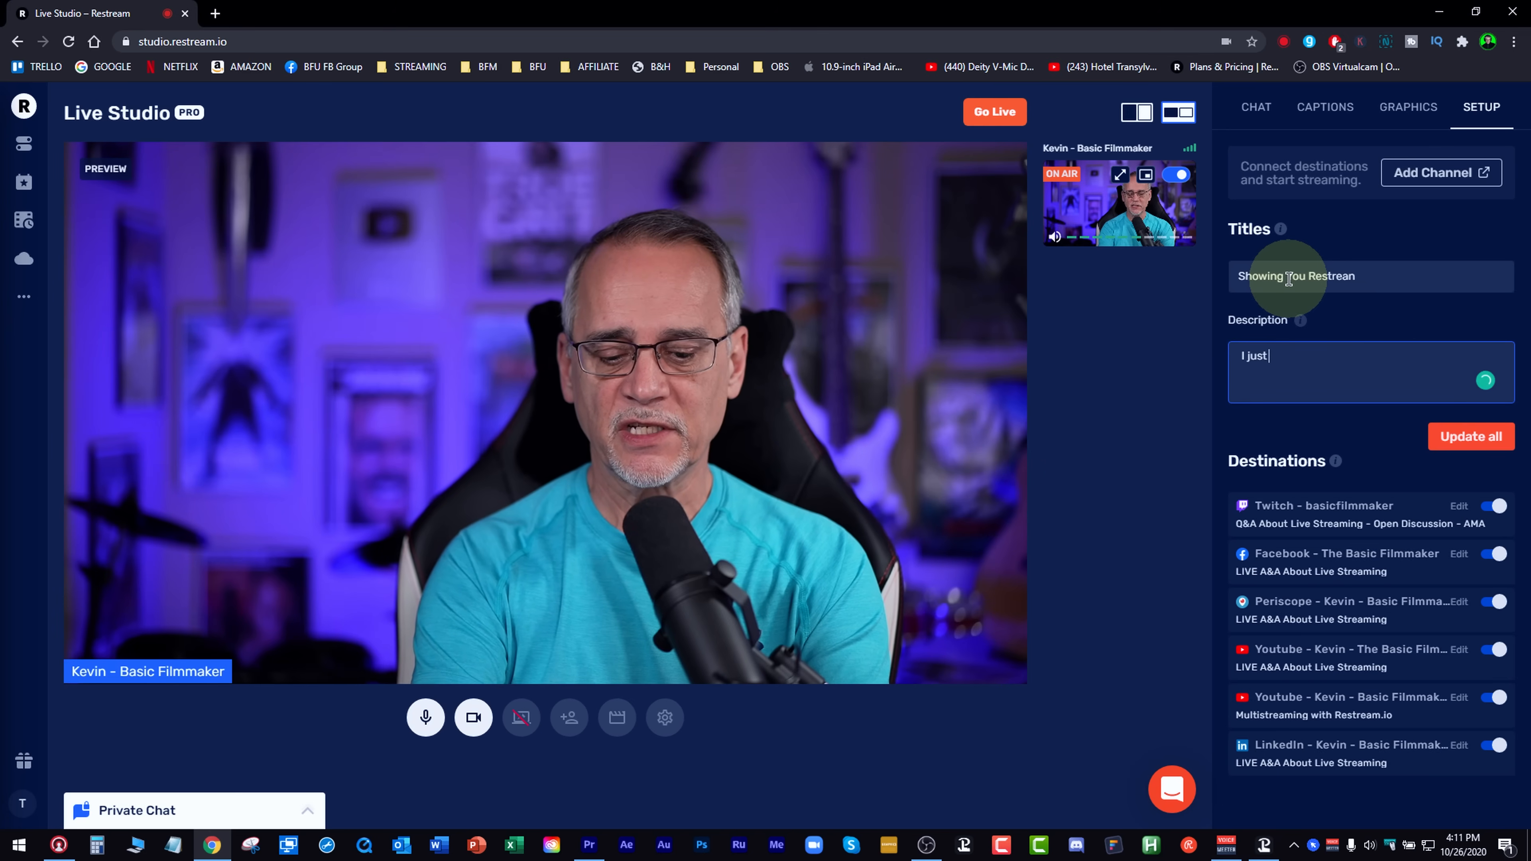
type("wanted to s")
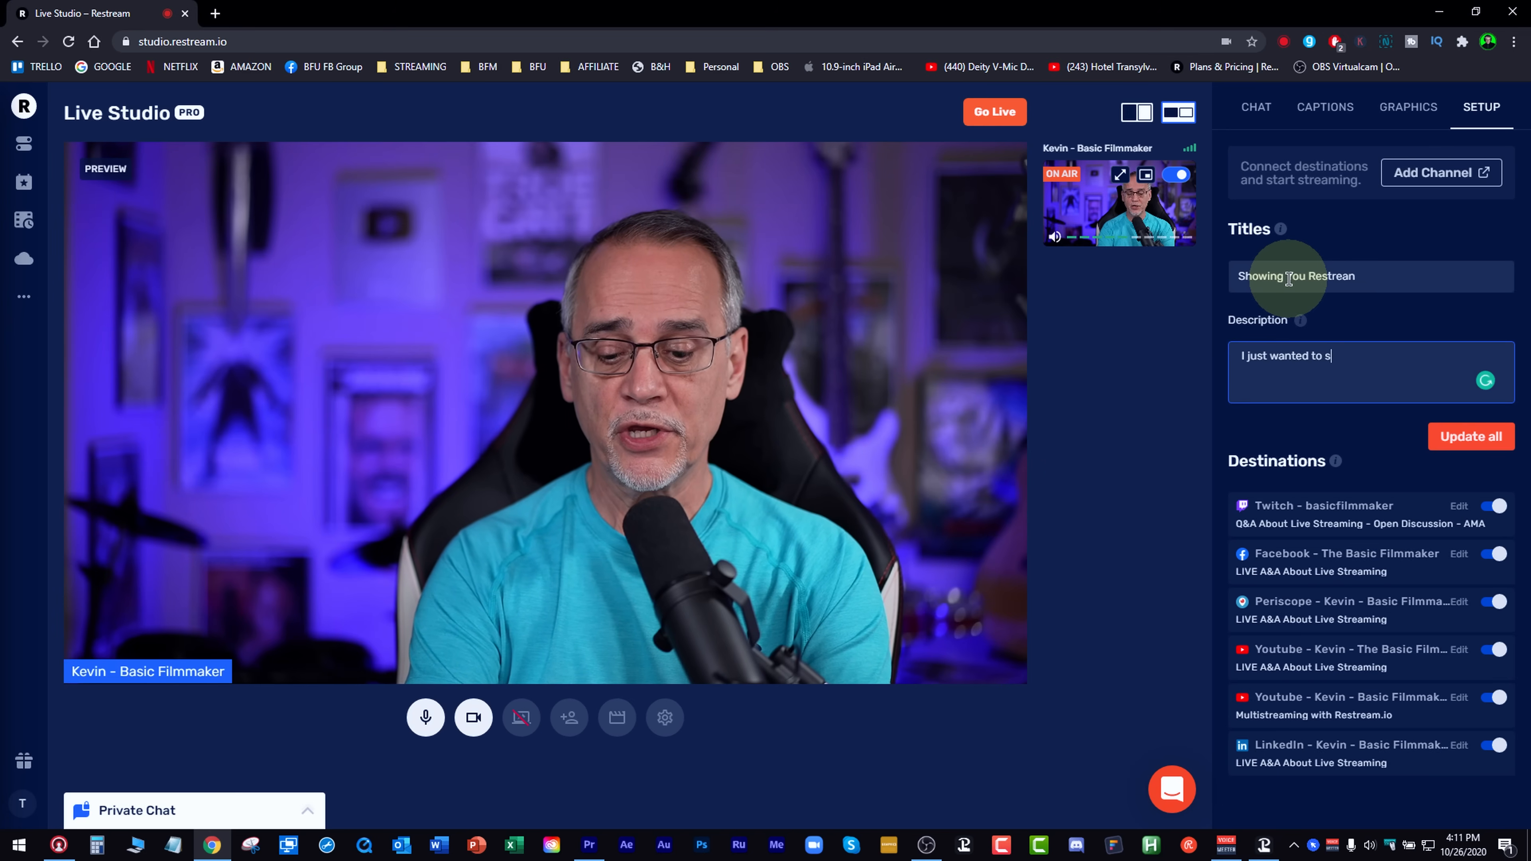
type("how you what resteram")
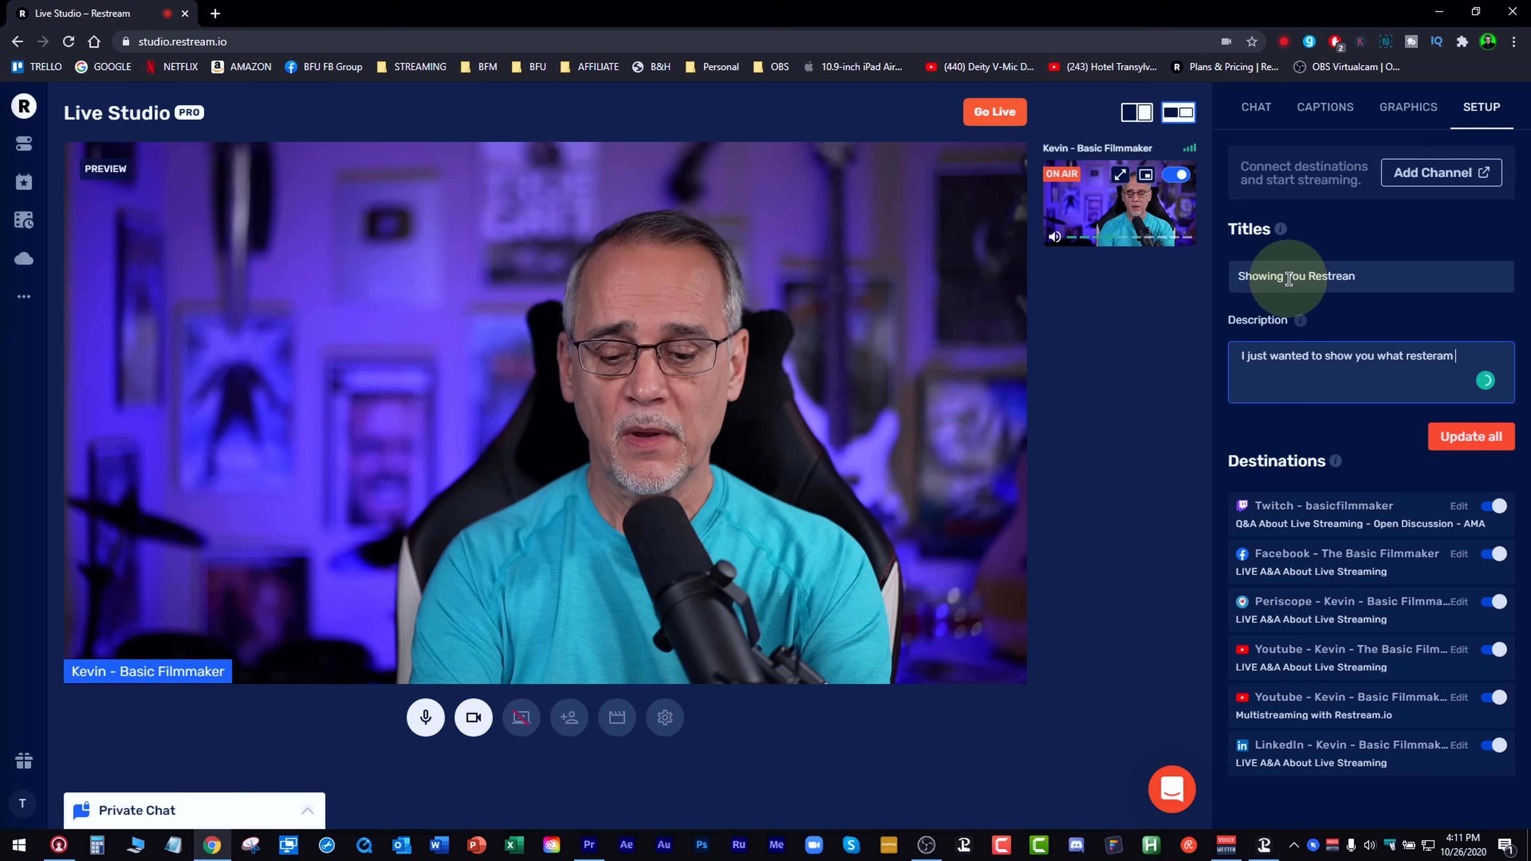
type("is all about, because I thu")
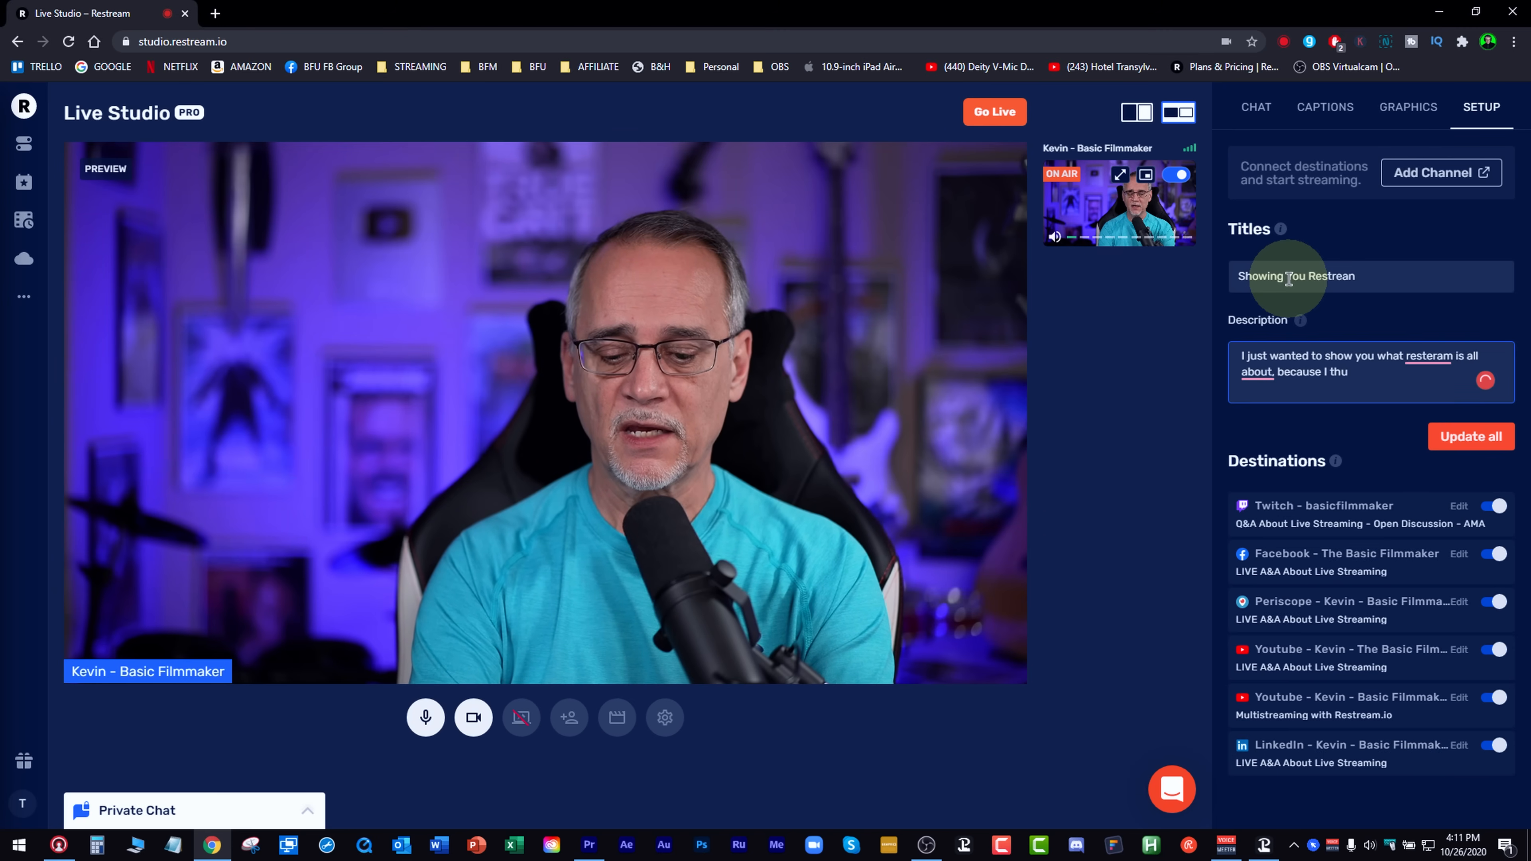
type("think it's really")
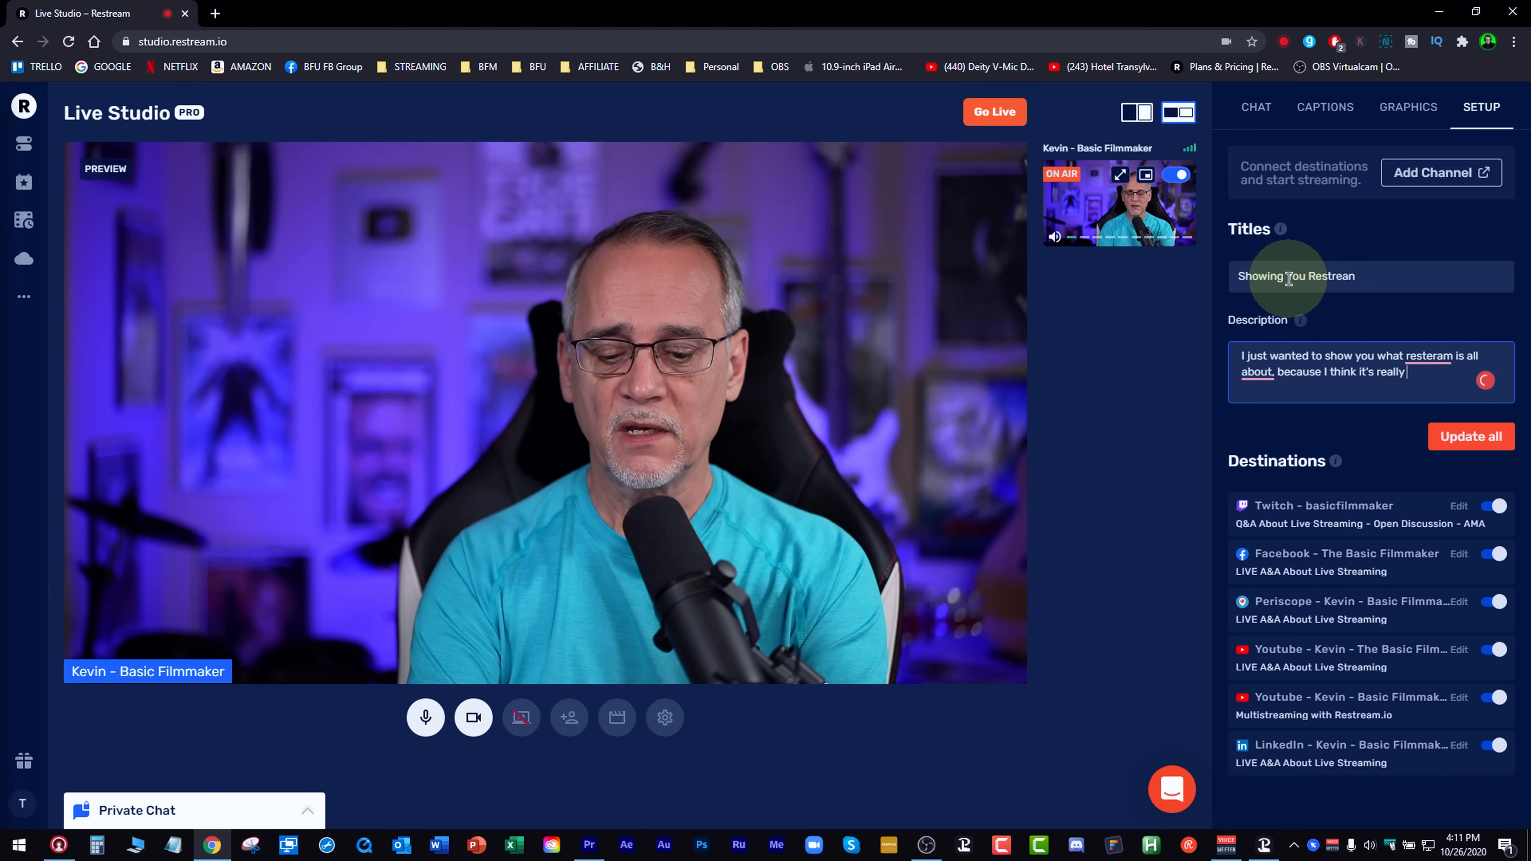
Apply the new title to all destinations, then start inviting guests to the stream
left_click(1470, 437)
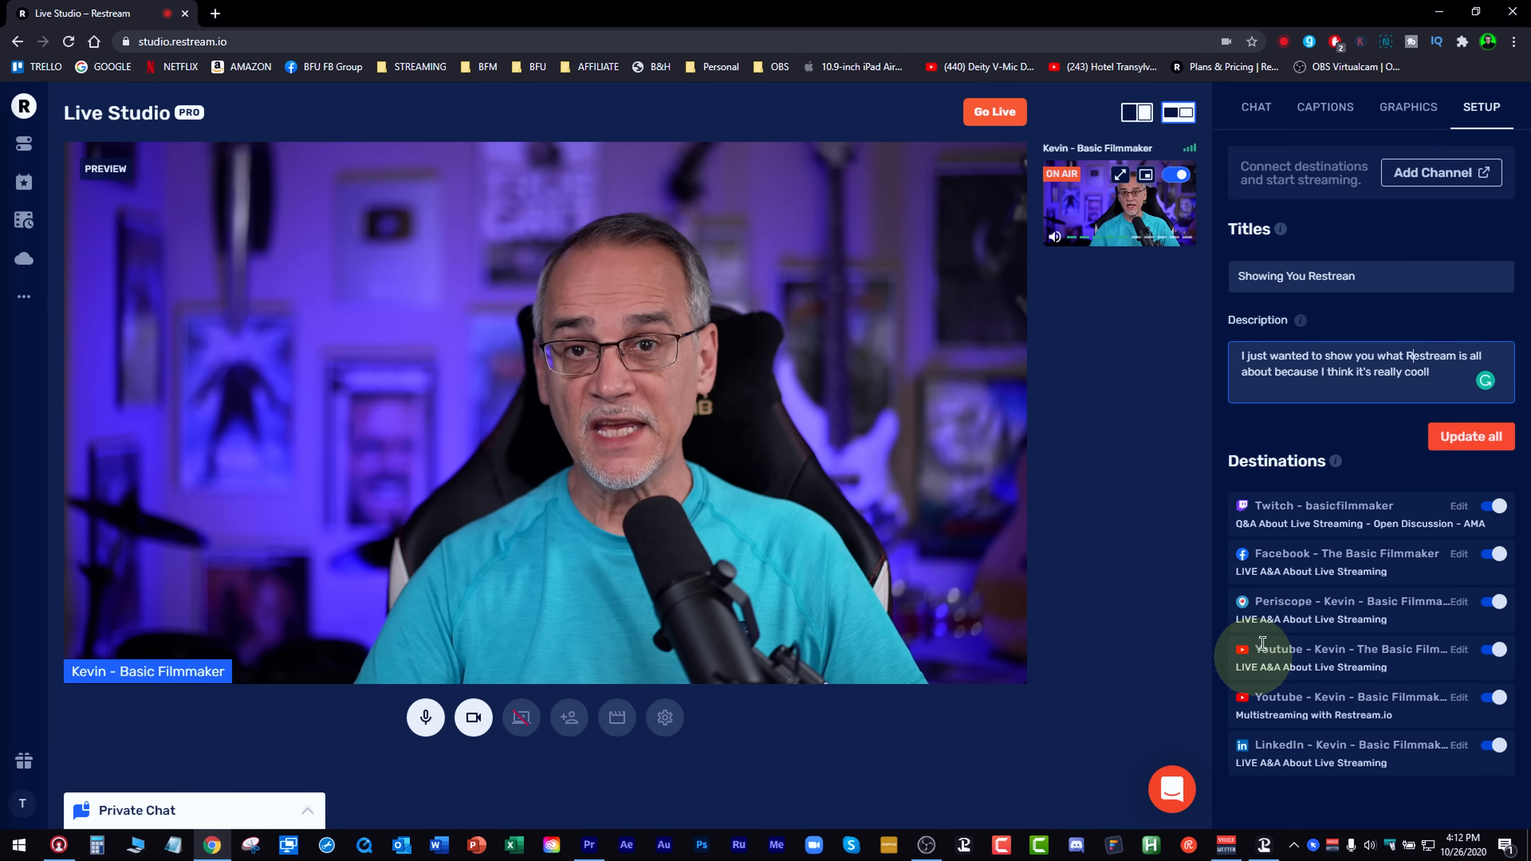
left_click(1470, 436)
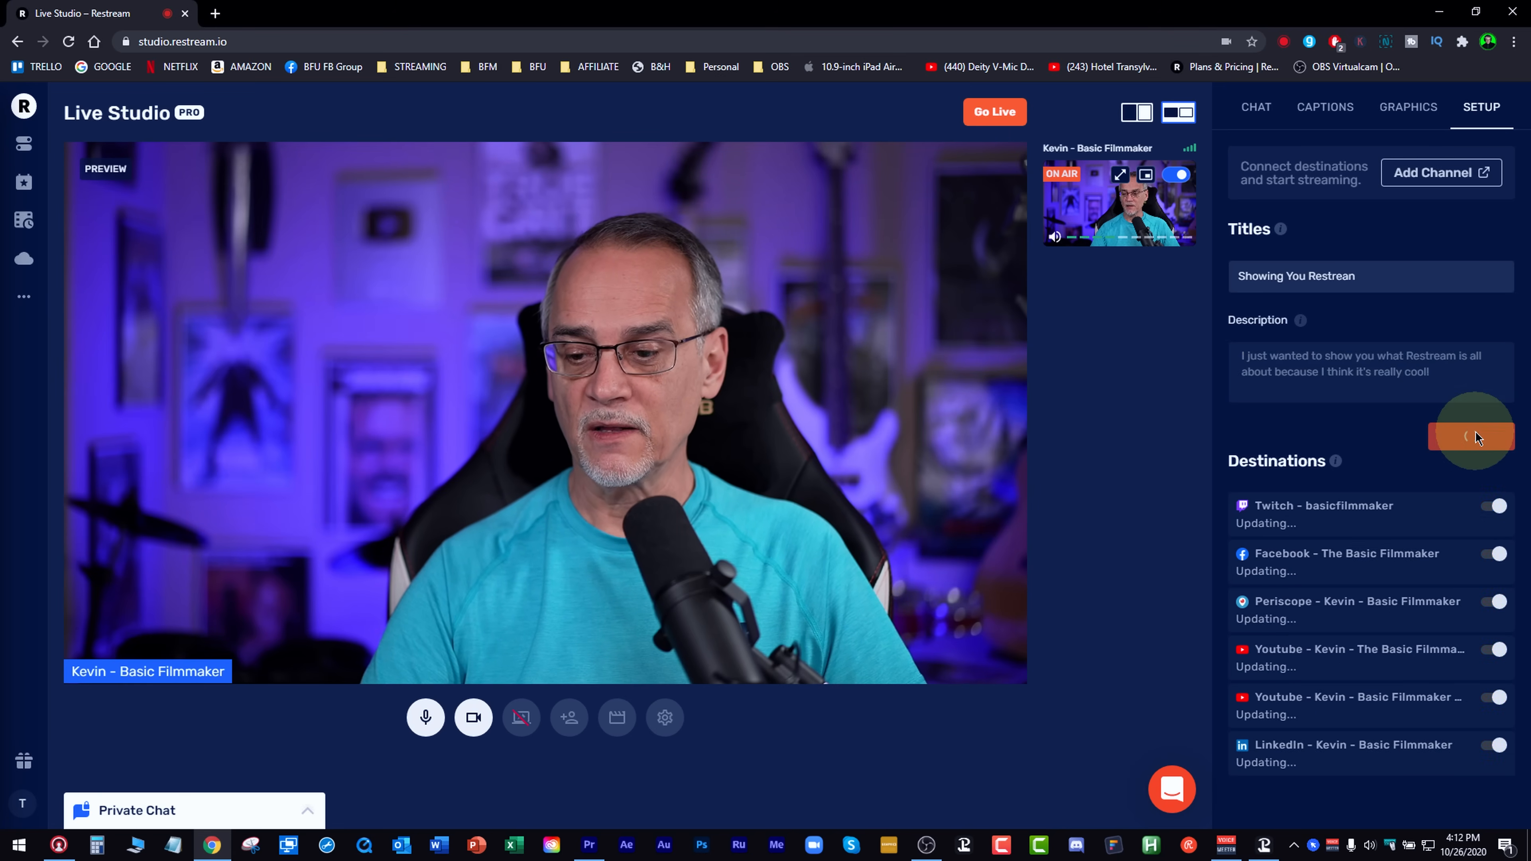
left_click(1471, 436)
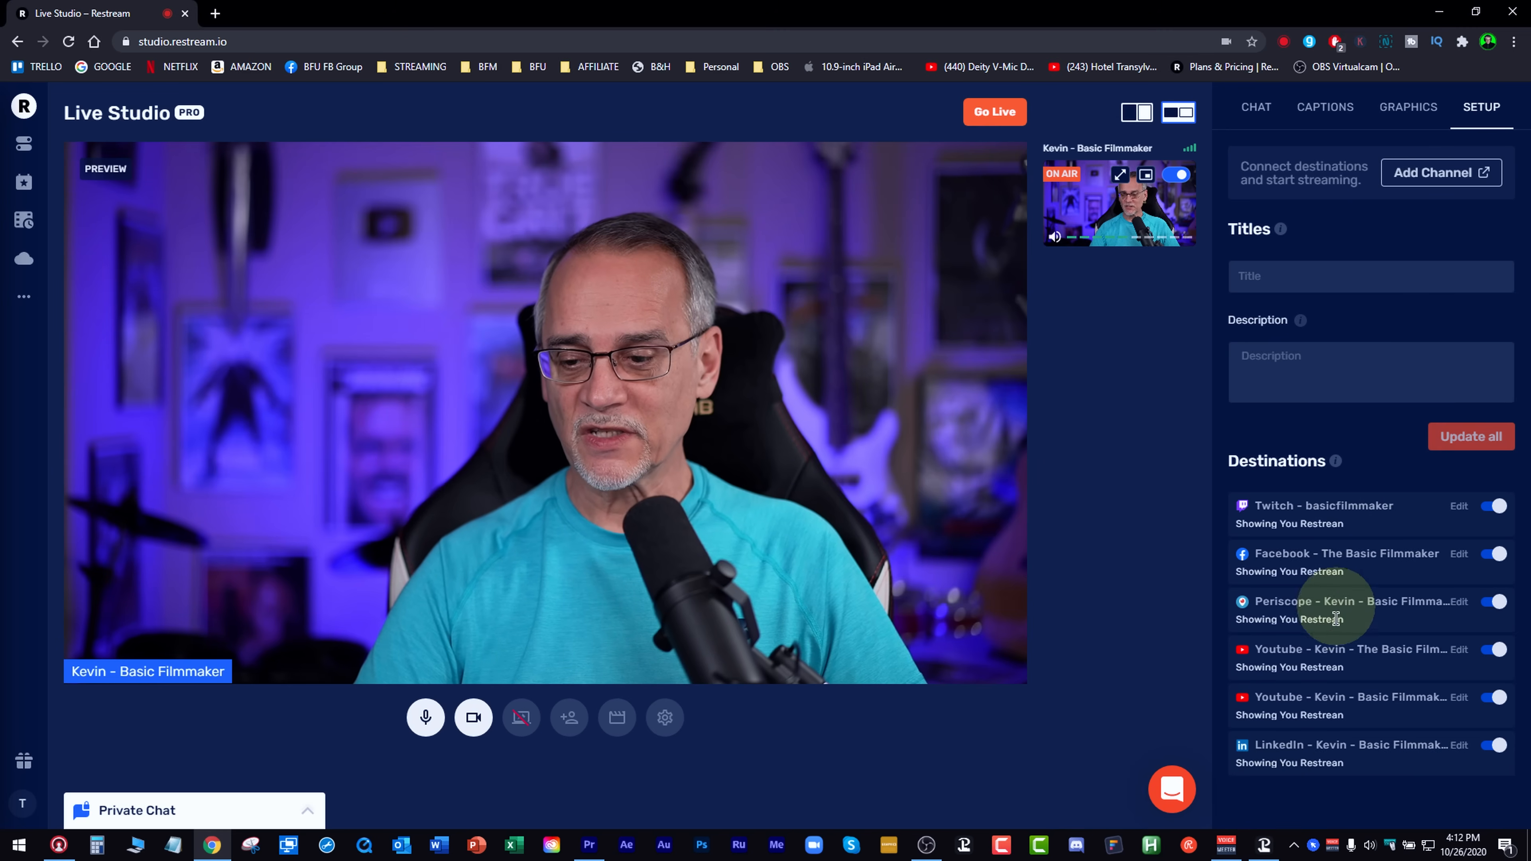
mouse_move(1327, 519)
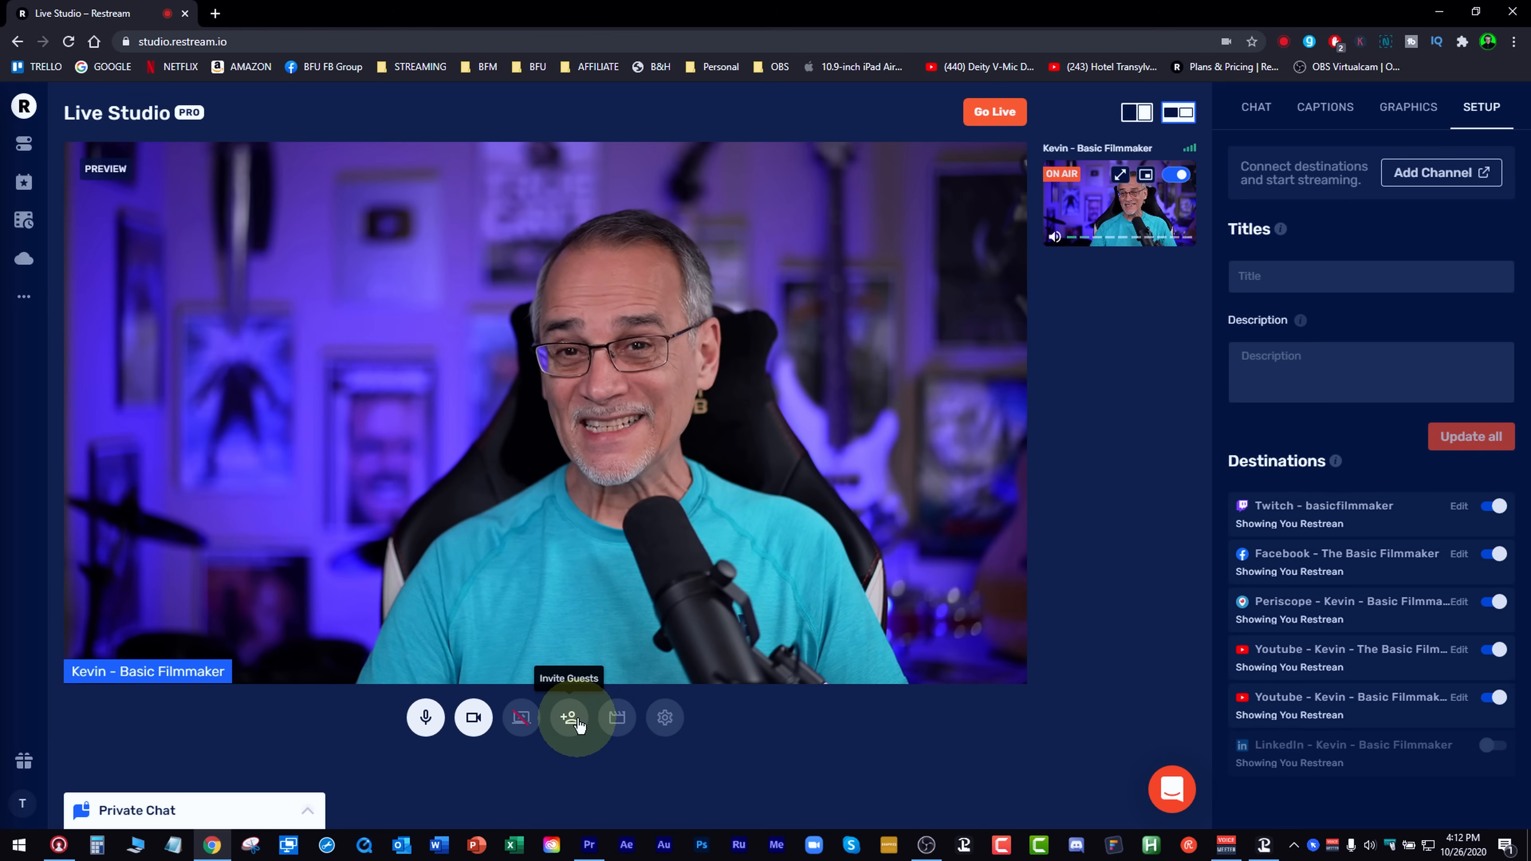
left_click(570, 718)
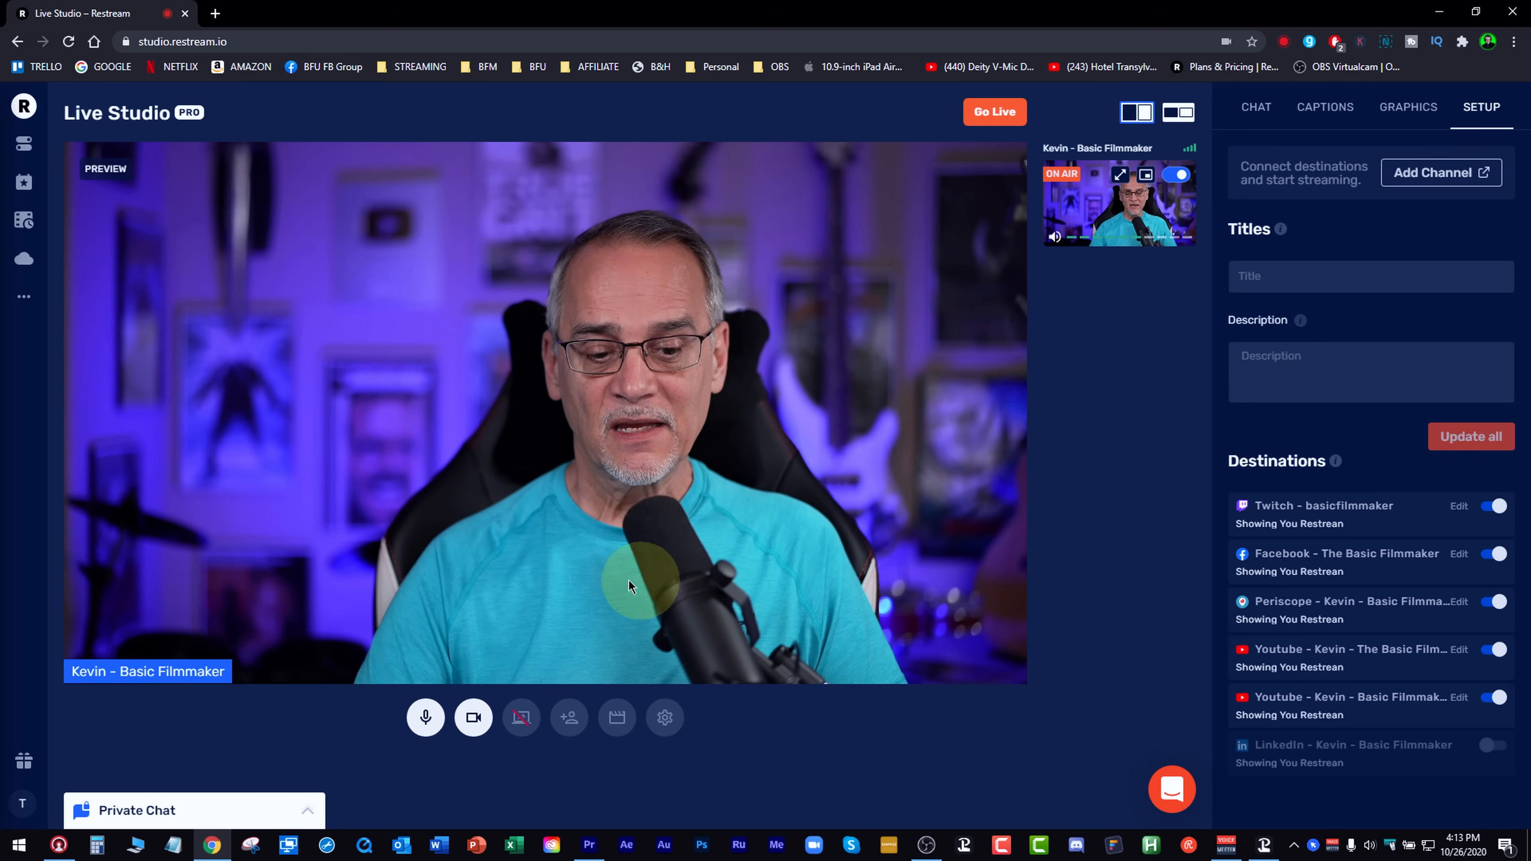
mouse_move(564, 495)
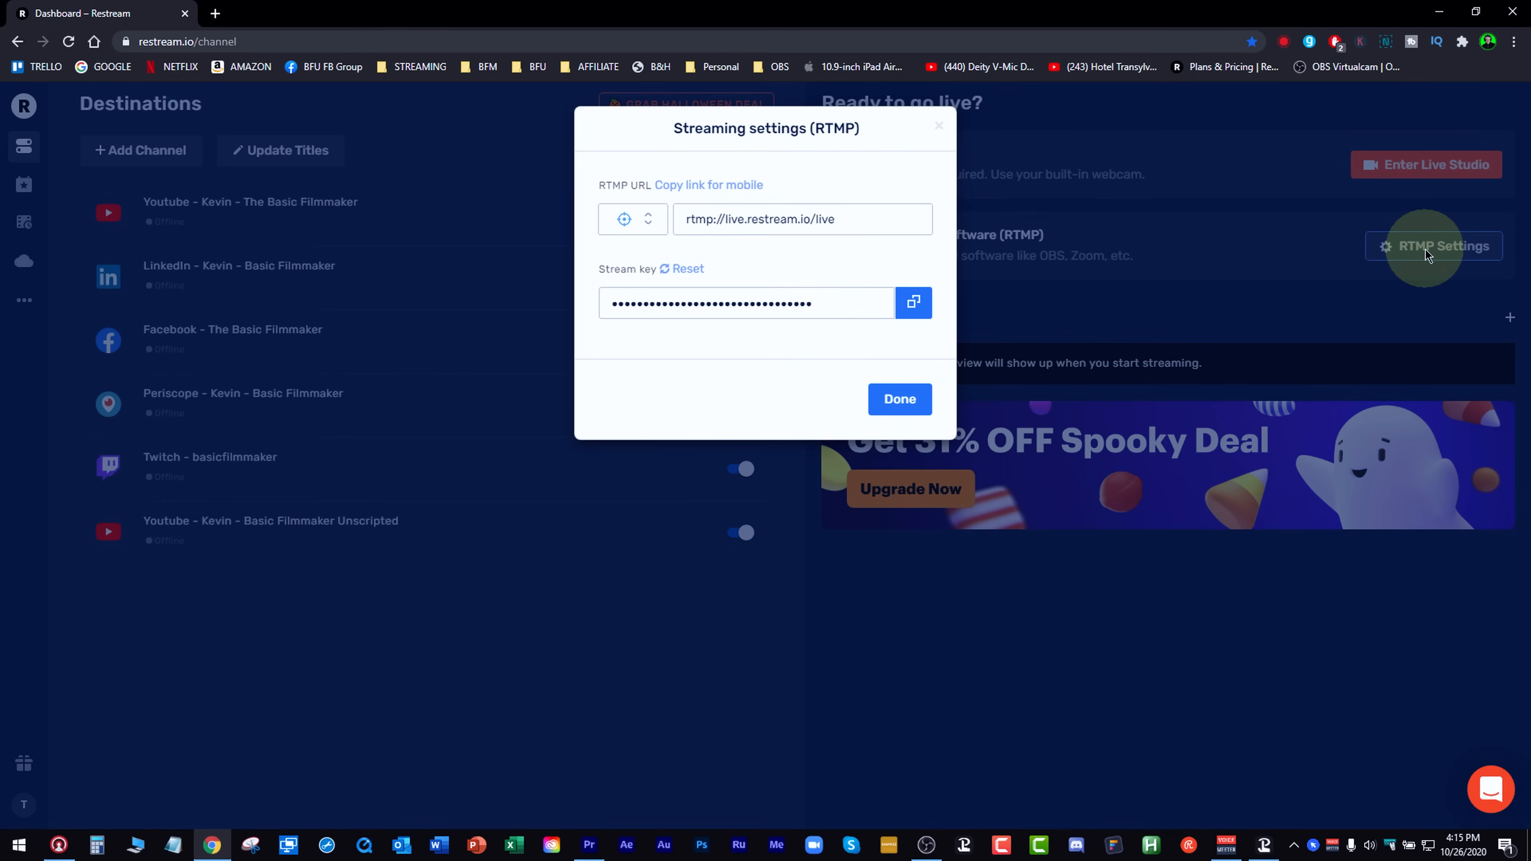
mouse_move(734, 219)
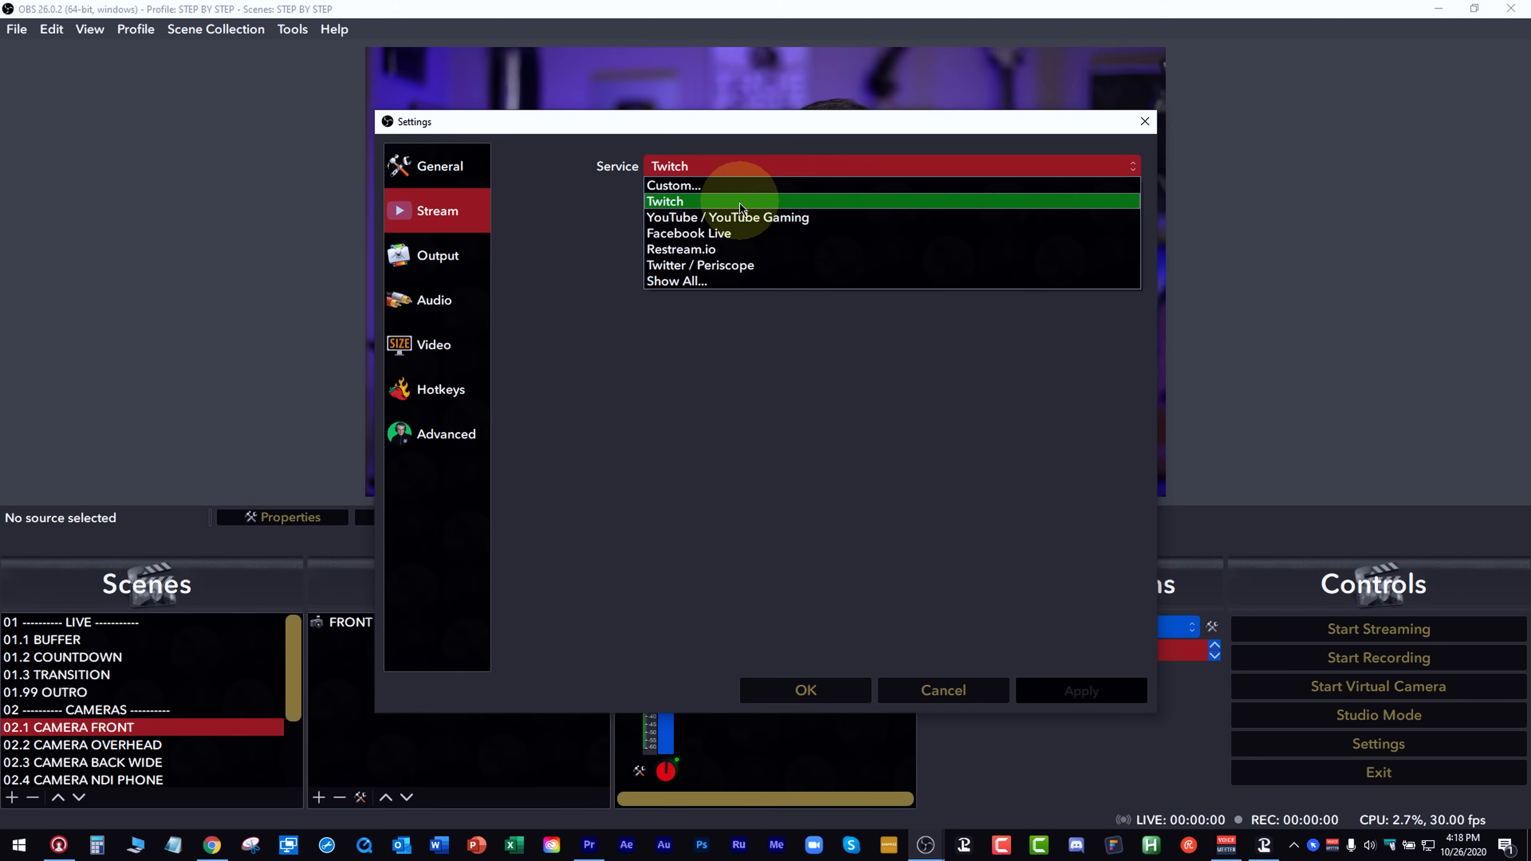
Choose Restream.io as the OBS stream service using a stream key, then return to the browser
left_click(680, 249)
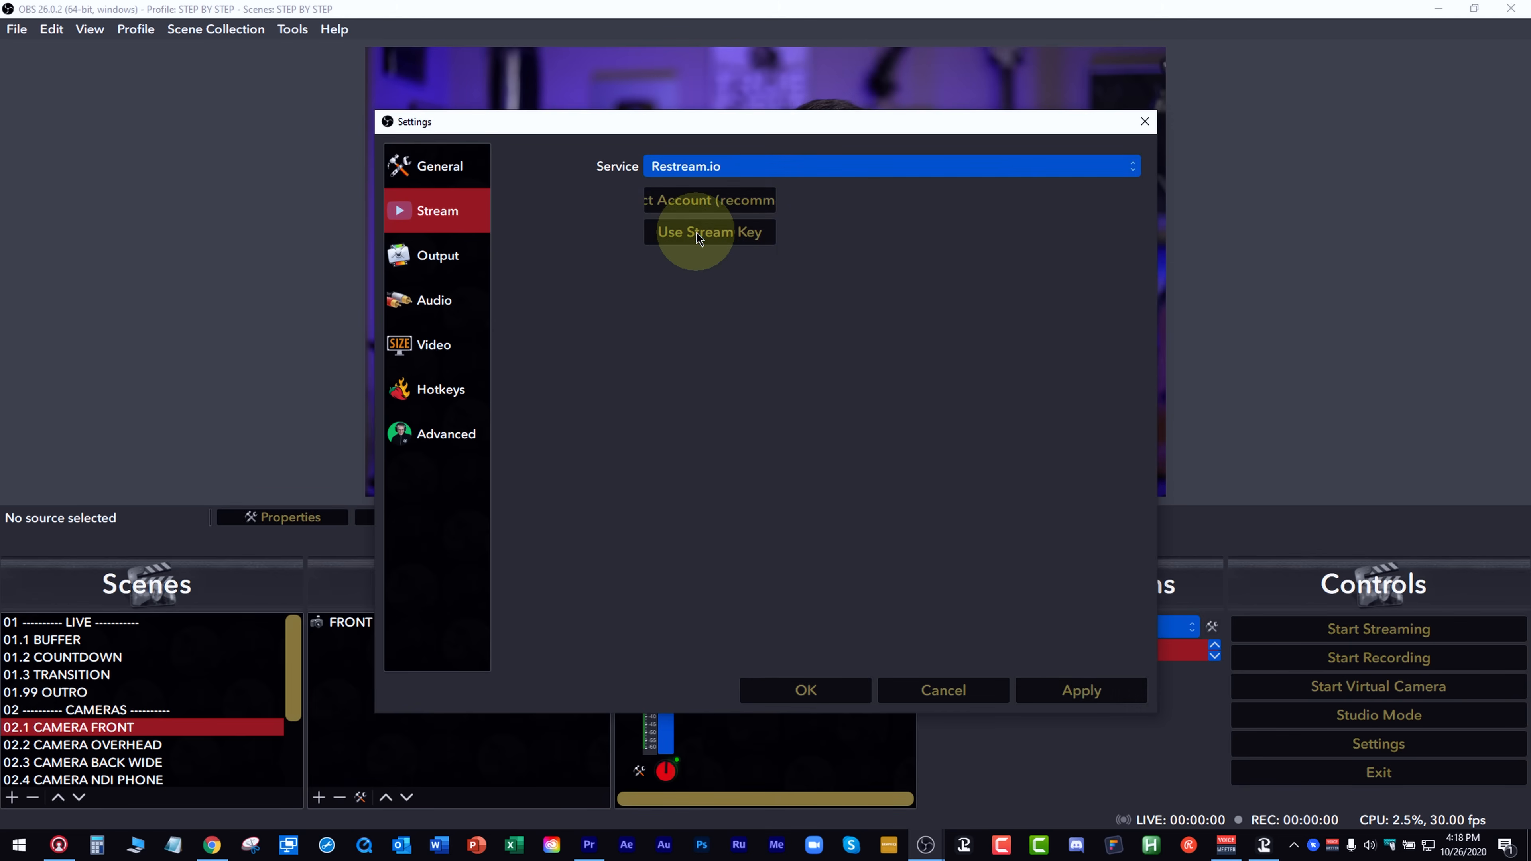
left_click(709, 231)
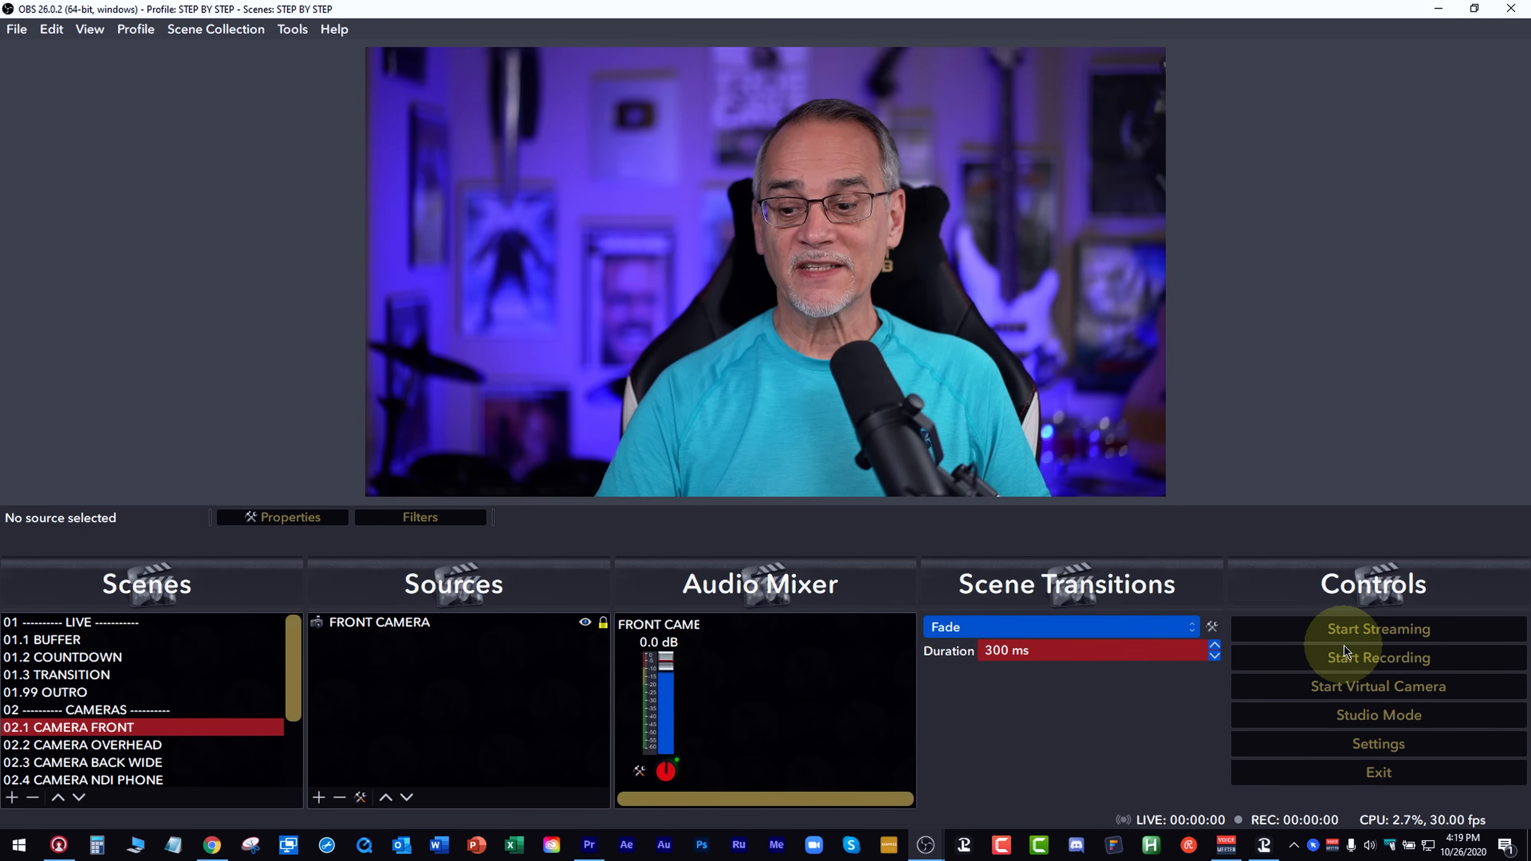
mouse_move(926, 845)
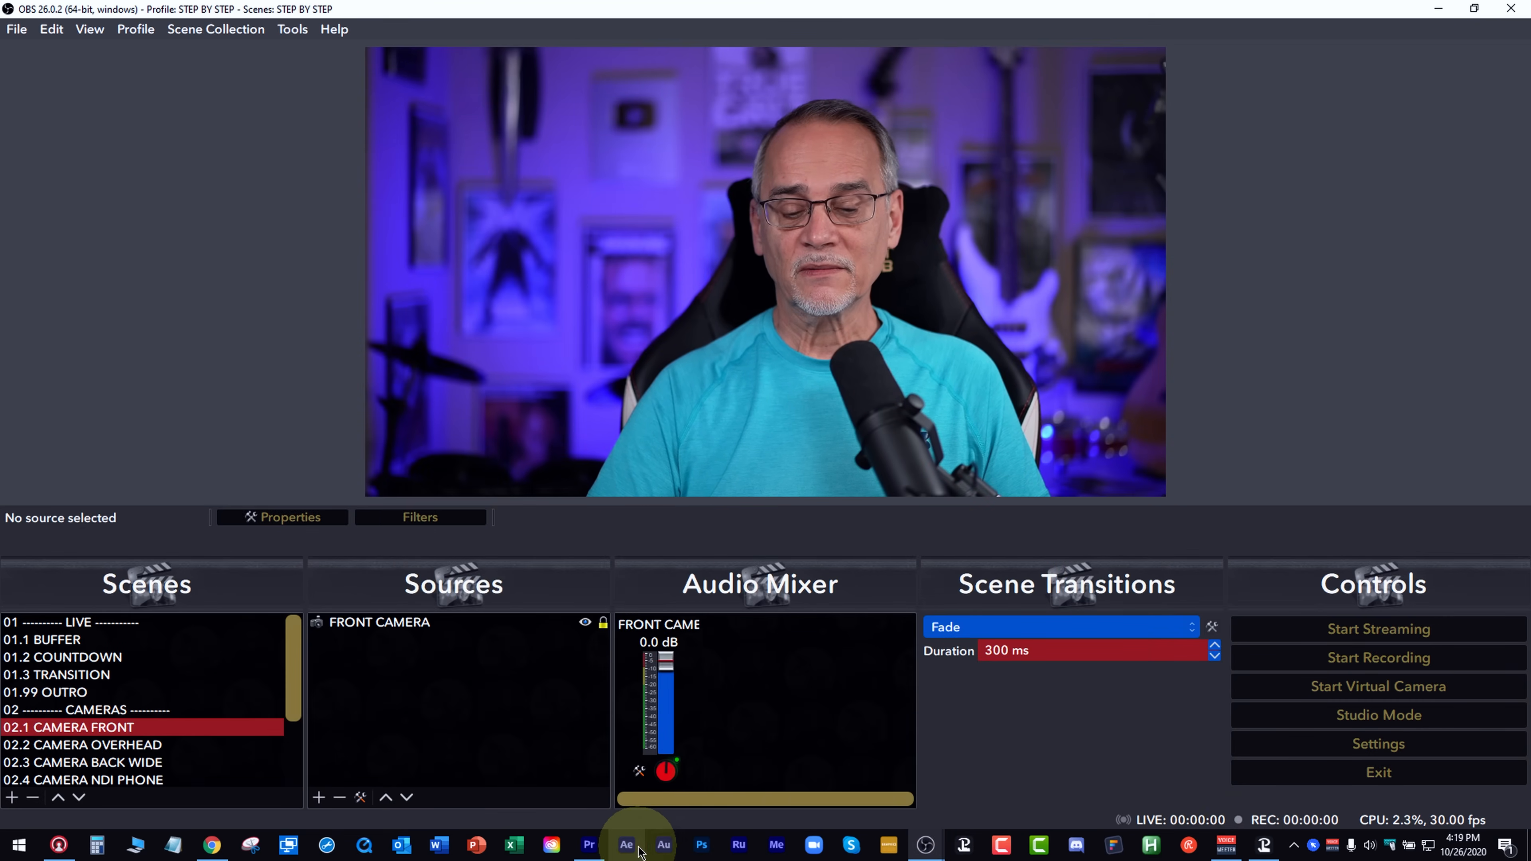
left_click(211, 845)
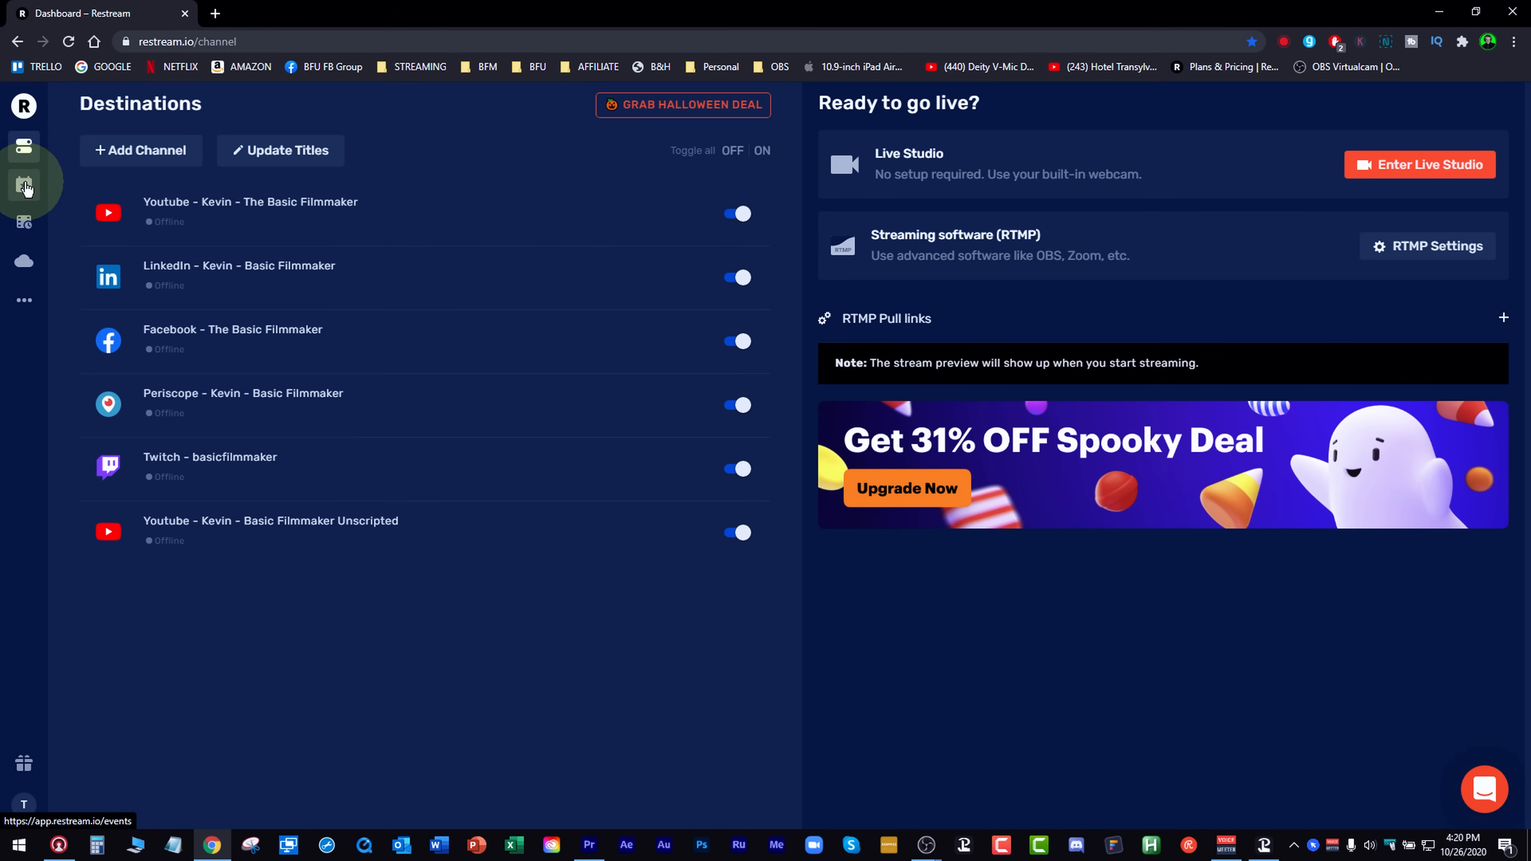
Visit the Events page, then the Video Files Scheduler and begin uploading a video
left_click(23, 187)
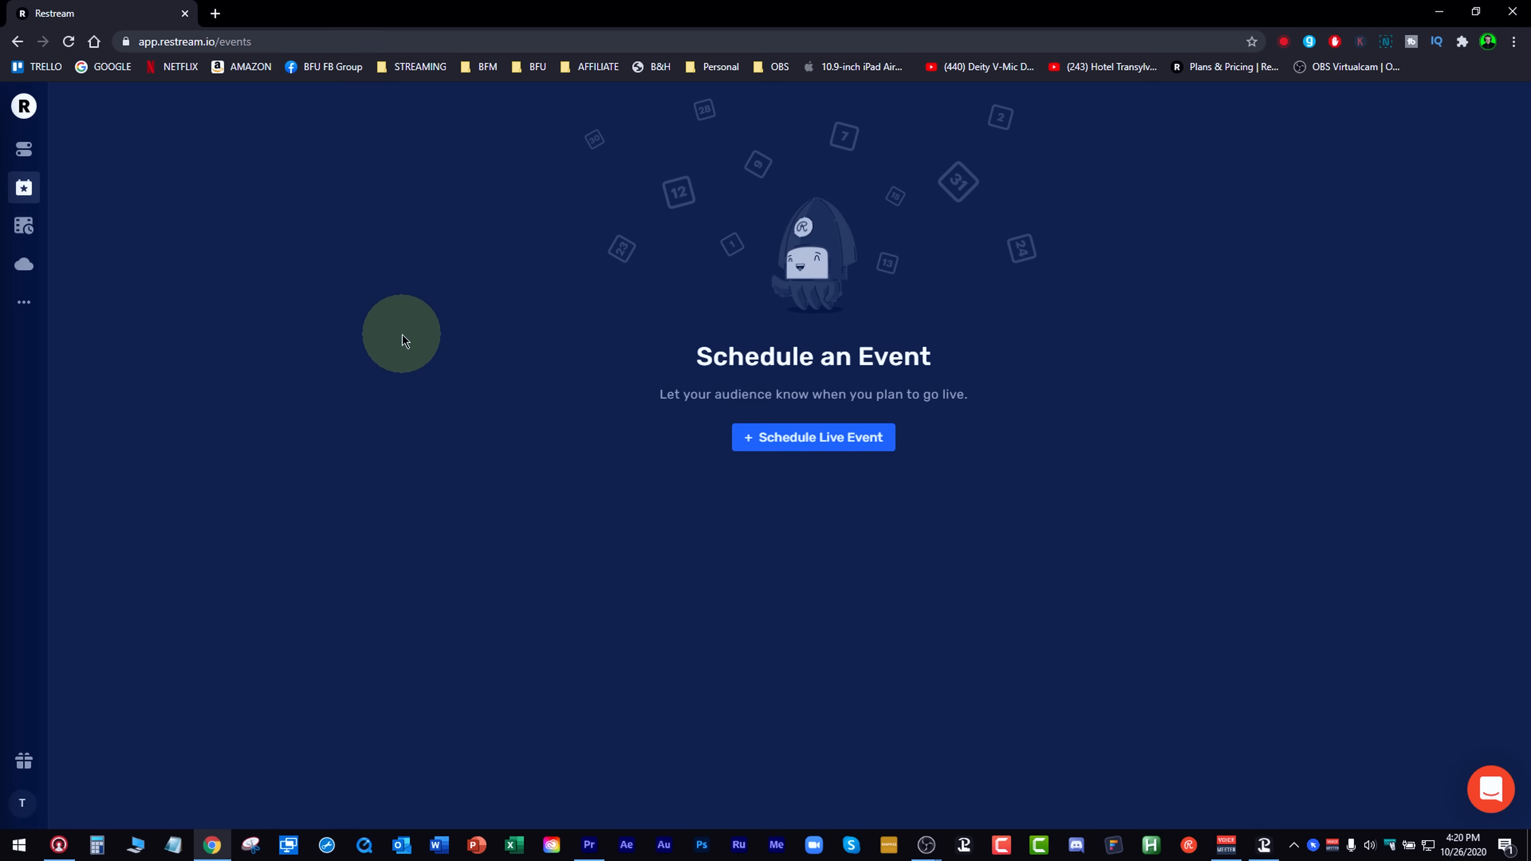
left_click(23, 226)
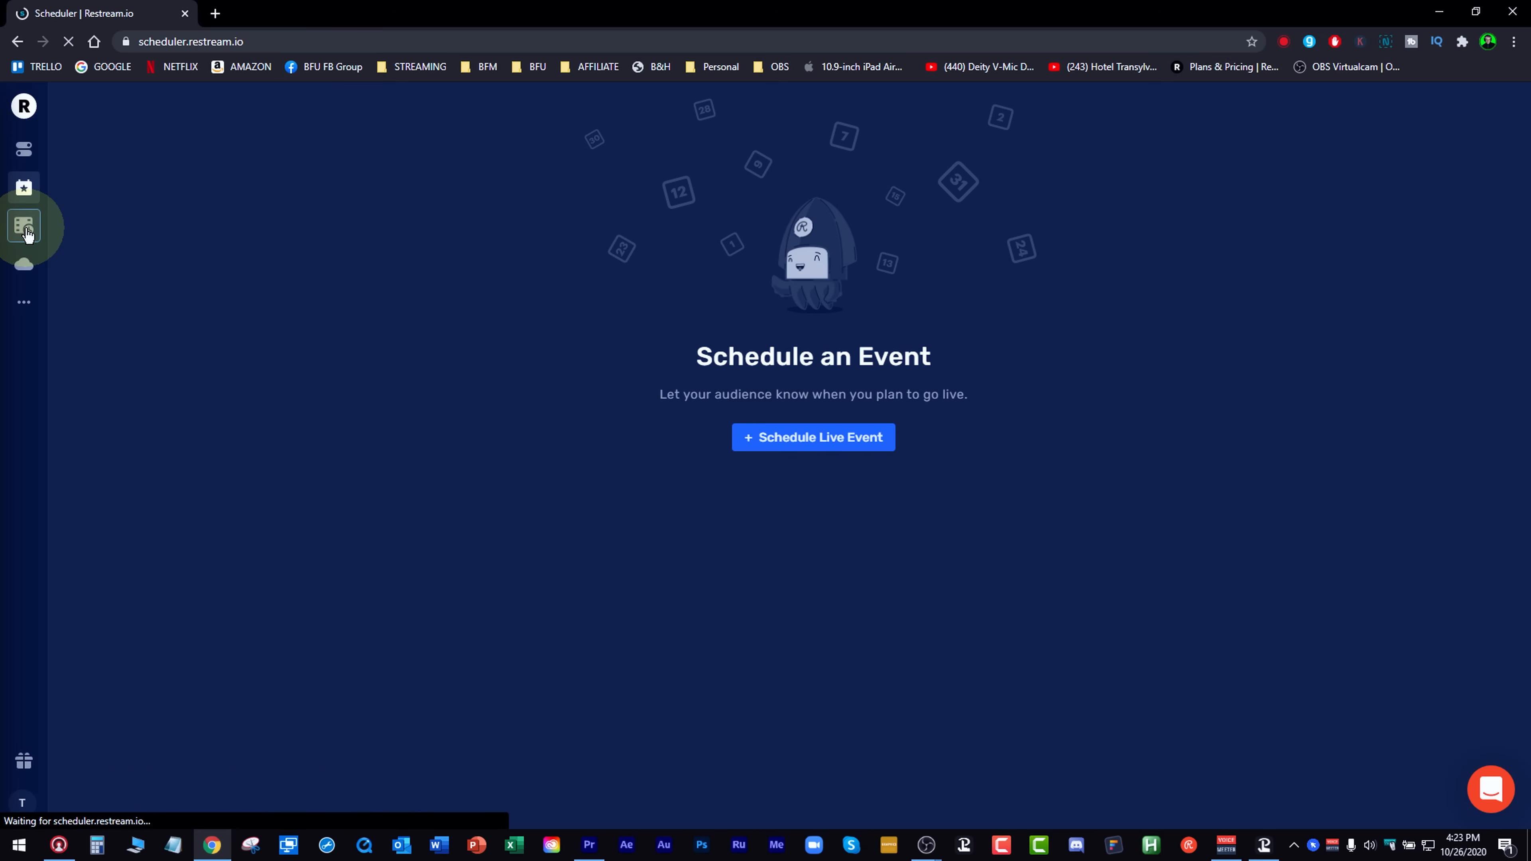
left_click(23, 229)
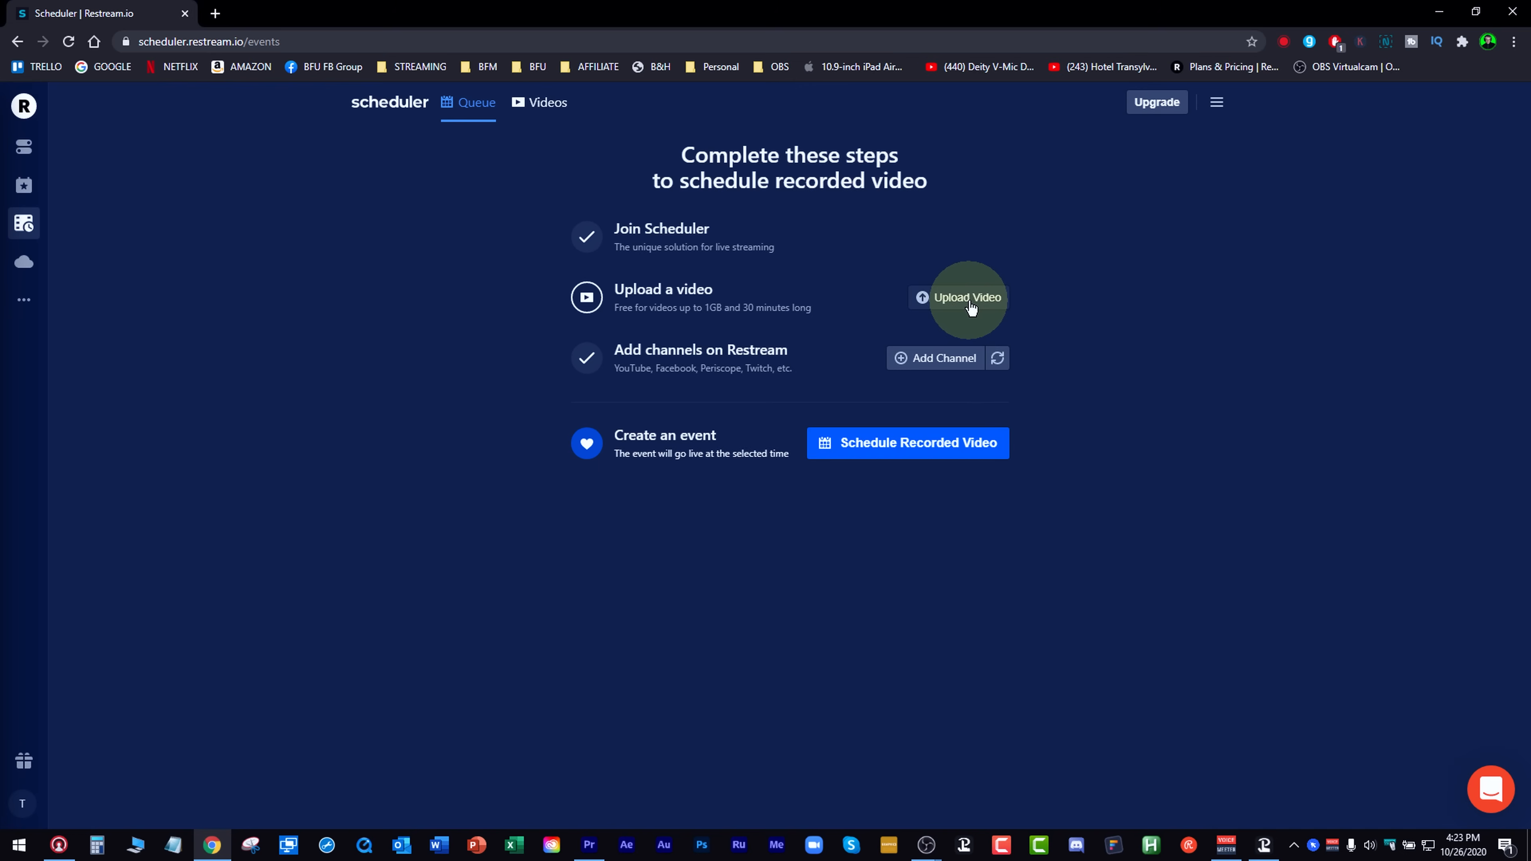
left_click(23, 261)
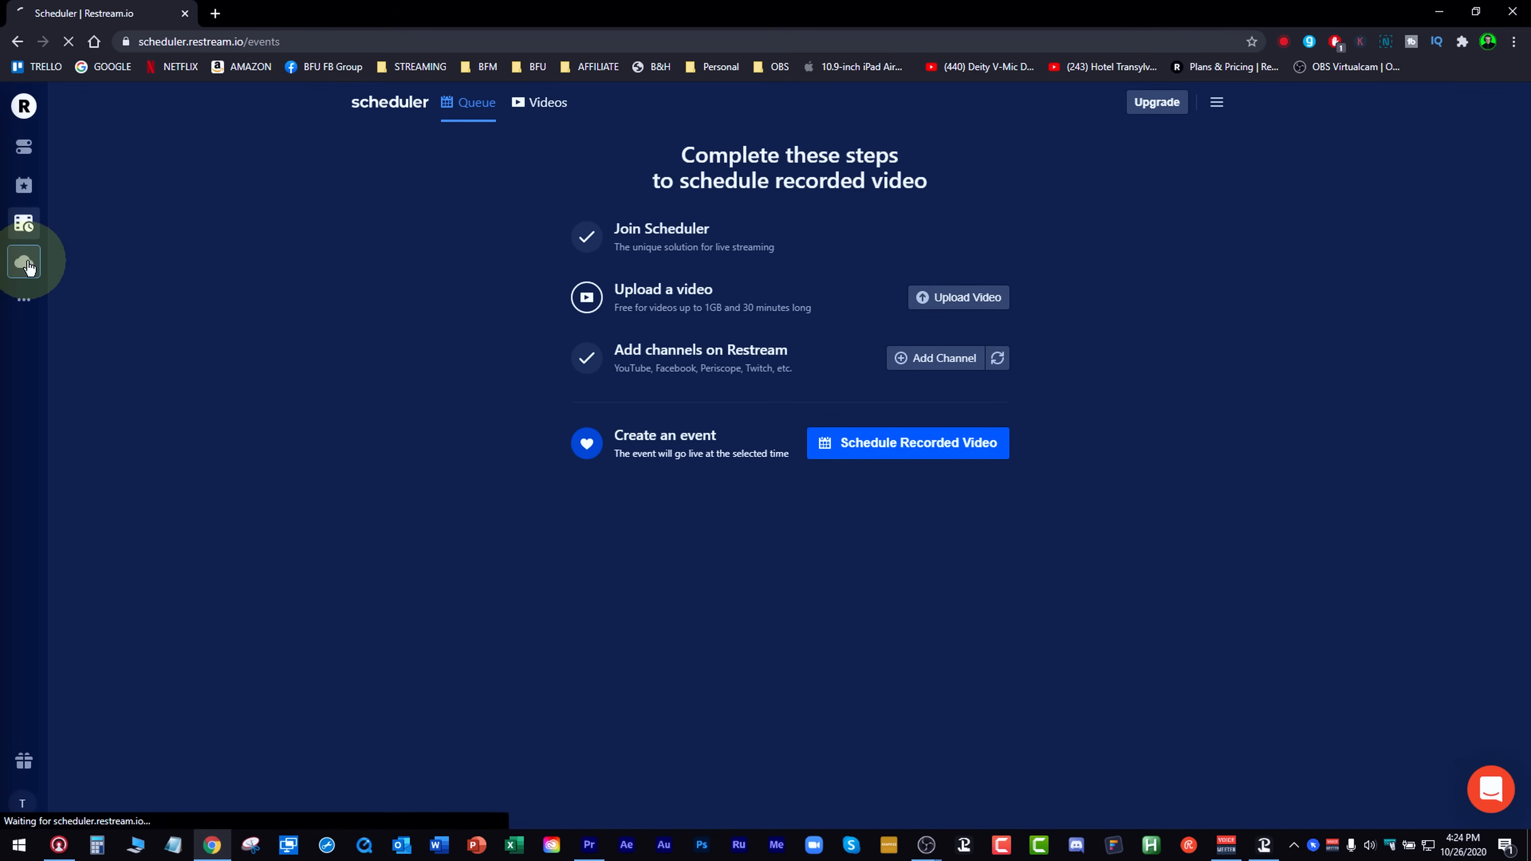
View the saved recordings list with the Oct 17, 2020 stream, then move to Analytics
left_click(24, 264)
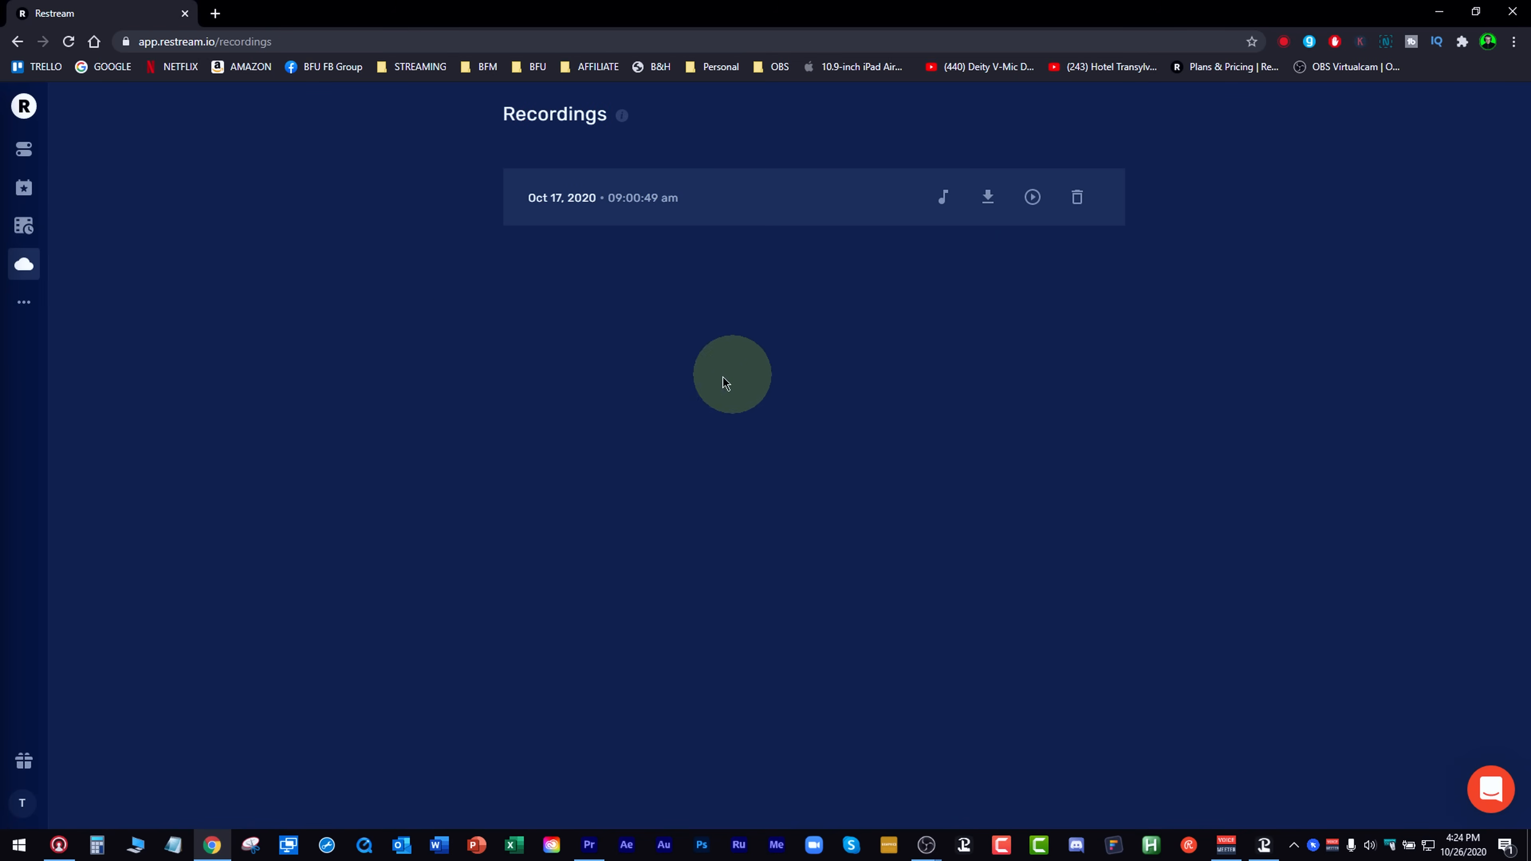
mouse_move(615, 197)
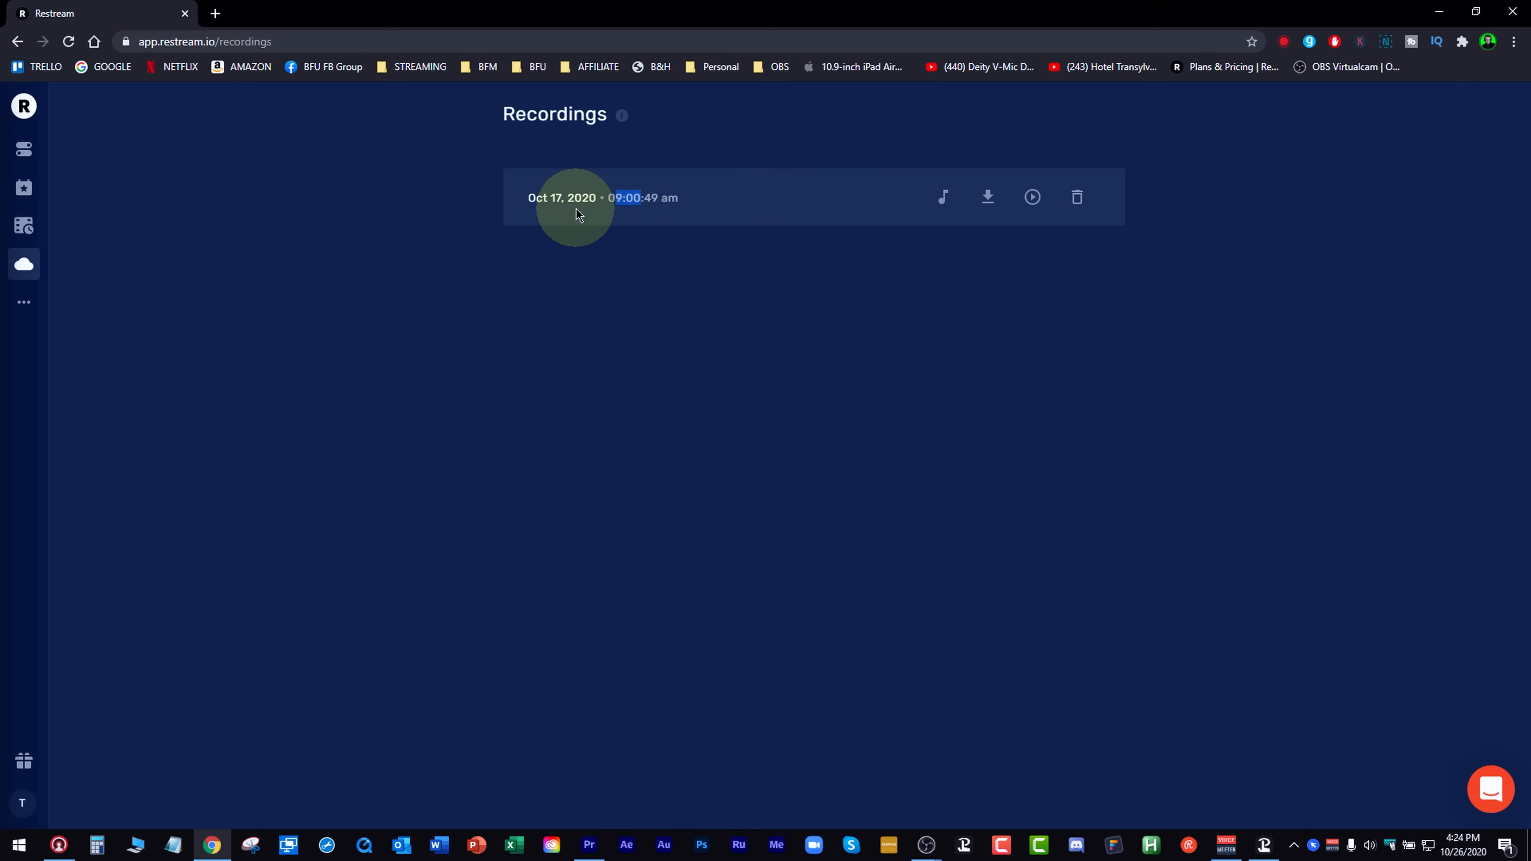
mouse_move(942, 196)
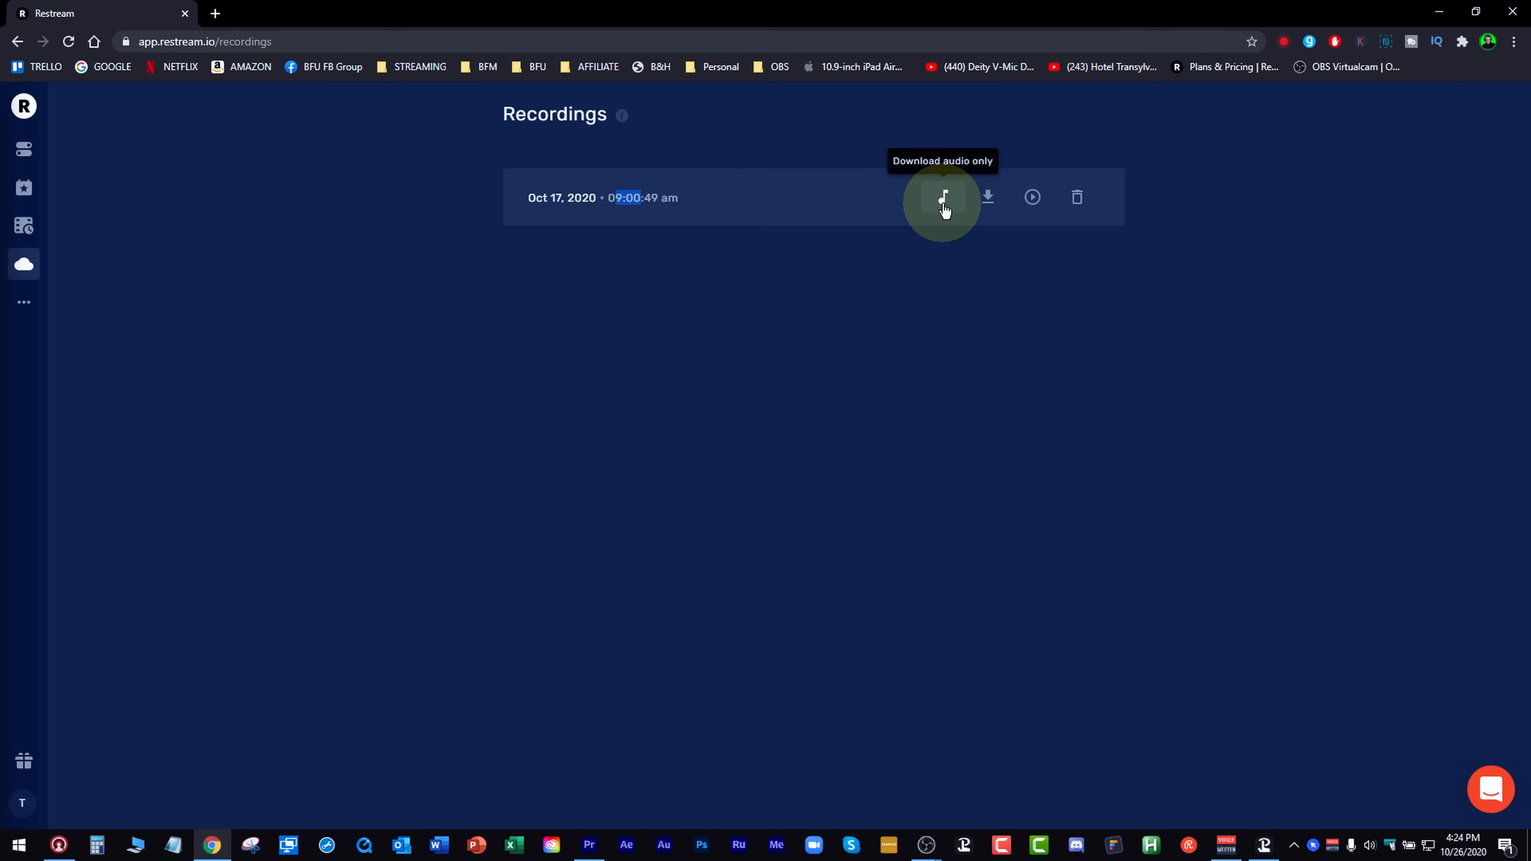
mouse_move(987, 197)
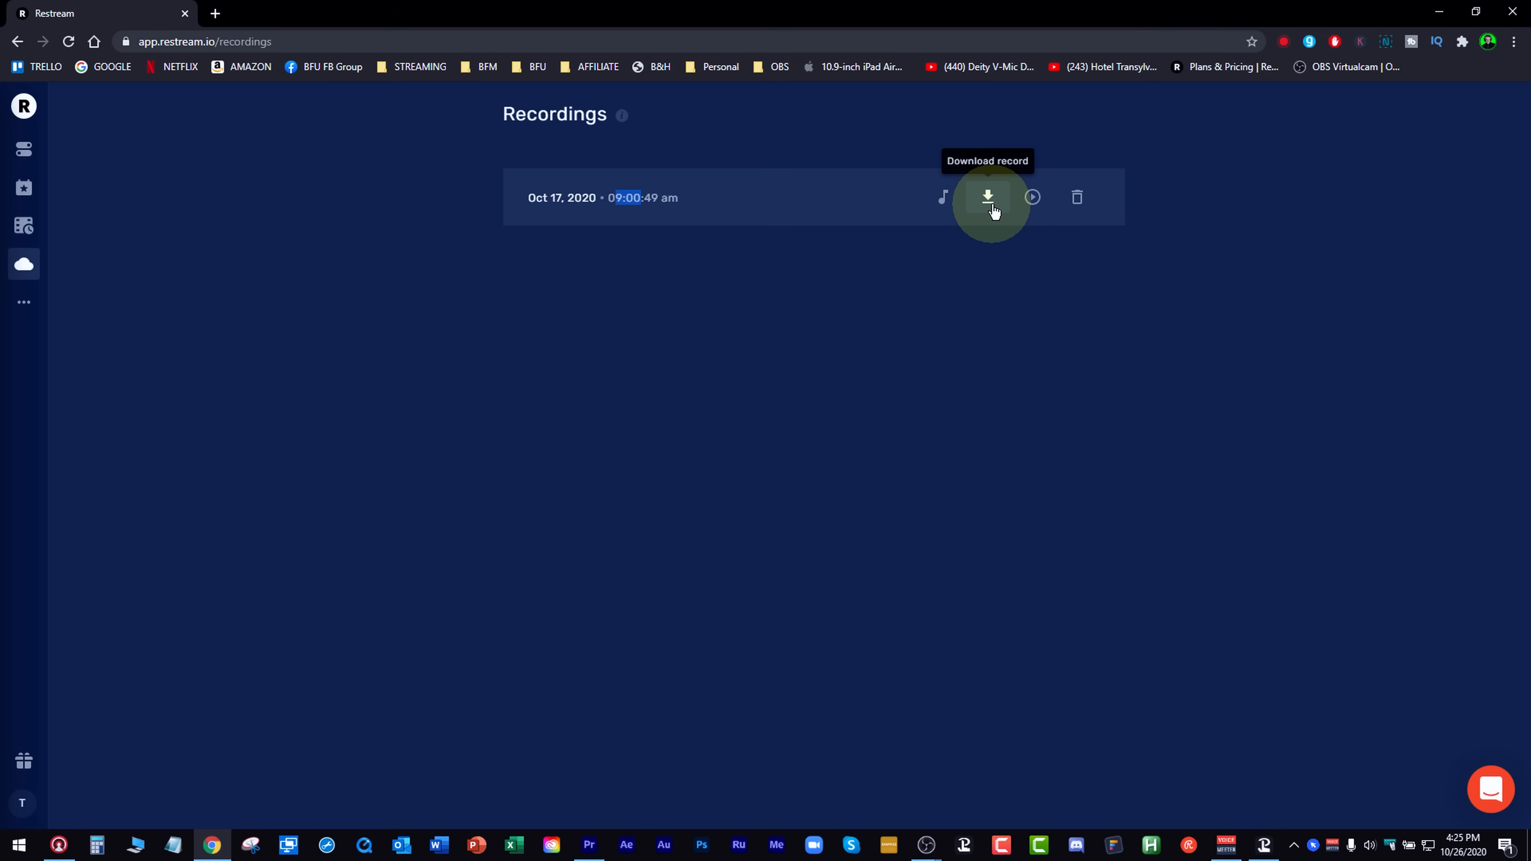
mouse_move(1032, 197)
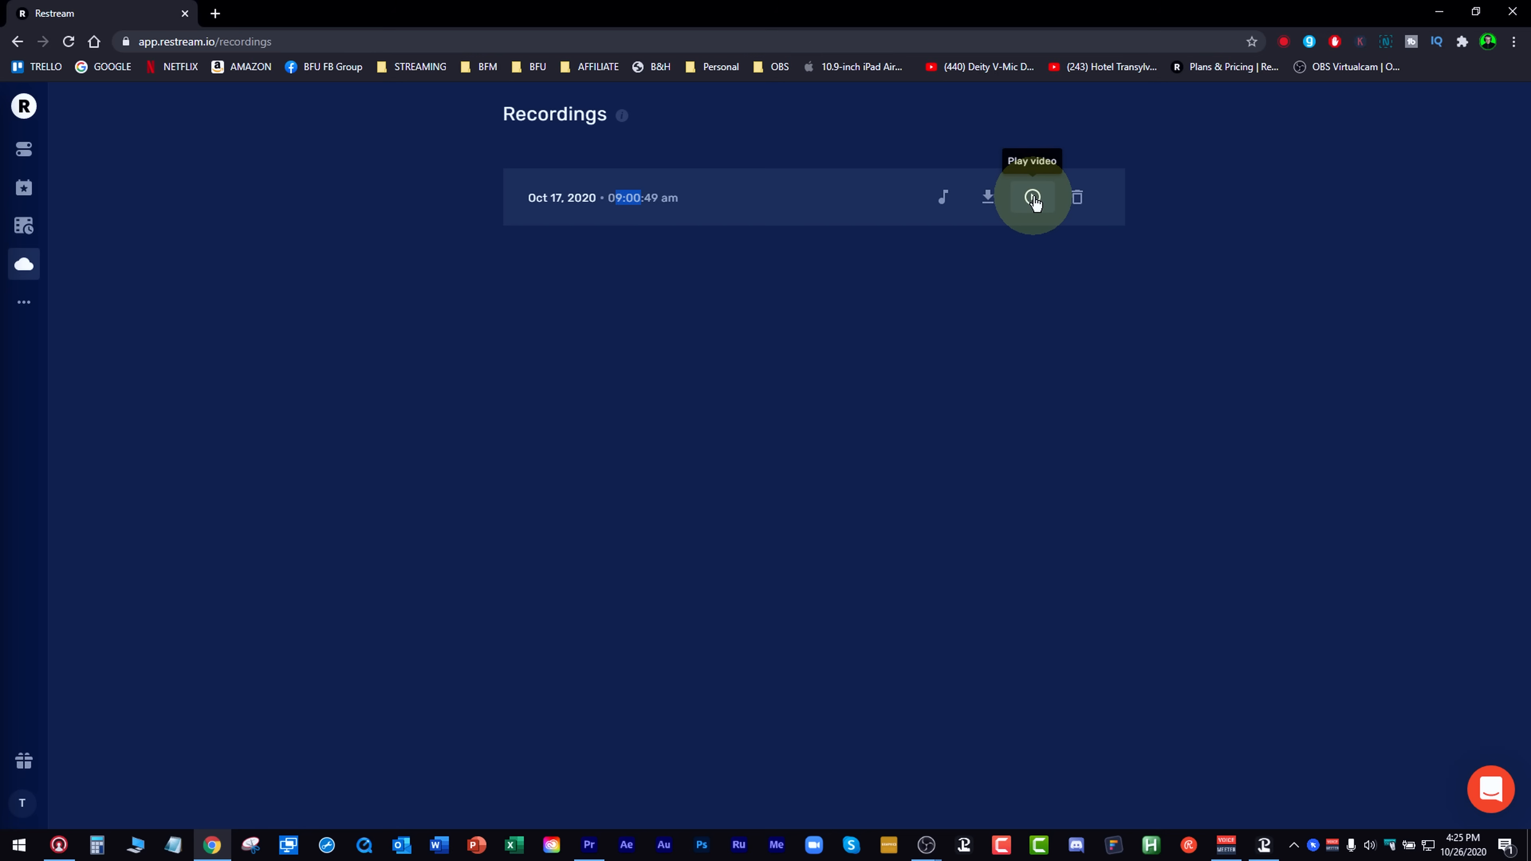
mouse_move(47, 306)
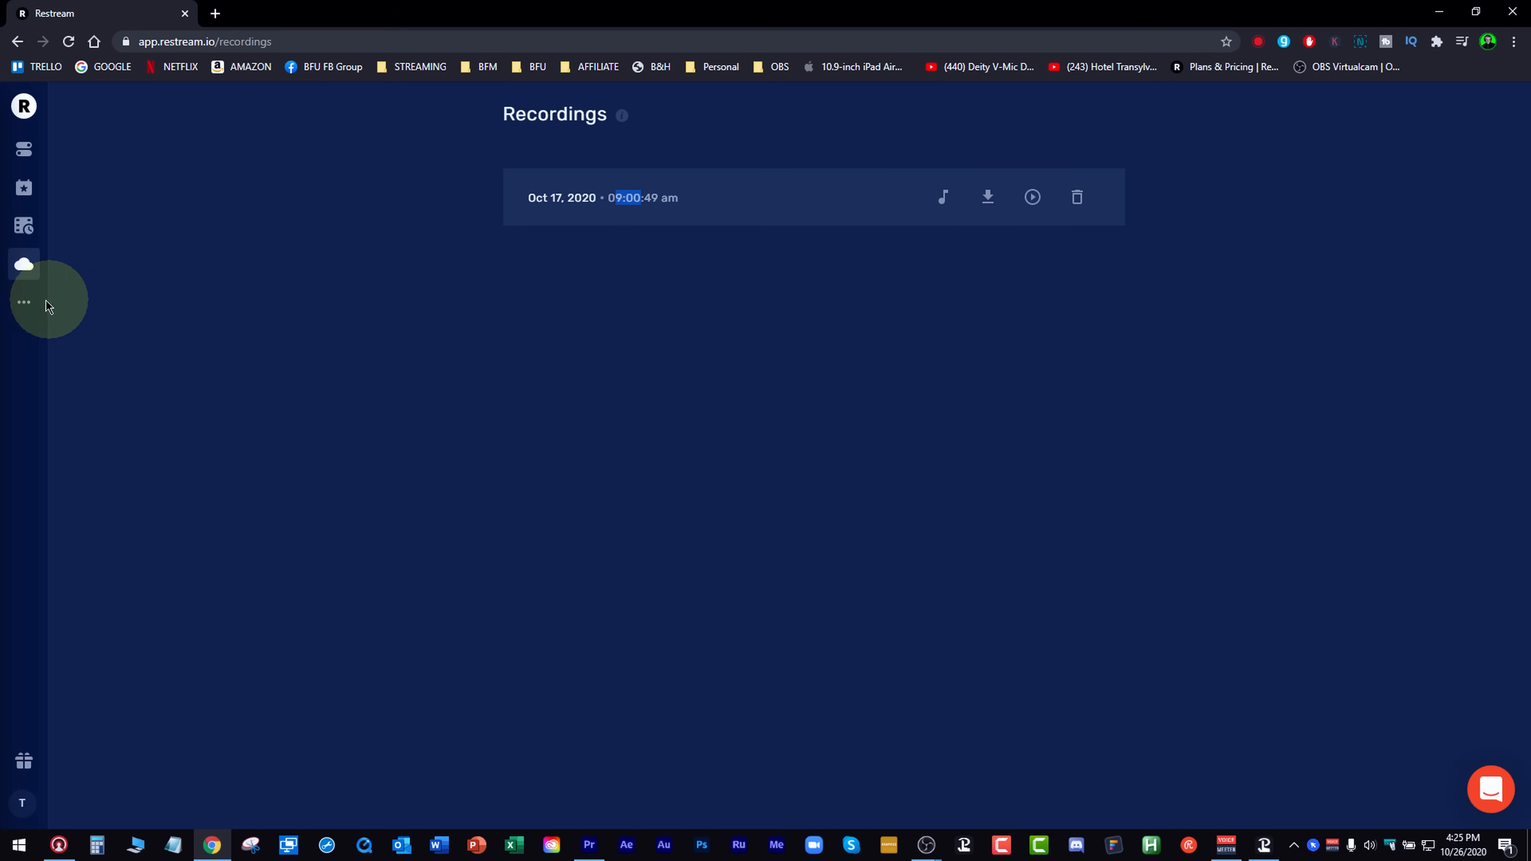
mouse_move(23, 303)
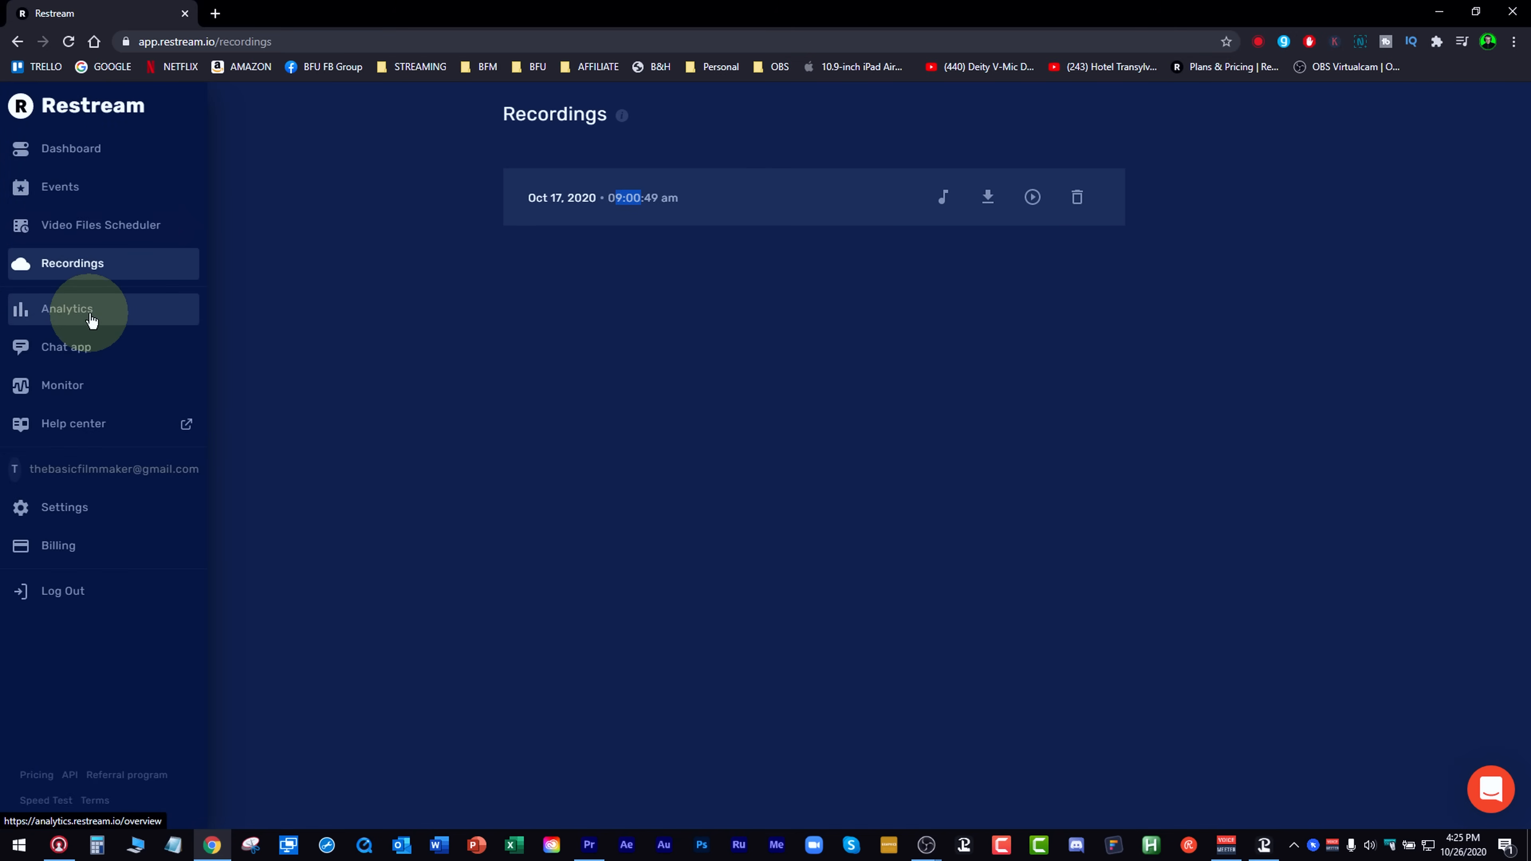
left_click(67, 309)
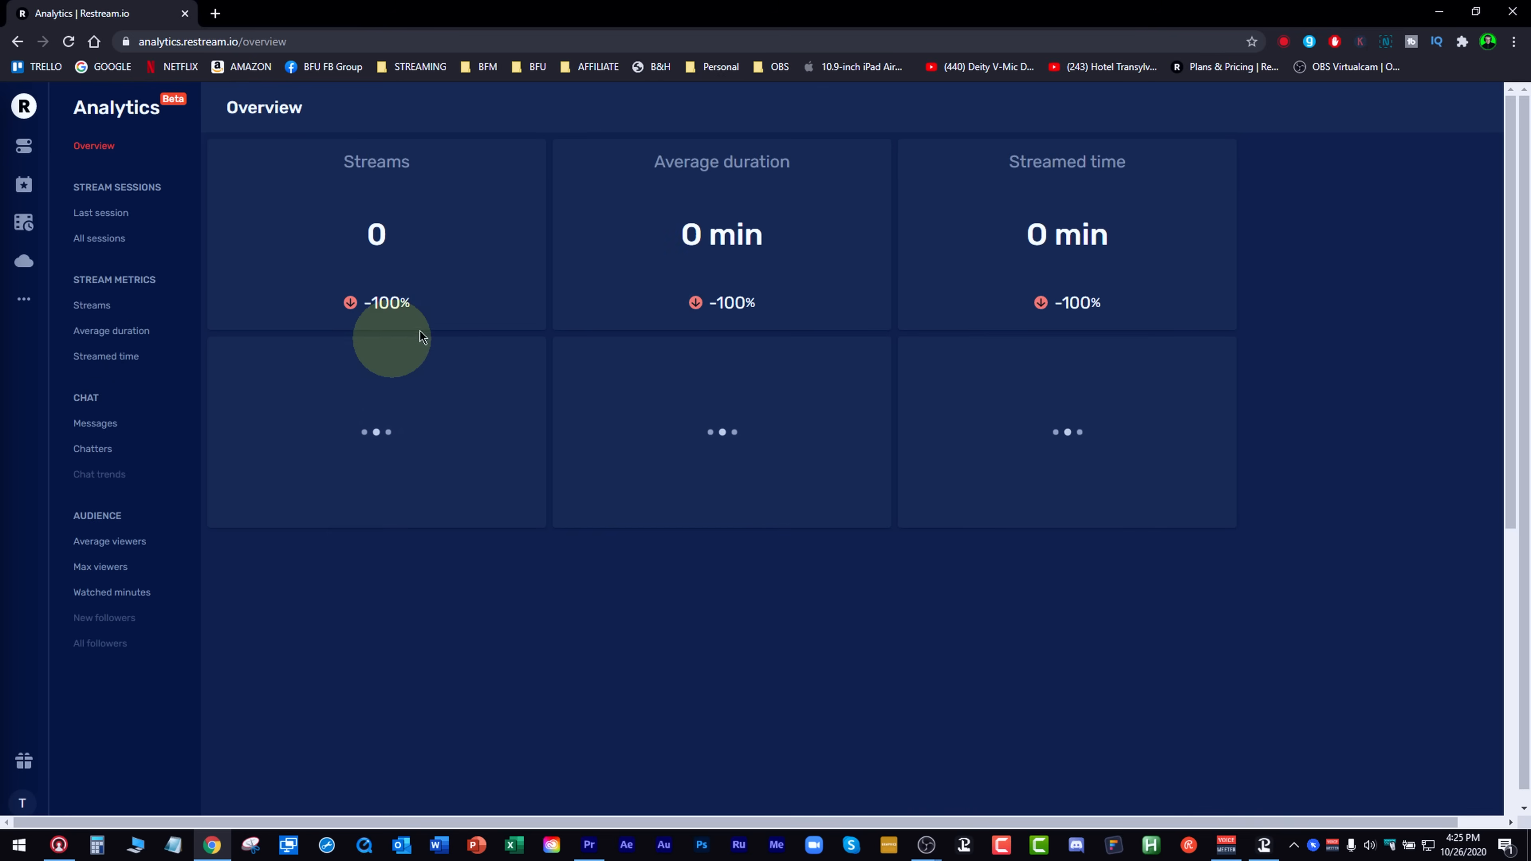
left_click(101, 213)
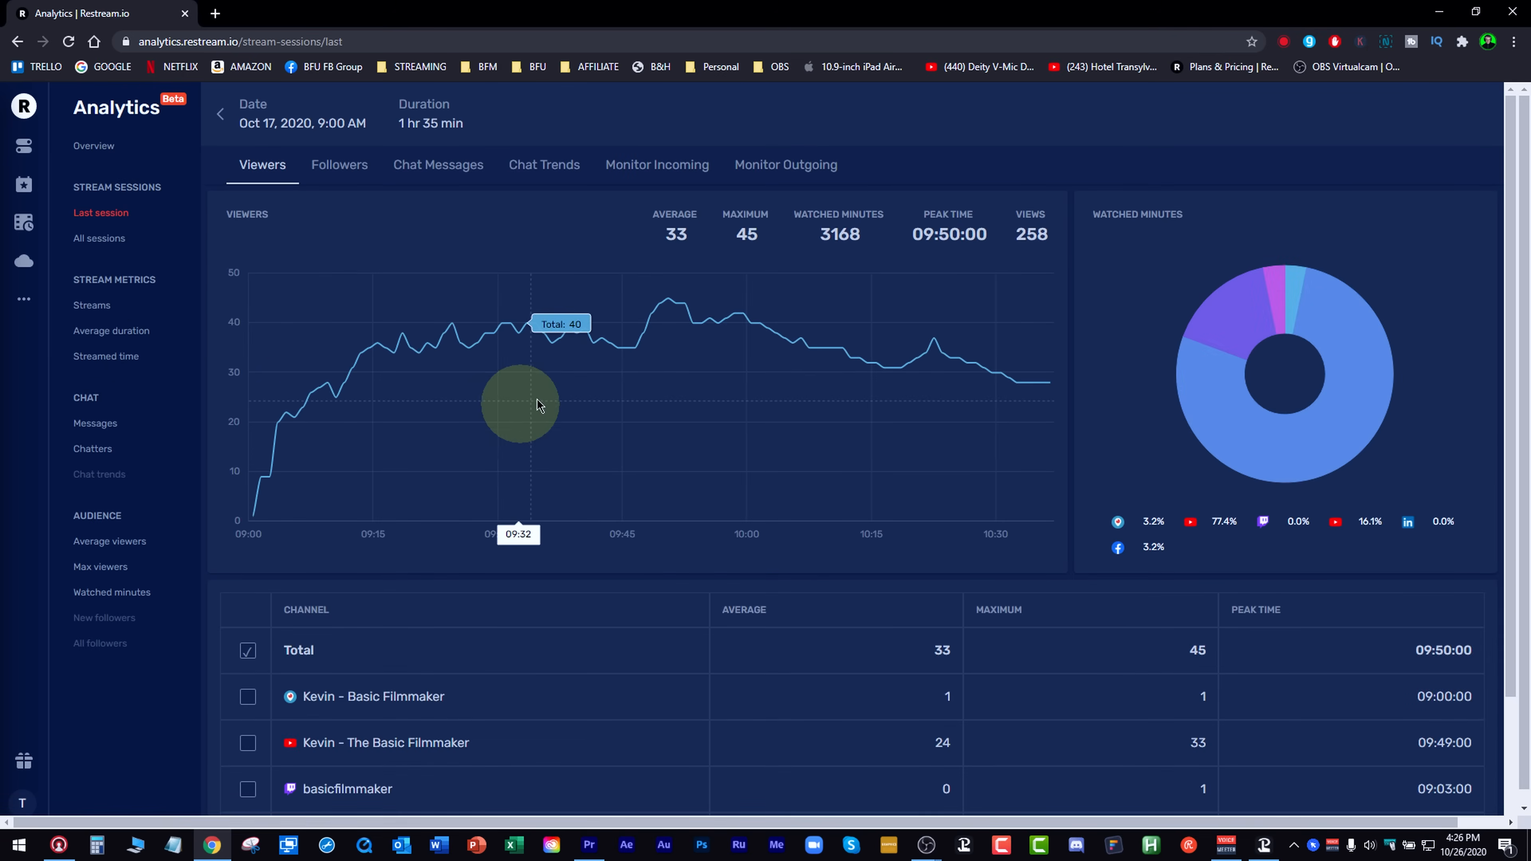
mouse_move(699, 439)
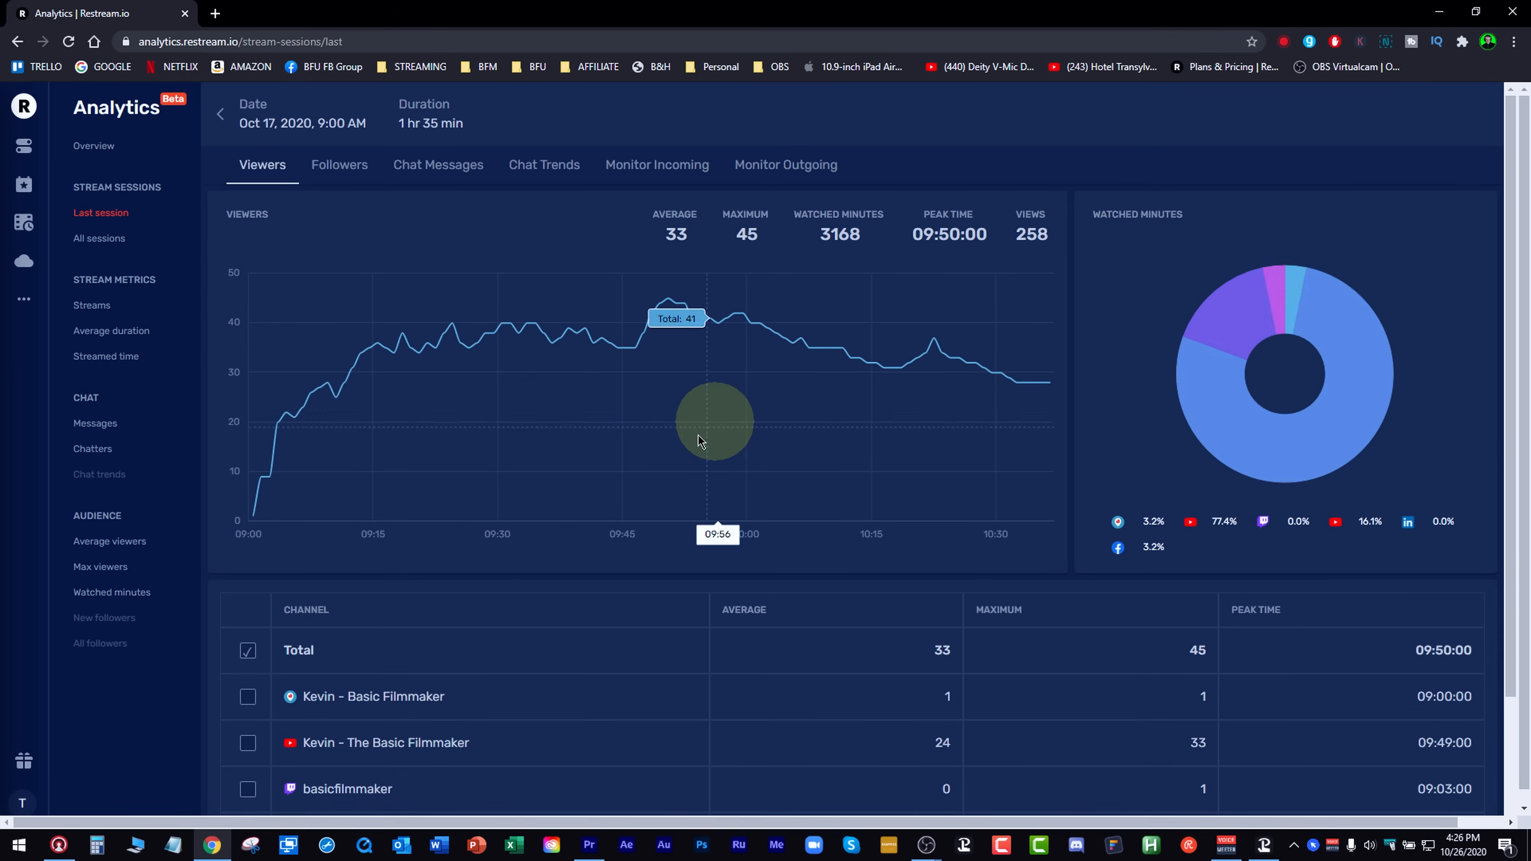
scroll("down", 3)
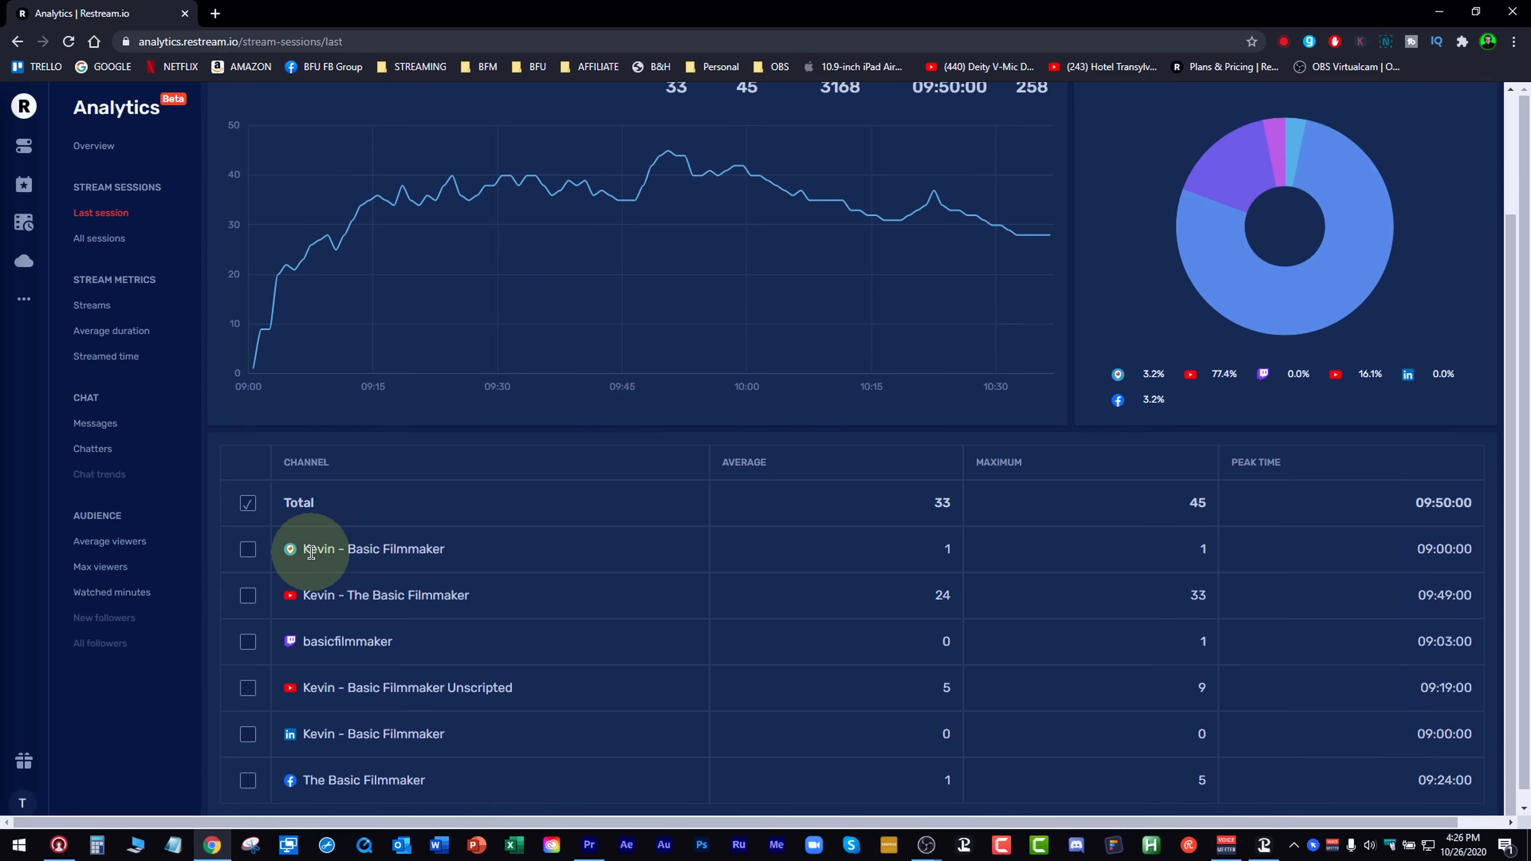
mouse_move(303, 640)
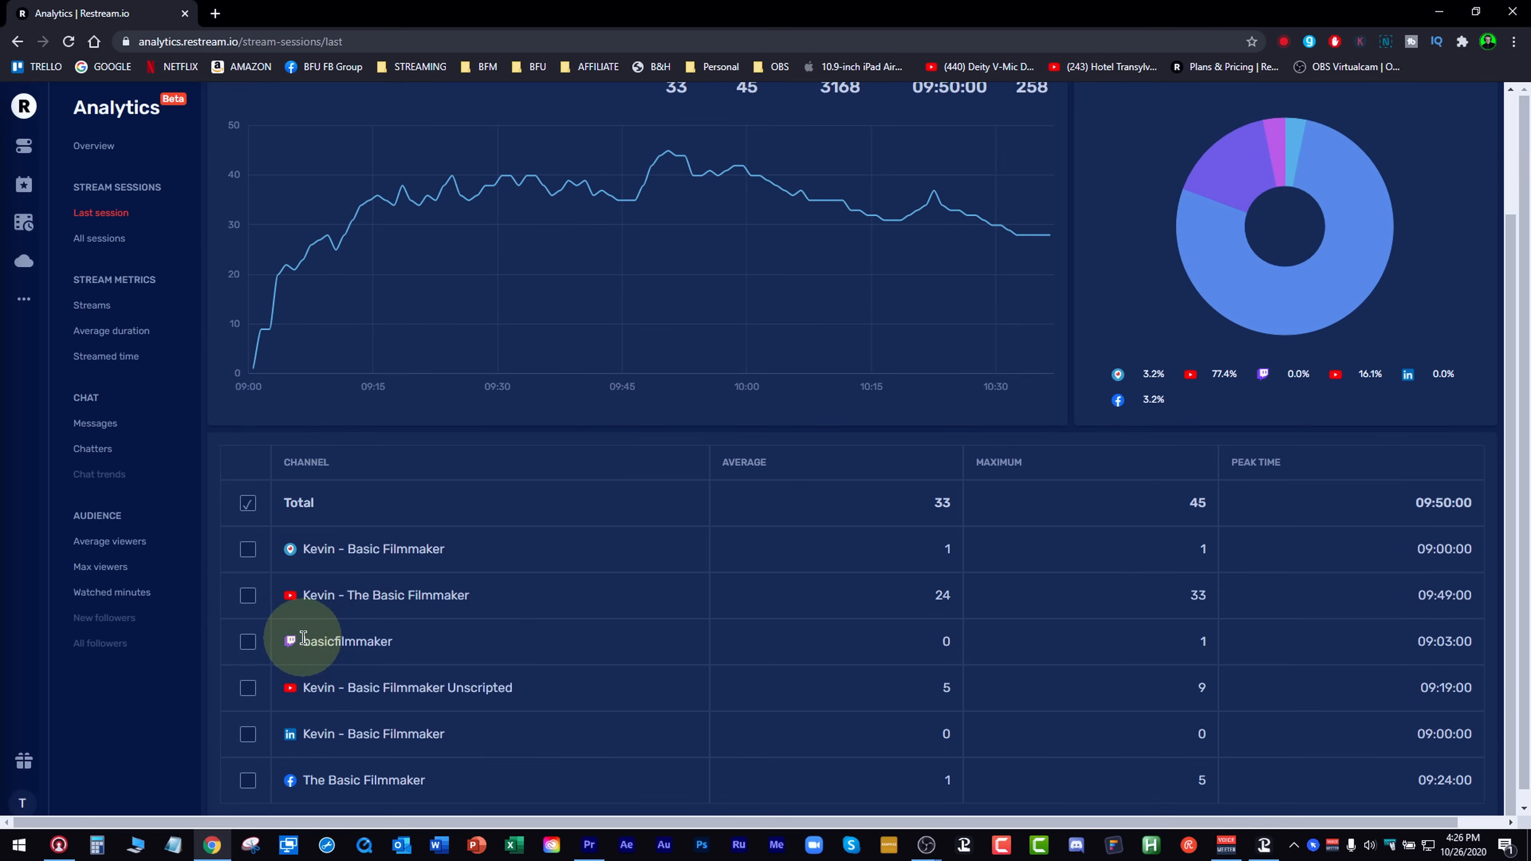
mouse_move(339, 721)
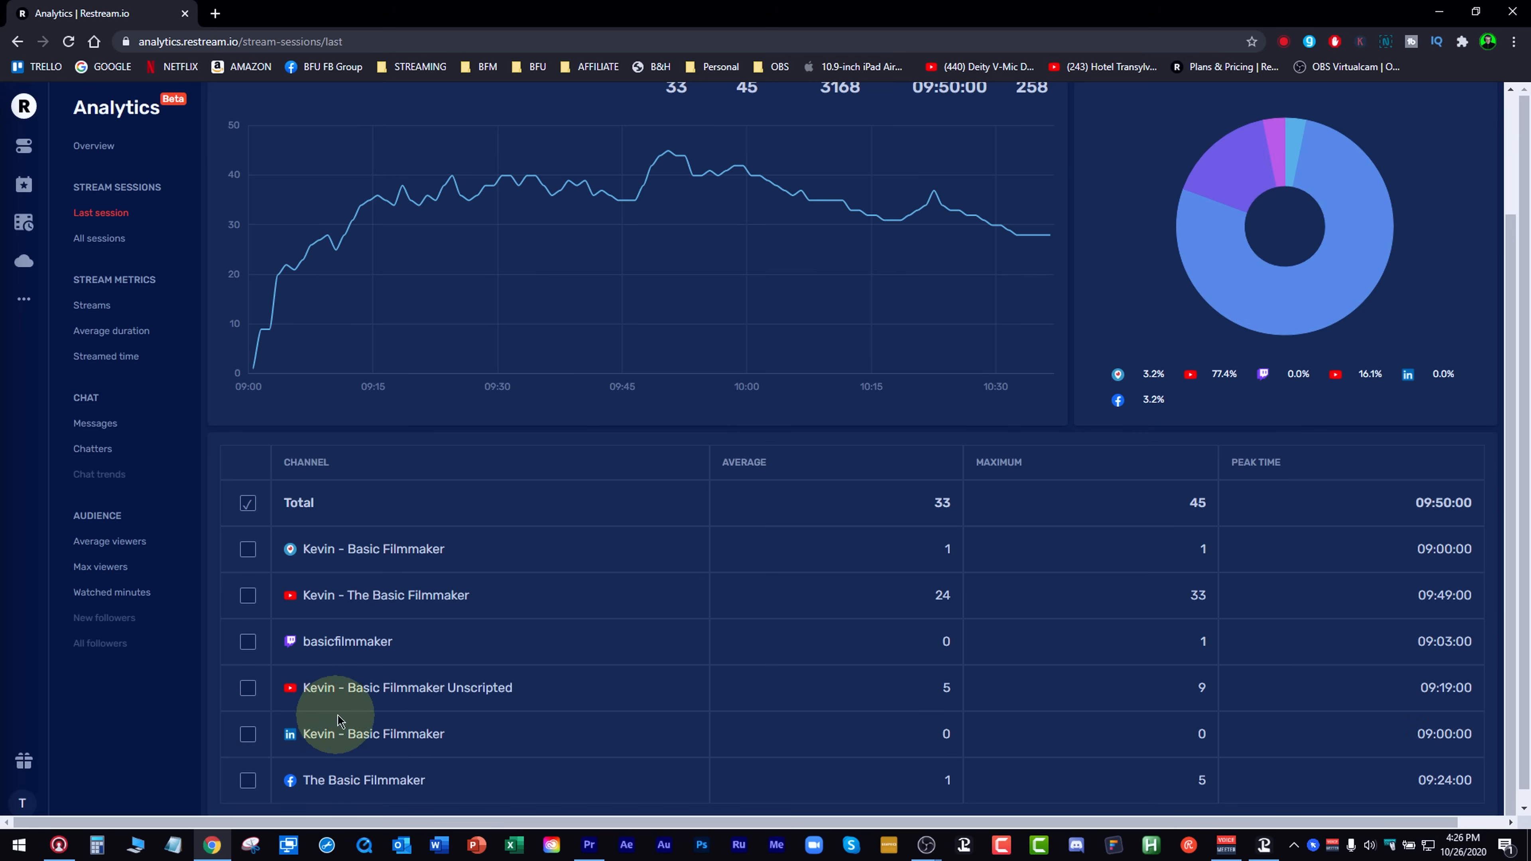
mouse_move(725, 755)
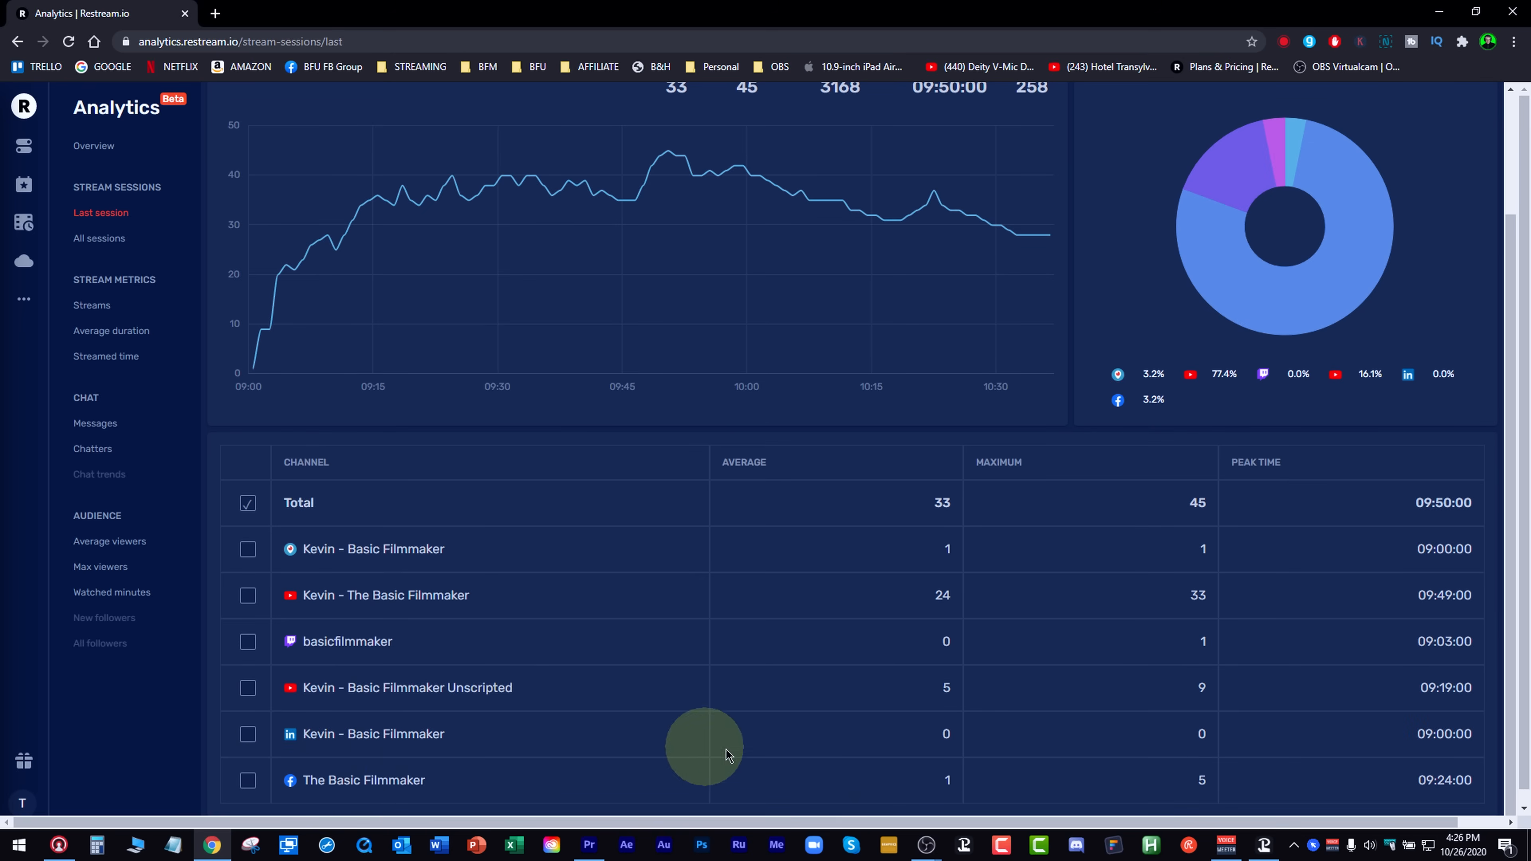
mouse_move(945, 479)
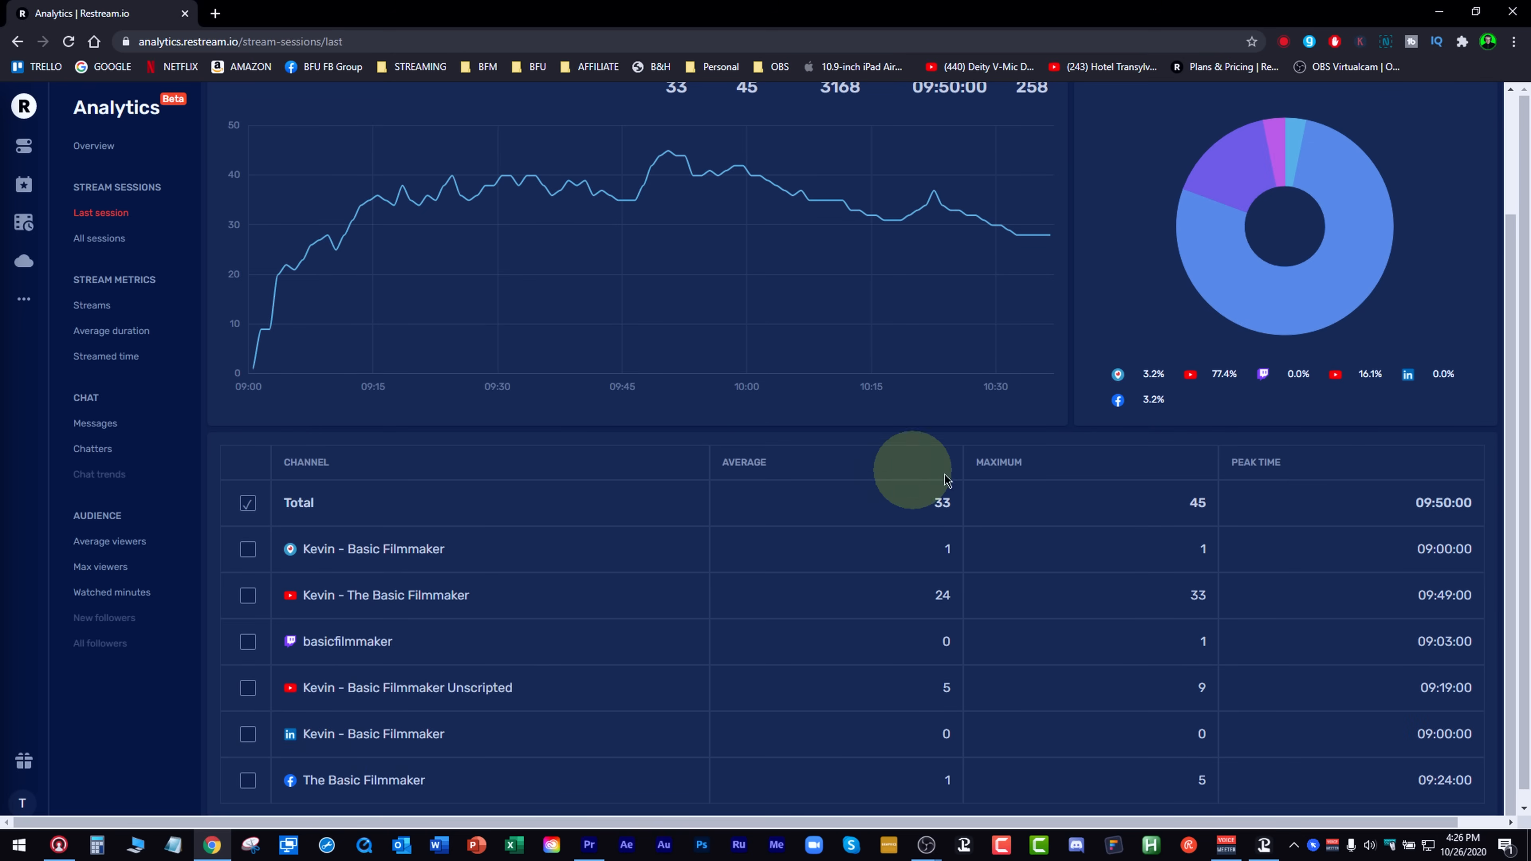
mouse_move(947, 660)
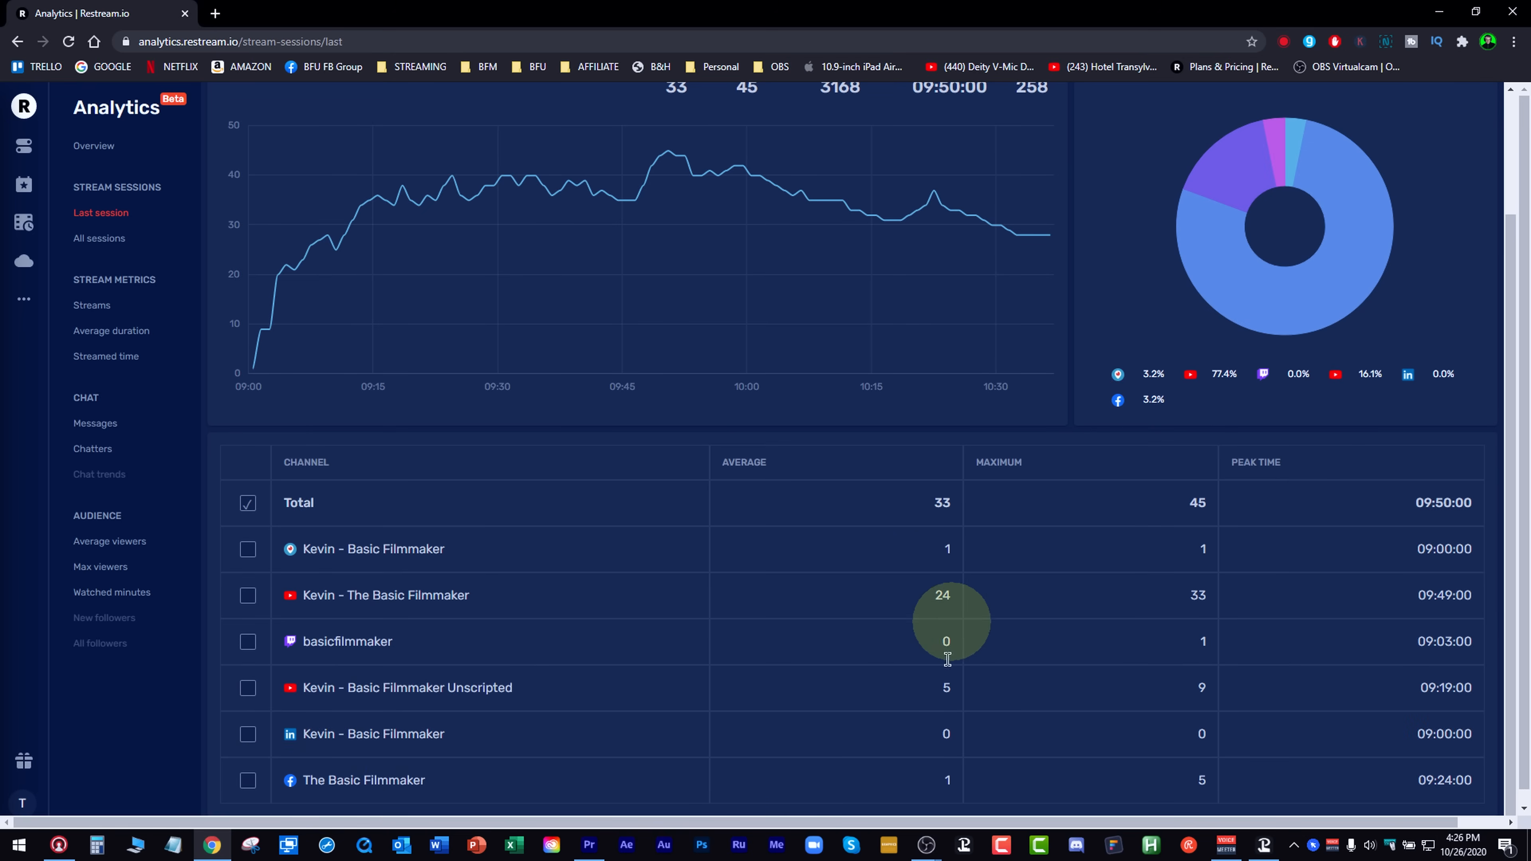
mouse_move(1326, 614)
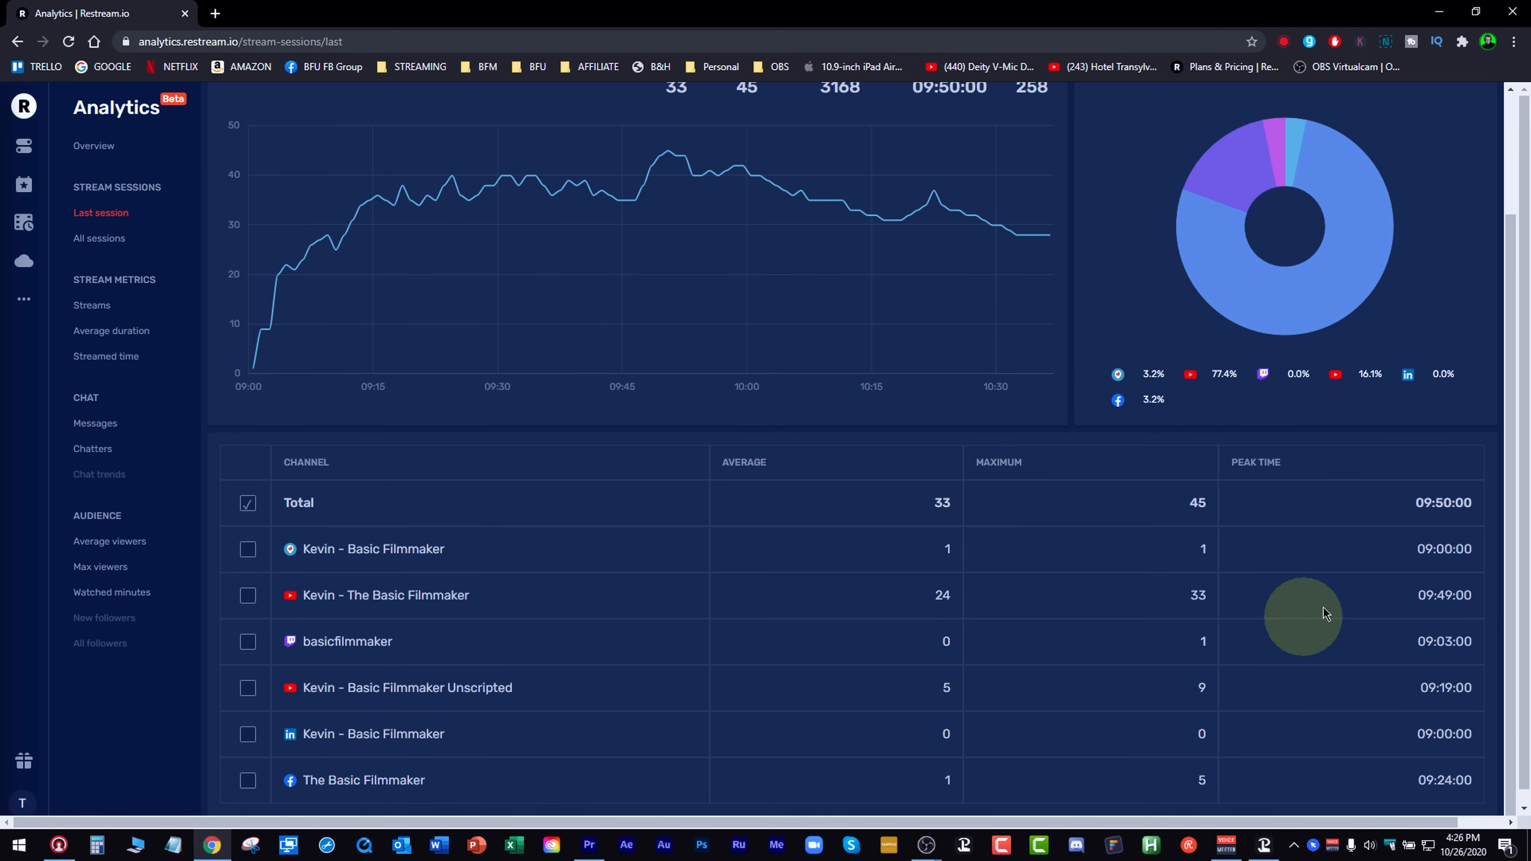
mouse_move(1392, 753)
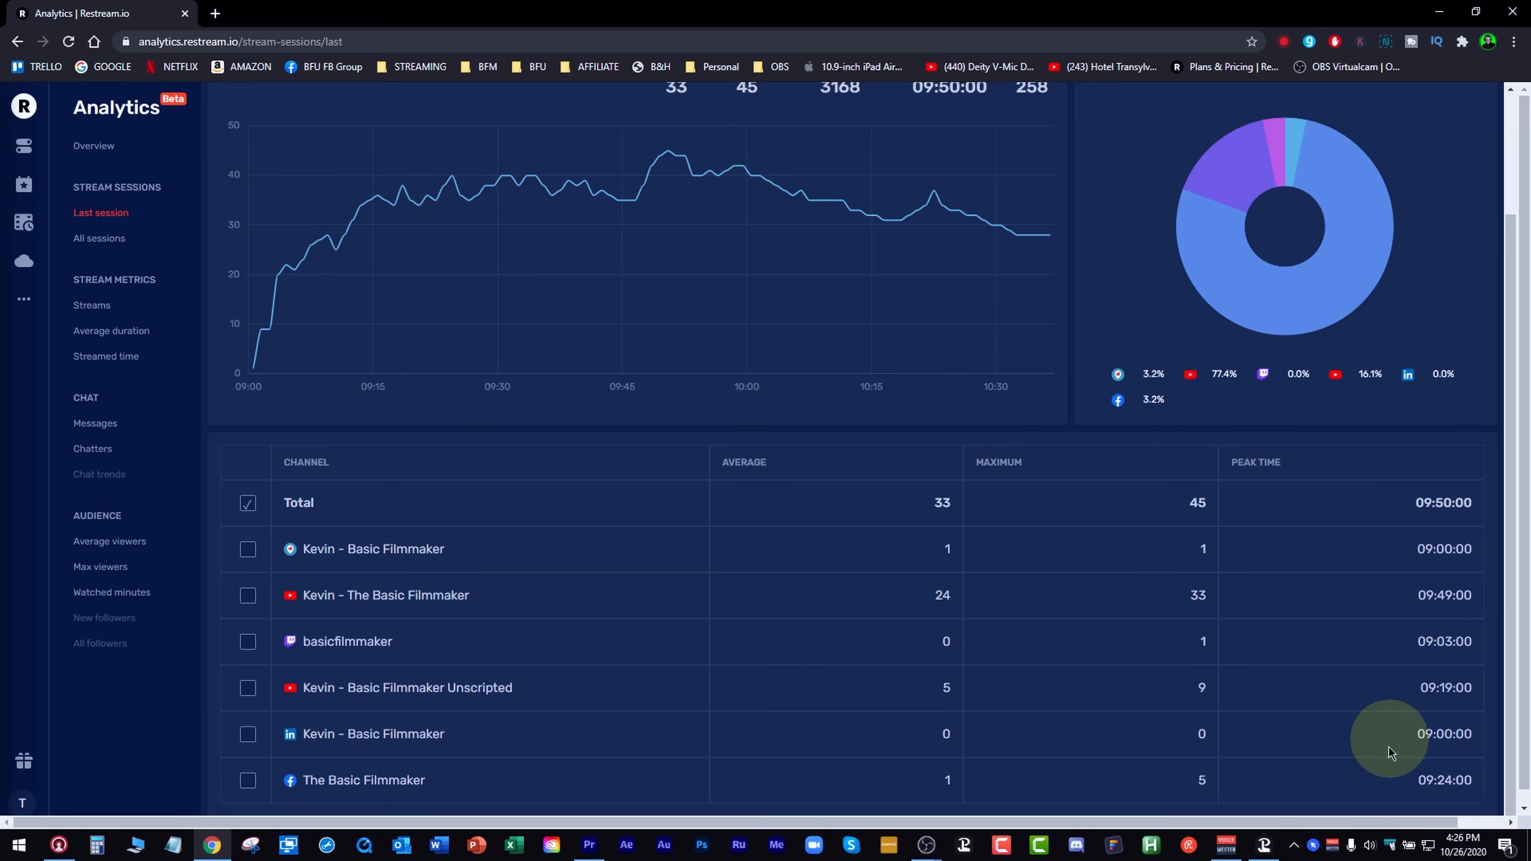
scroll("up", 3)
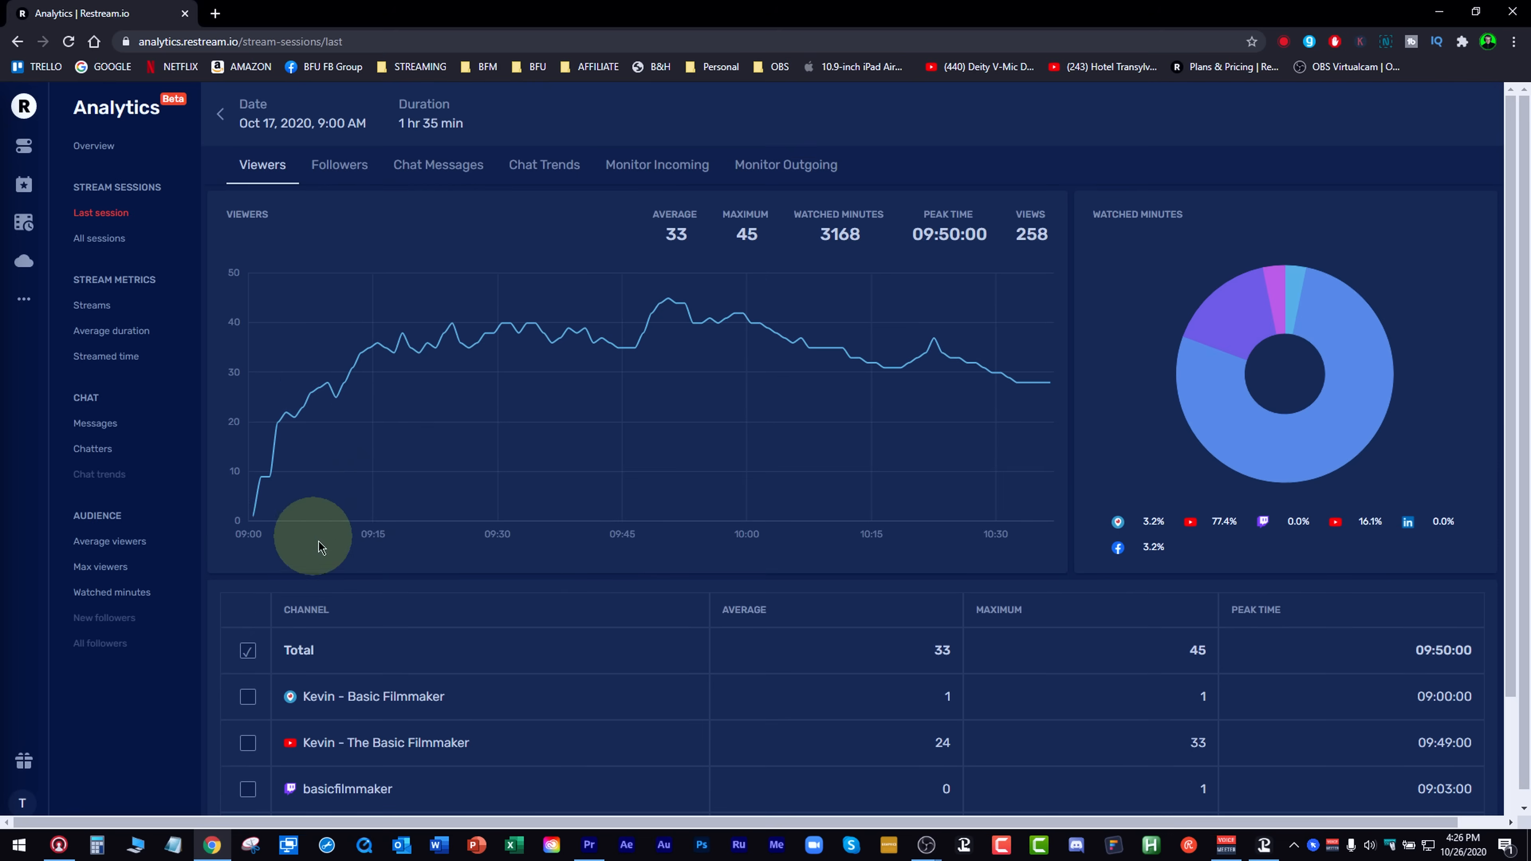
mouse_move(1026, 448)
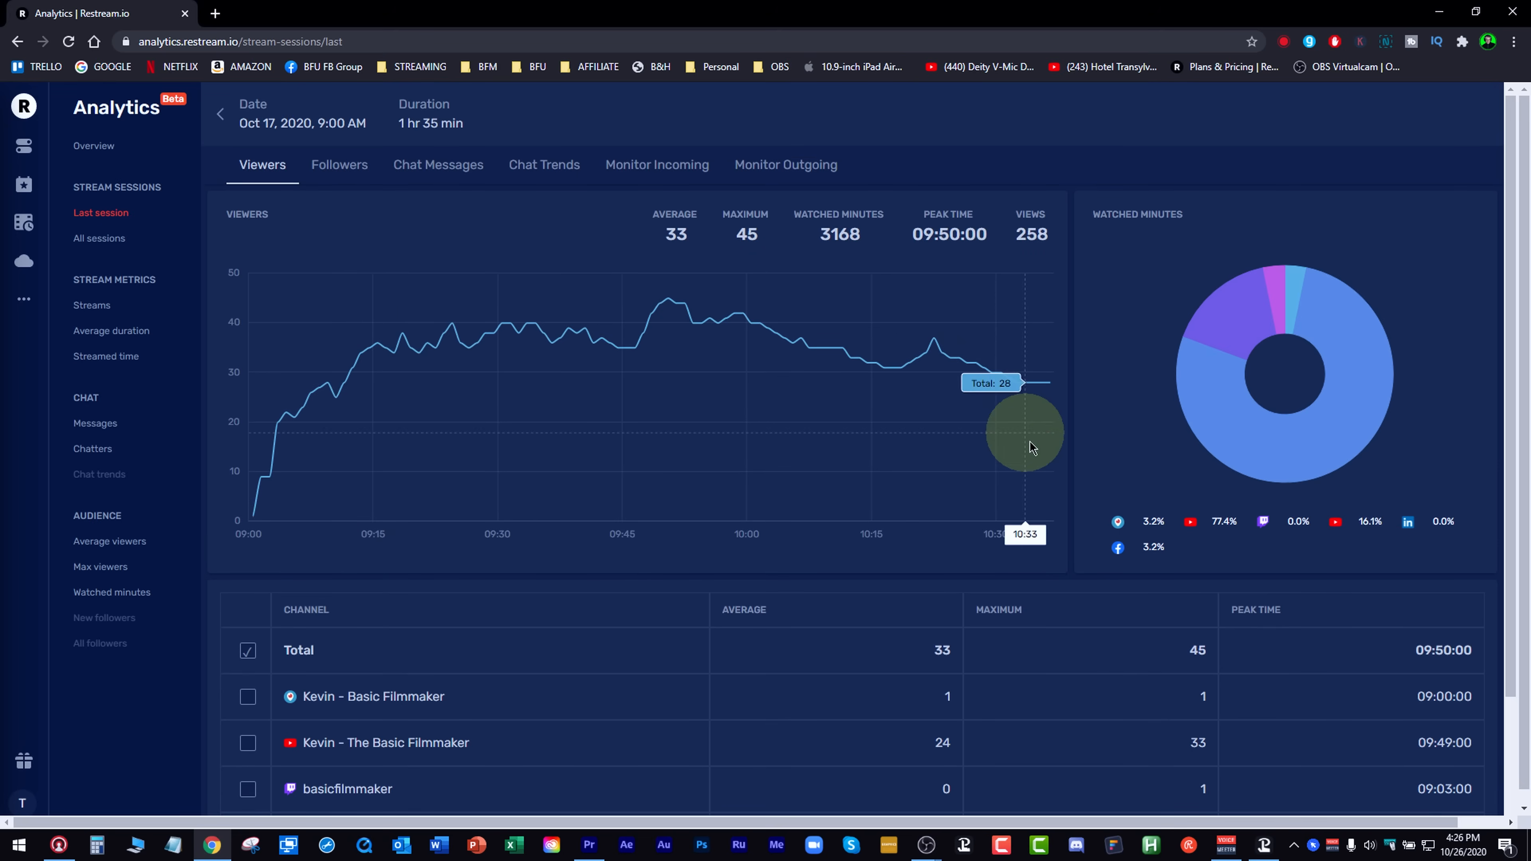
mouse_move(953, 265)
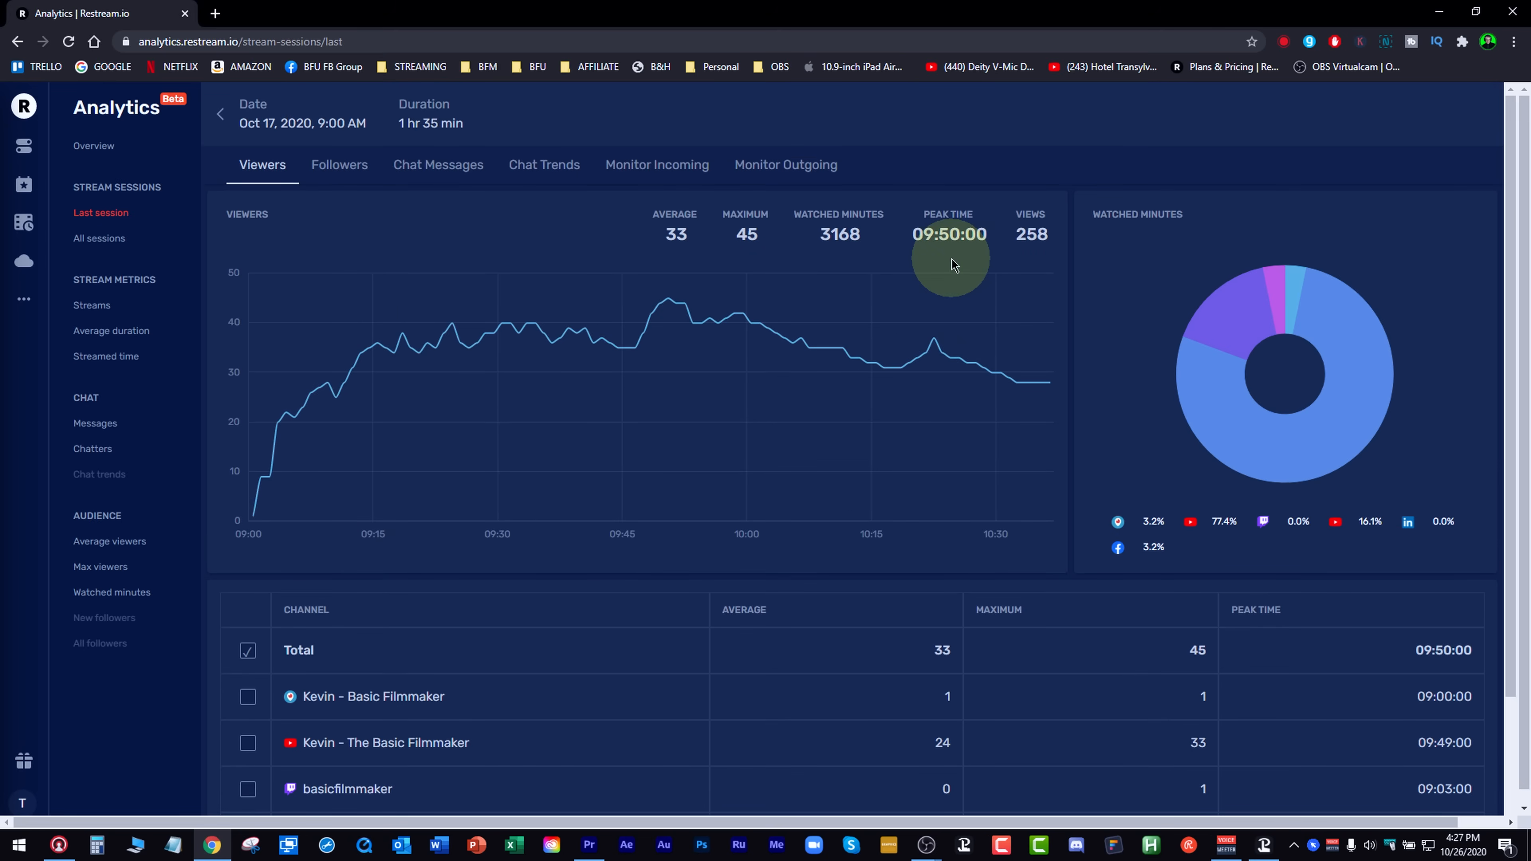
left_click(95, 423)
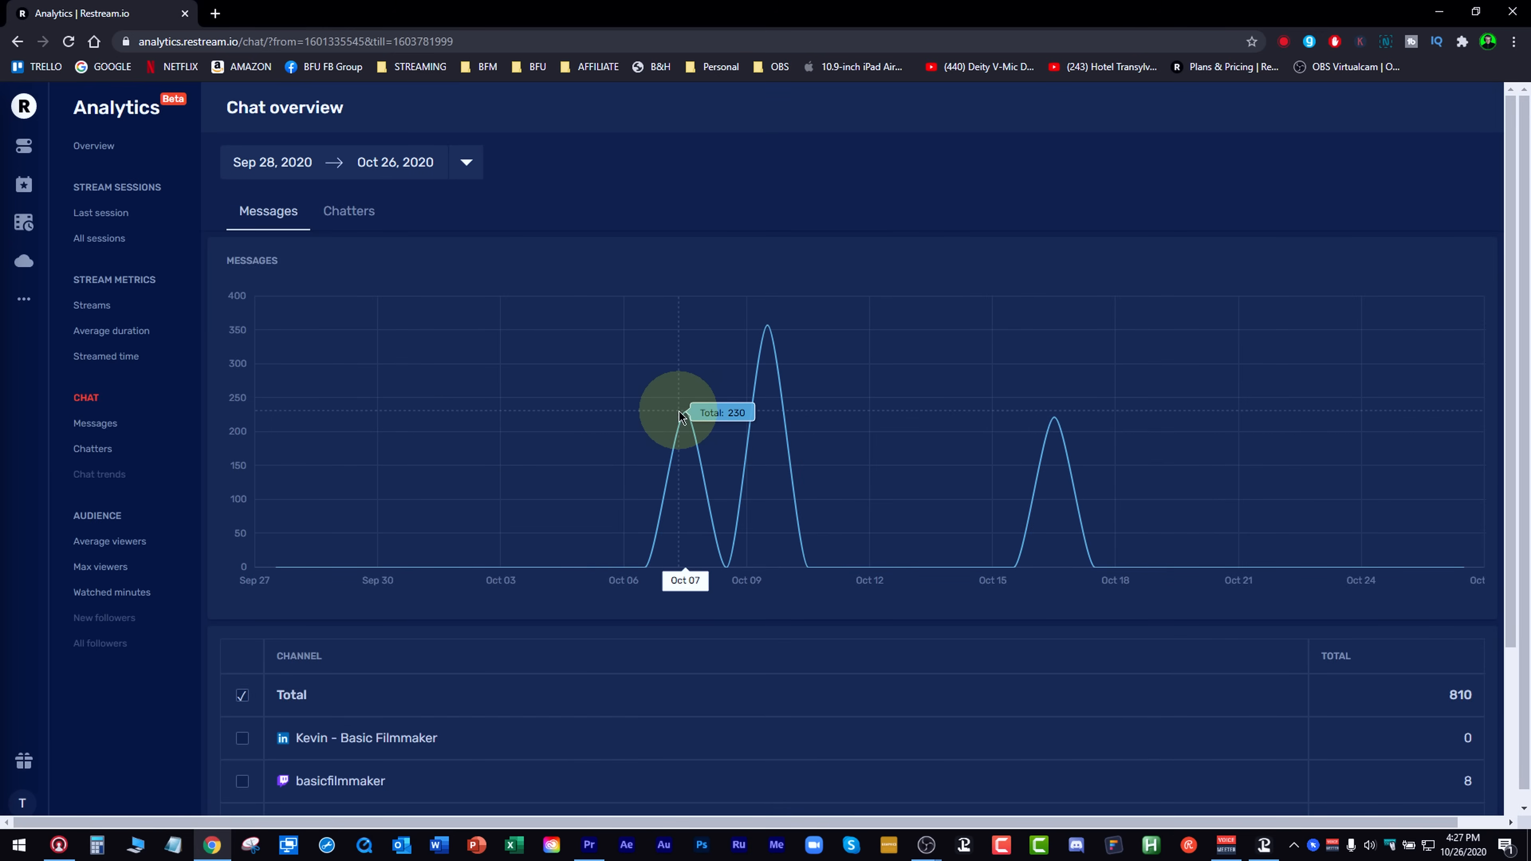
mouse_move(1061, 456)
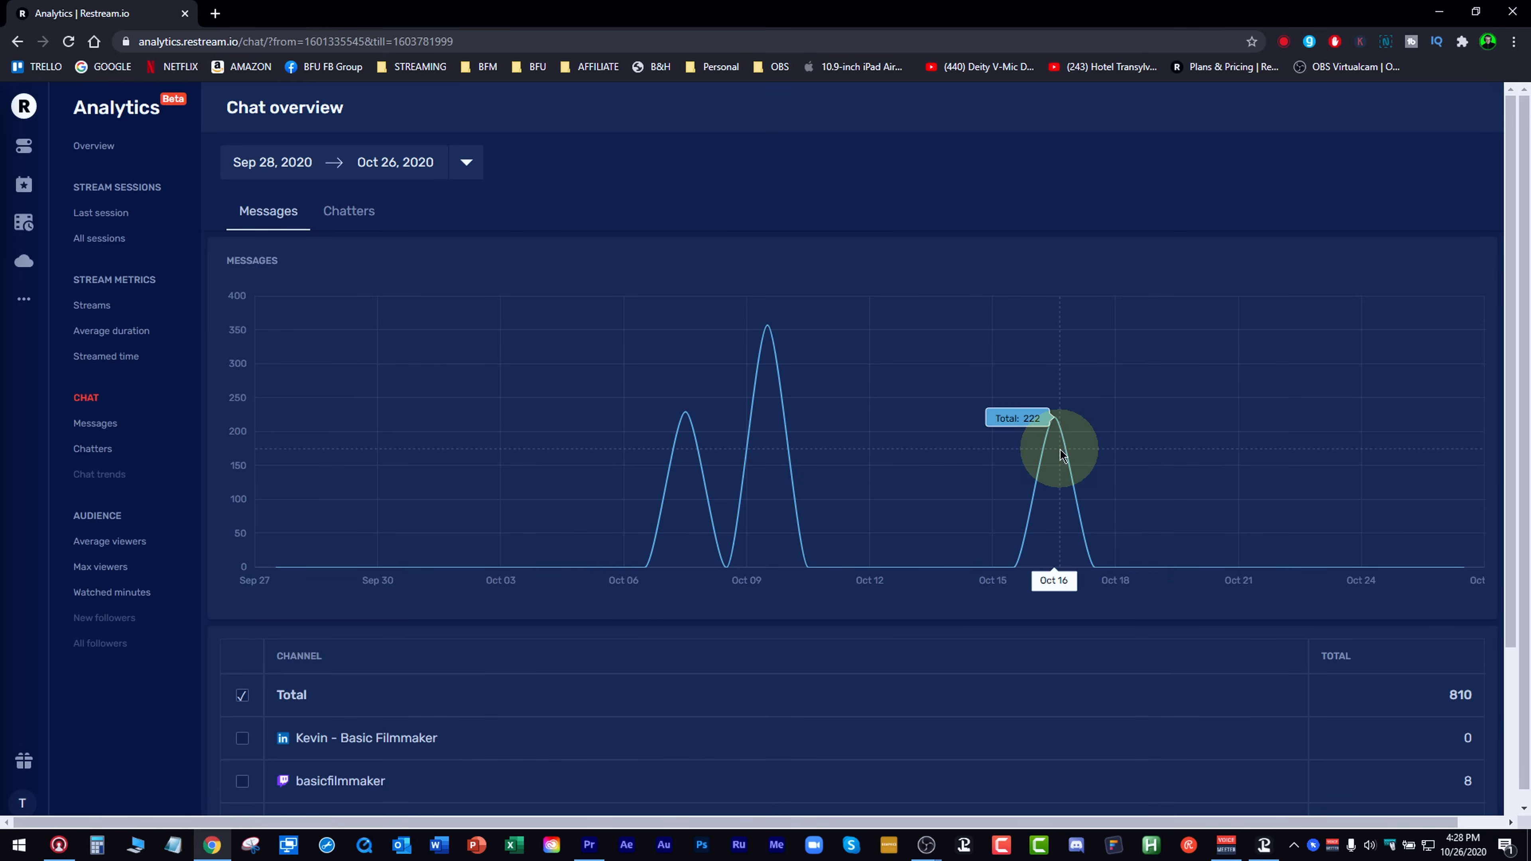
mouse_move(768, 340)
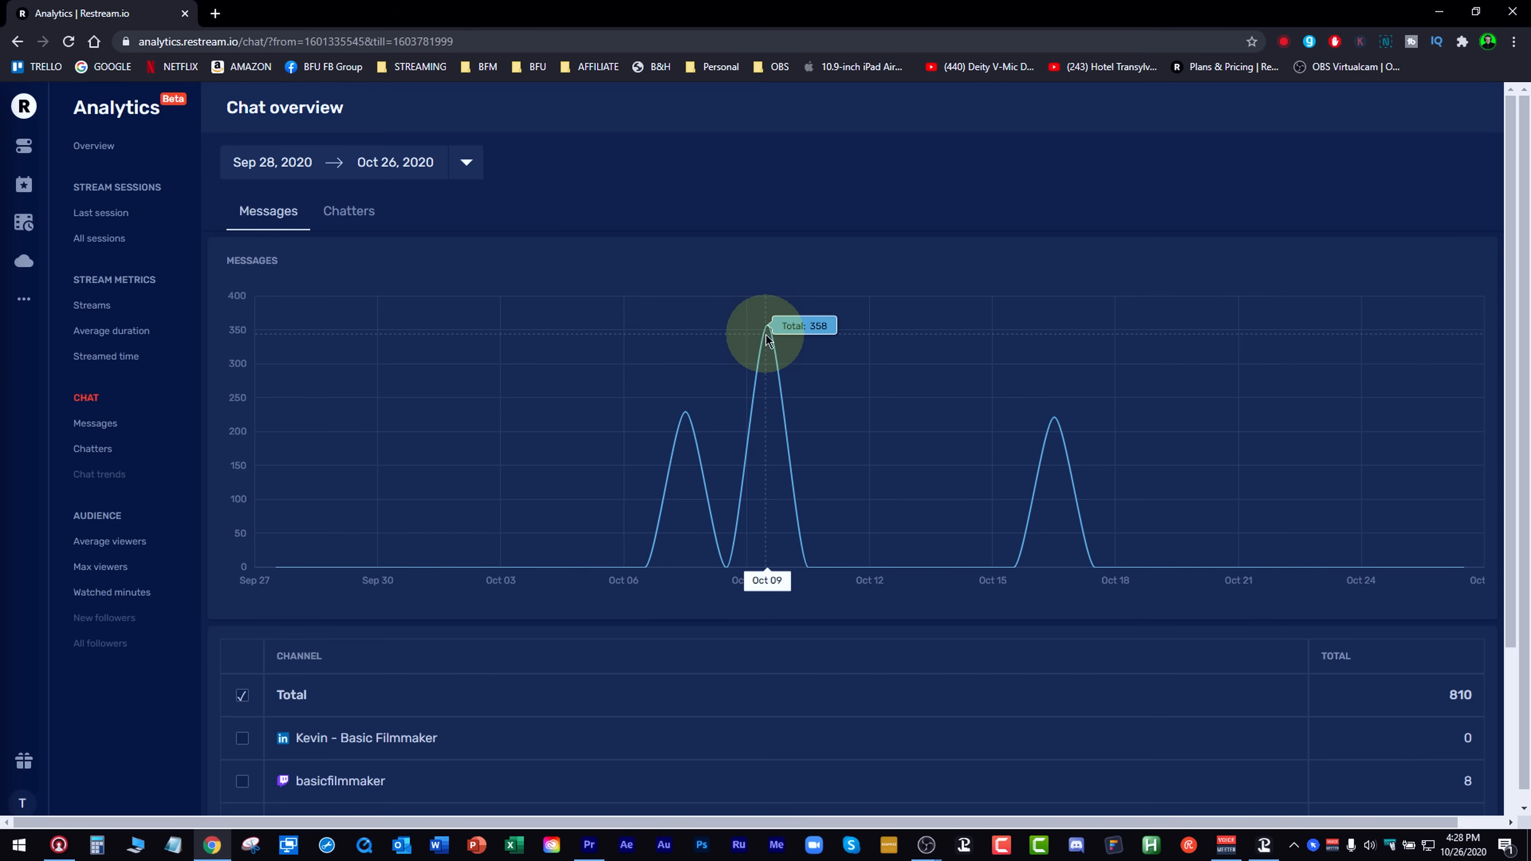
Scroll through the watched-minutes analytics, then go to the Chat app page
scroll("down", 3)
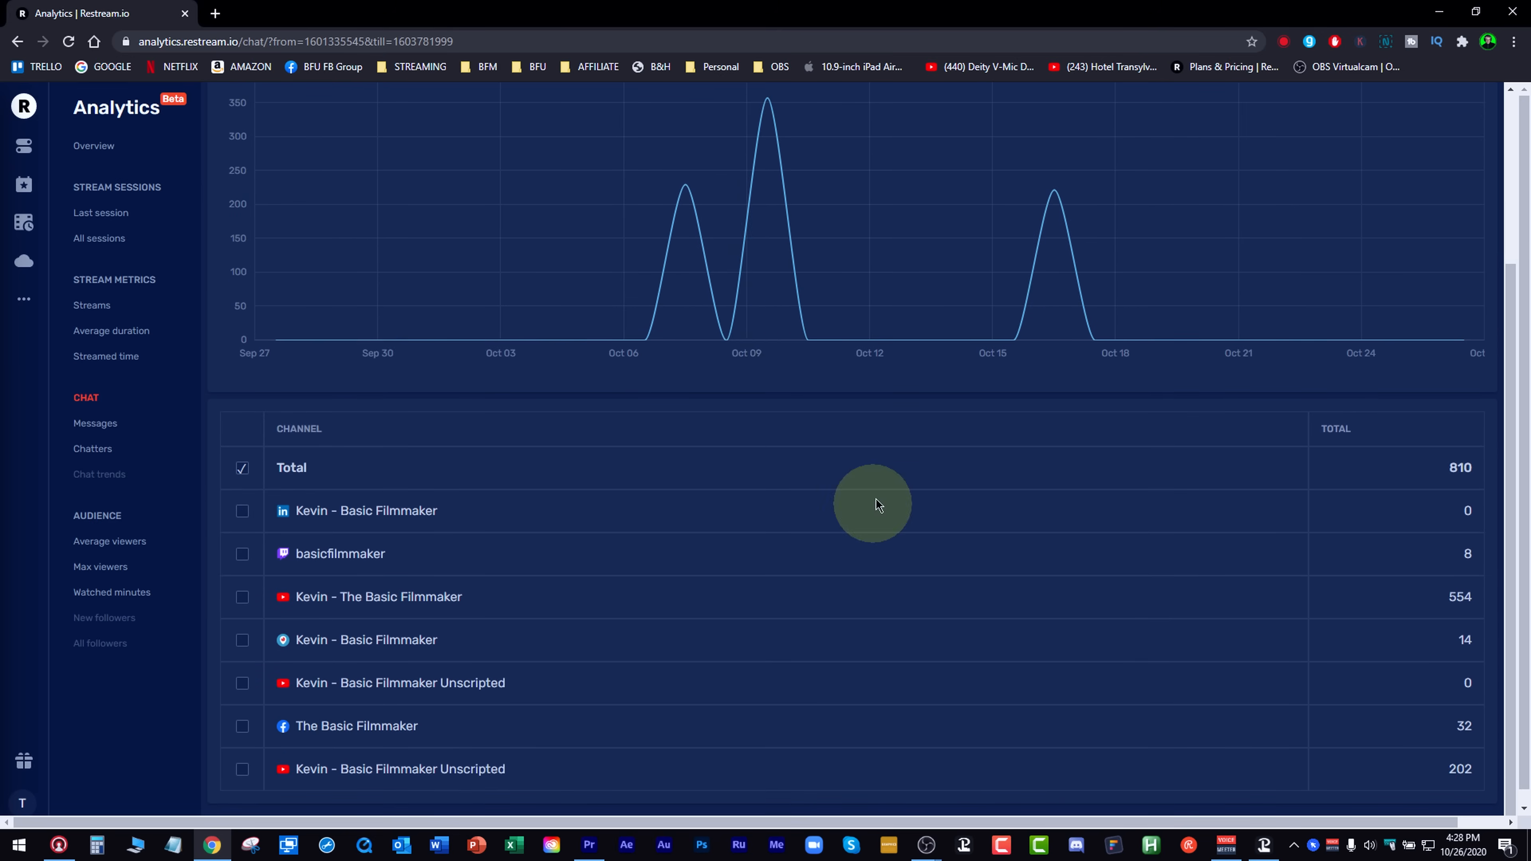
mouse_move(1211, 347)
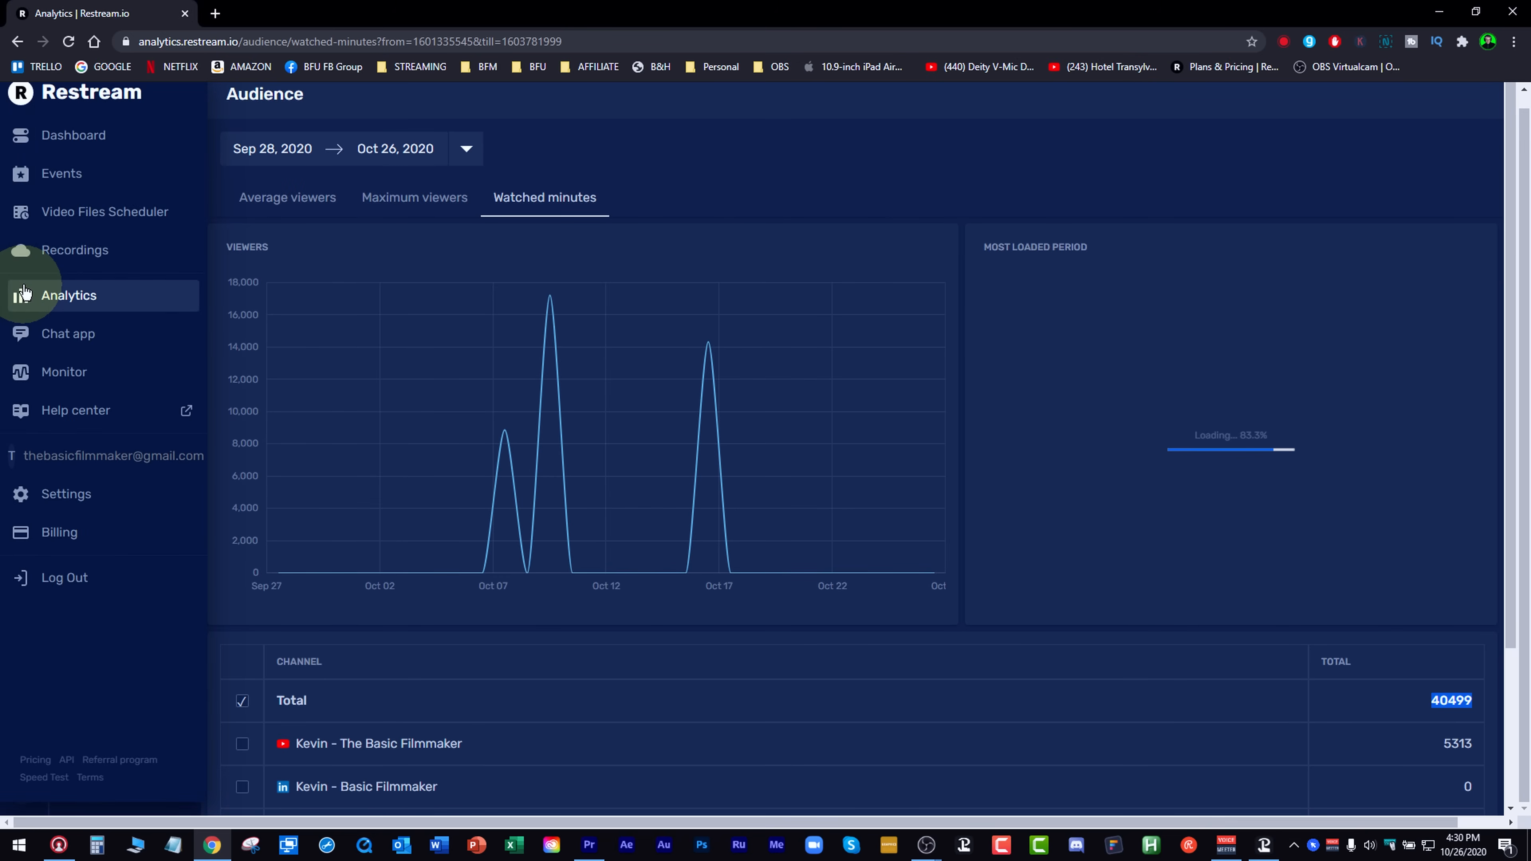
left_click(68, 295)
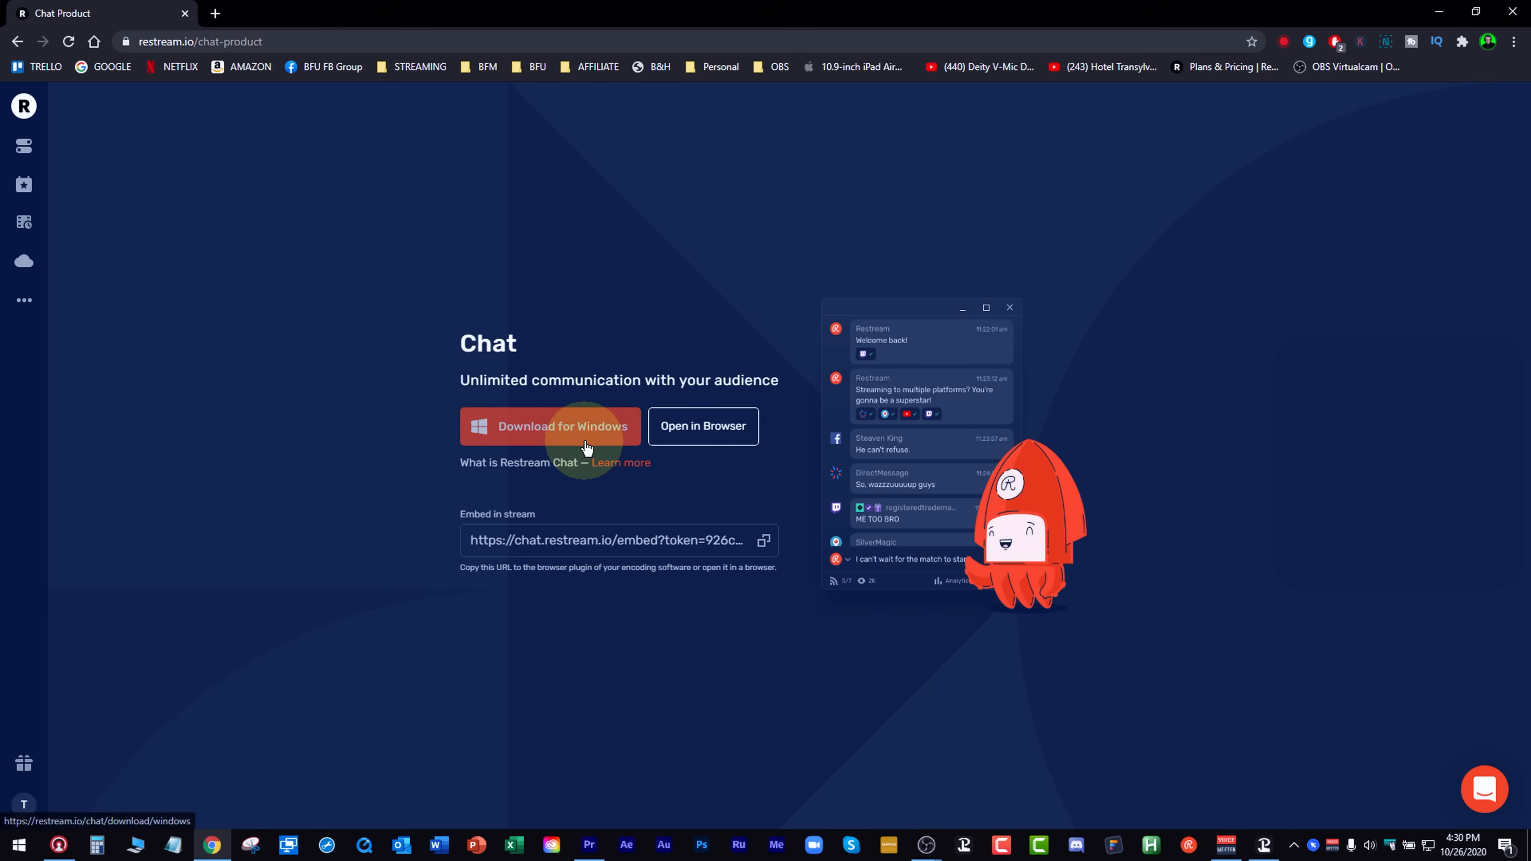
mouse_move(642, 556)
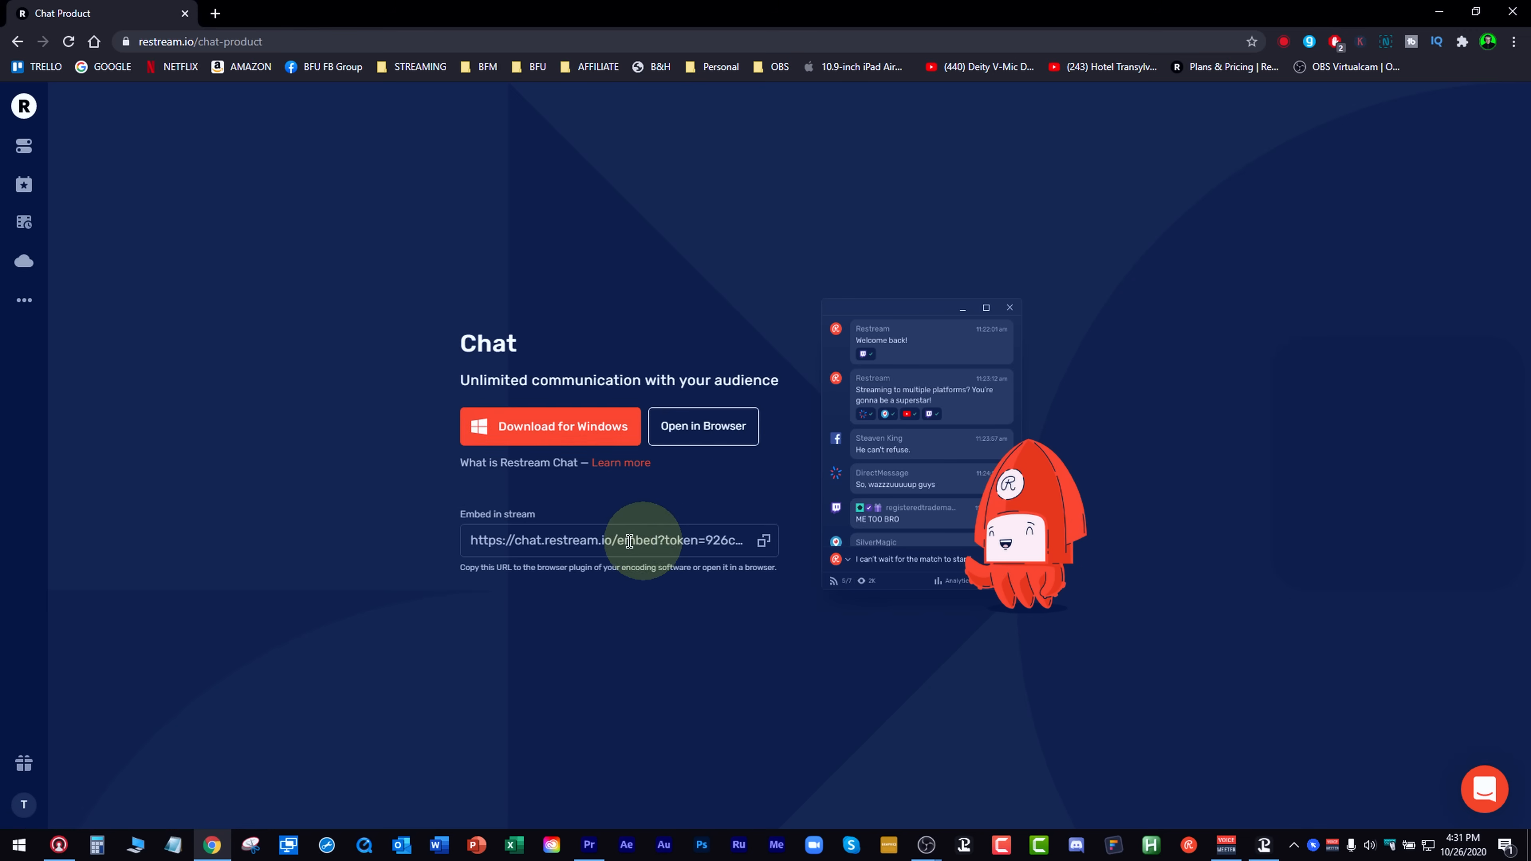
mouse_move(693, 558)
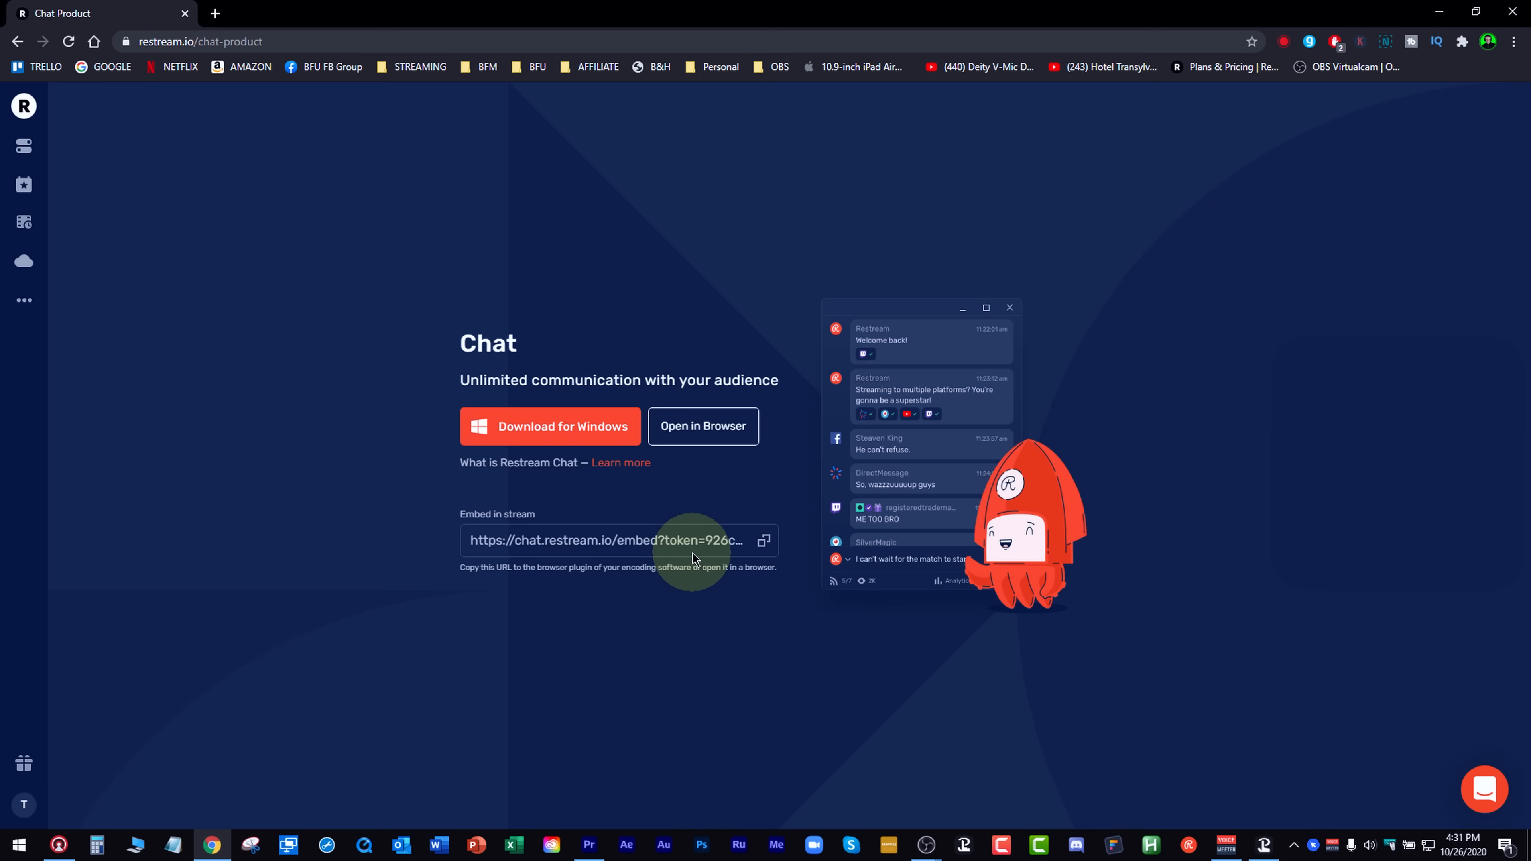
mouse_move(971, 342)
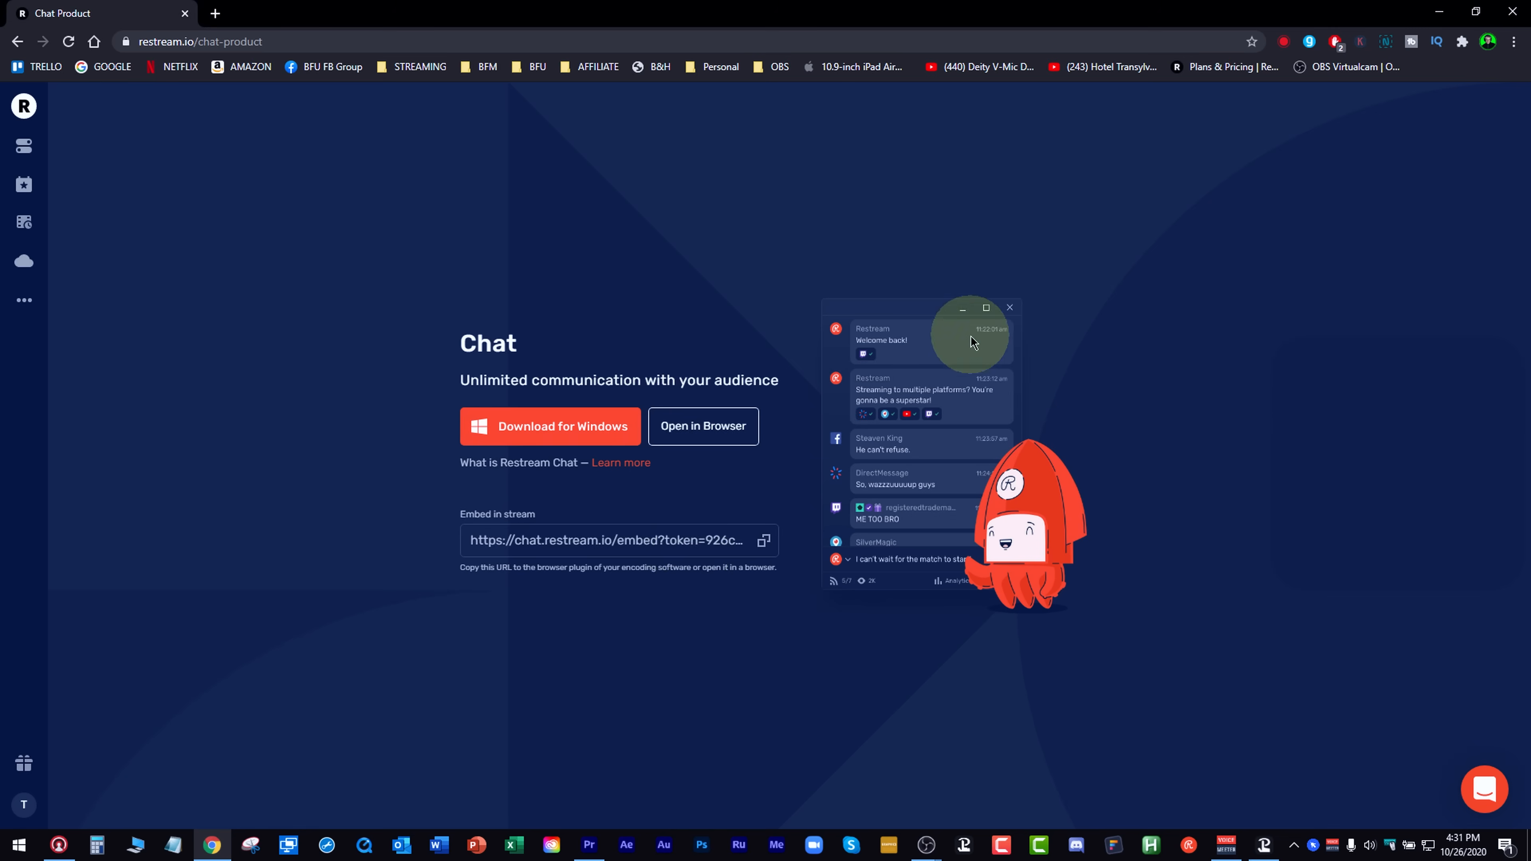
mouse_move(989, 430)
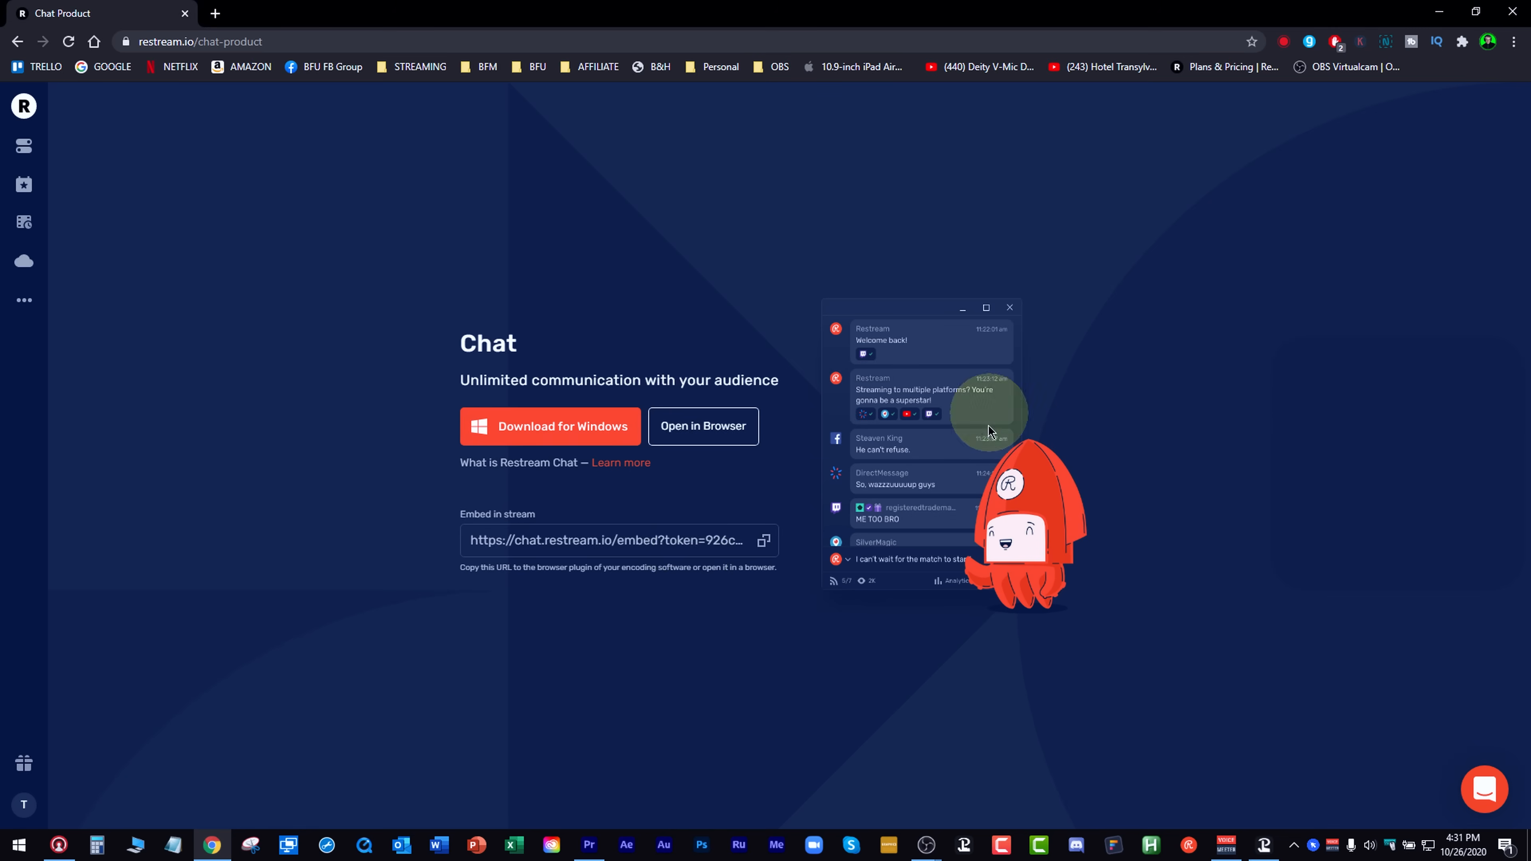
mouse_move(47, 313)
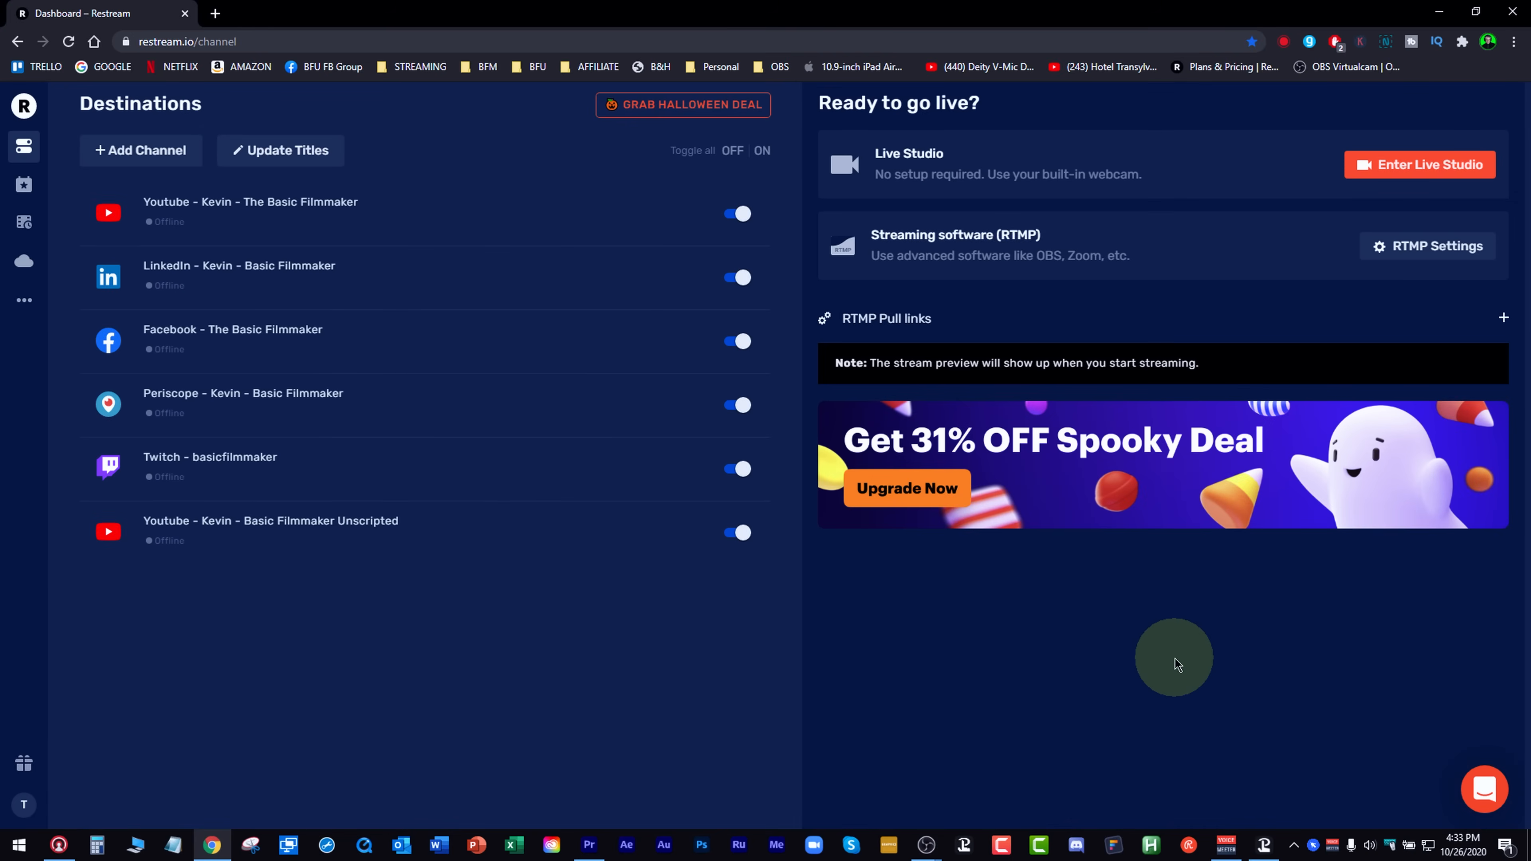
mouse_move(1493, 790)
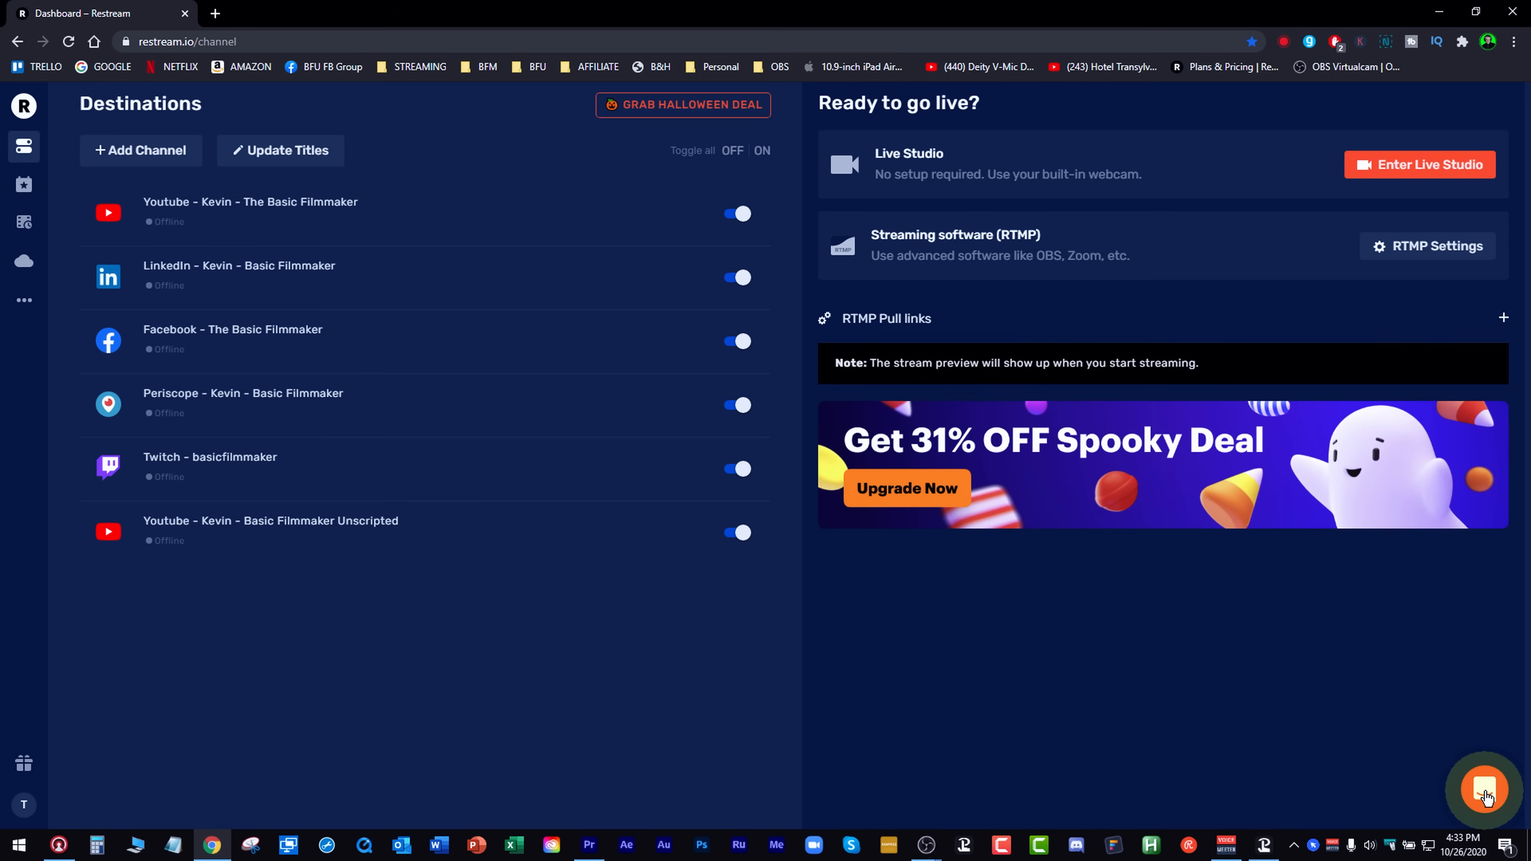
Bring up the support messenger panel from the bottom-right chat bubble
left_click(1485, 791)
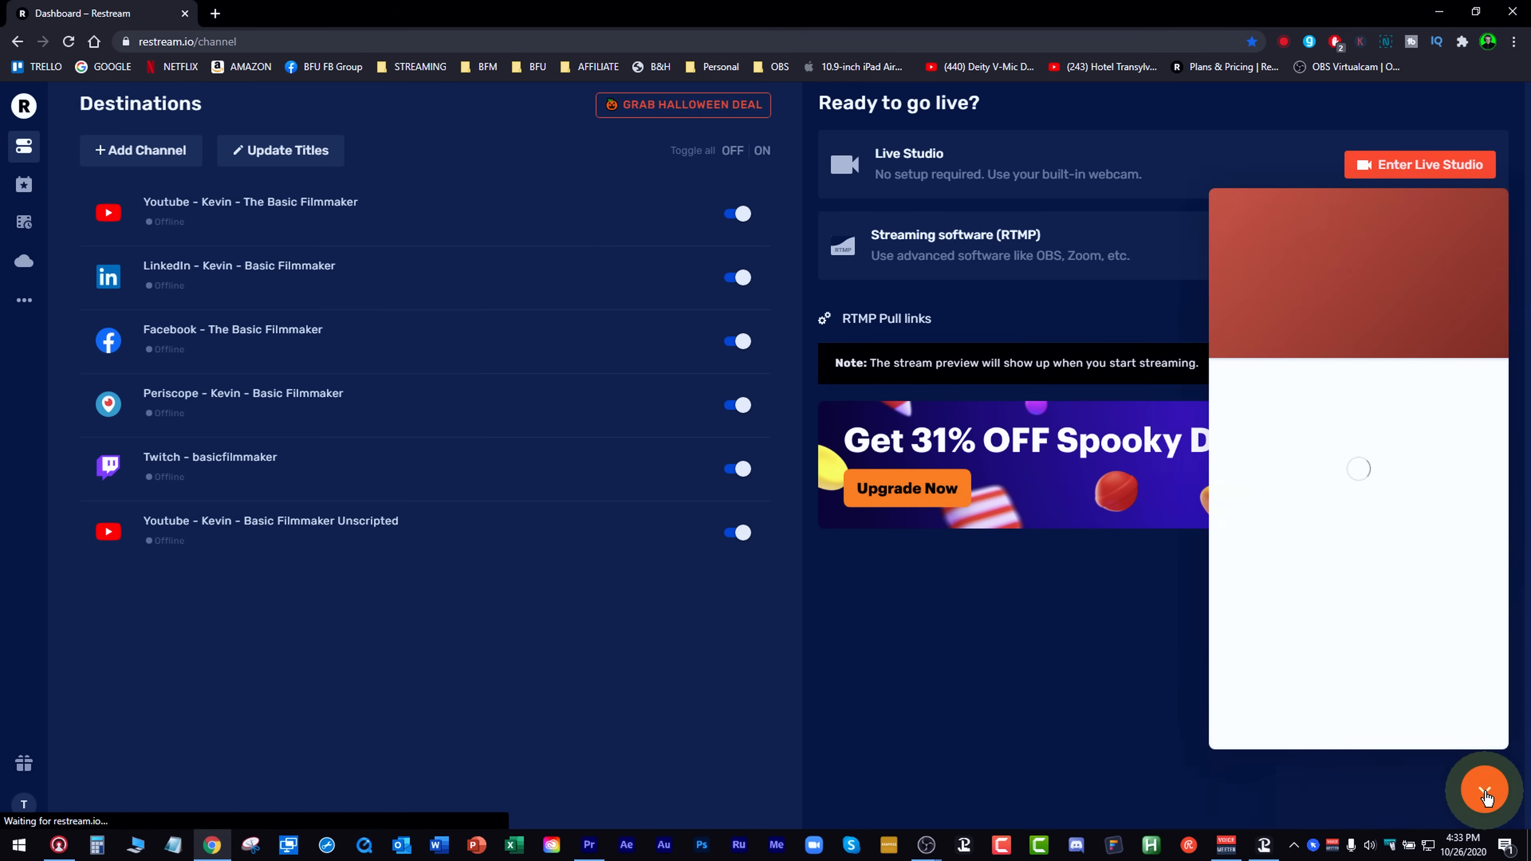
left_click(1484, 788)
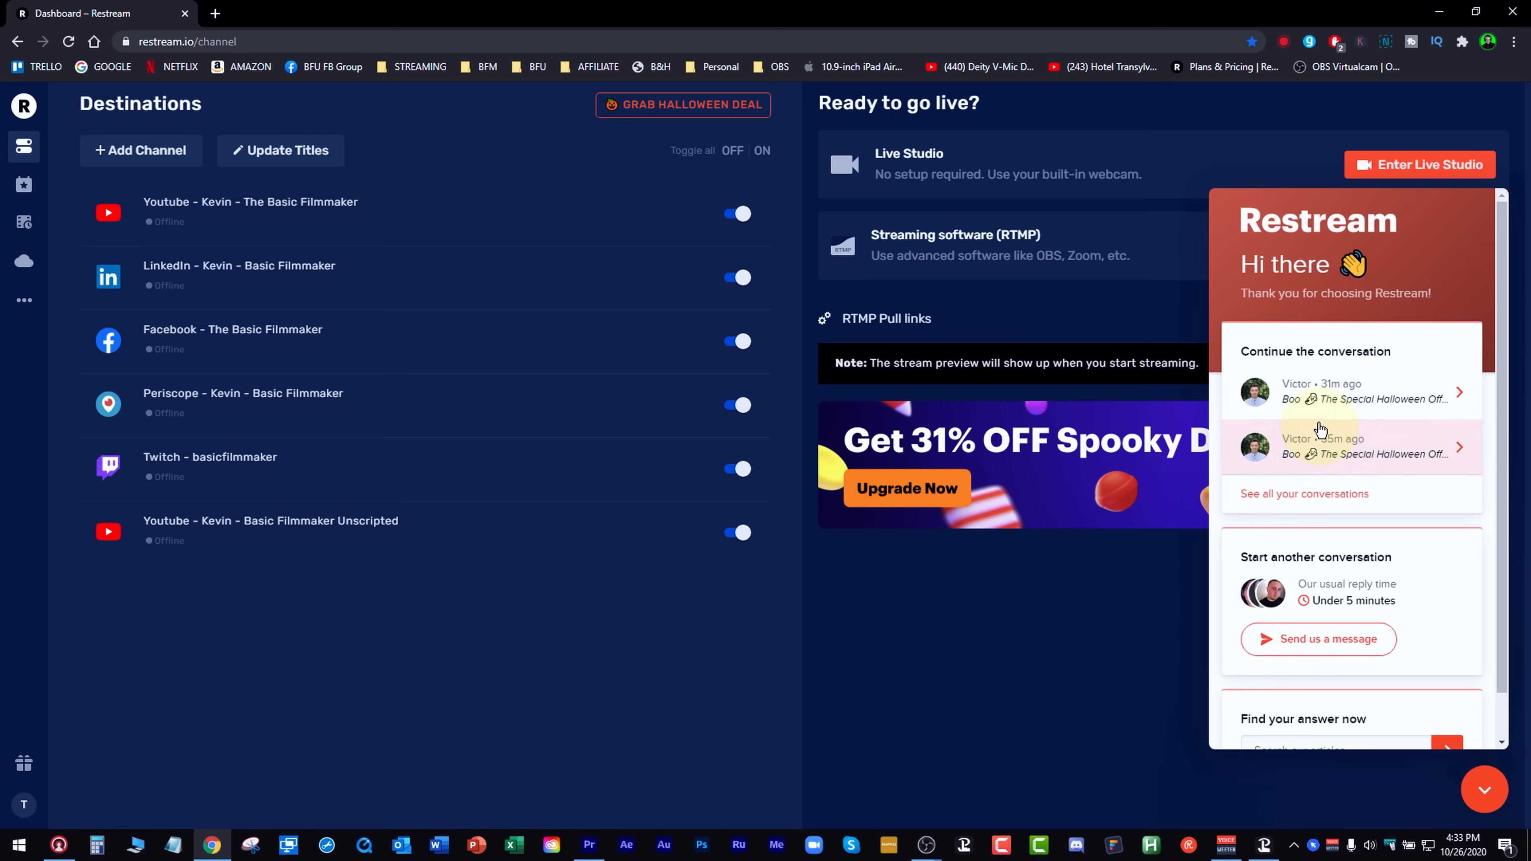
mouse_move(1310, 608)
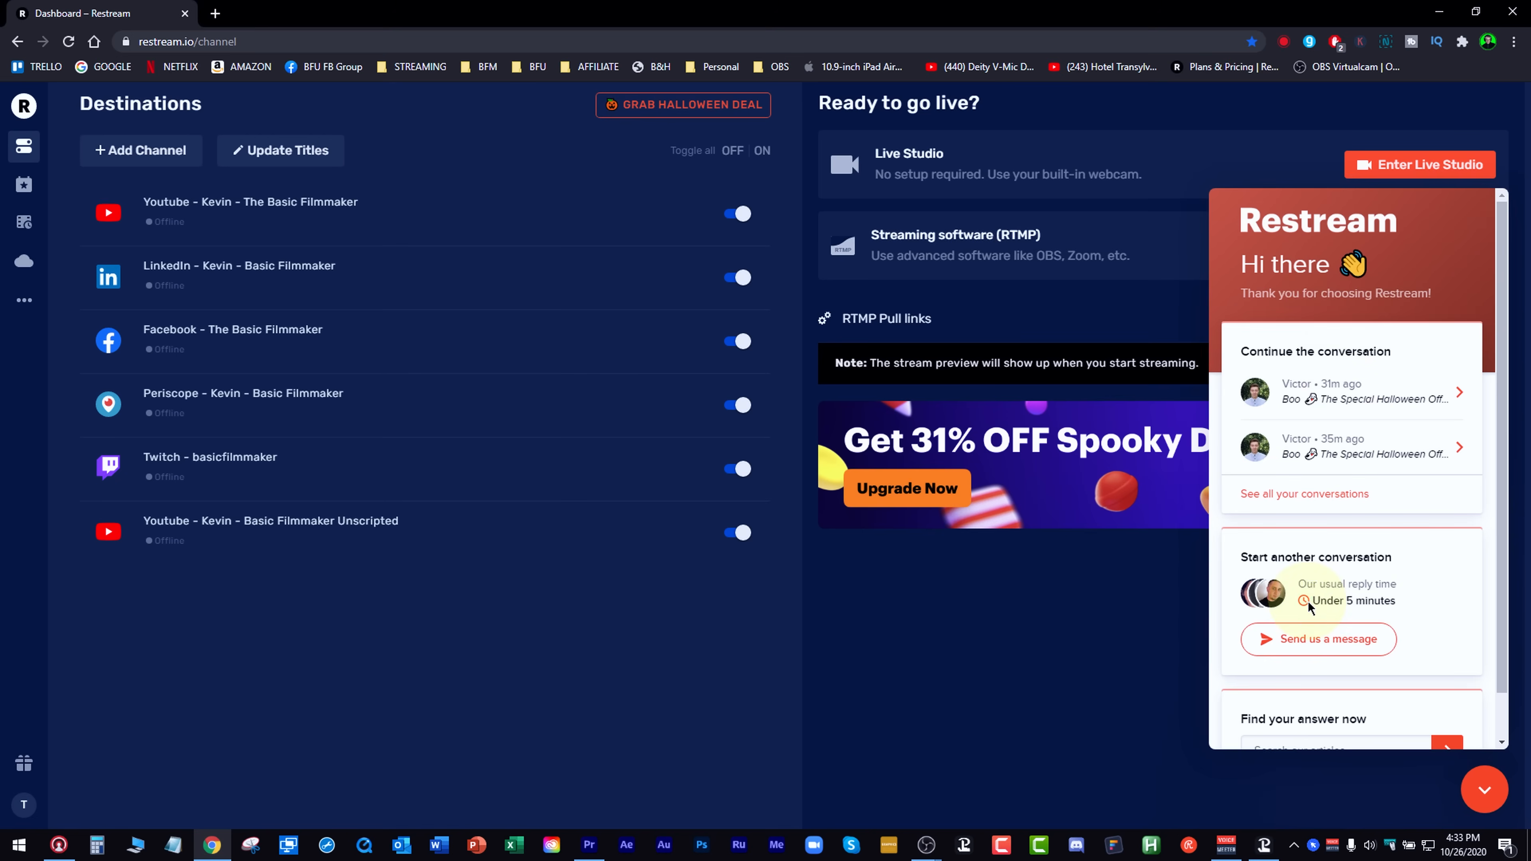
mouse_move(1306, 662)
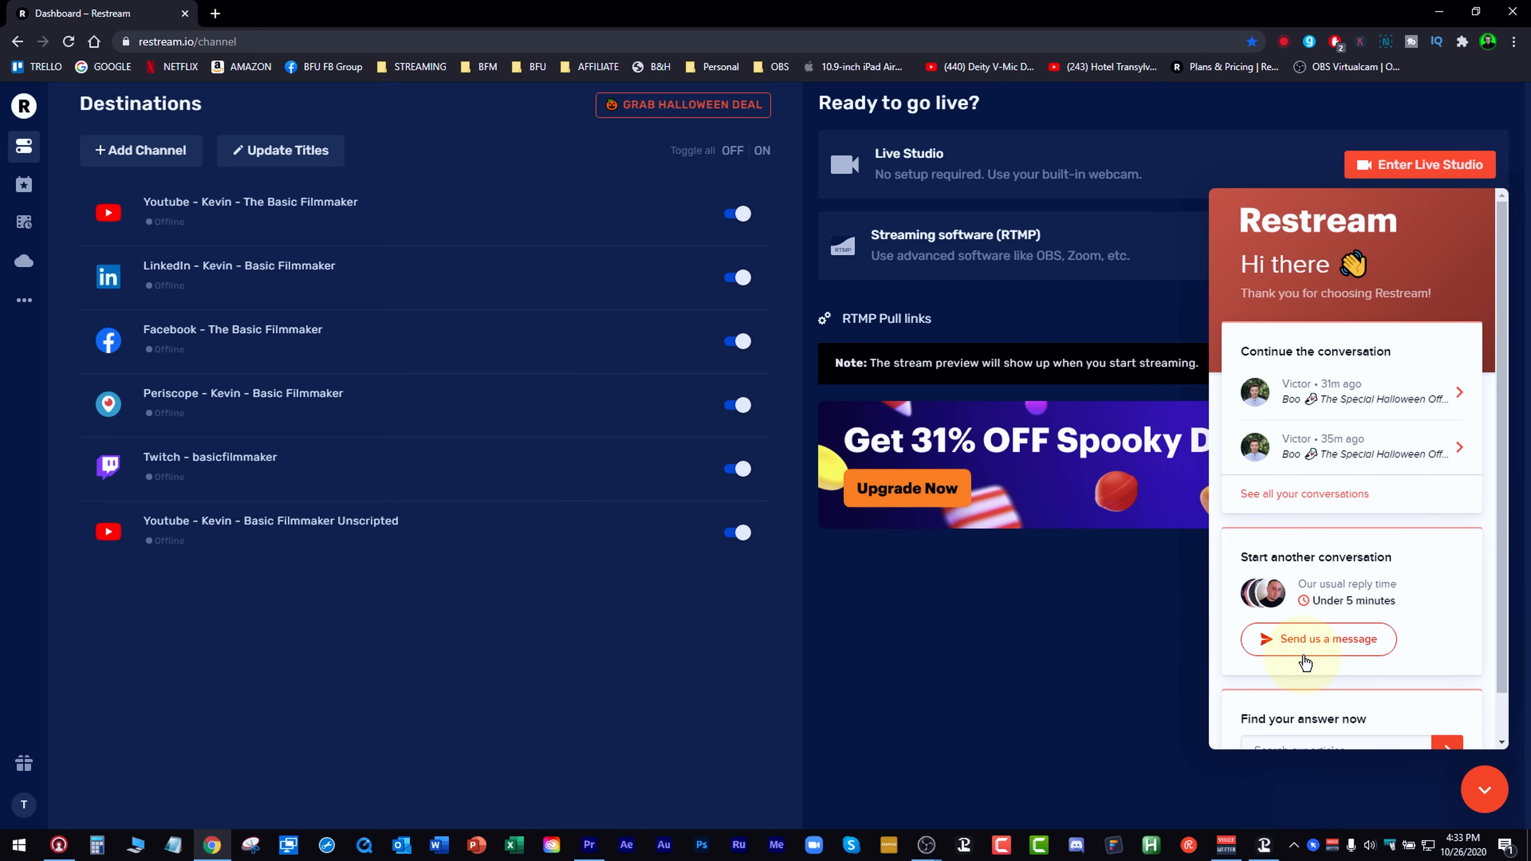
mouse_move(1331, 653)
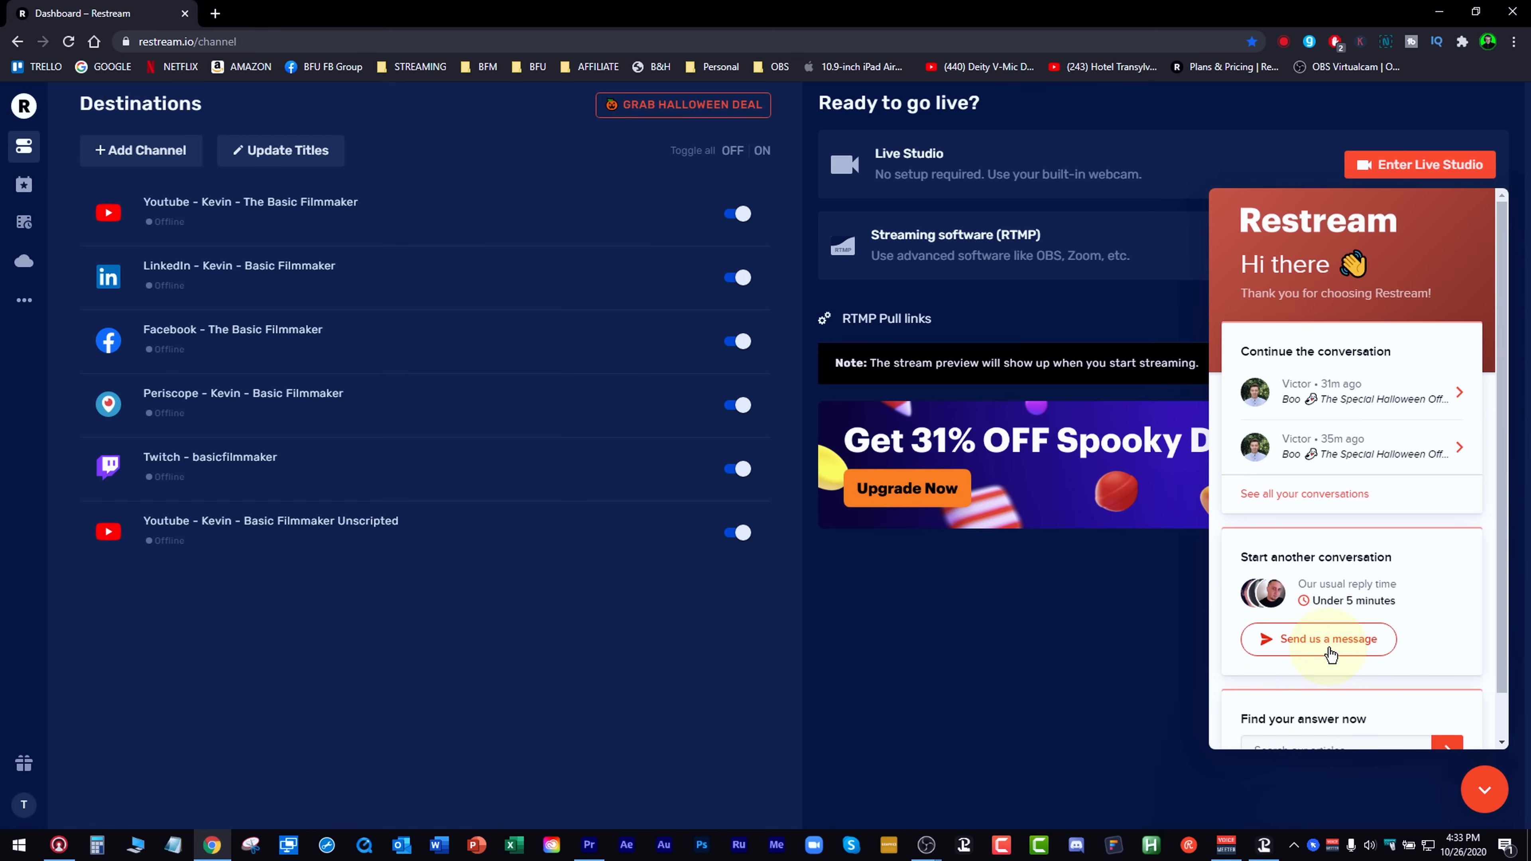